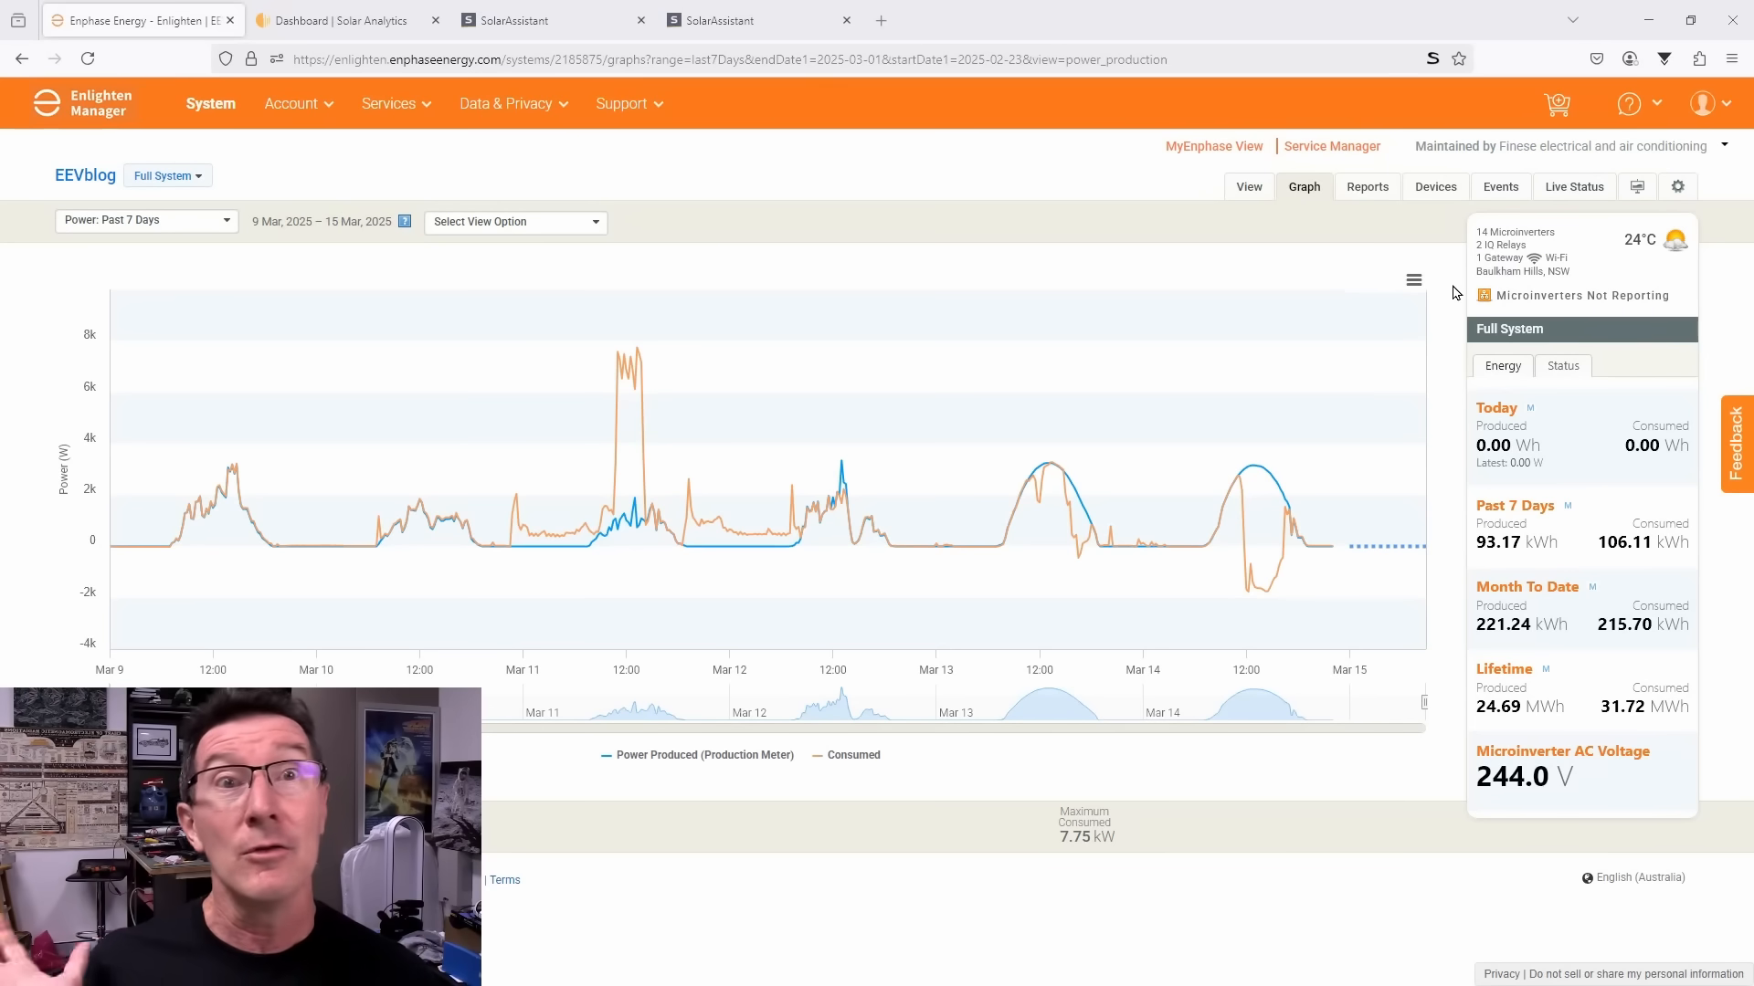
pyautogui.moveTo(1492, 292)
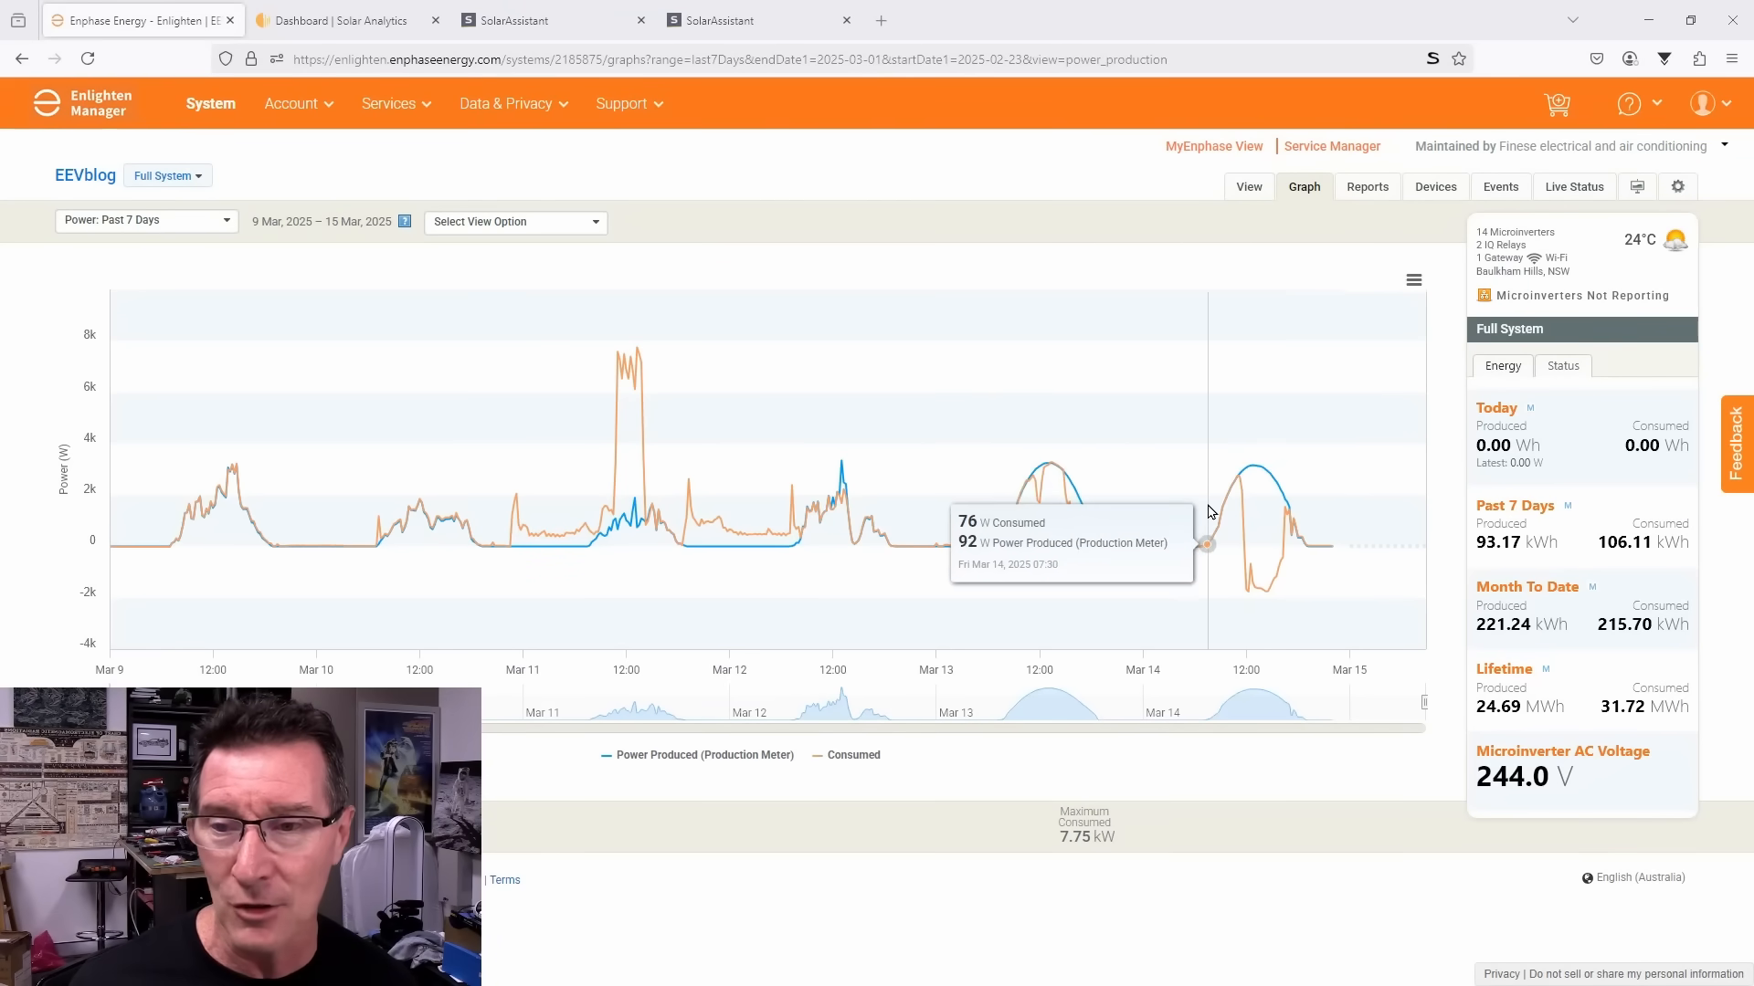
pyautogui.moveTo(1174, 548)
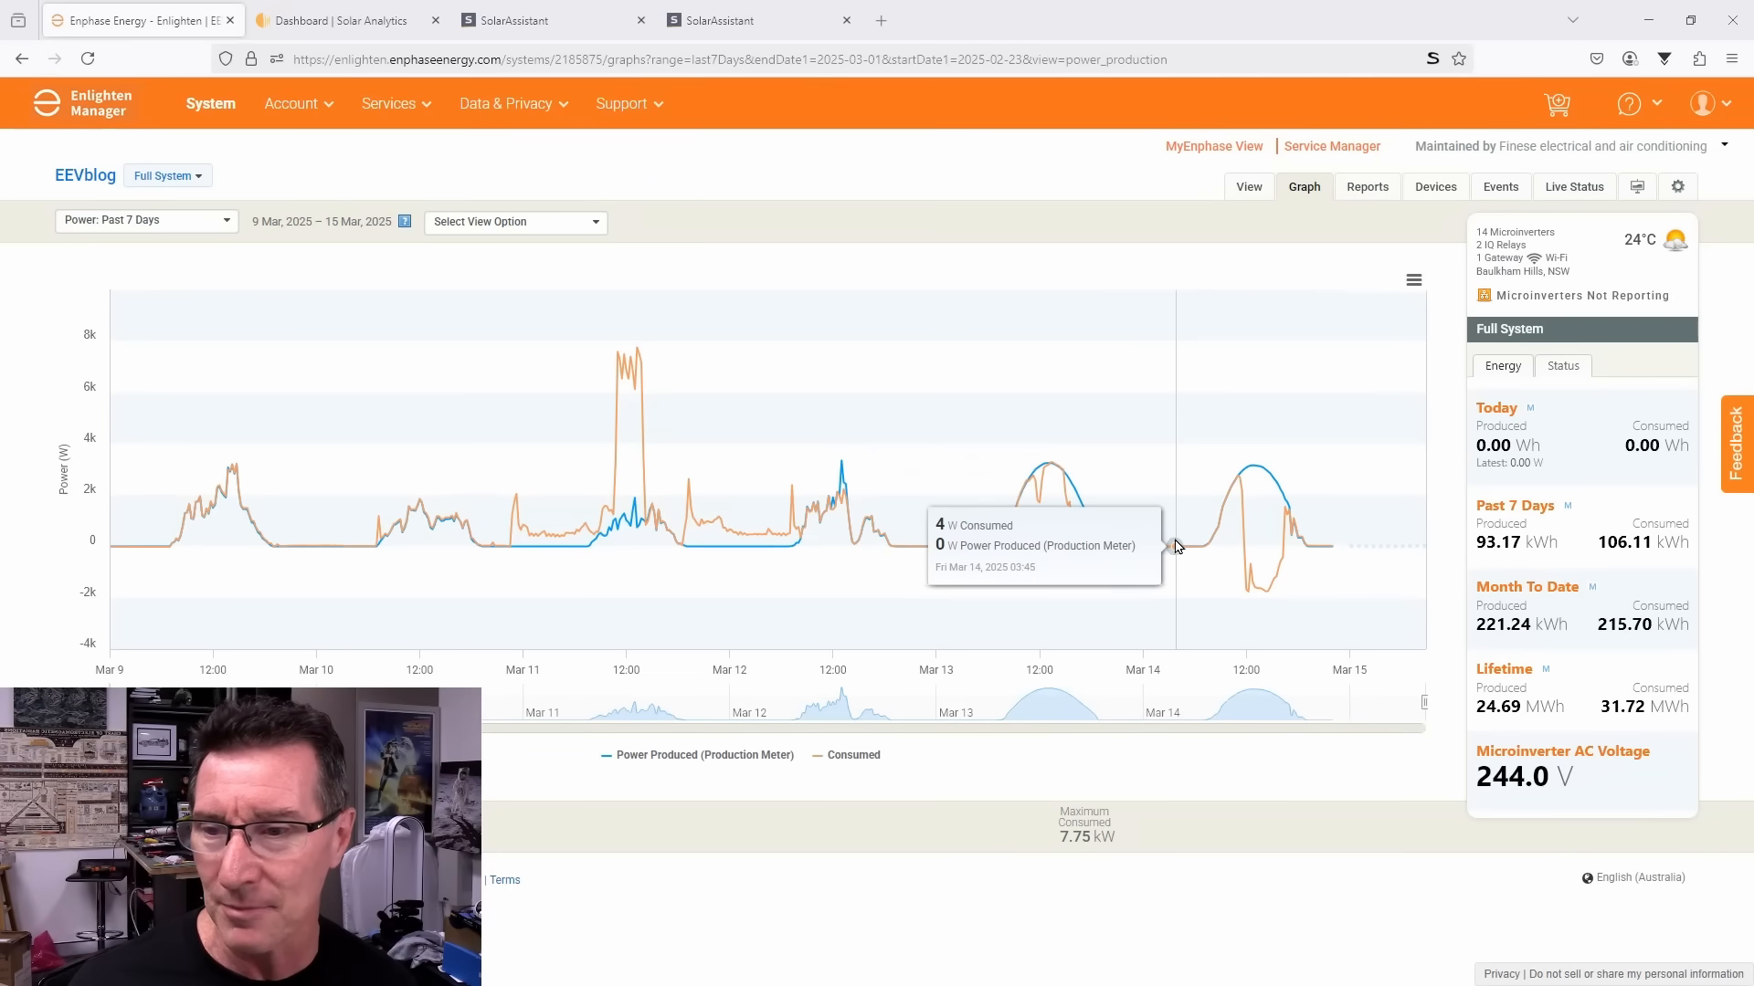
pyautogui.moveTo(1169, 546)
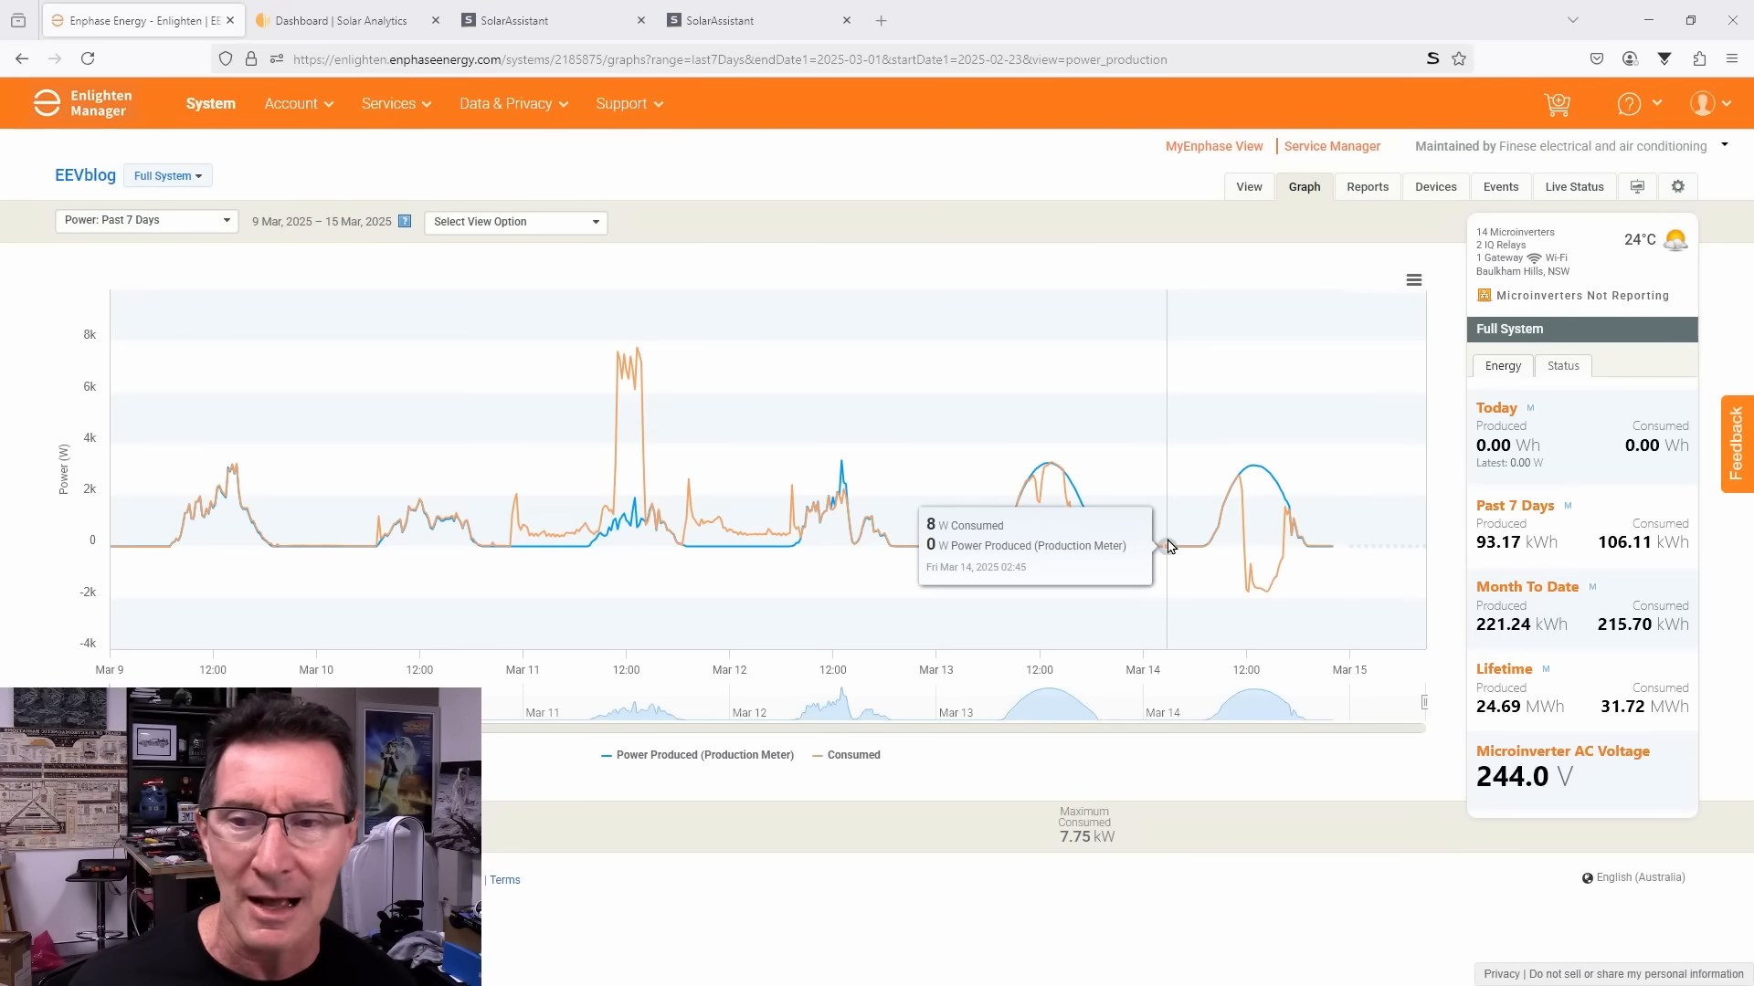
pyautogui.moveTo(1284, 501)
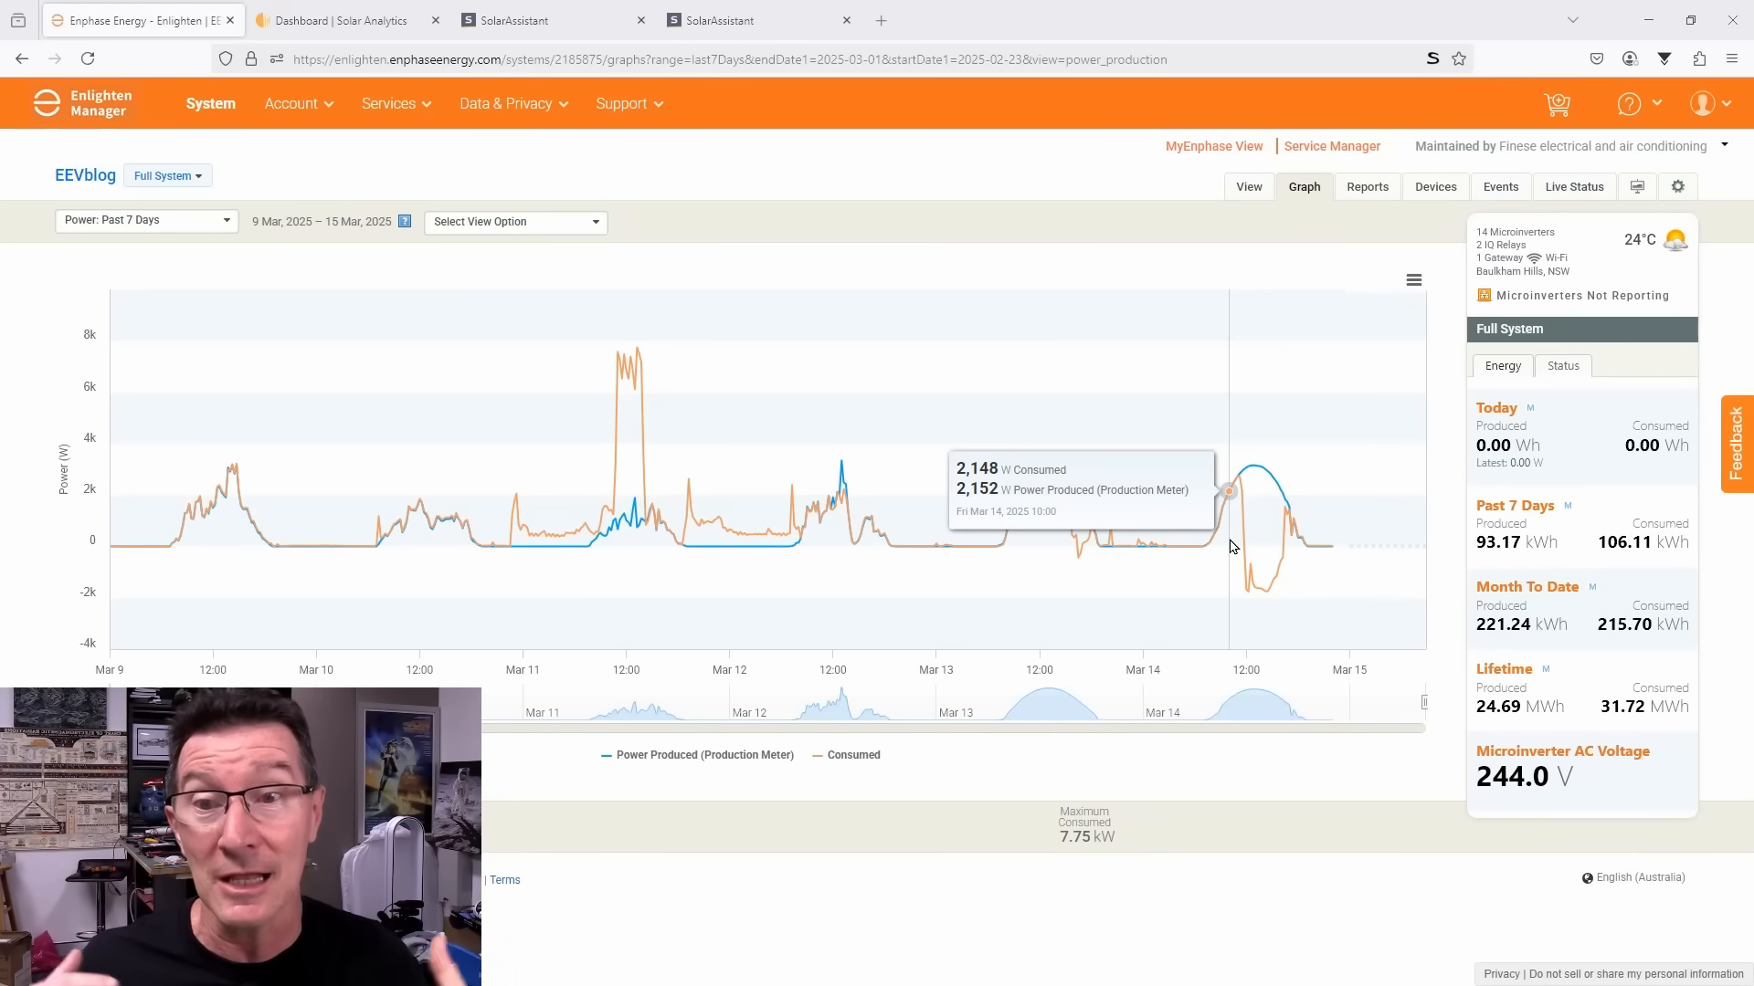
pyautogui.moveTo(1275, 497)
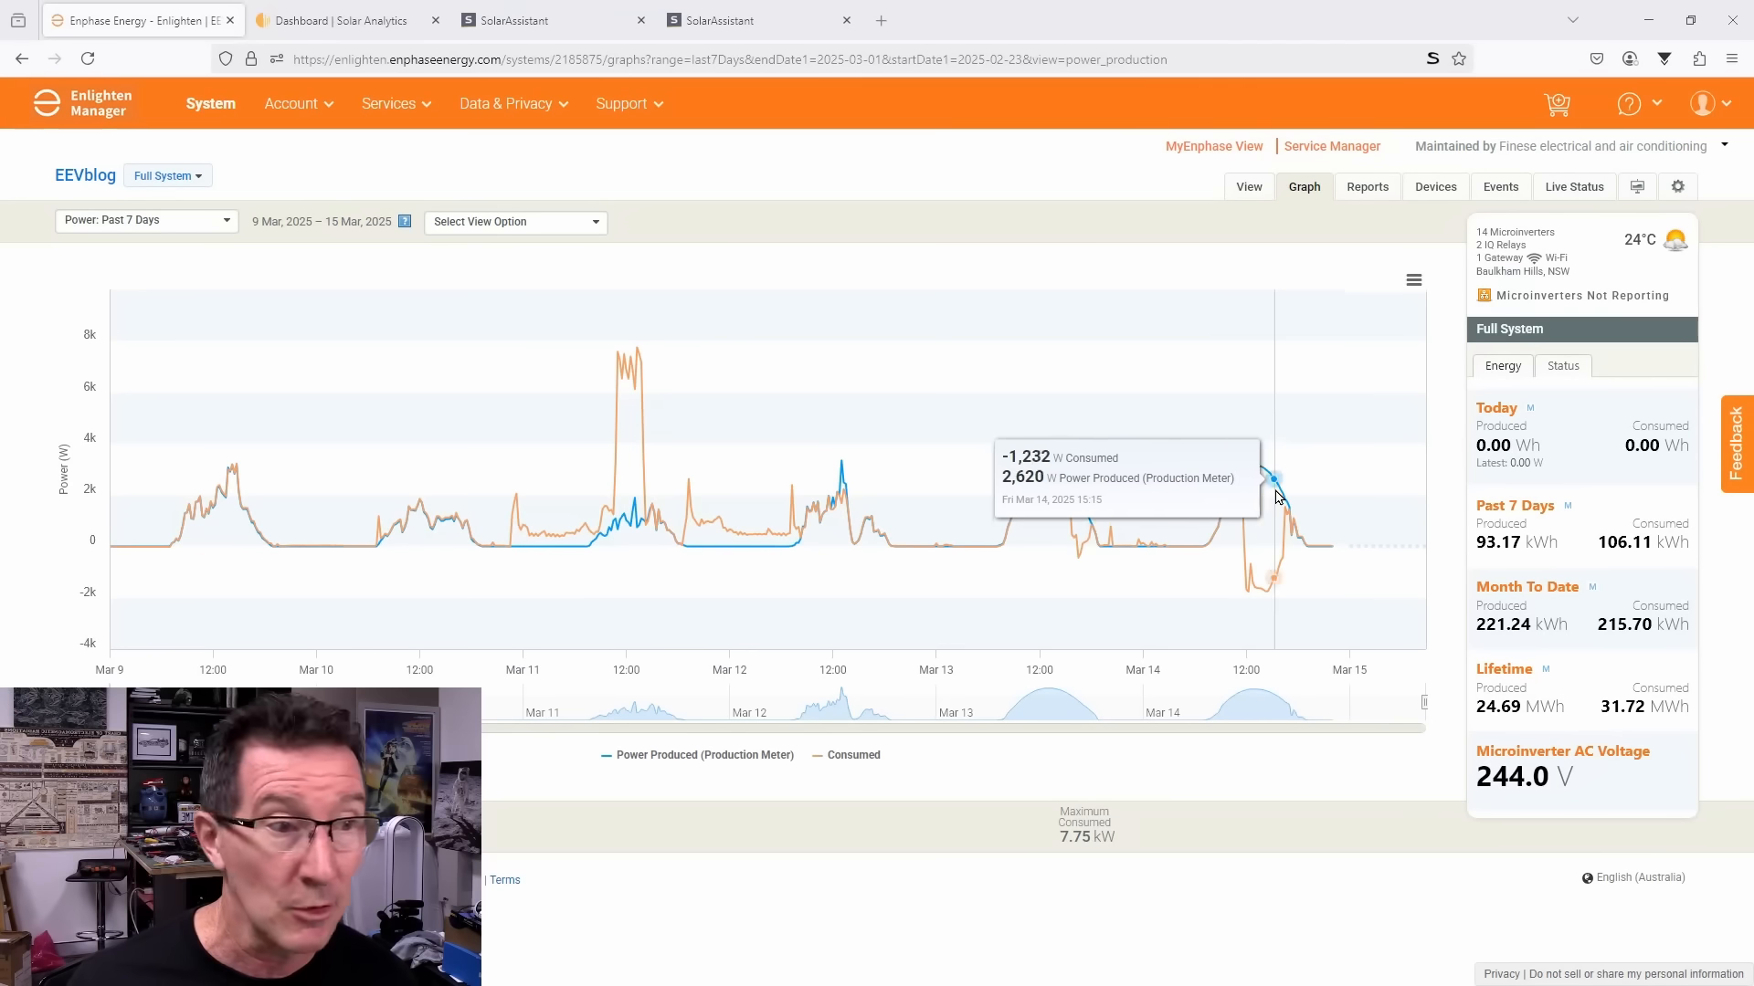
pyautogui.moveTo(1143, 544)
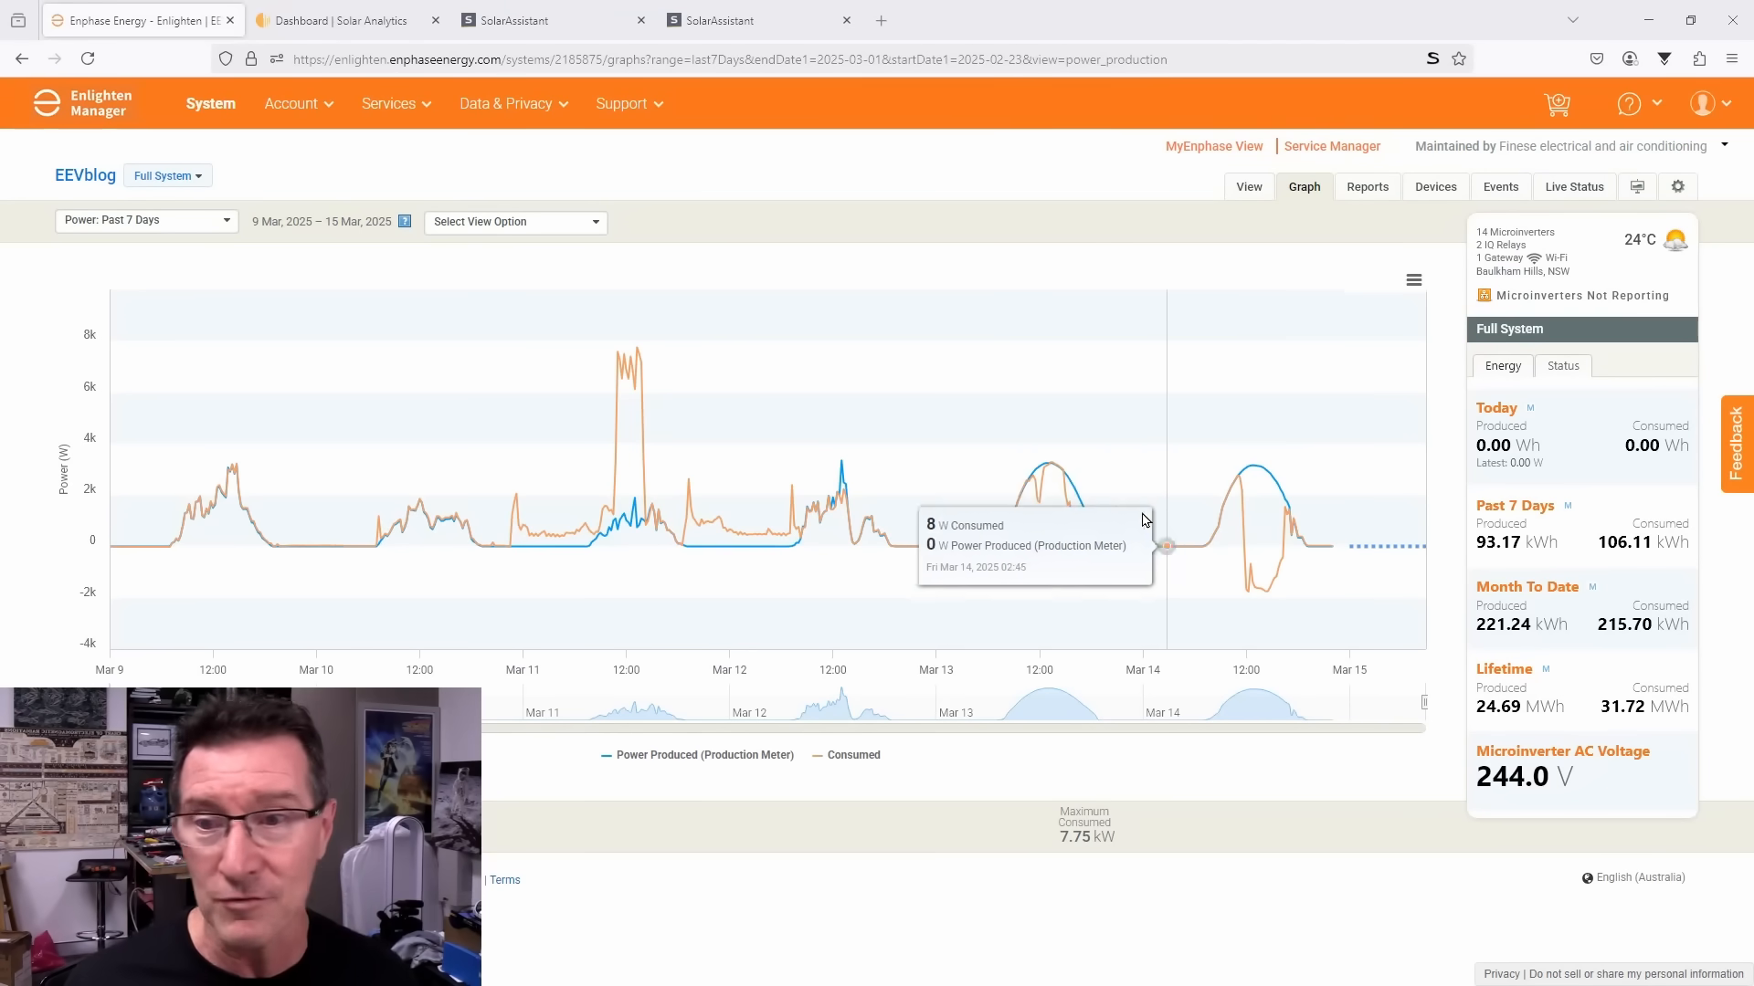
pyautogui.moveTo(1286, 526)
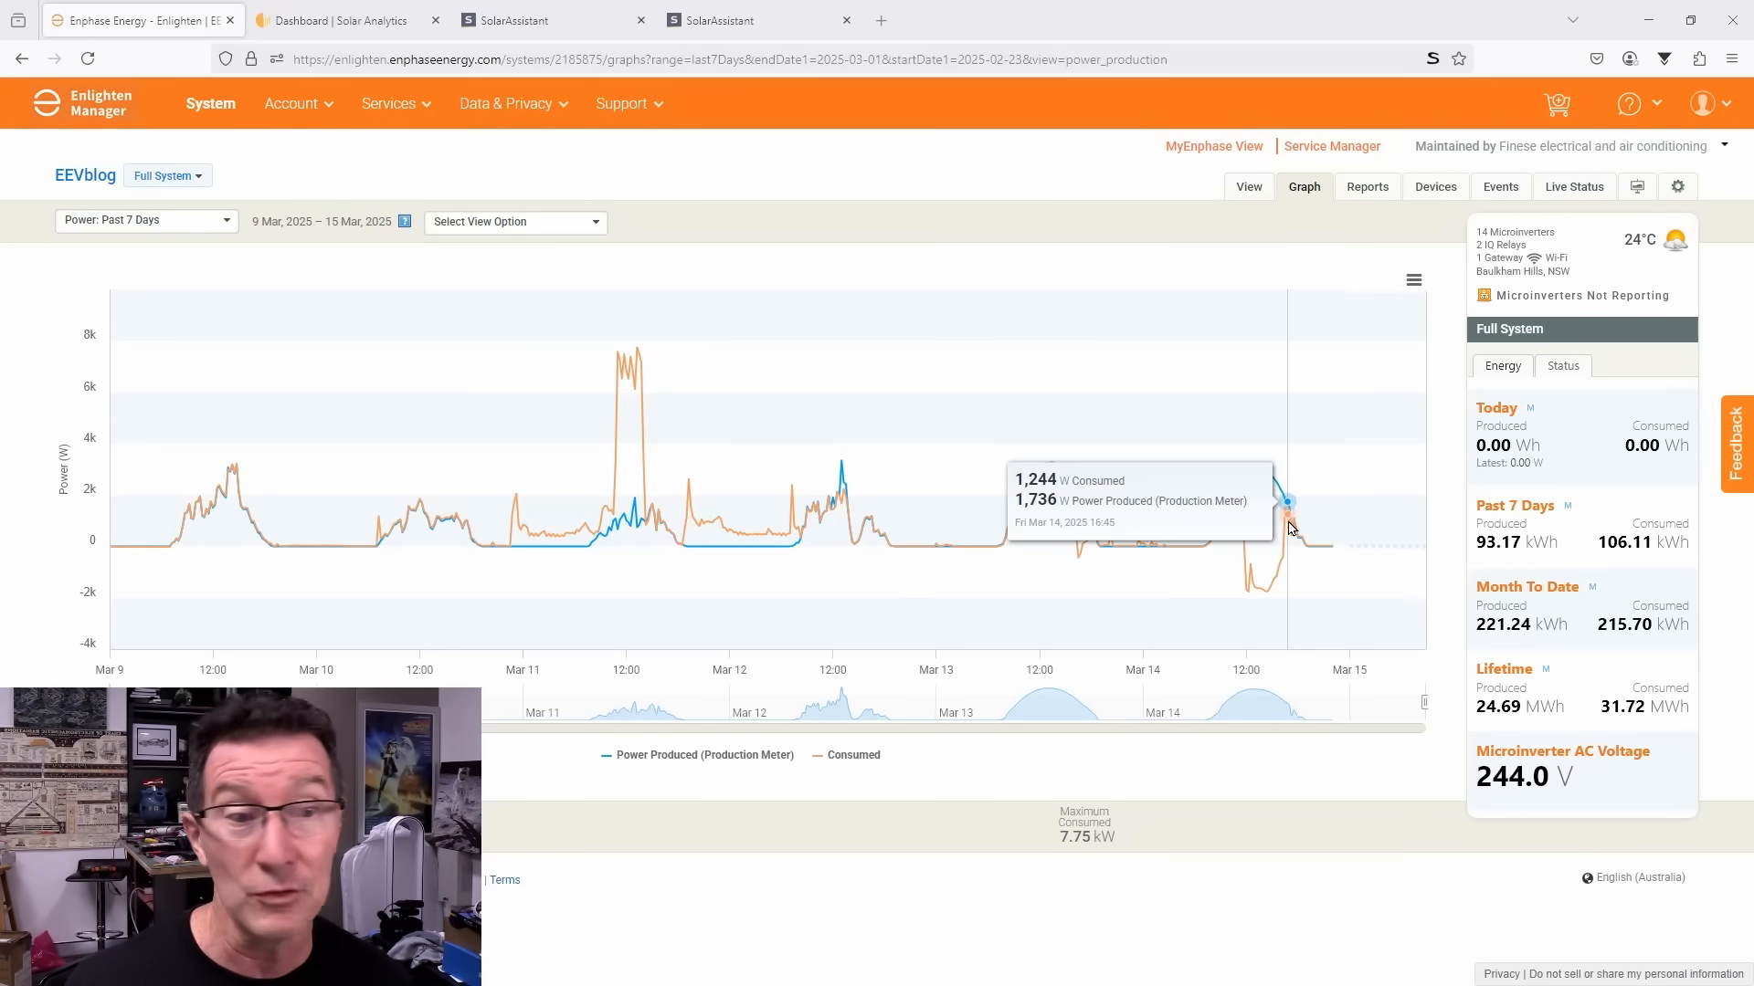
pyautogui.moveTo(1295, 517)
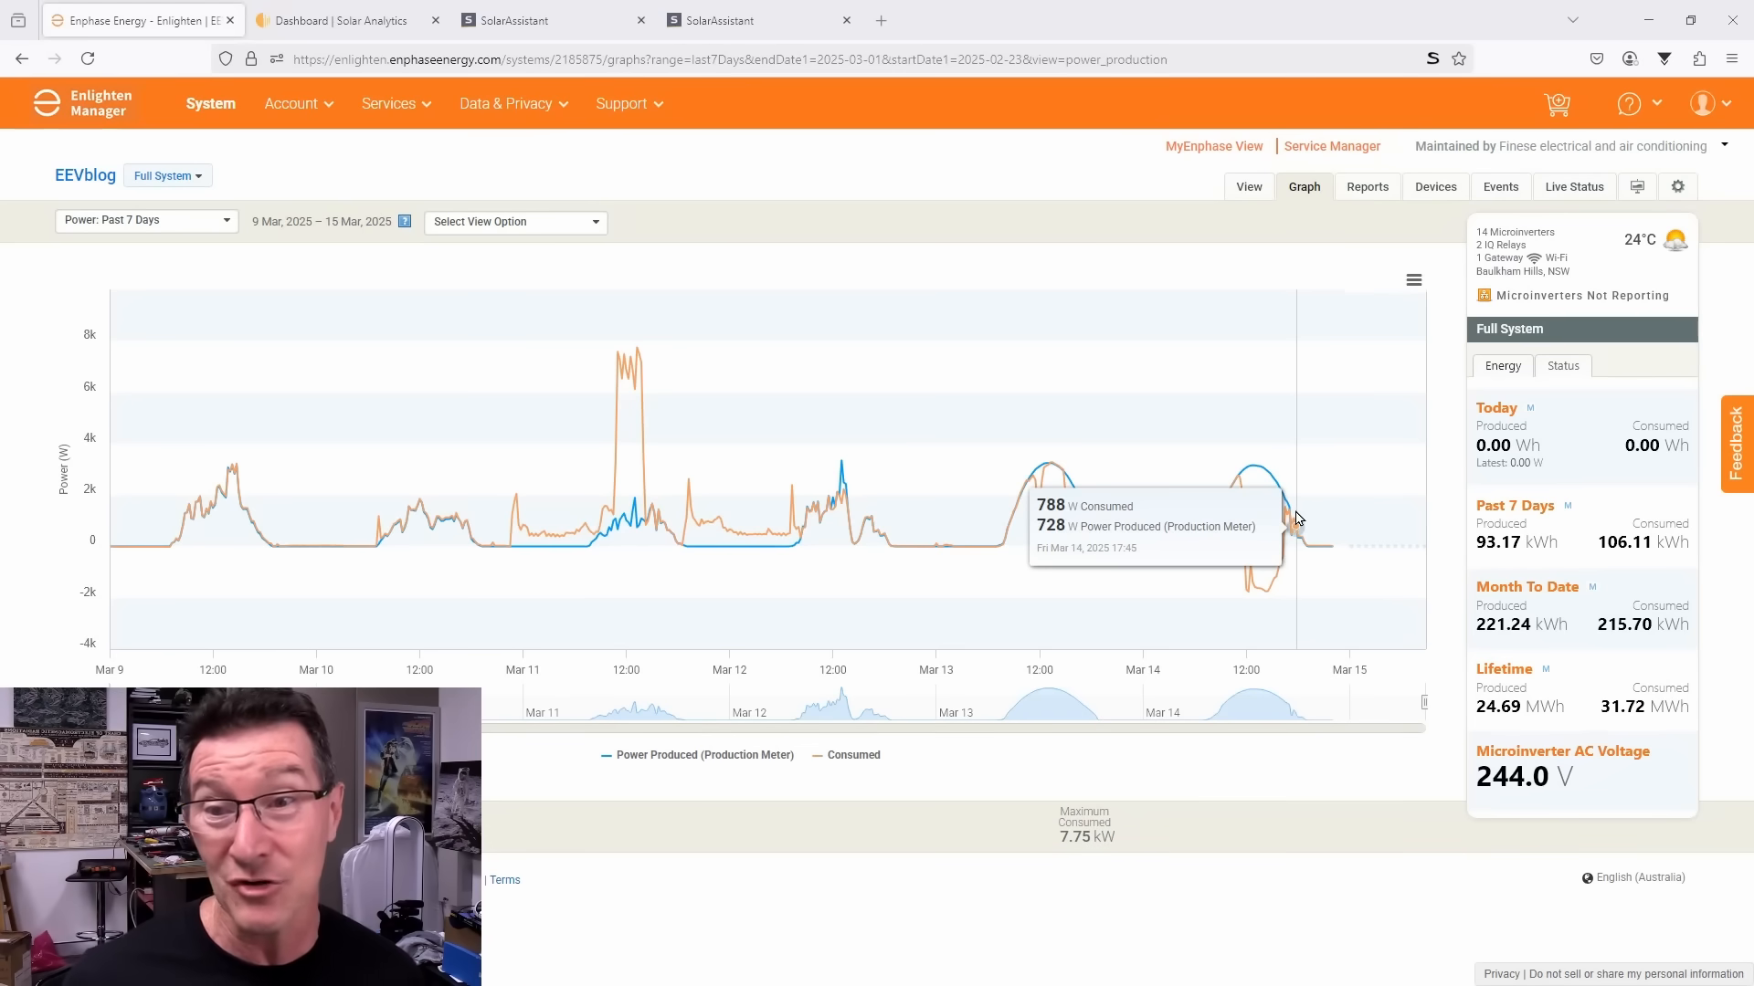
pyautogui.moveTo(1327, 547)
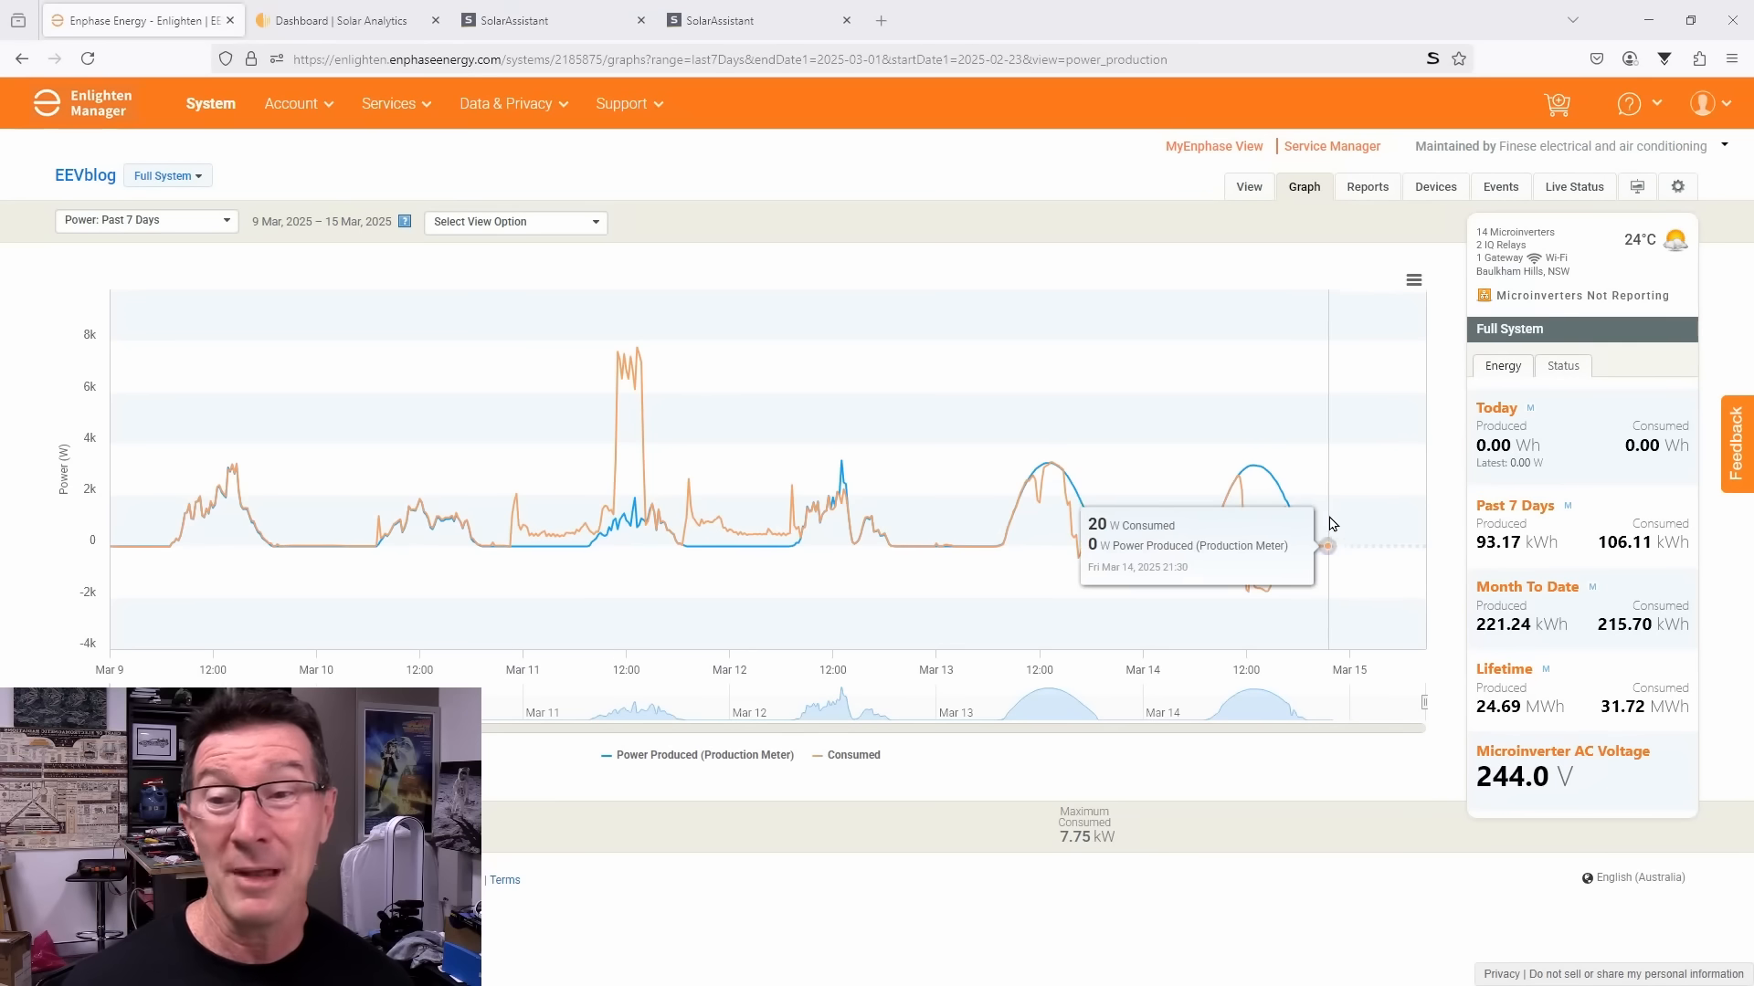
pyautogui.moveTo(1272, 522)
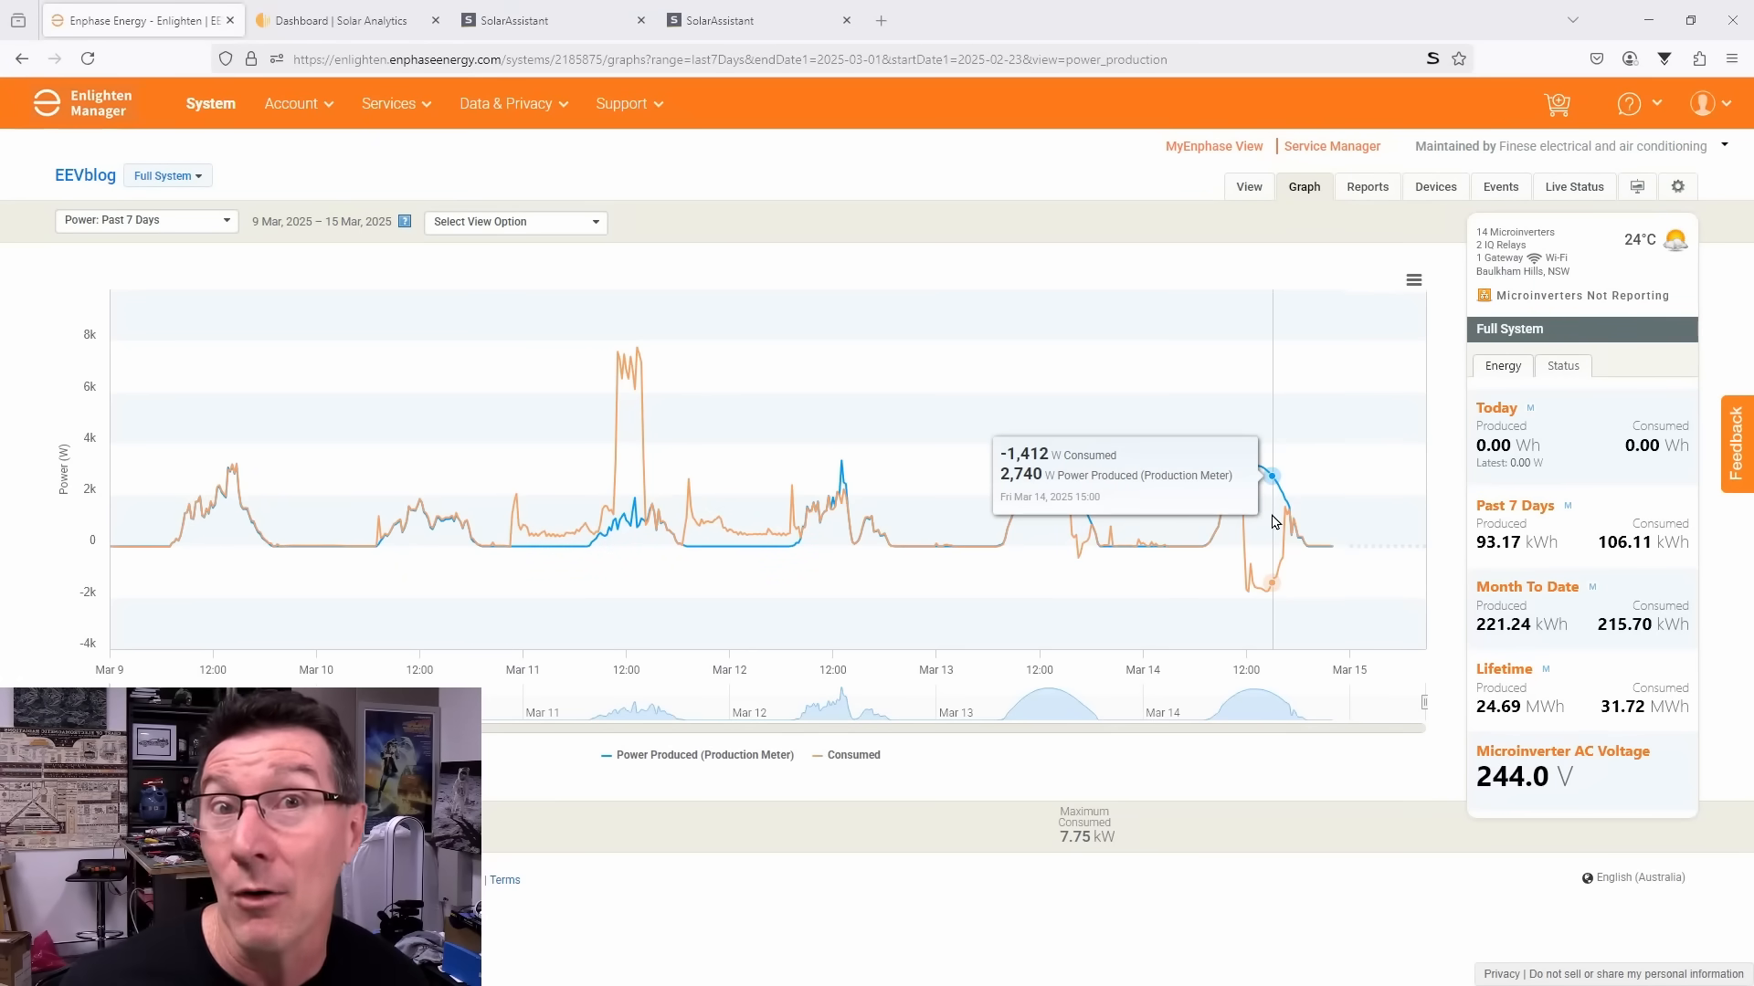
pyautogui.moveTo(1244, 532)
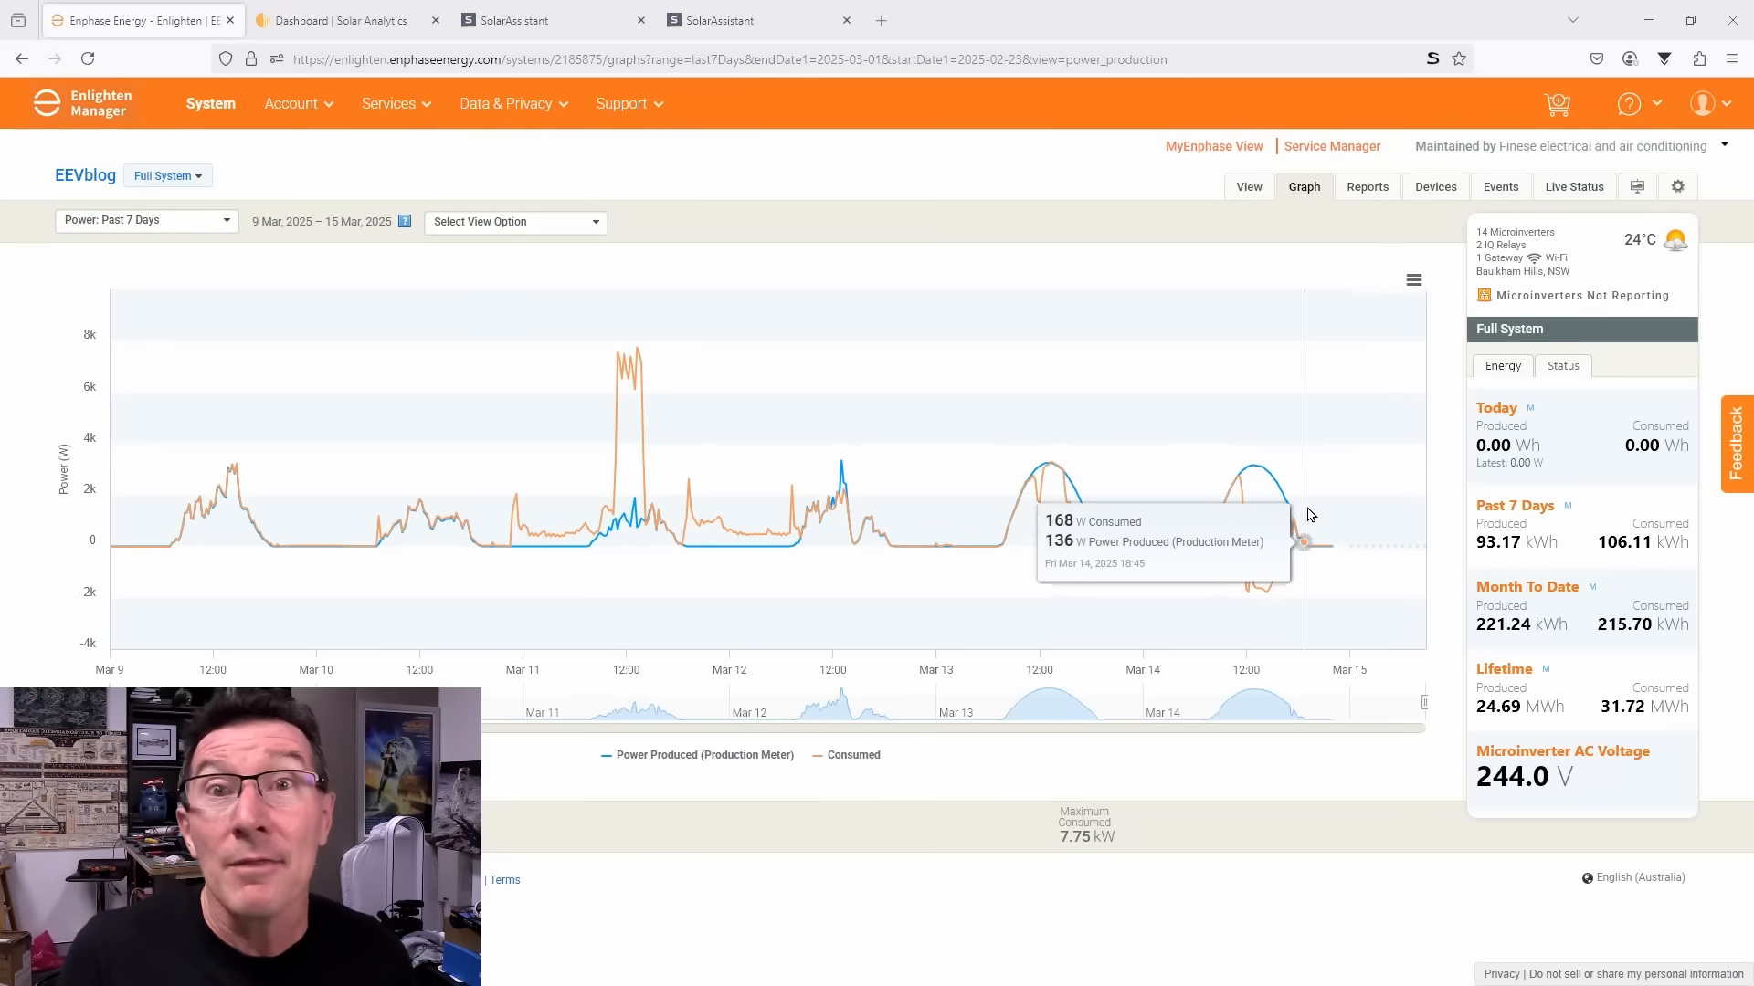
pyautogui.moveTo(1309, 528)
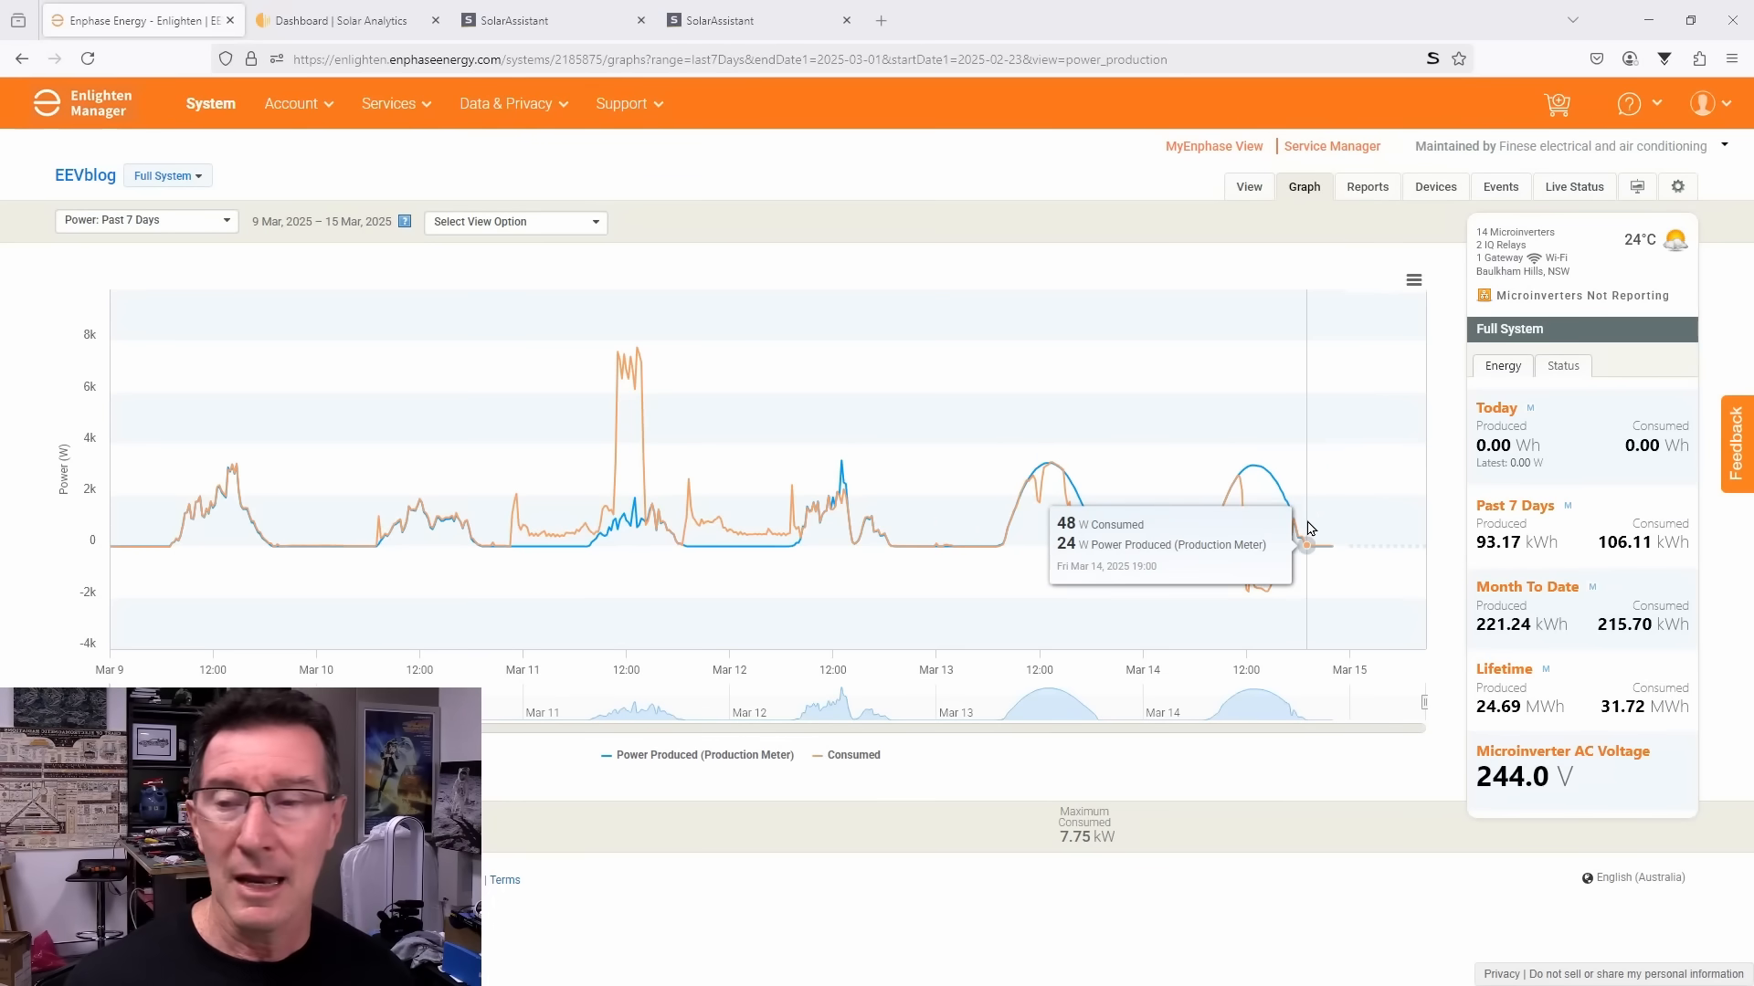
pyautogui.moveTo(1295, 518)
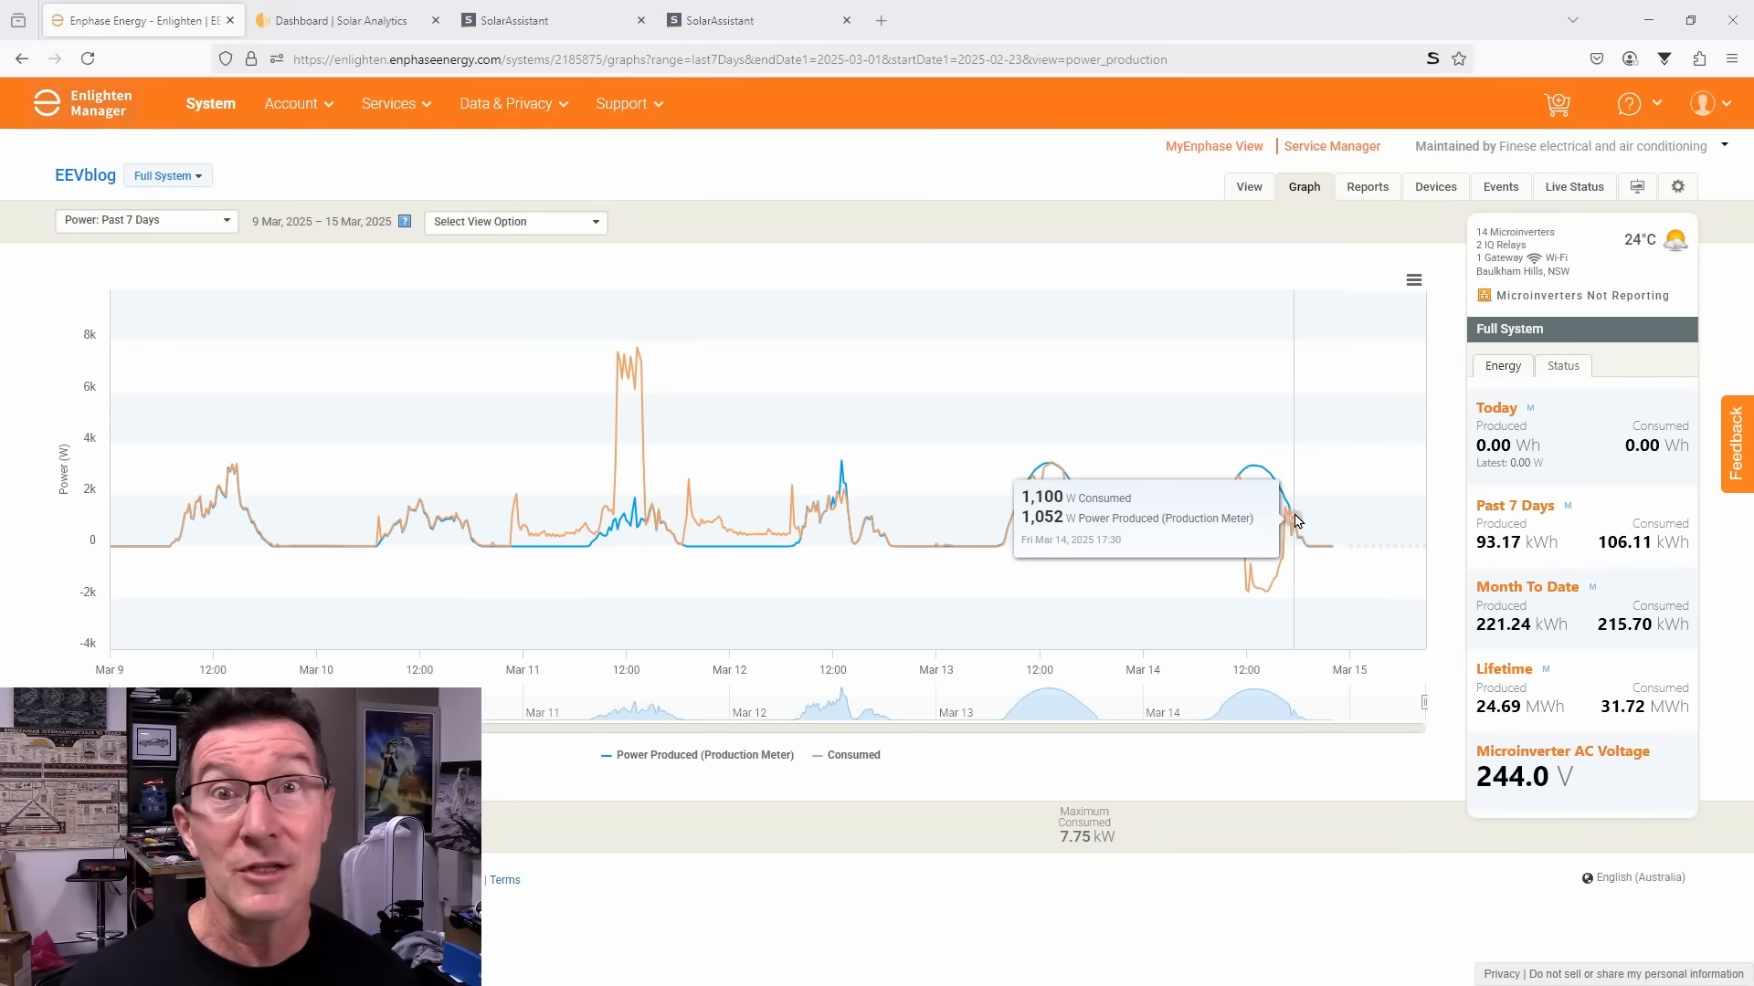
pyautogui.moveTo(1319, 548)
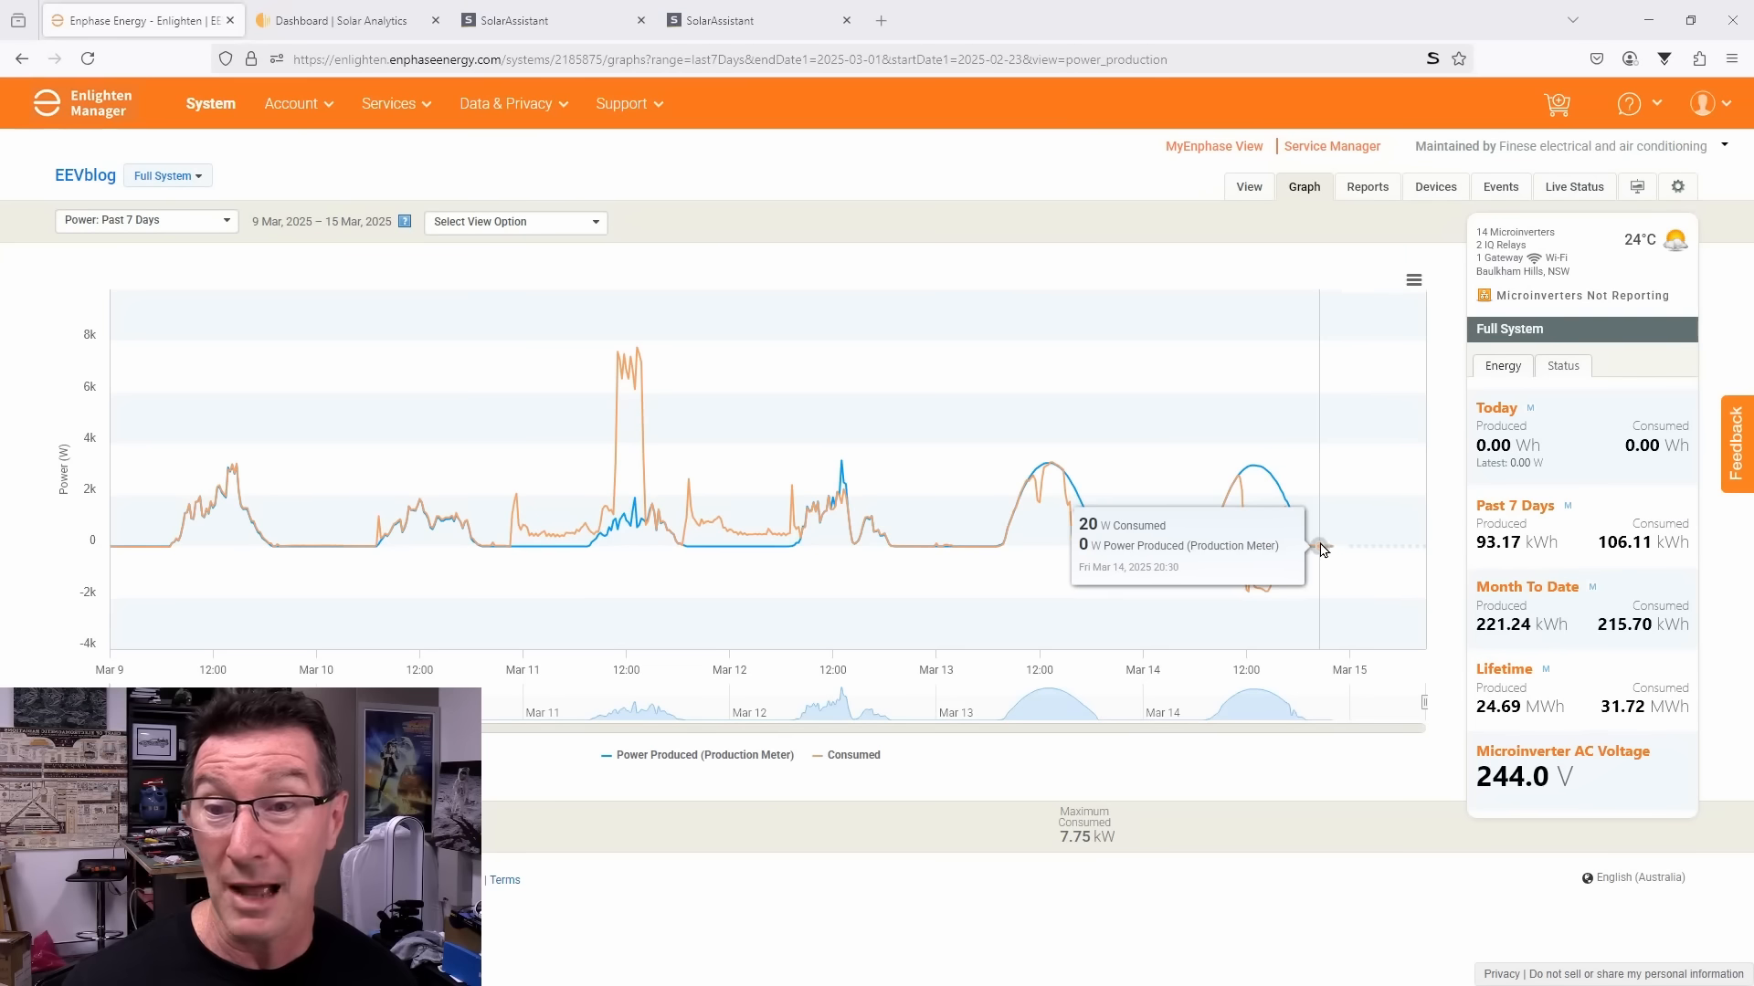
pyautogui.moveTo(1332, 550)
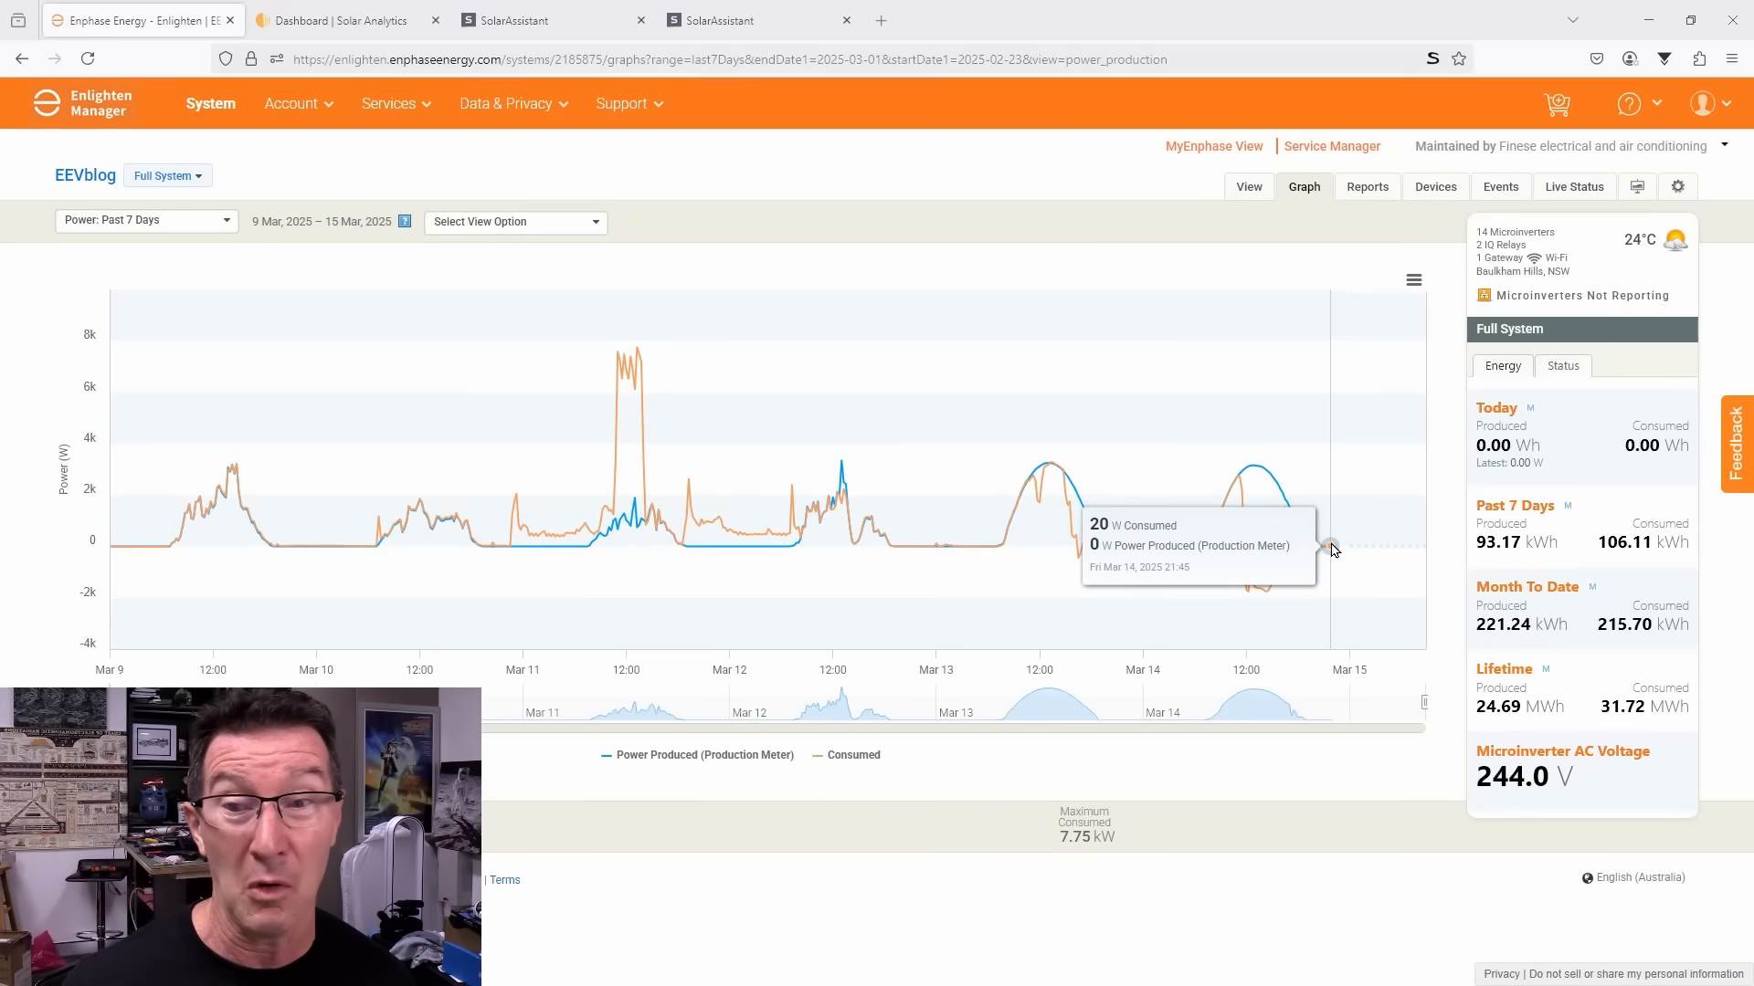
pyautogui.moveTo(1377, 568)
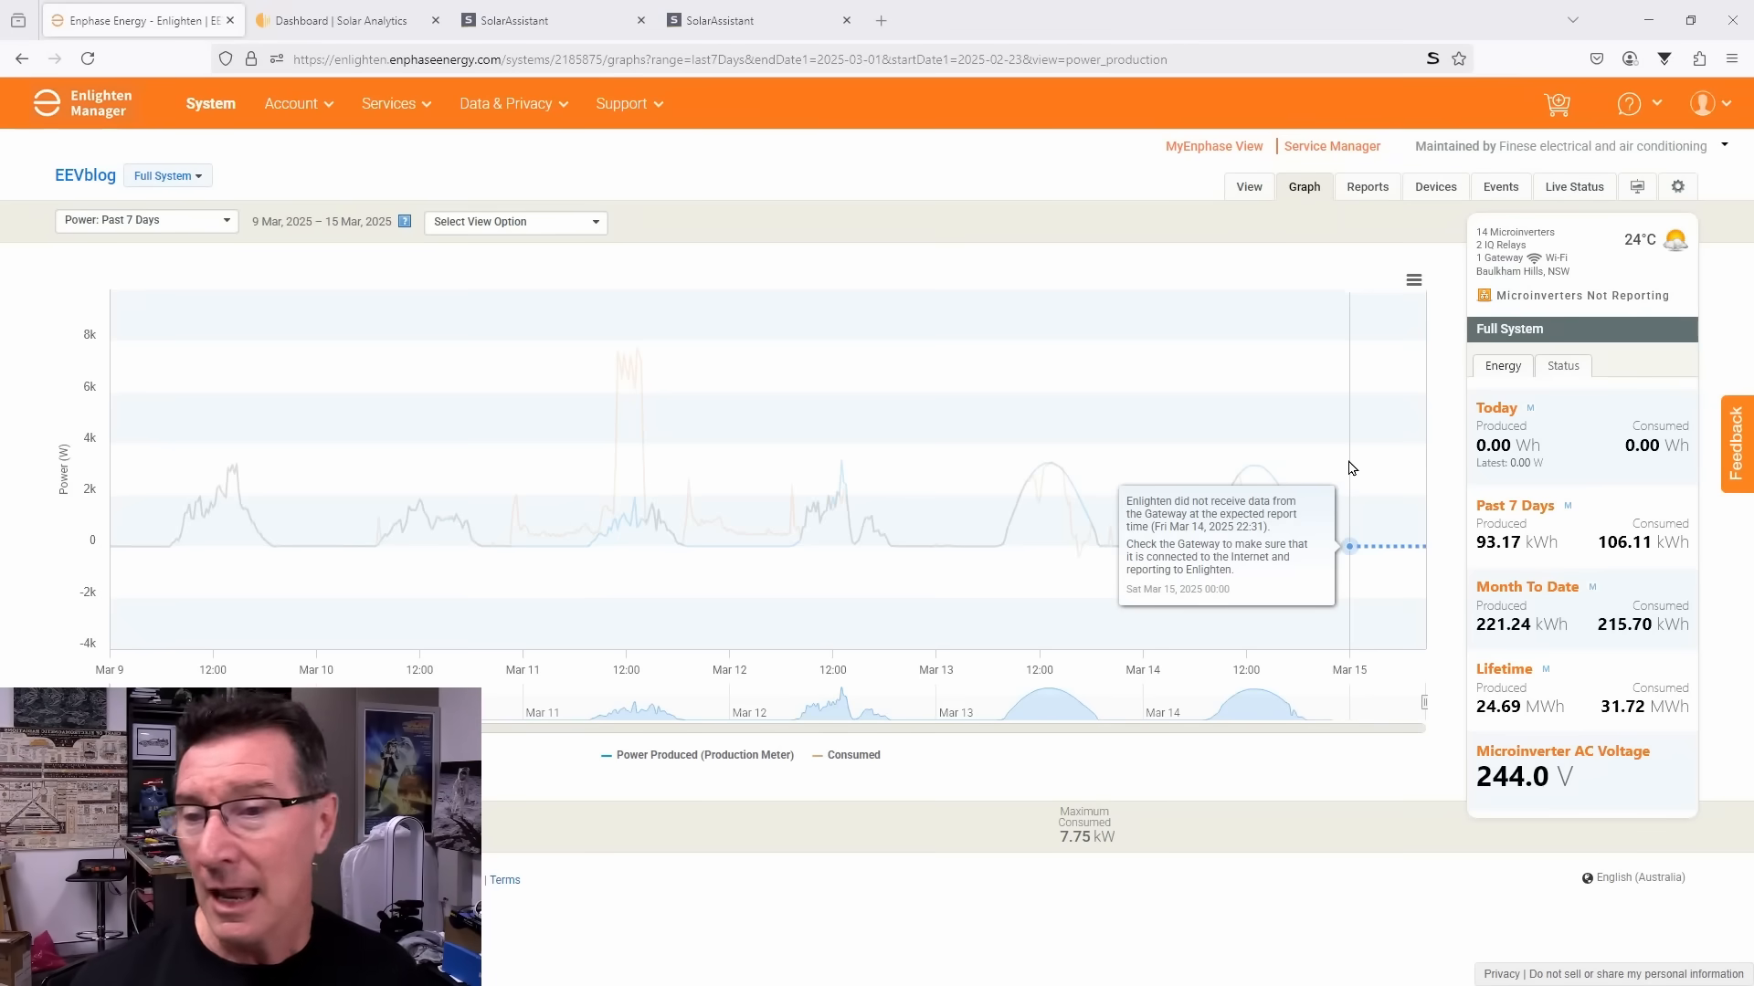
pyautogui.moveTo(1337, 501)
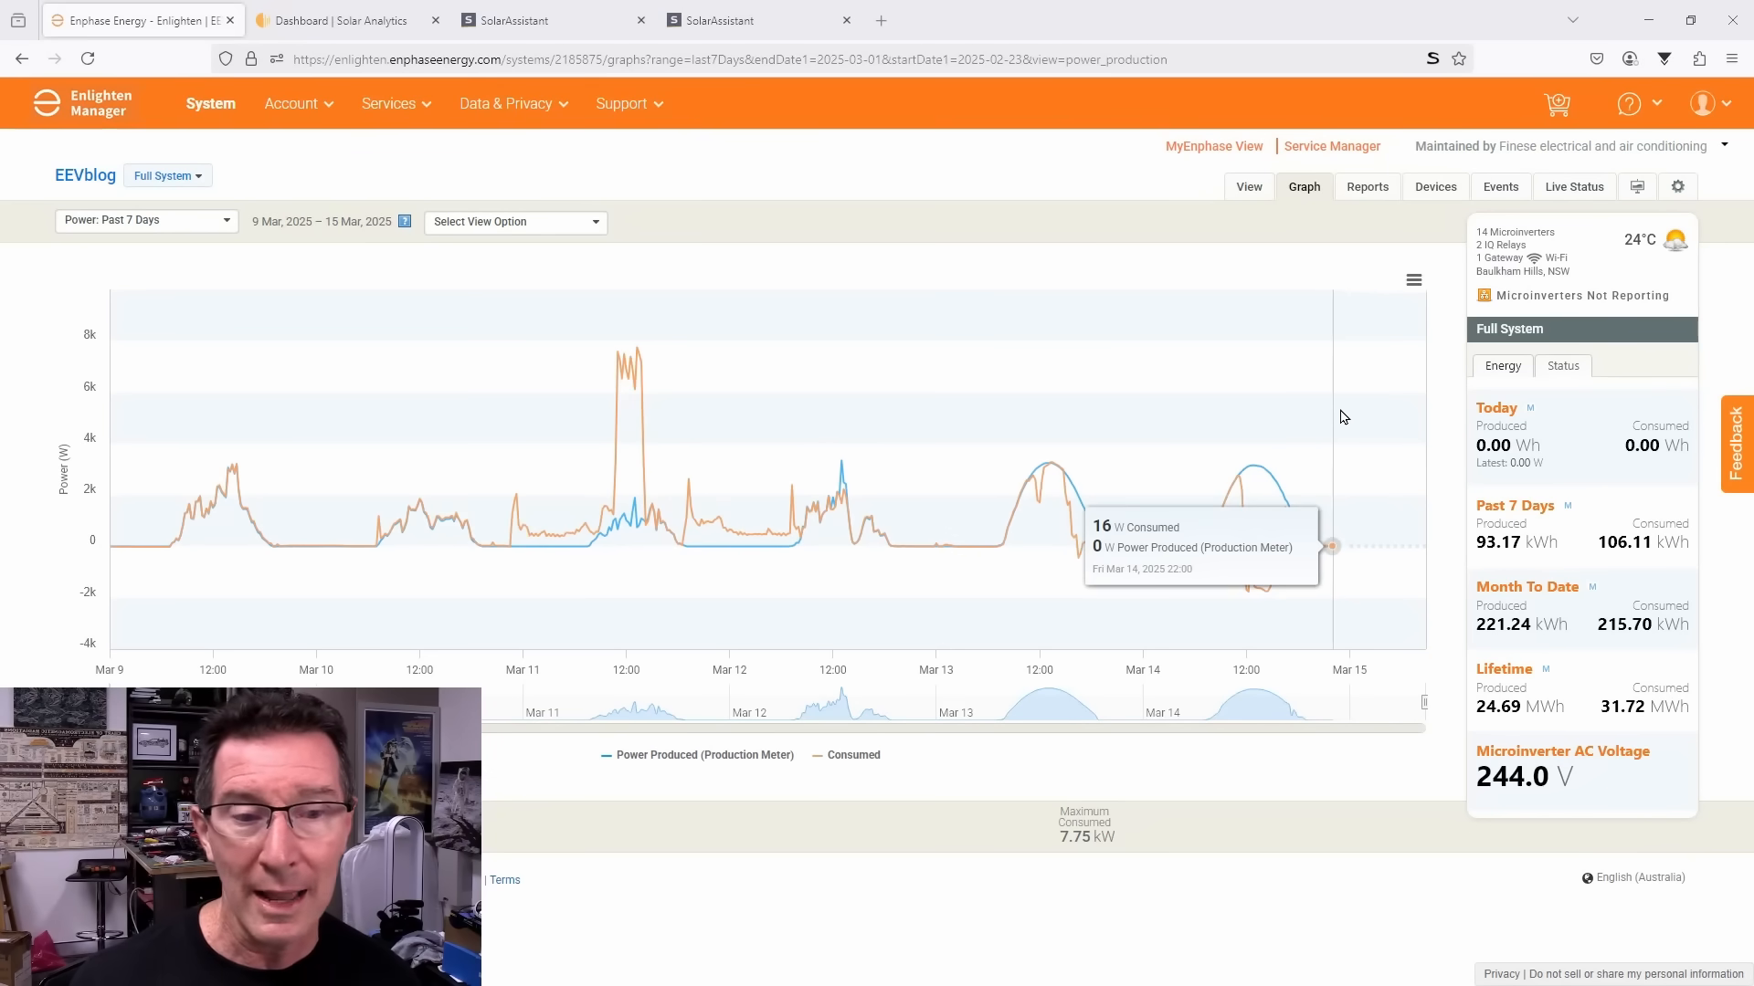
# Step: Review Solar Analytics' My Solar Today chart, then bring up SolarAssistant's last-24-hours power charts
pyautogui.click(342, 20)
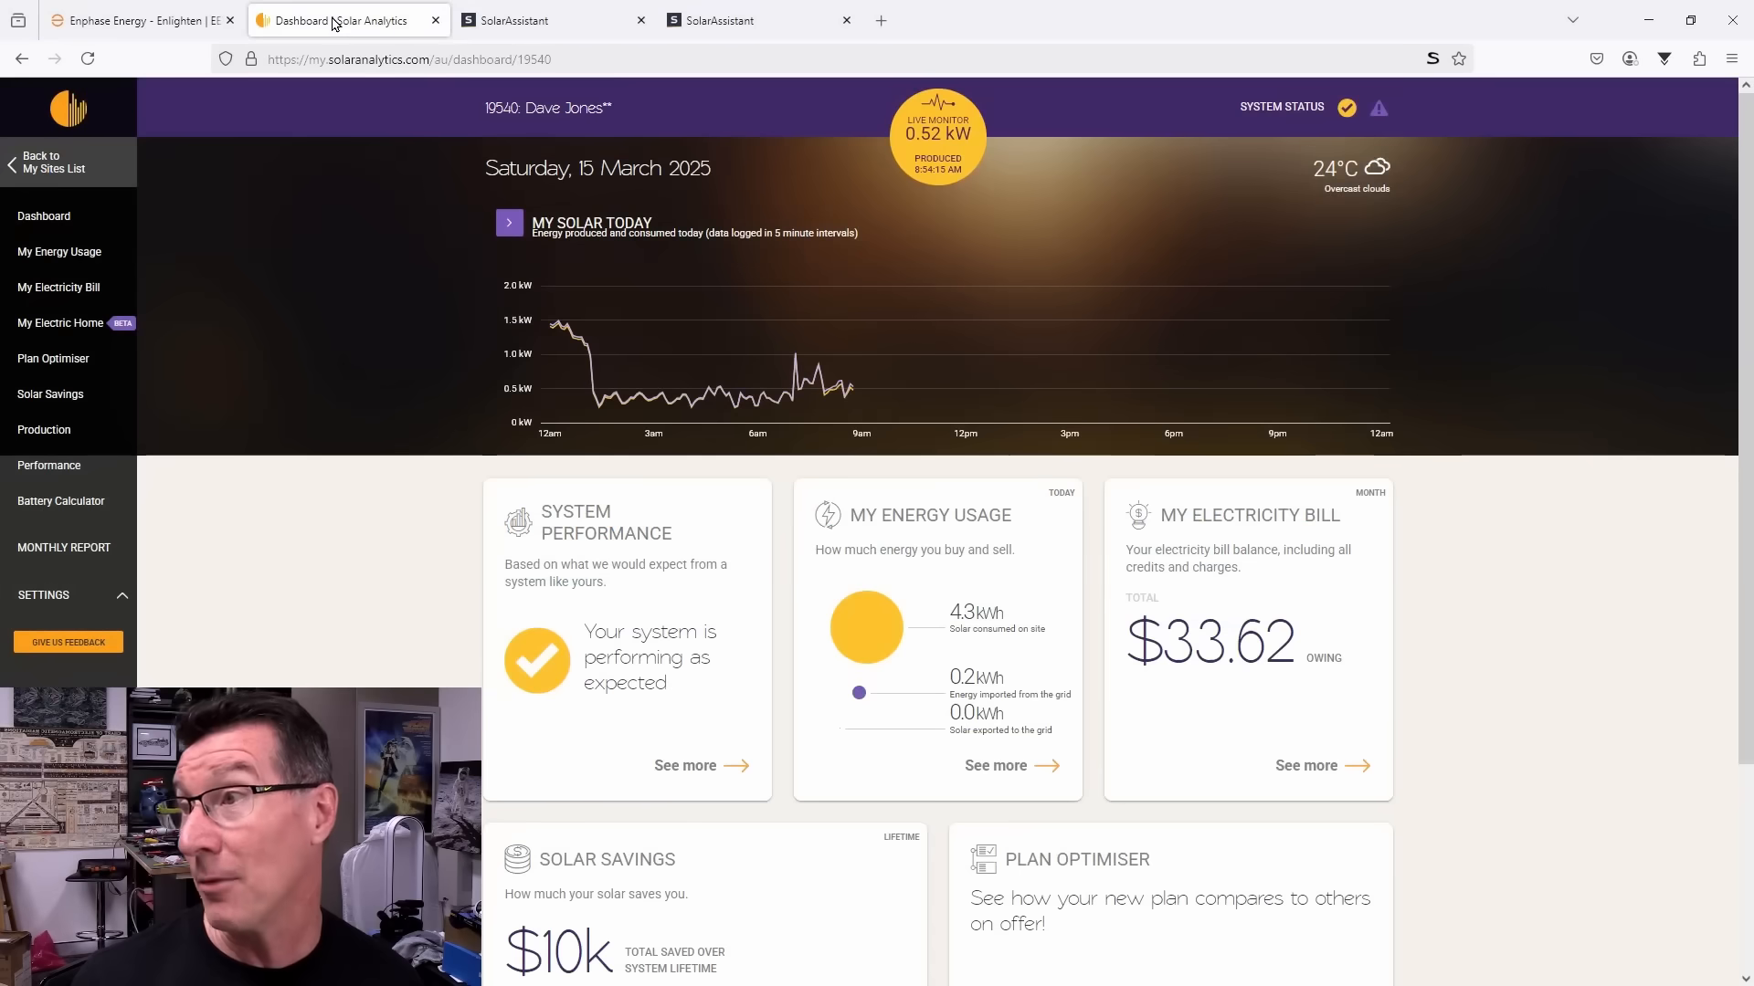
pyautogui.moveTo(849, 386)
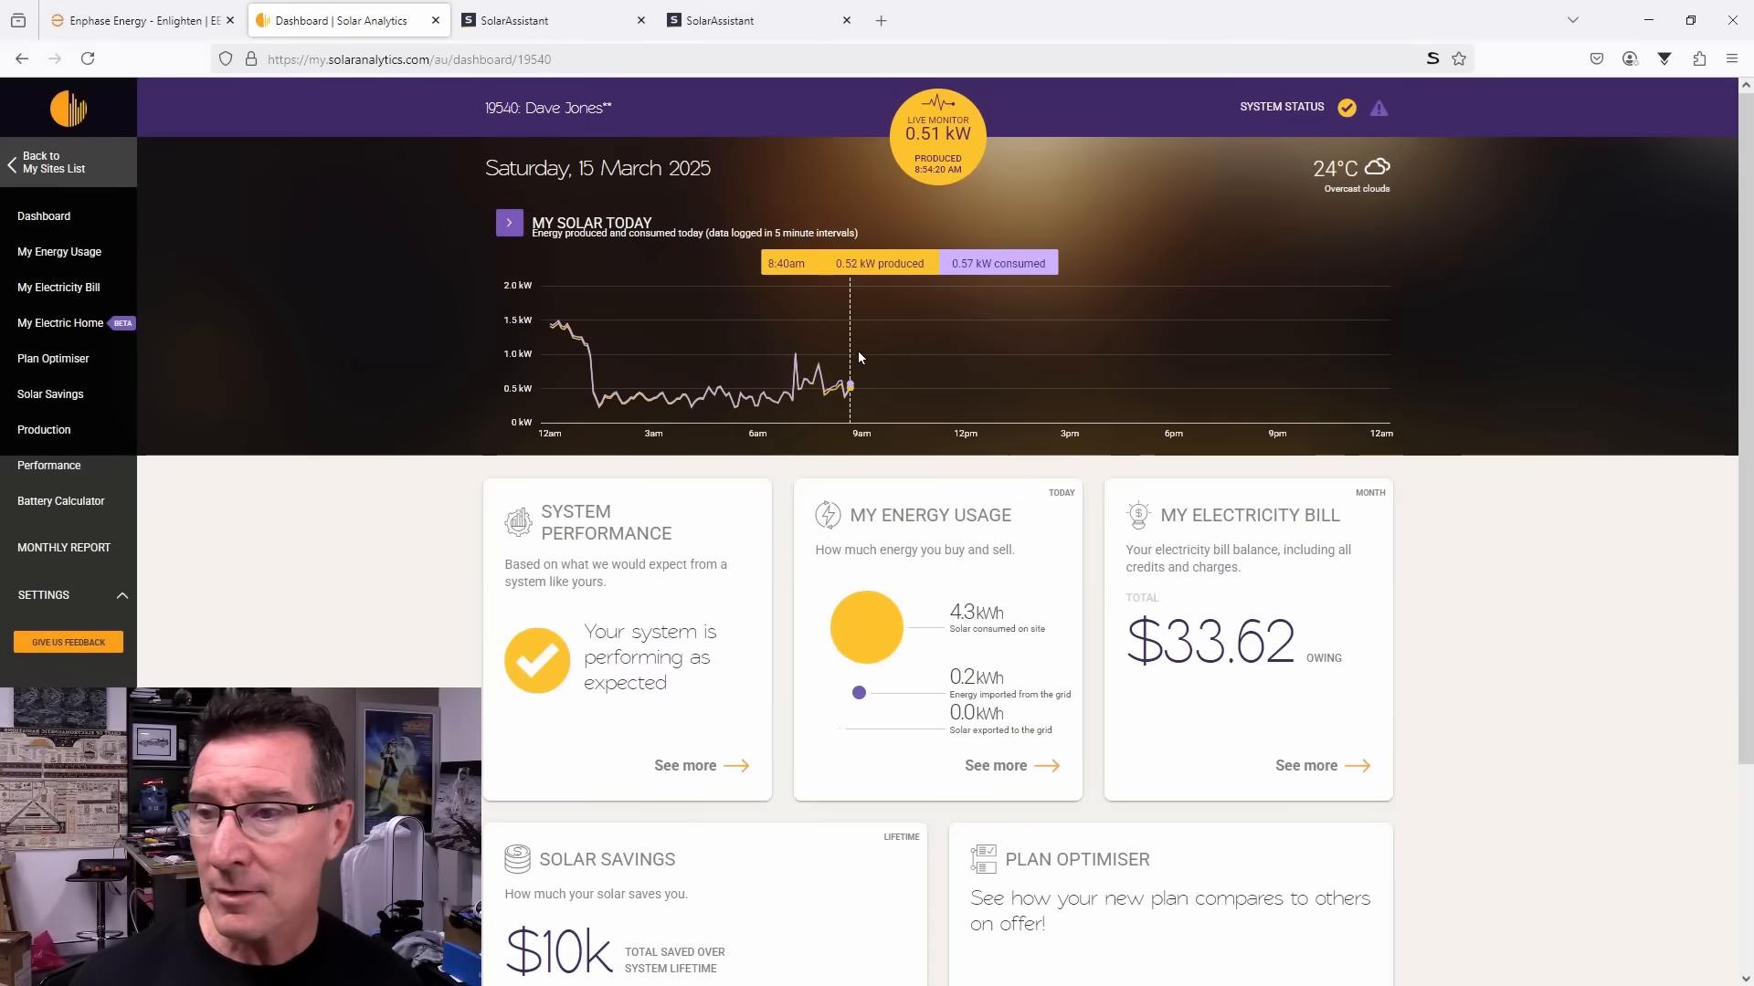
pyautogui.moveTo(665, 396)
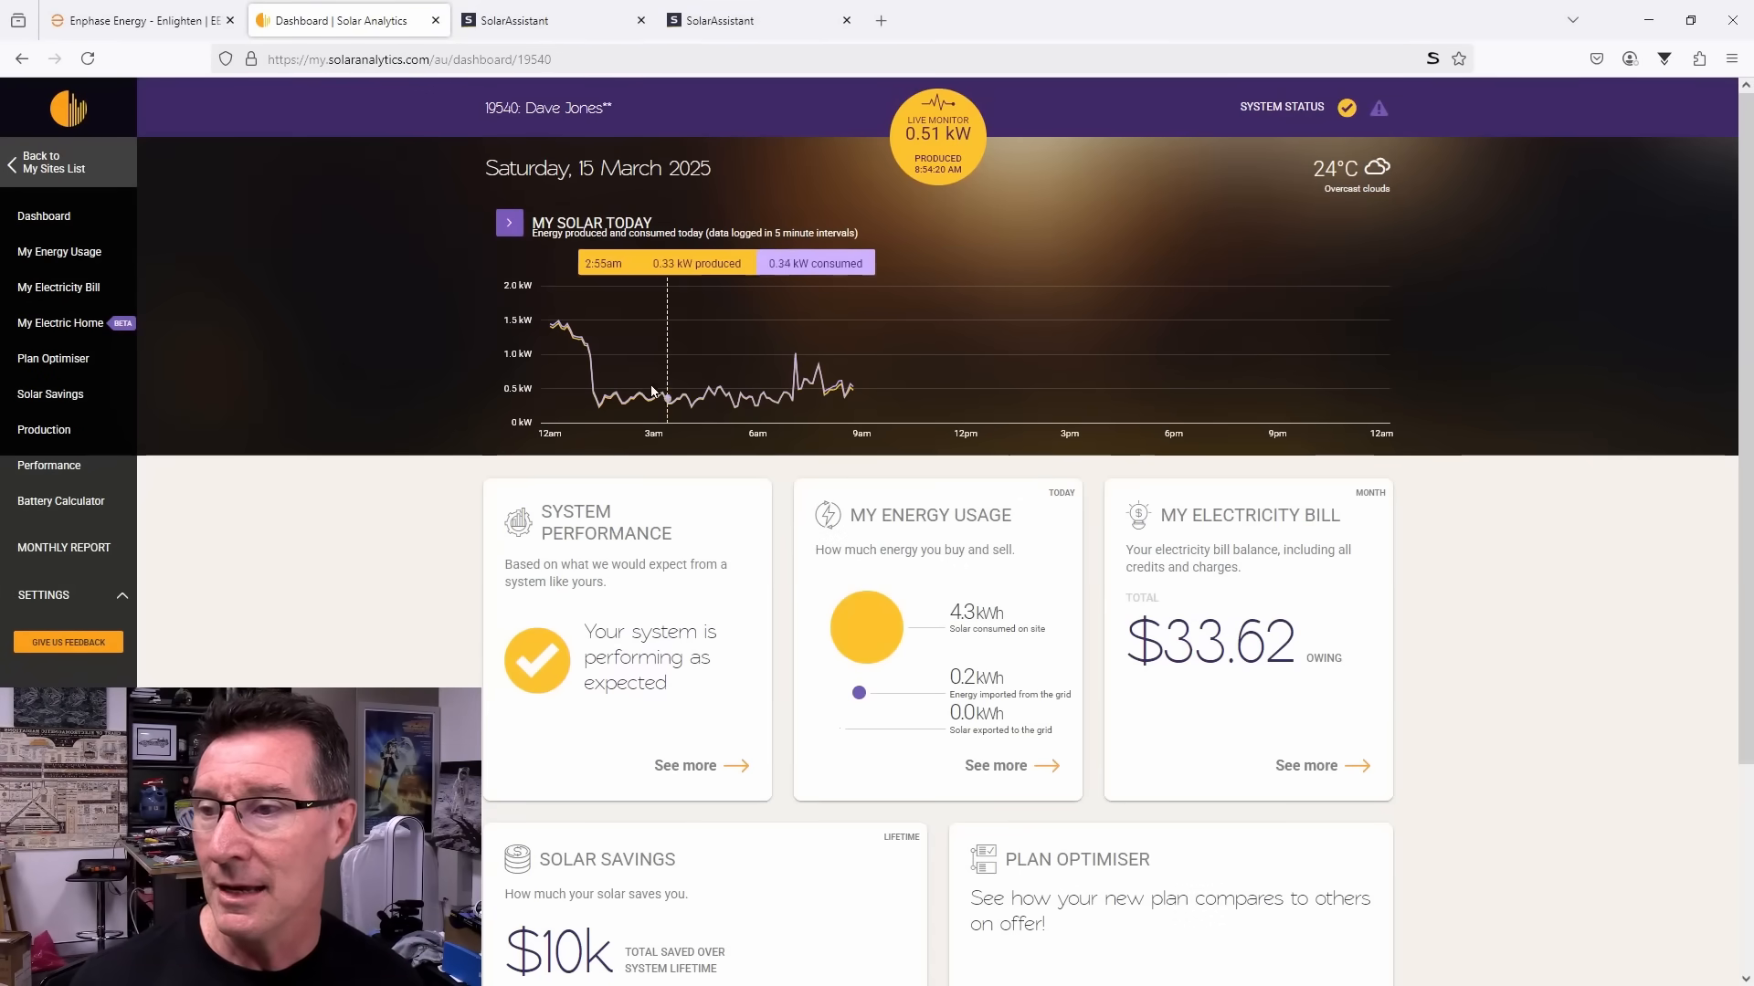
pyautogui.moveTo(701, 394)
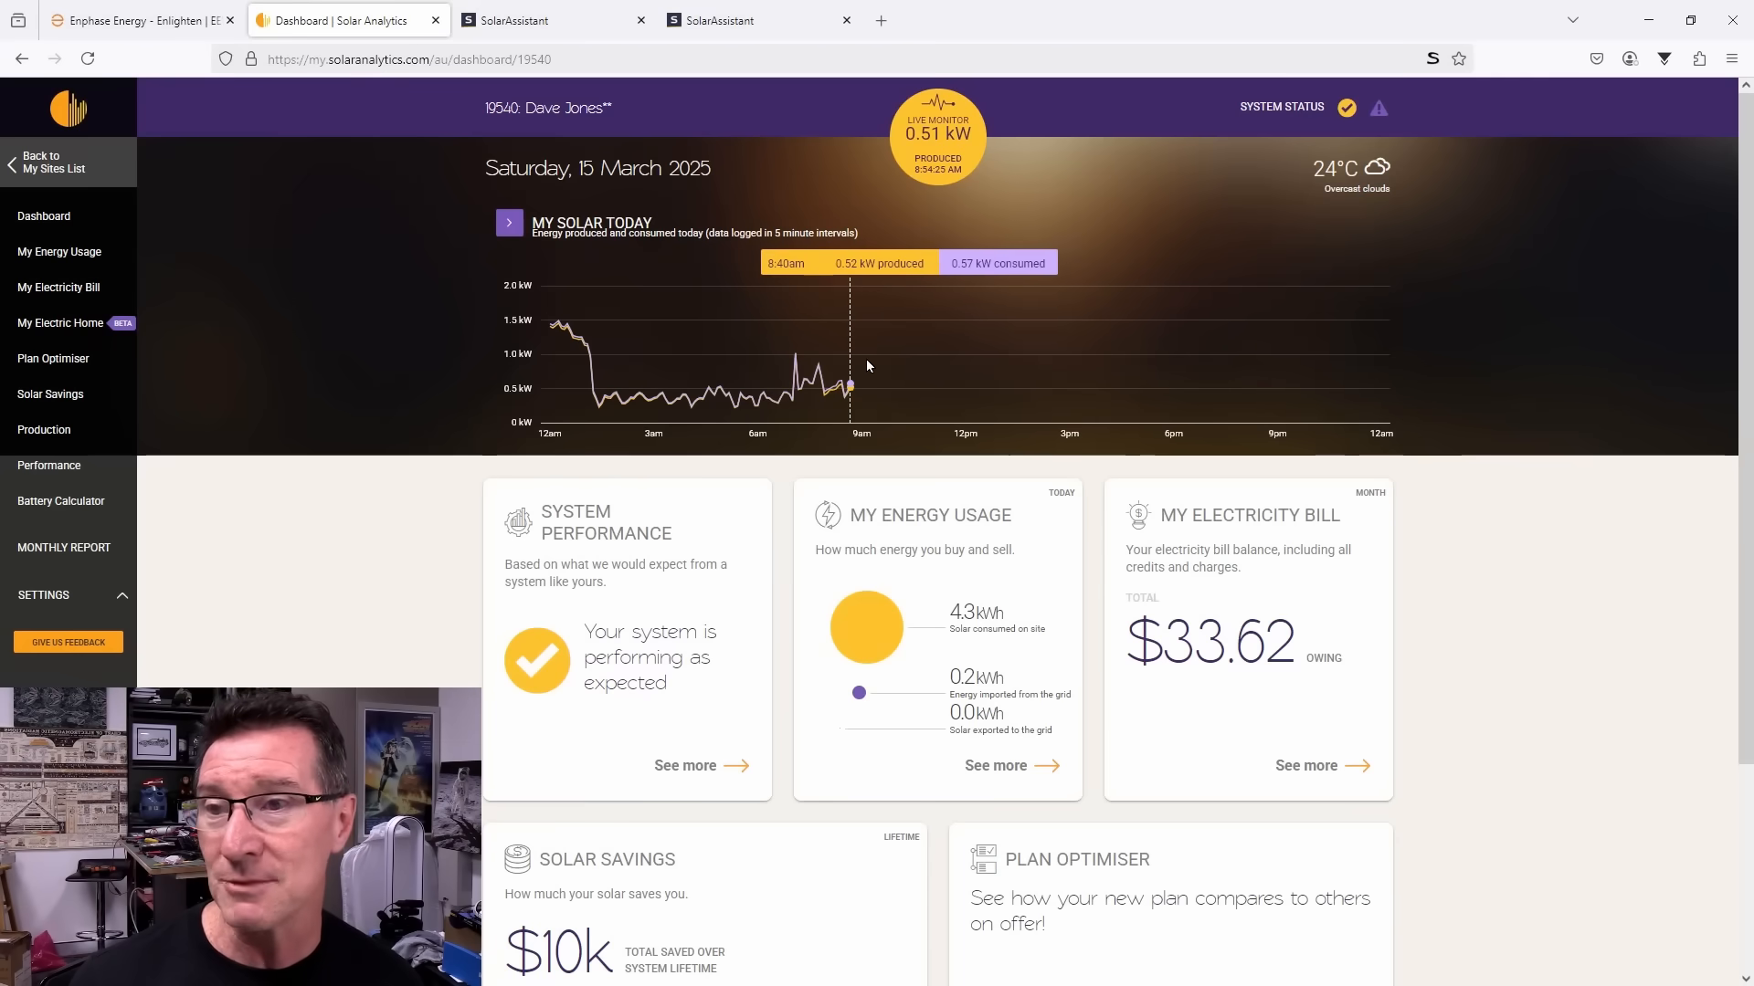
pyautogui.click(758, 20)
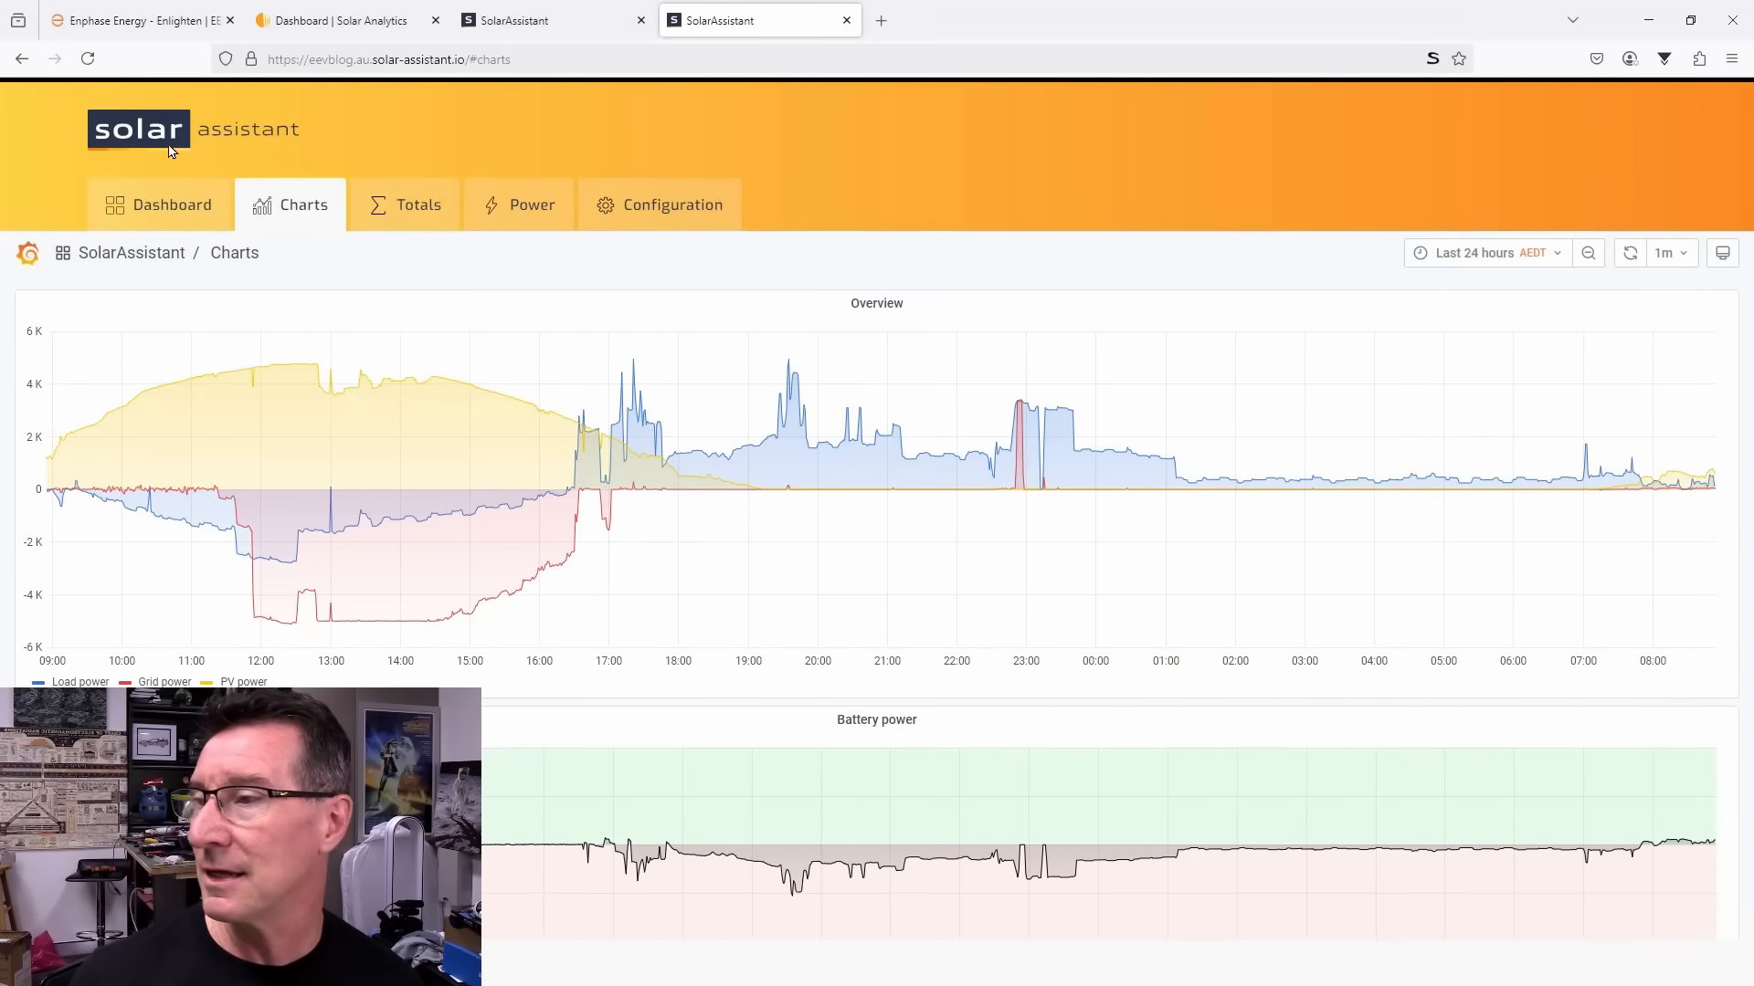
pyautogui.click(172, 205)
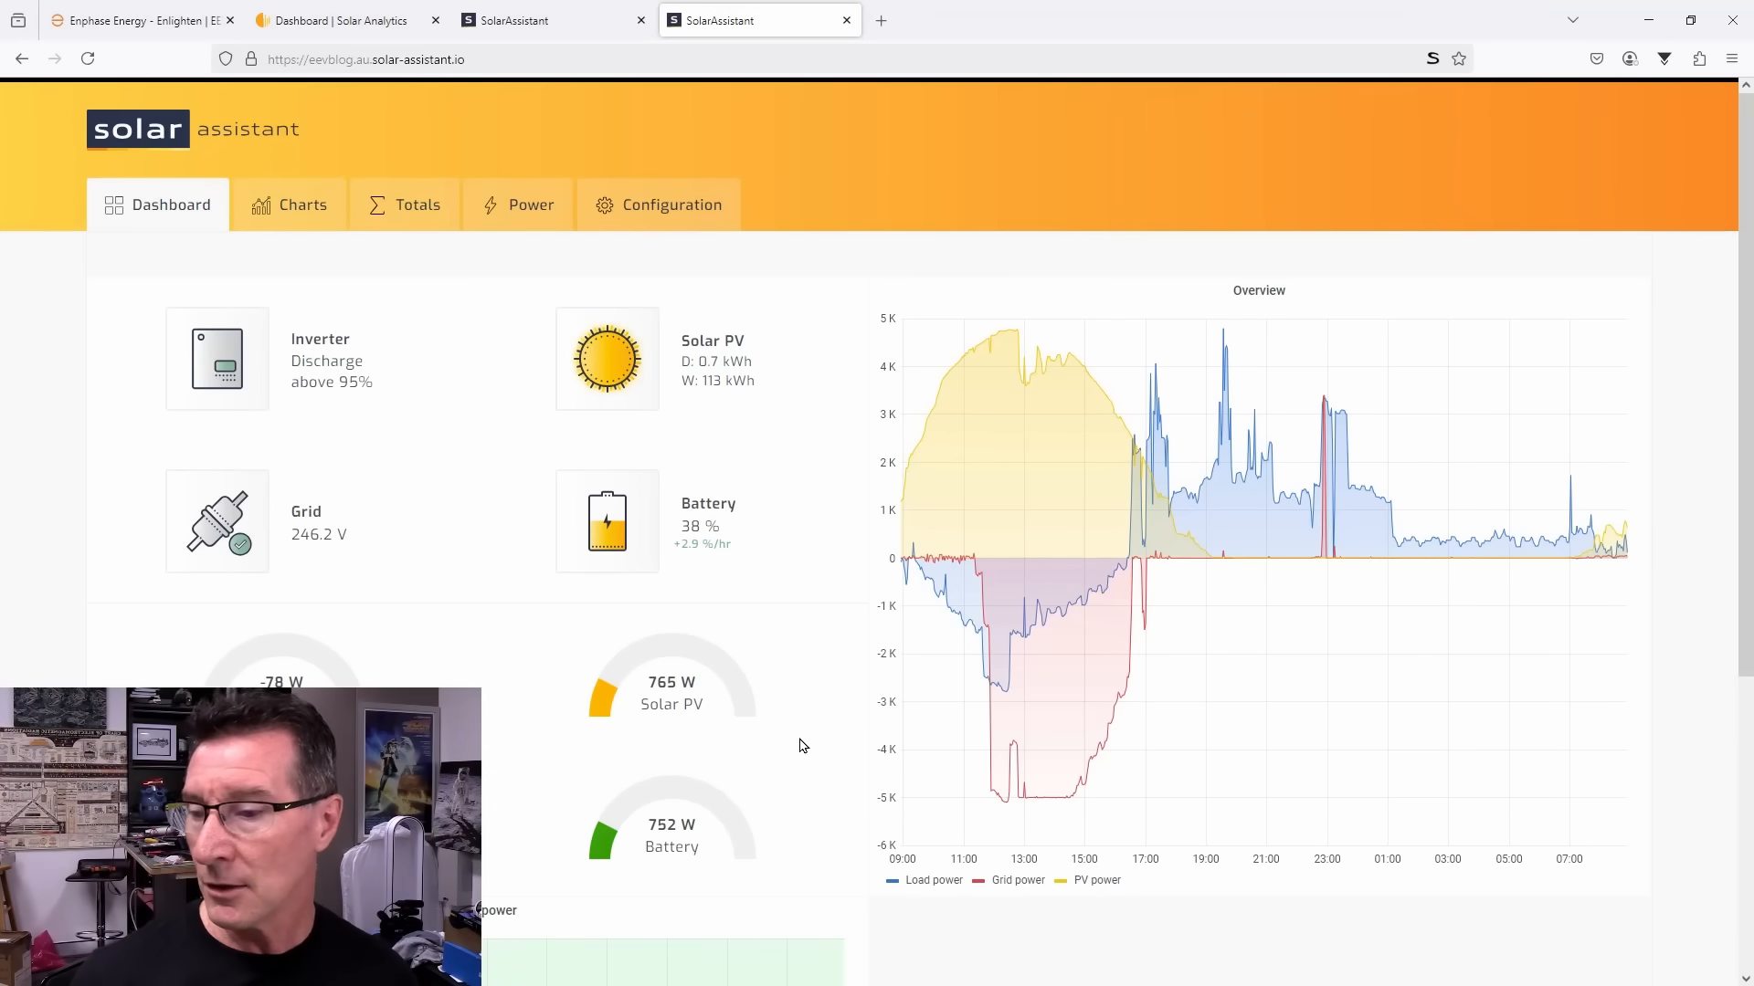
pyautogui.scroll(-3)
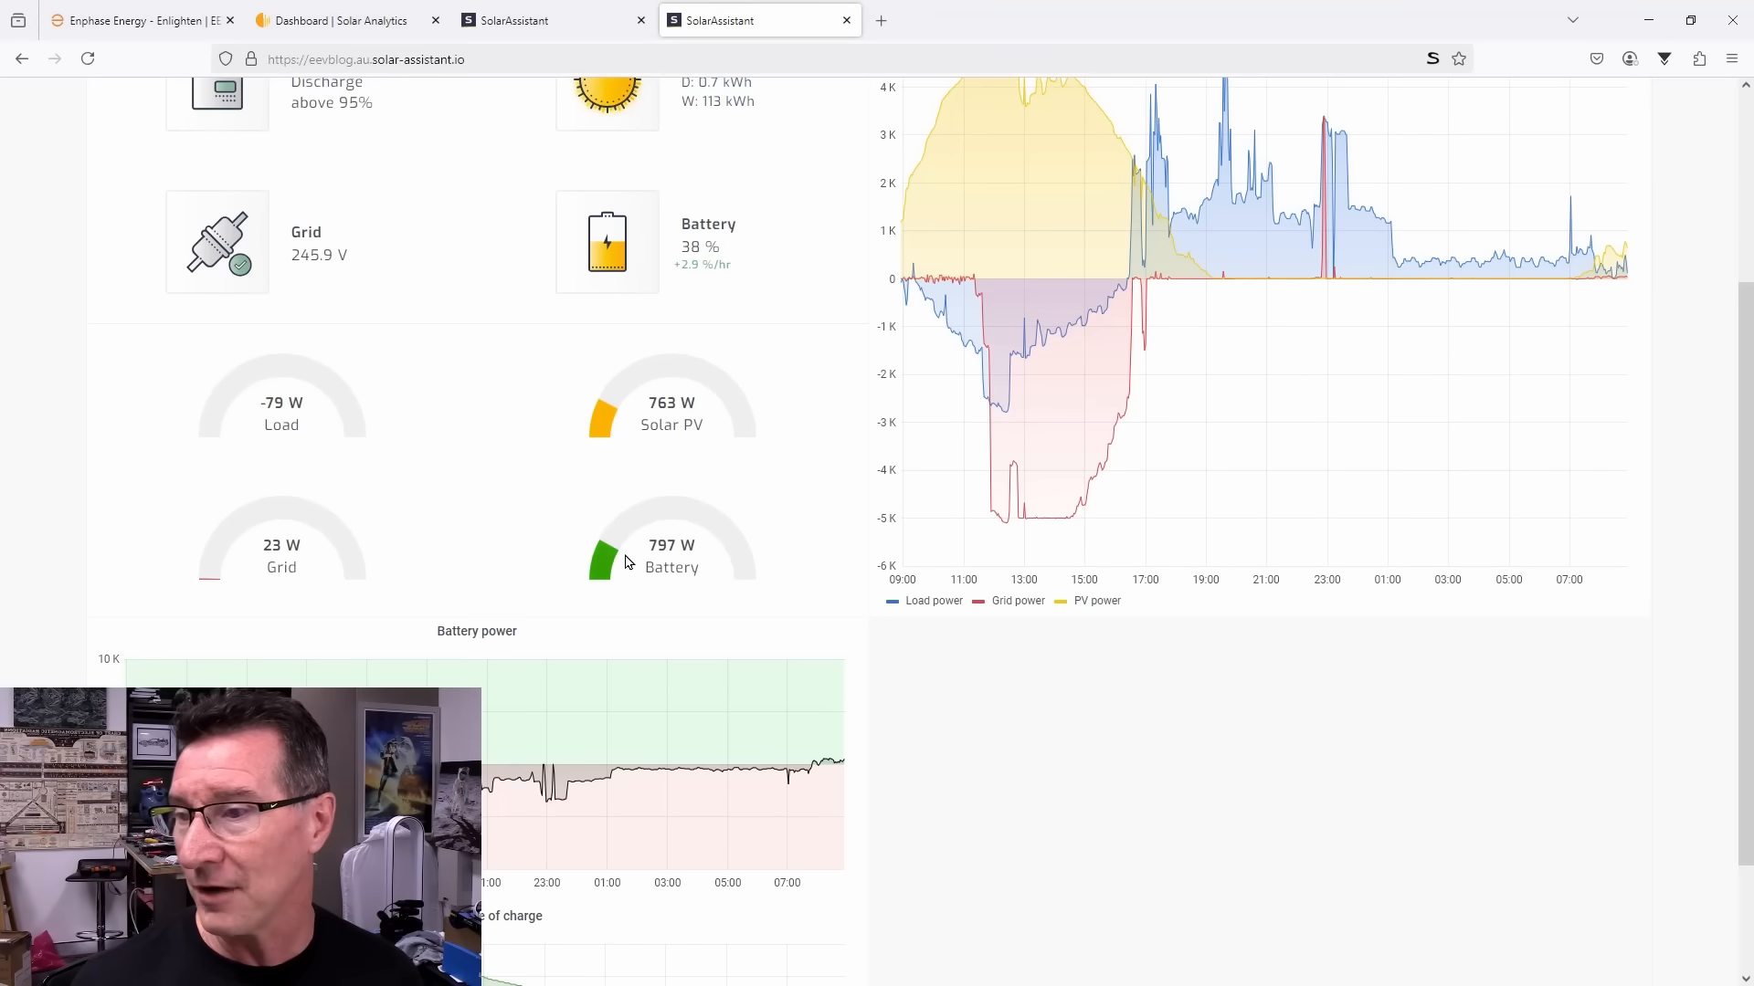
pyautogui.scroll(-3)
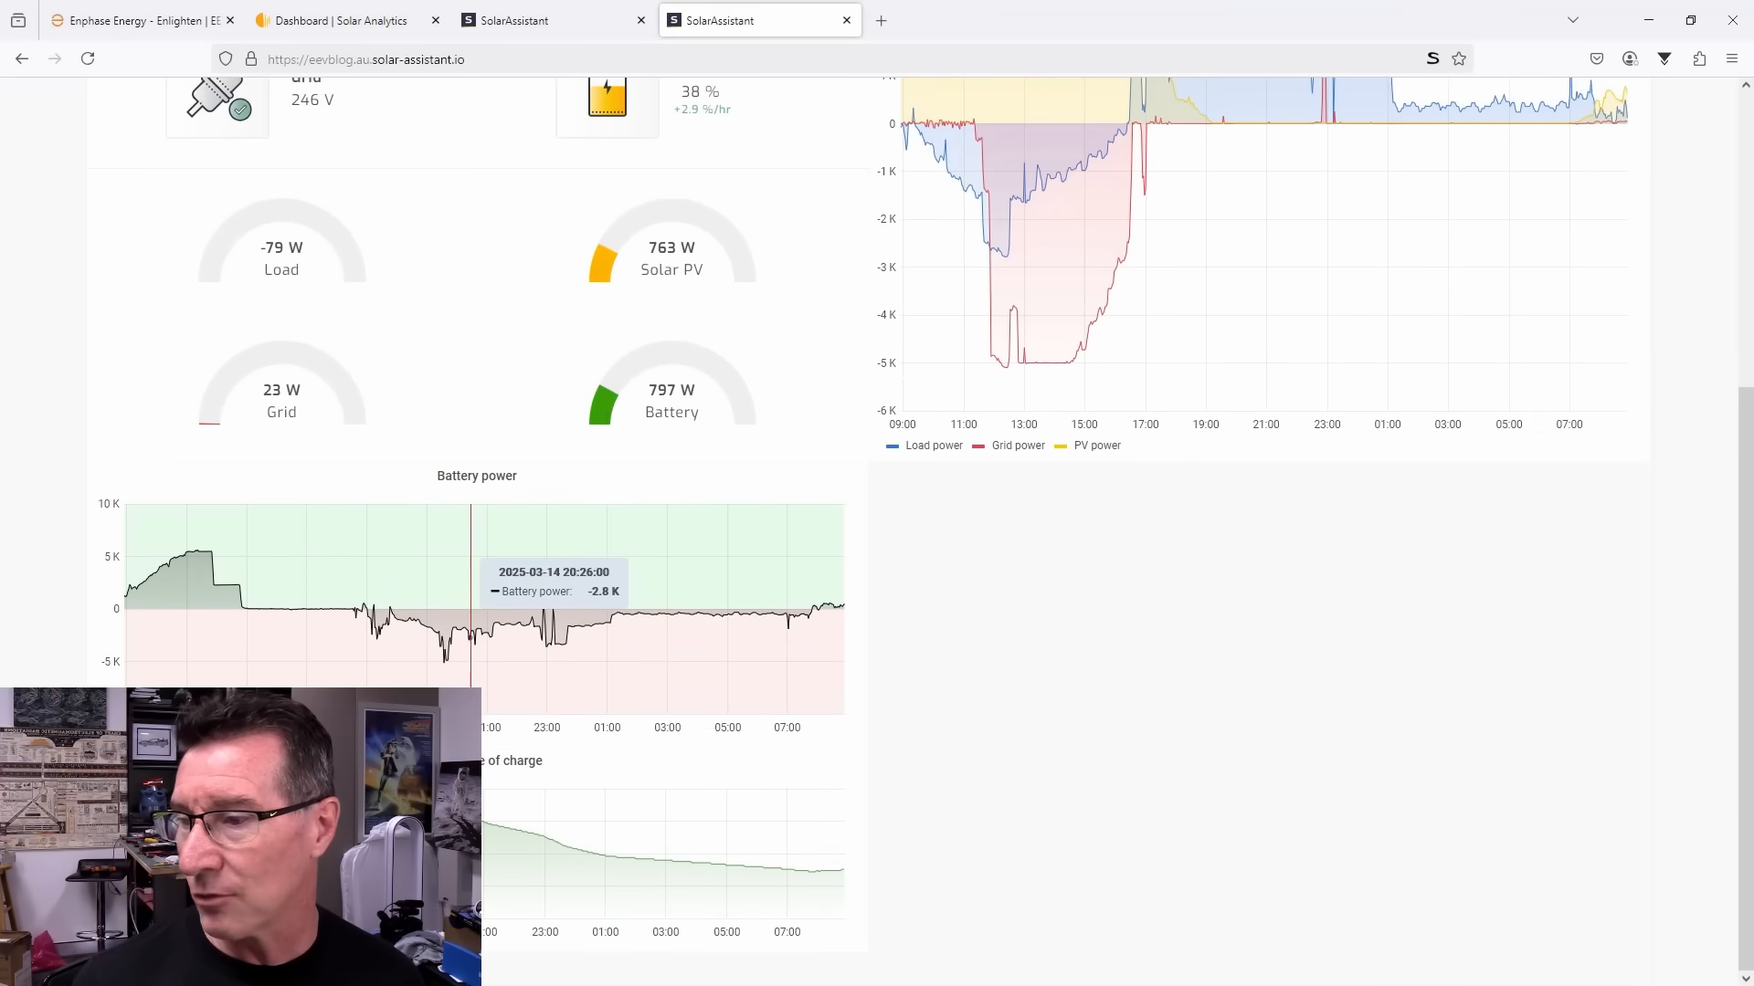
pyautogui.click(303, 205)
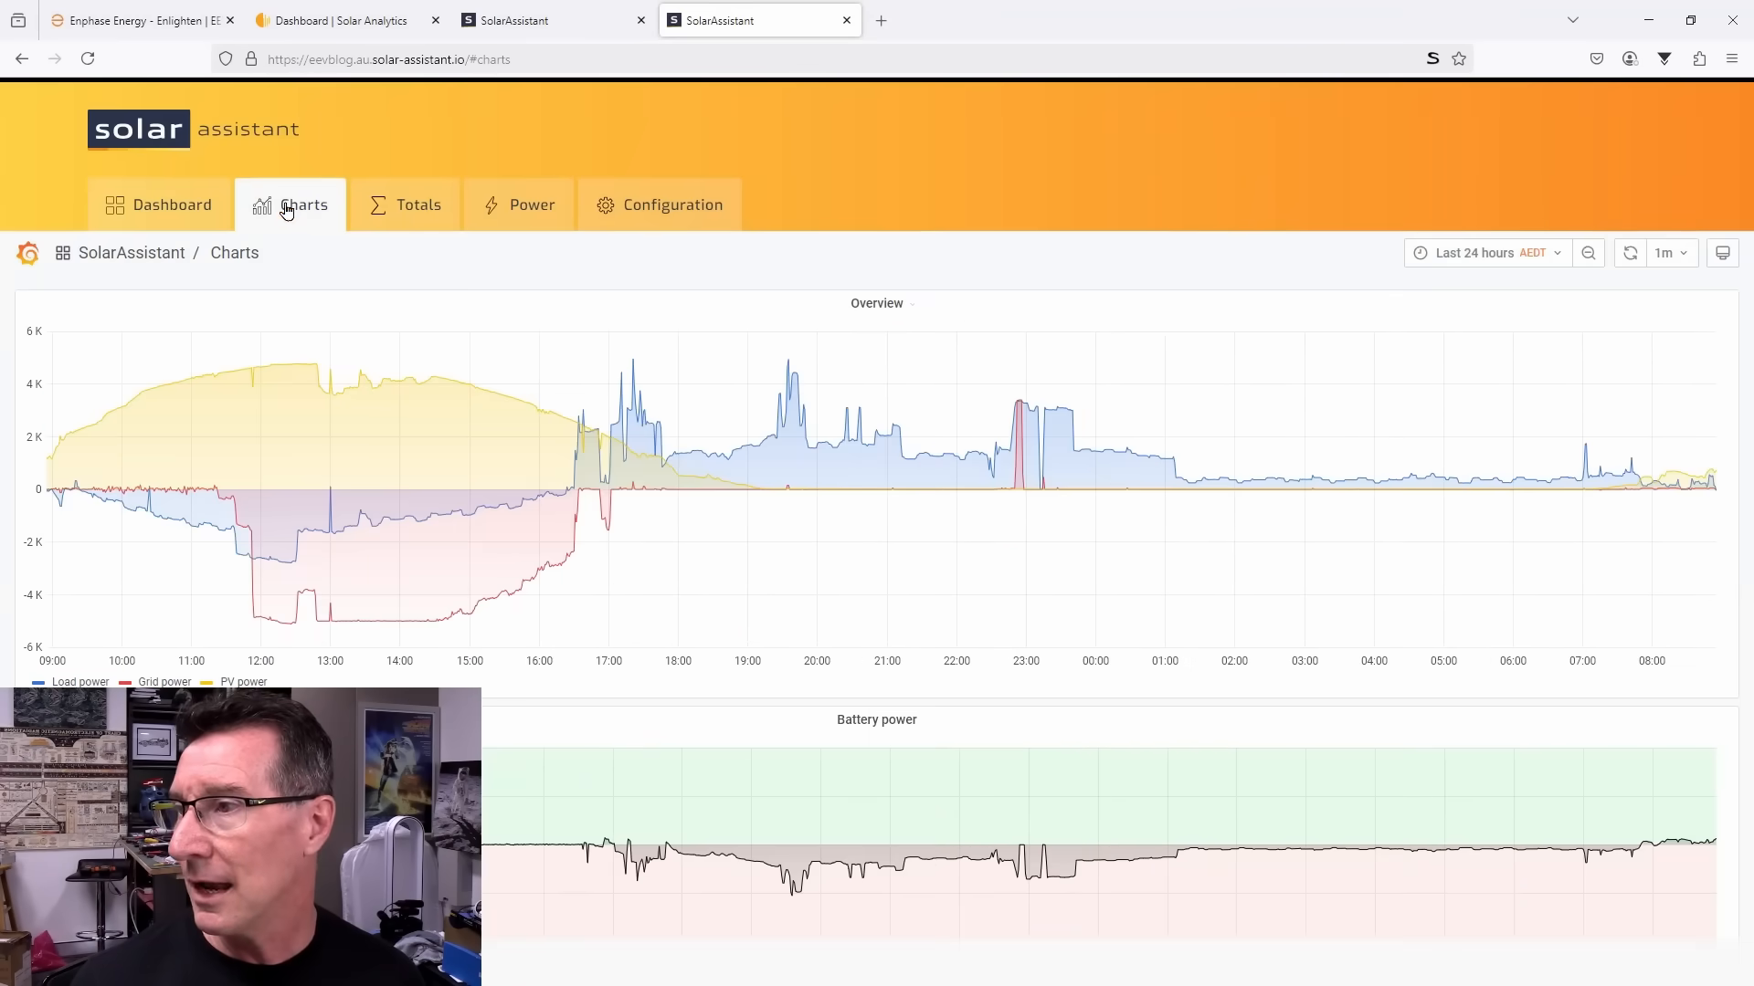
pyautogui.scroll(-3)
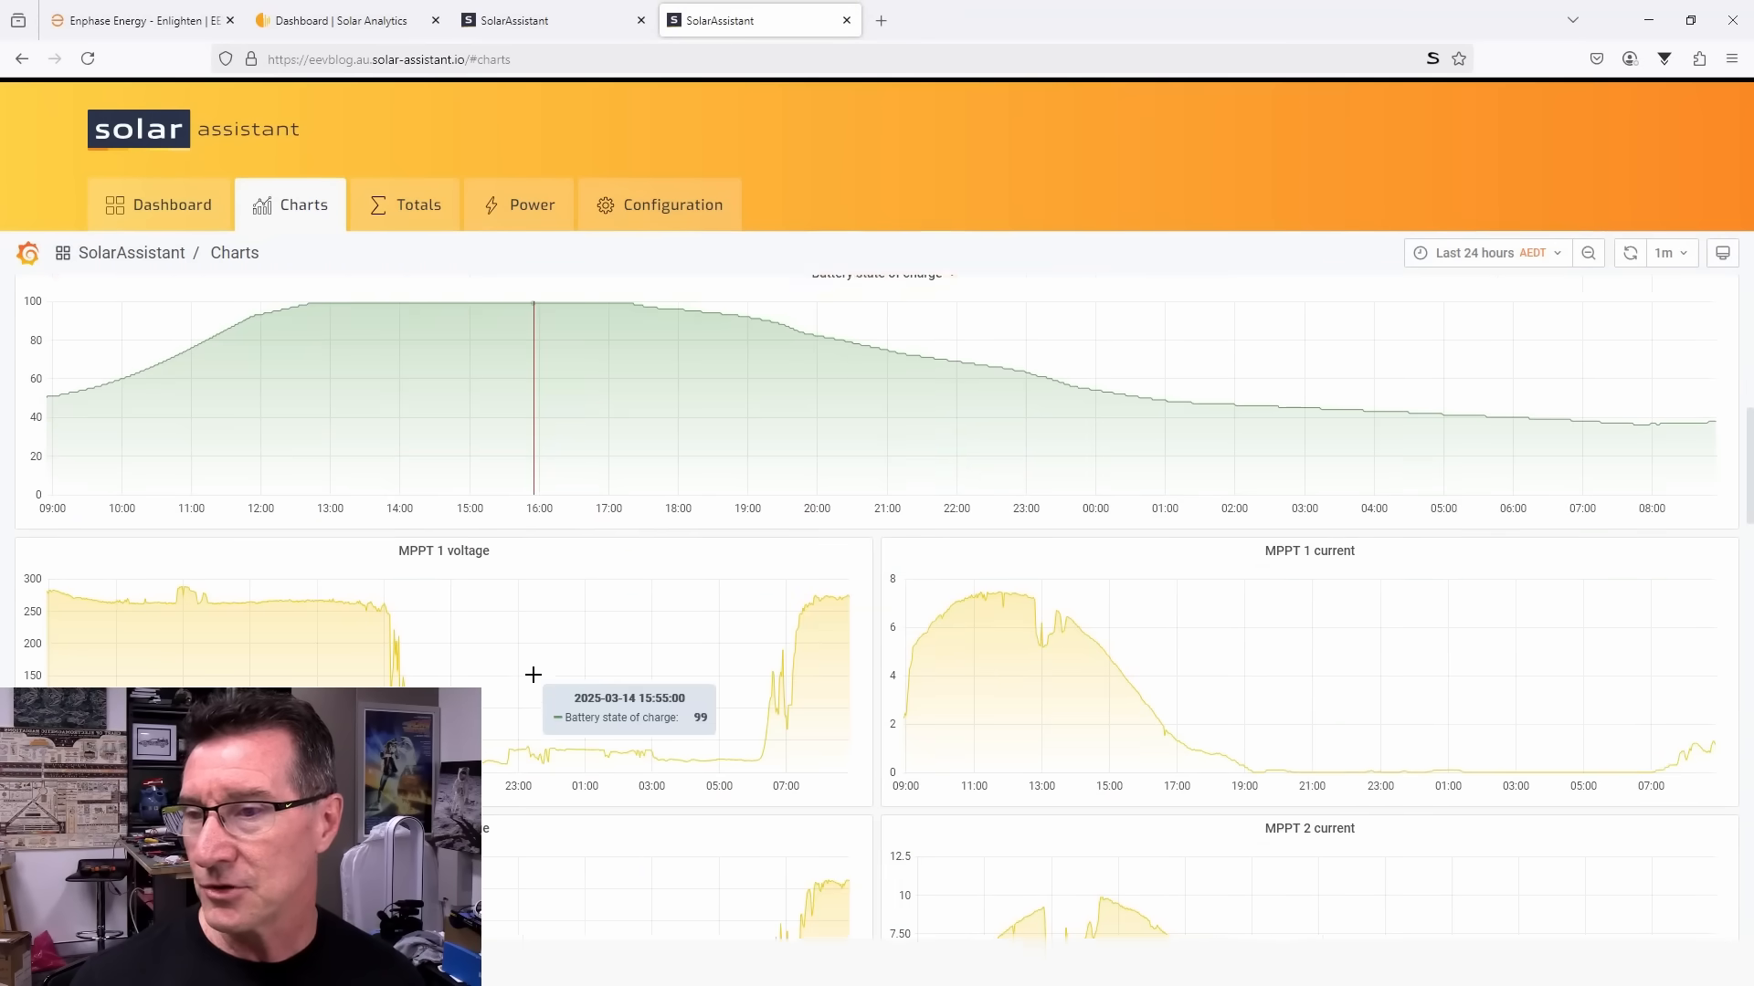
pyautogui.scroll(-3)
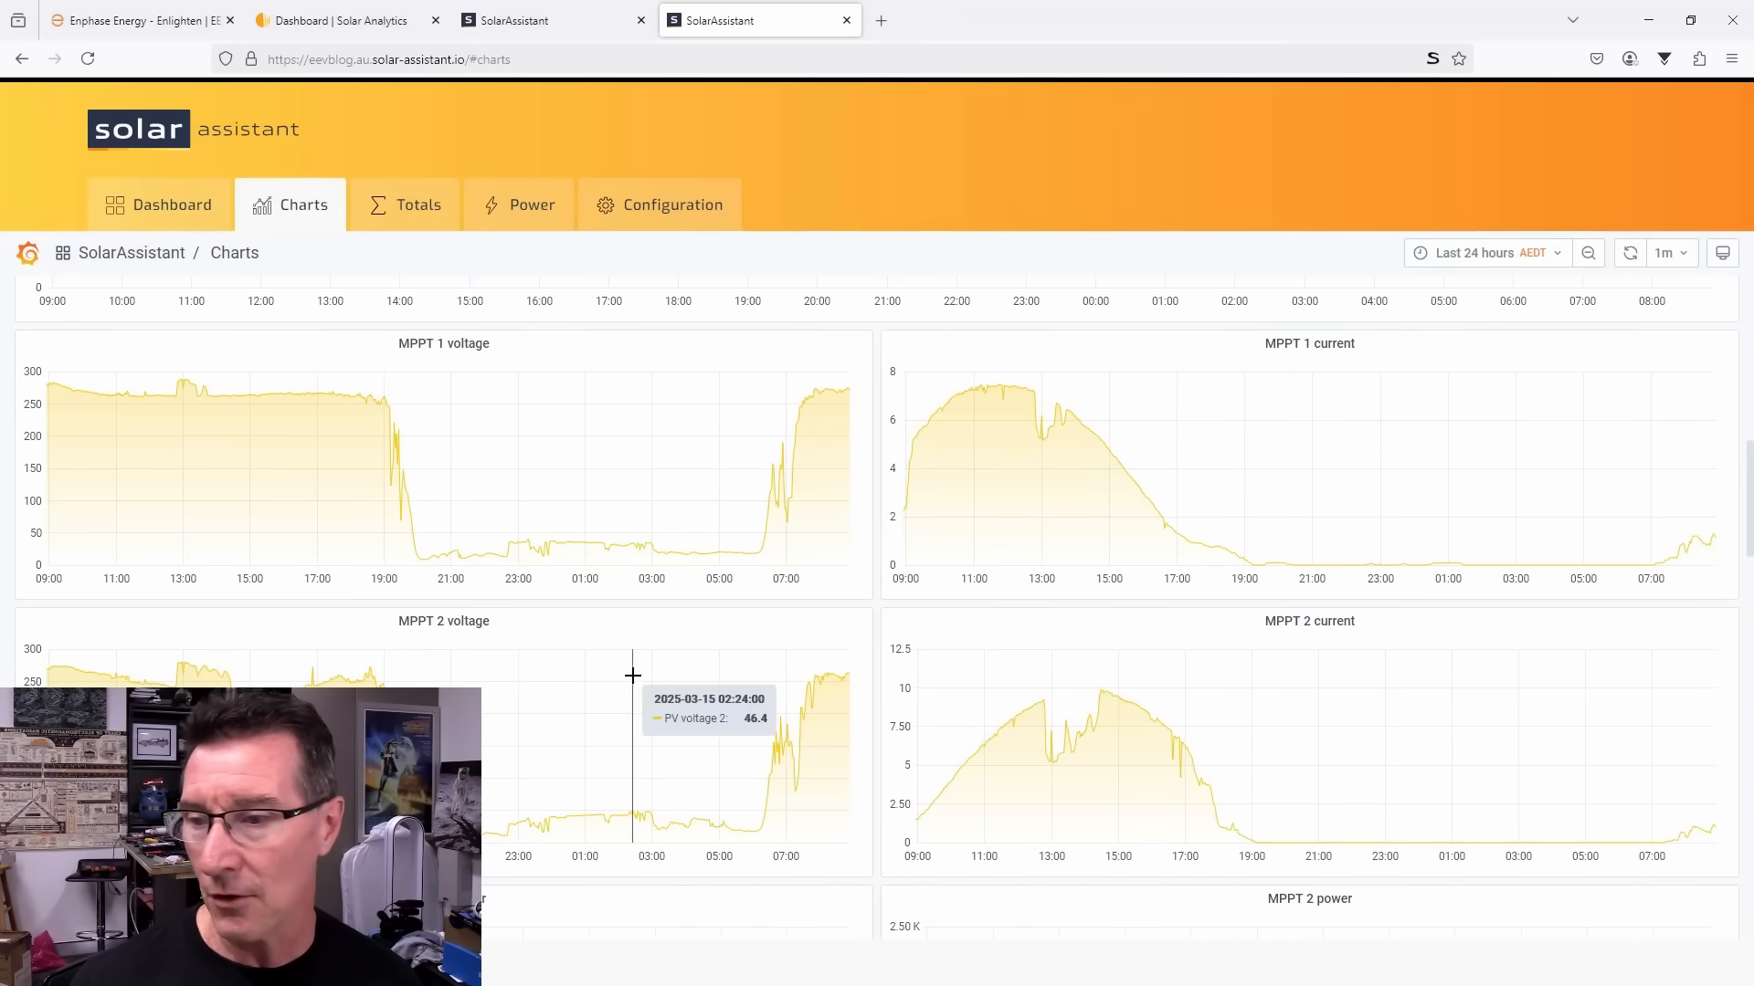
pyautogui.scroll(-3)
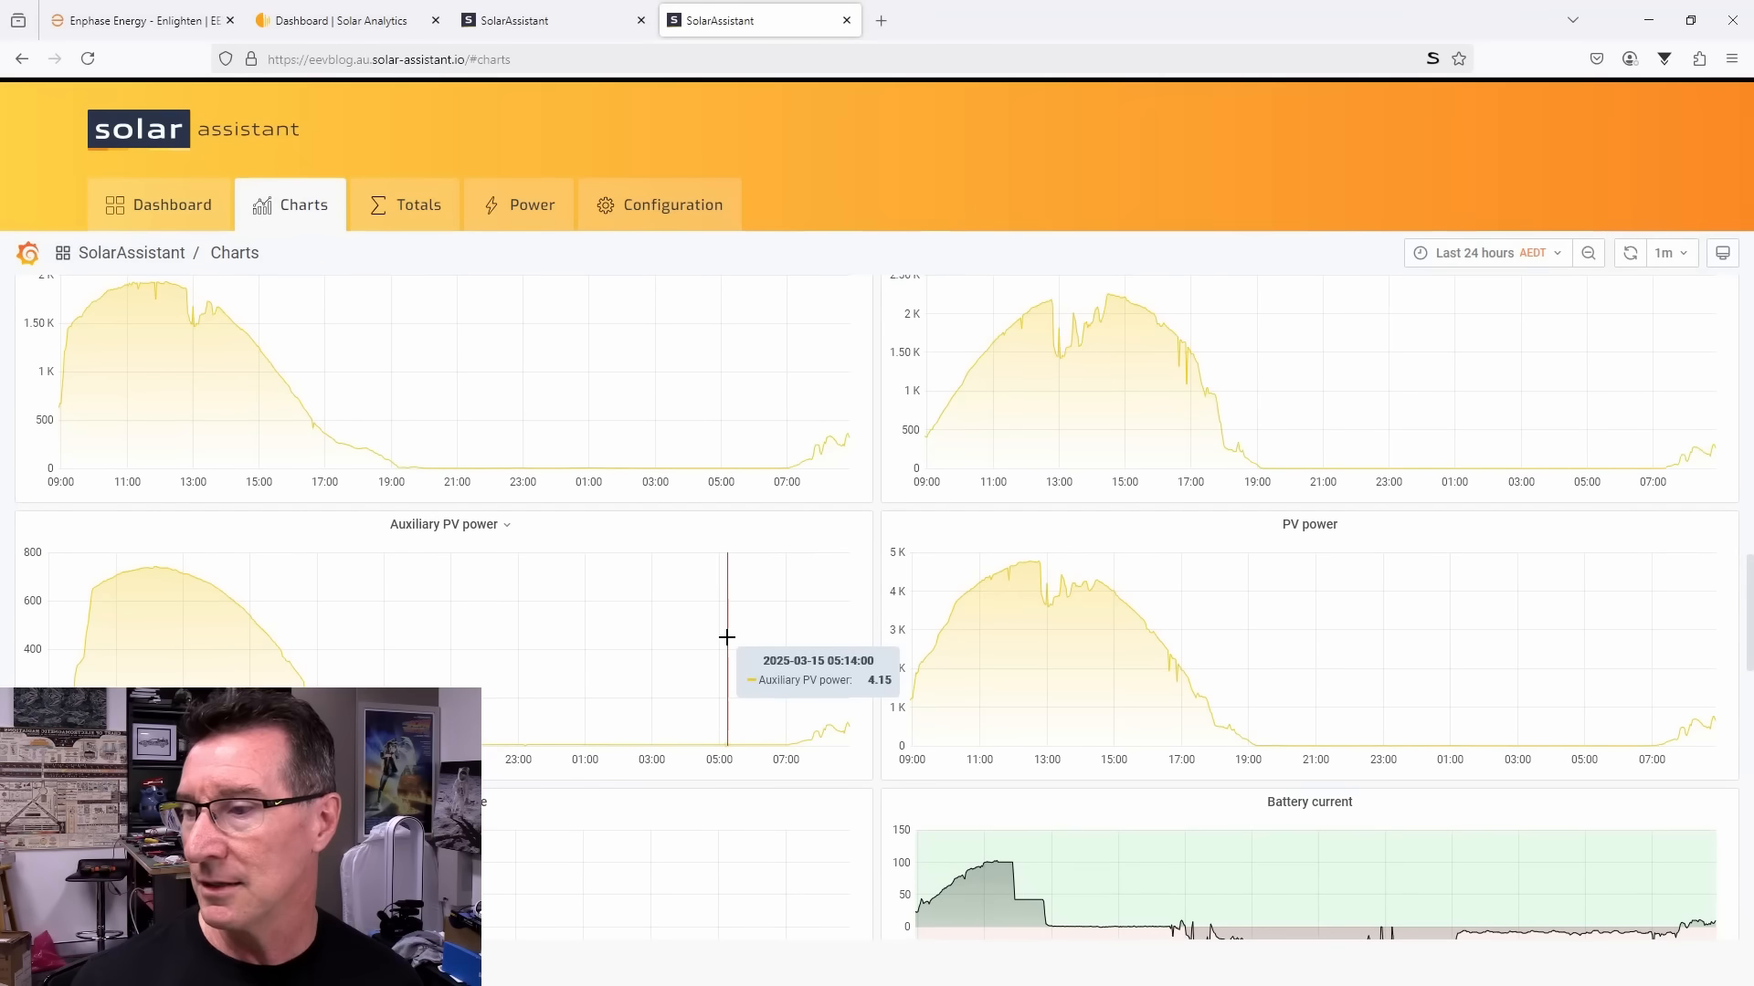
pyautogui.moveTo(1719, 669)
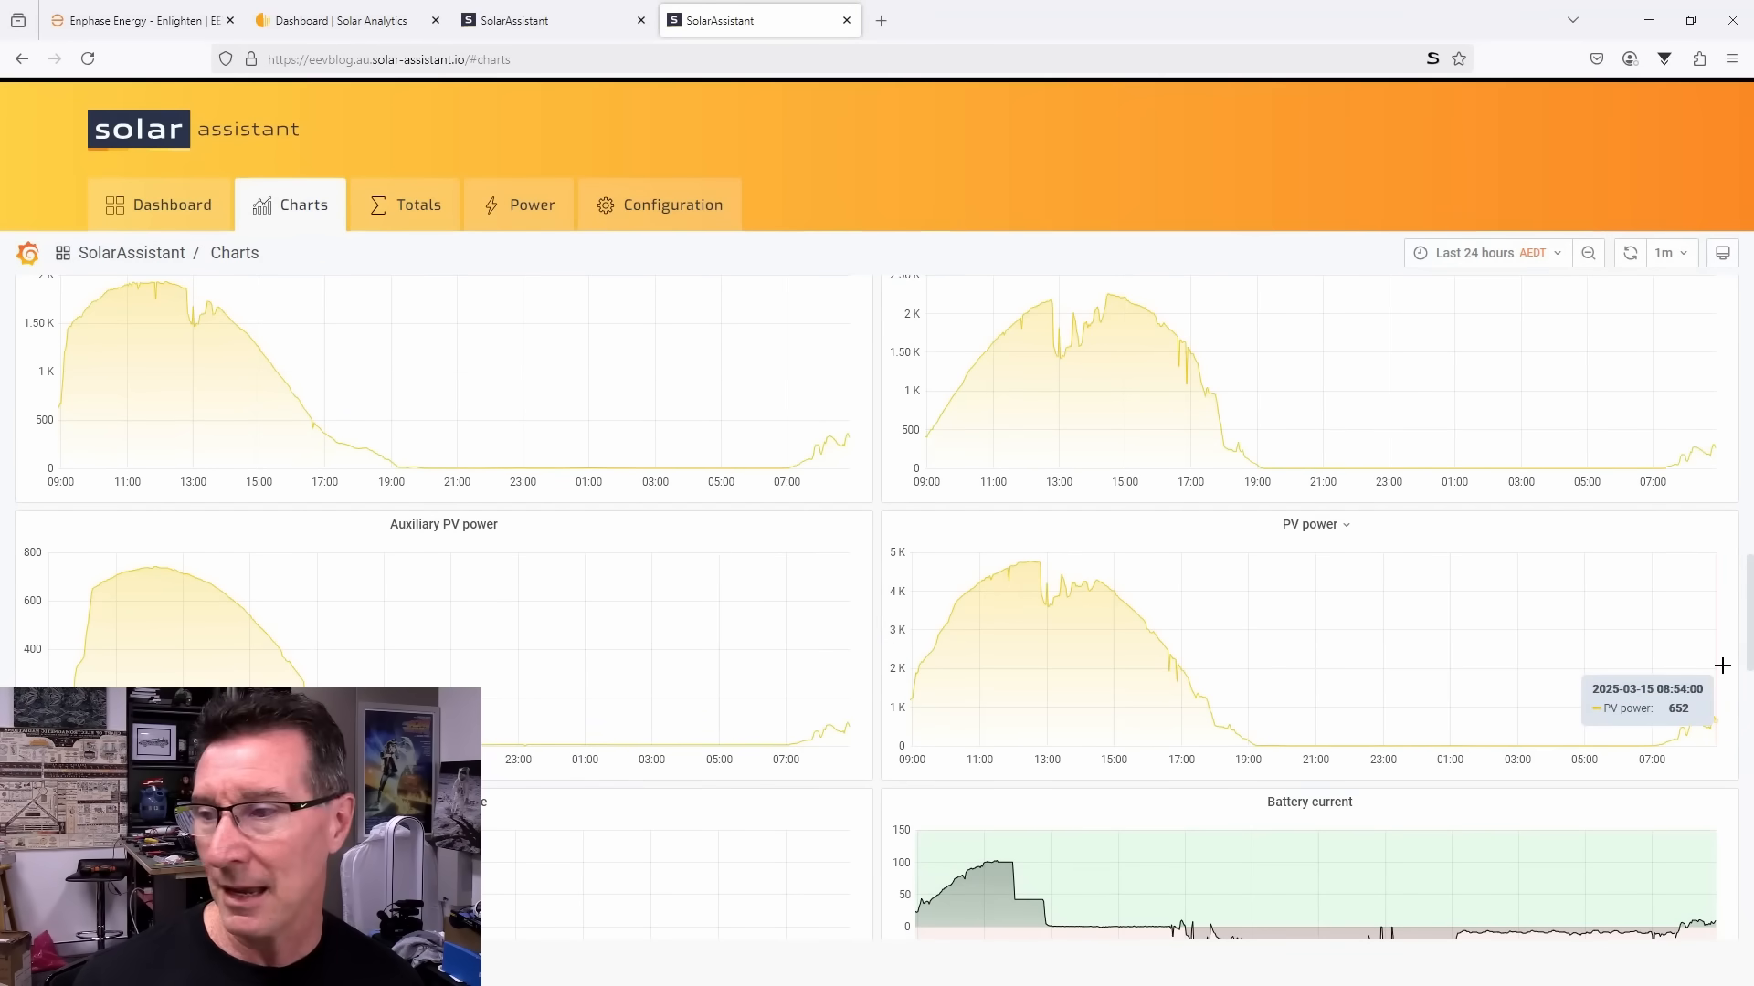
pyautogui.moveTo(855, 698)
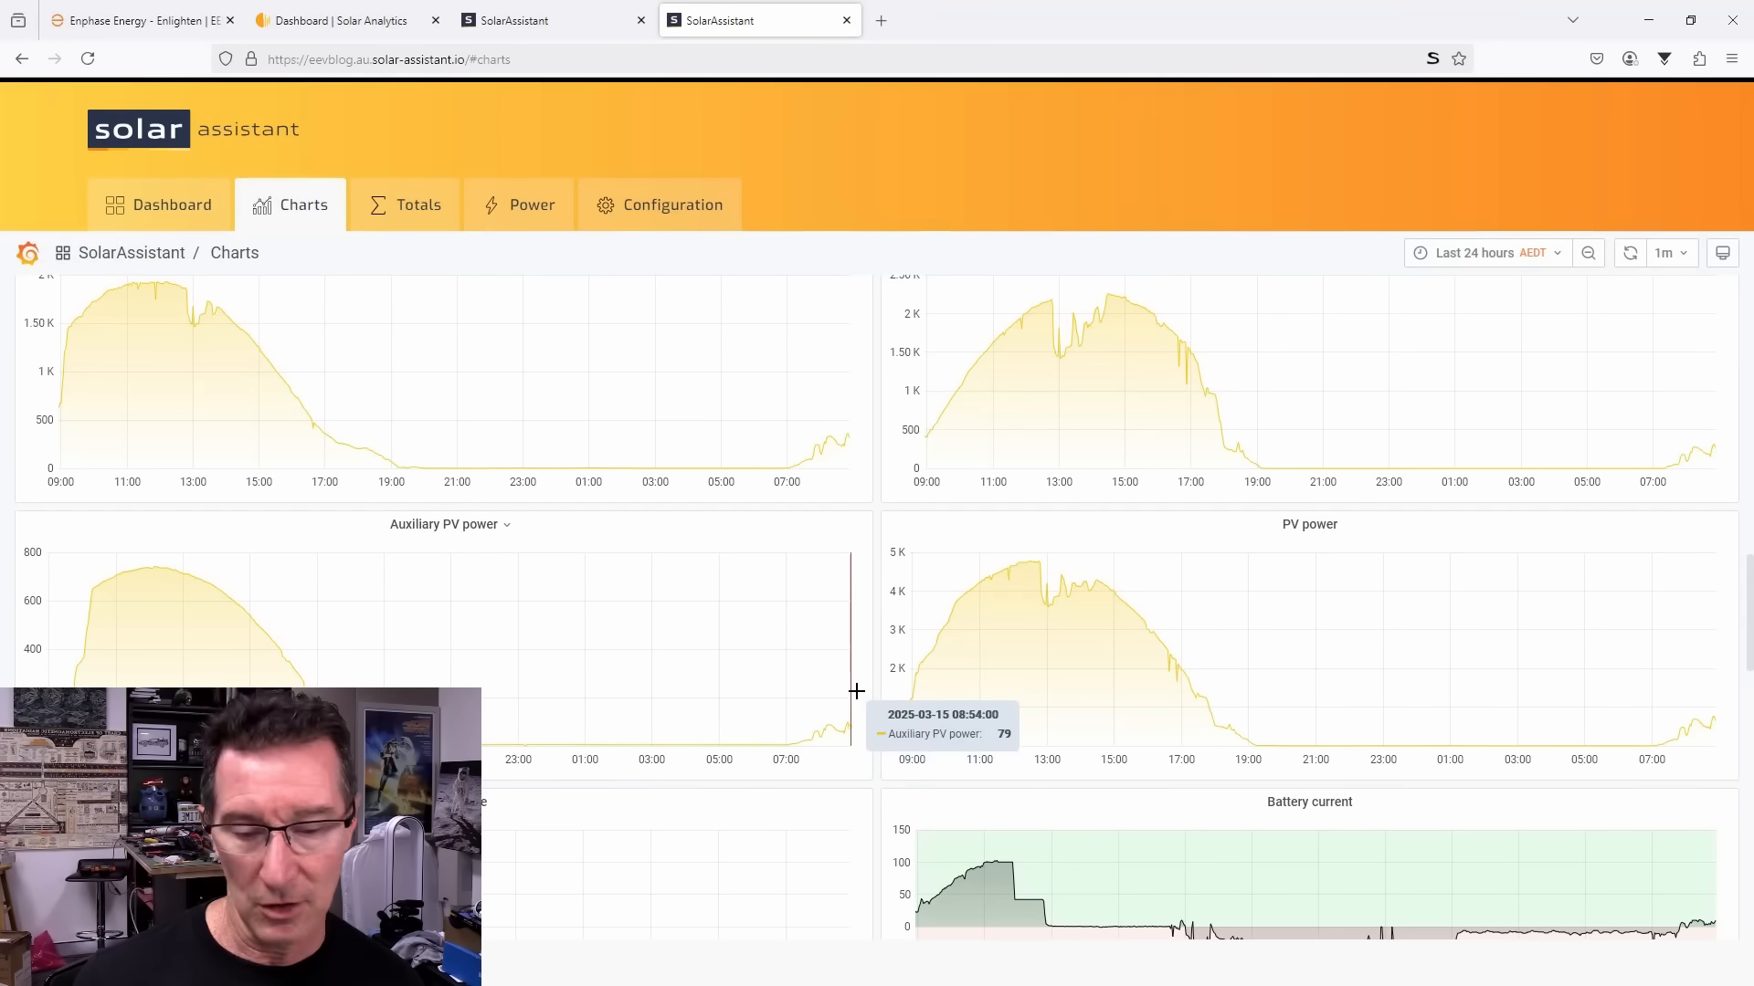
pyautogui.moveTo(849, 419)
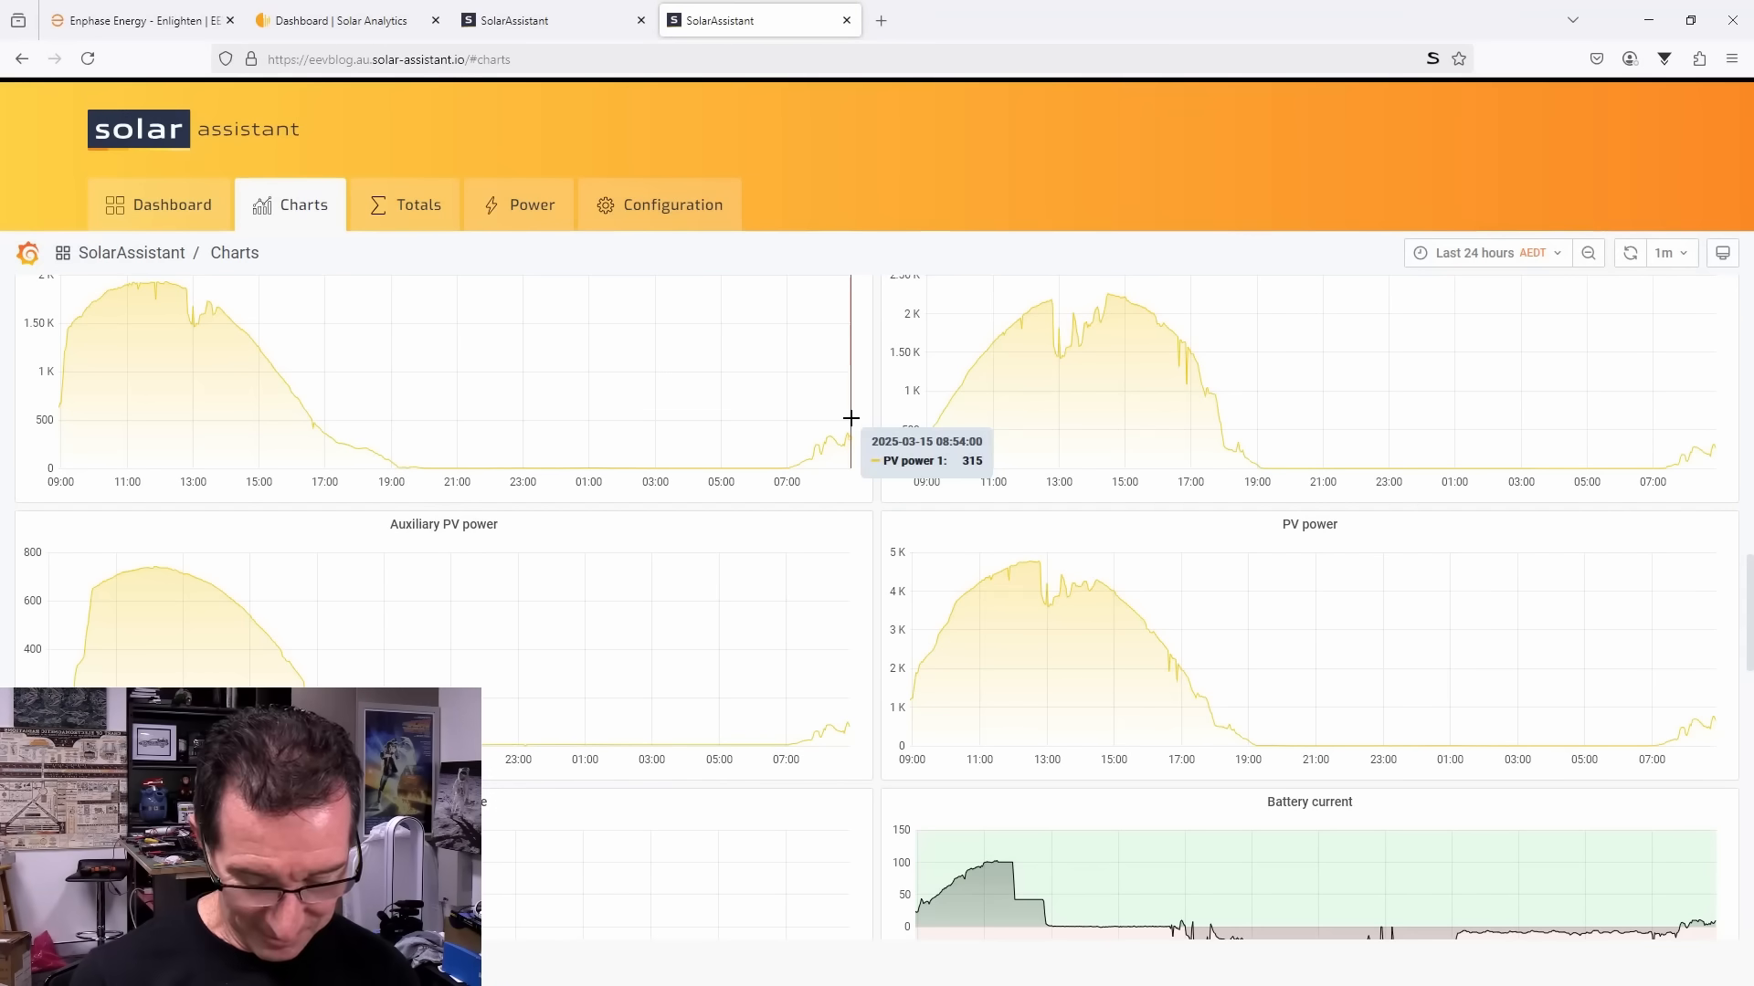
pyautogui.moveTo(1414, 389)
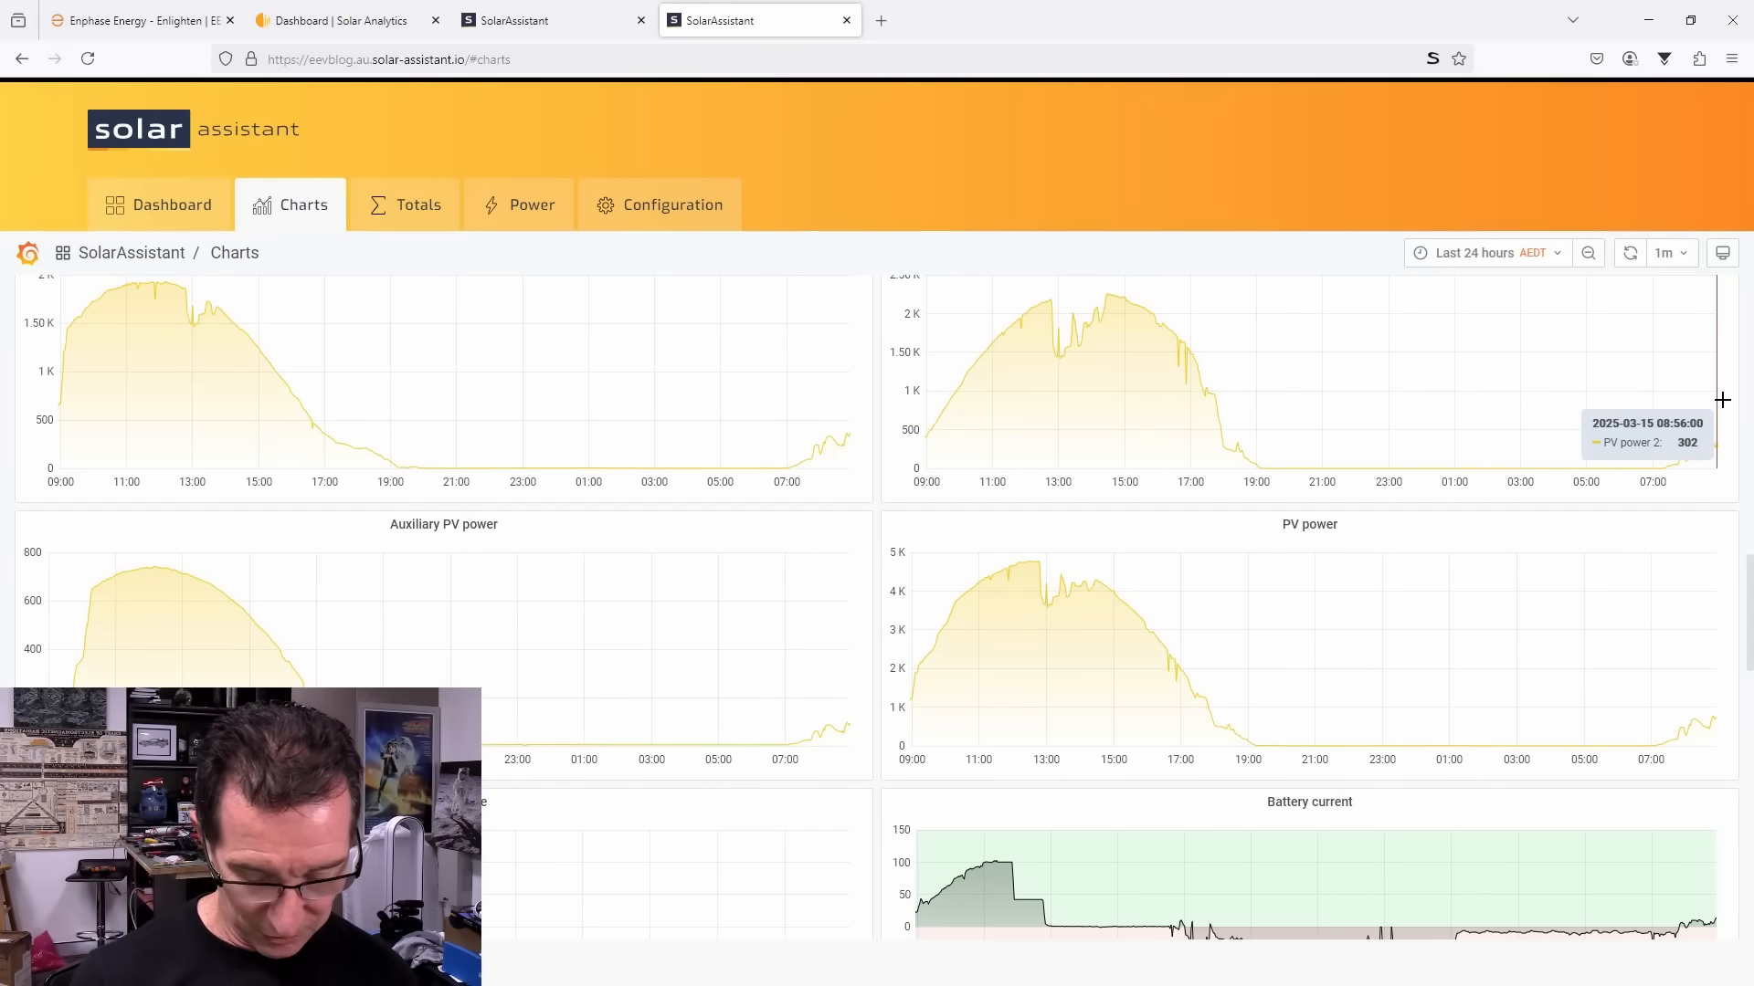
pyautogui.moveTo(840, 694)
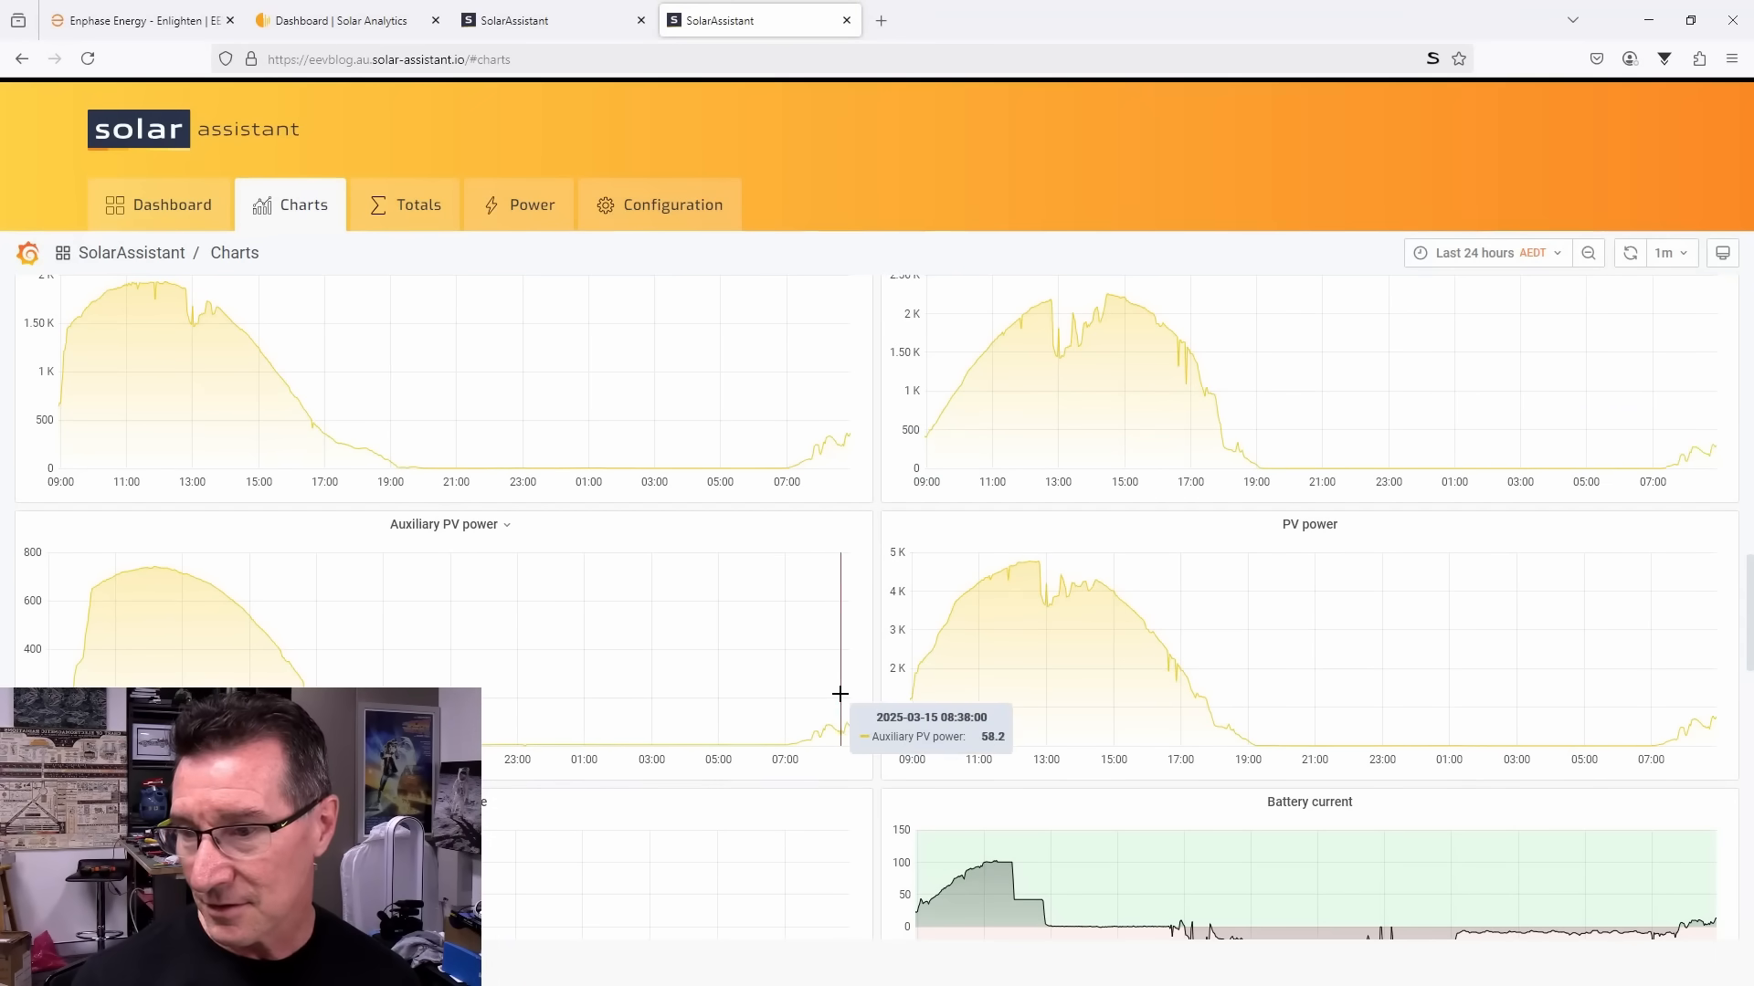
pyautogui.moveTo(861, 679)
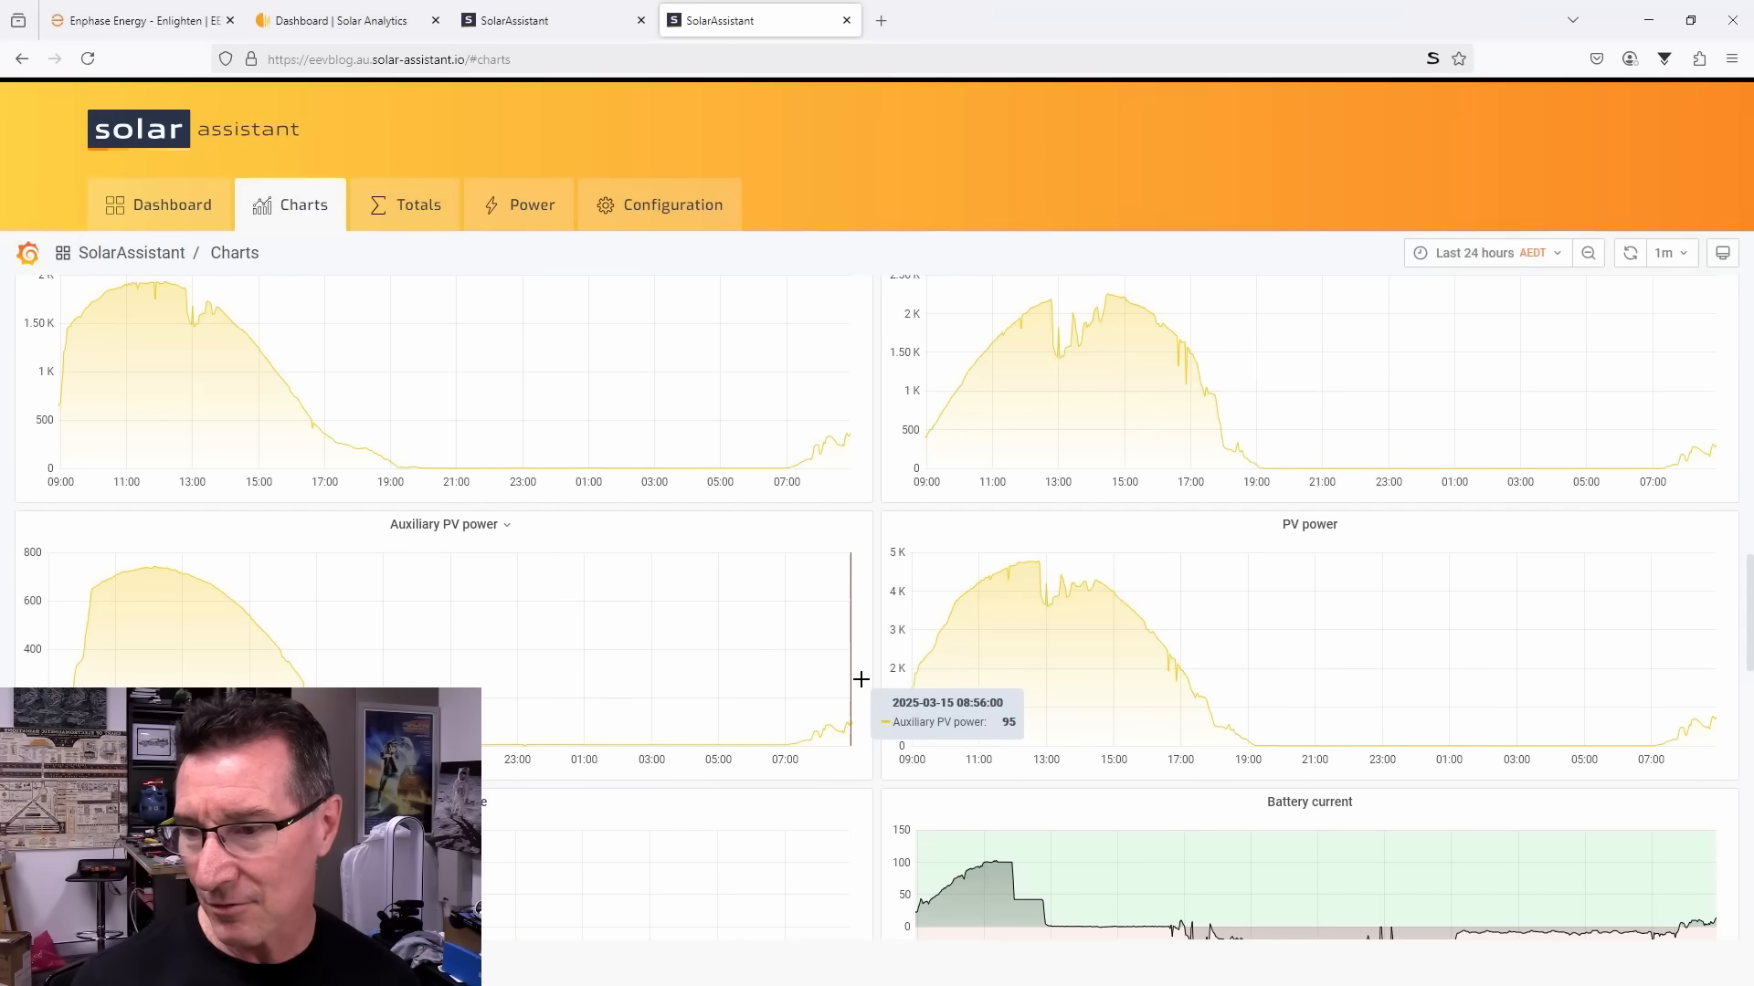
pyautogui.moveTo(866, 688)
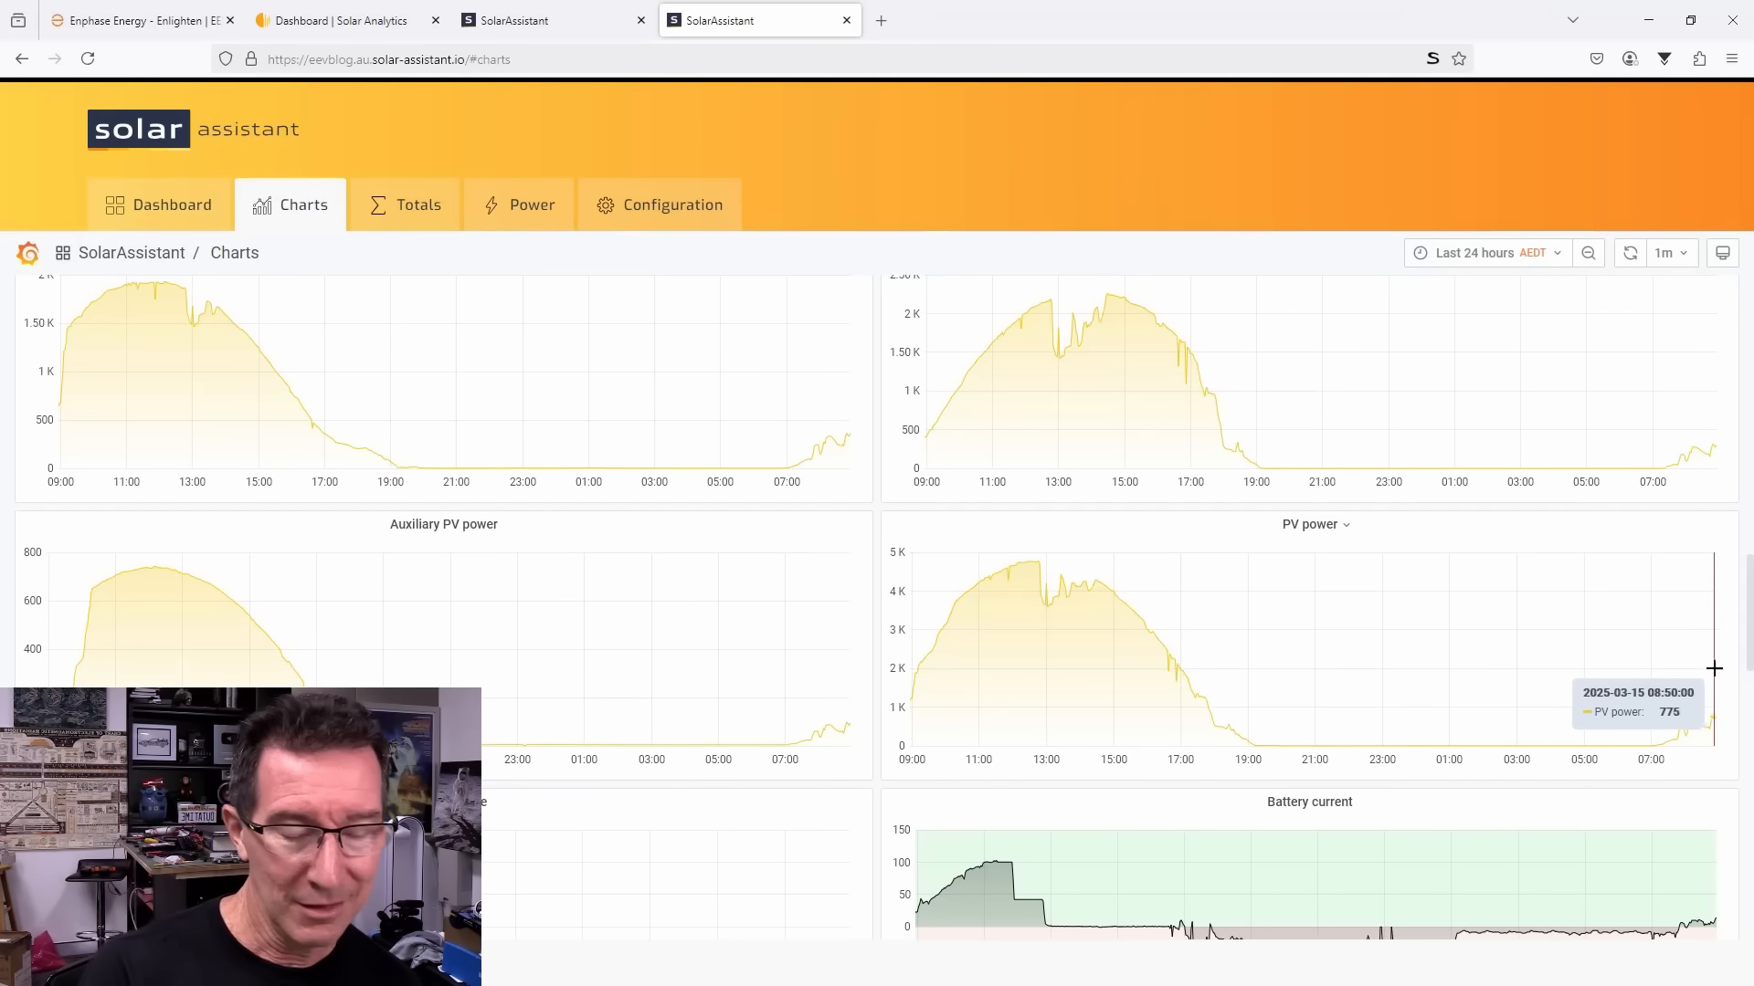
pyautogui.moveTo(1695, 674)
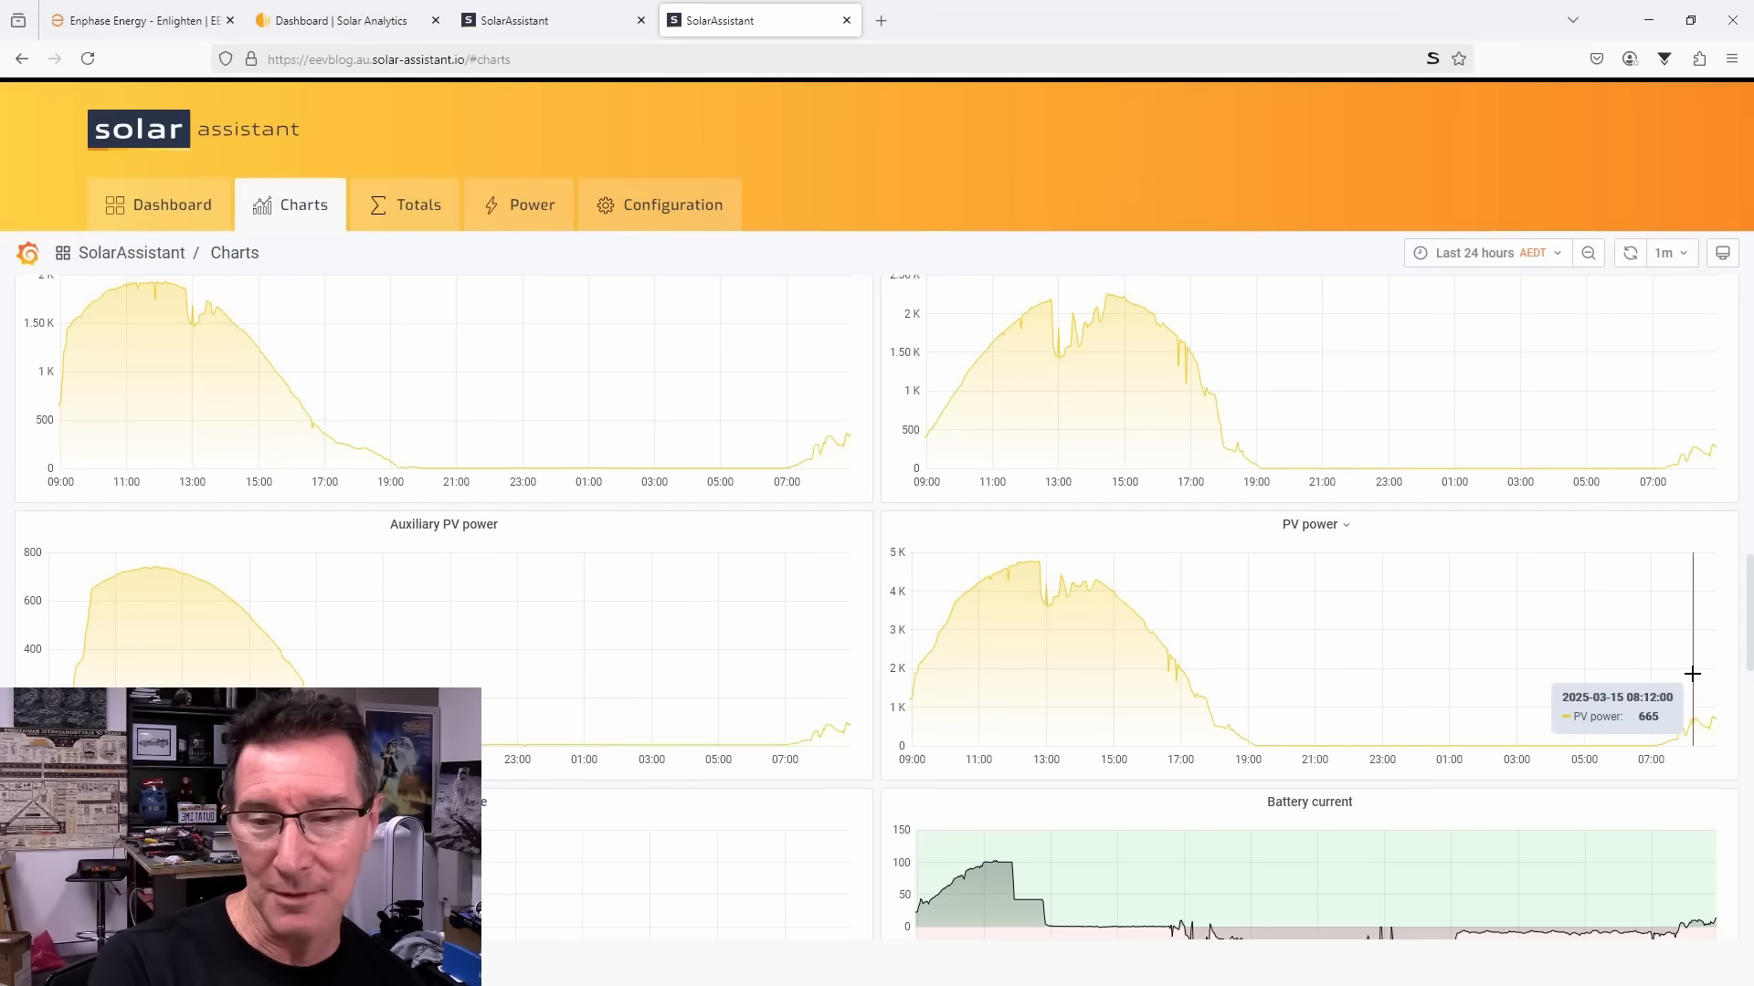
pyautogui.moveTo(1615, 702)
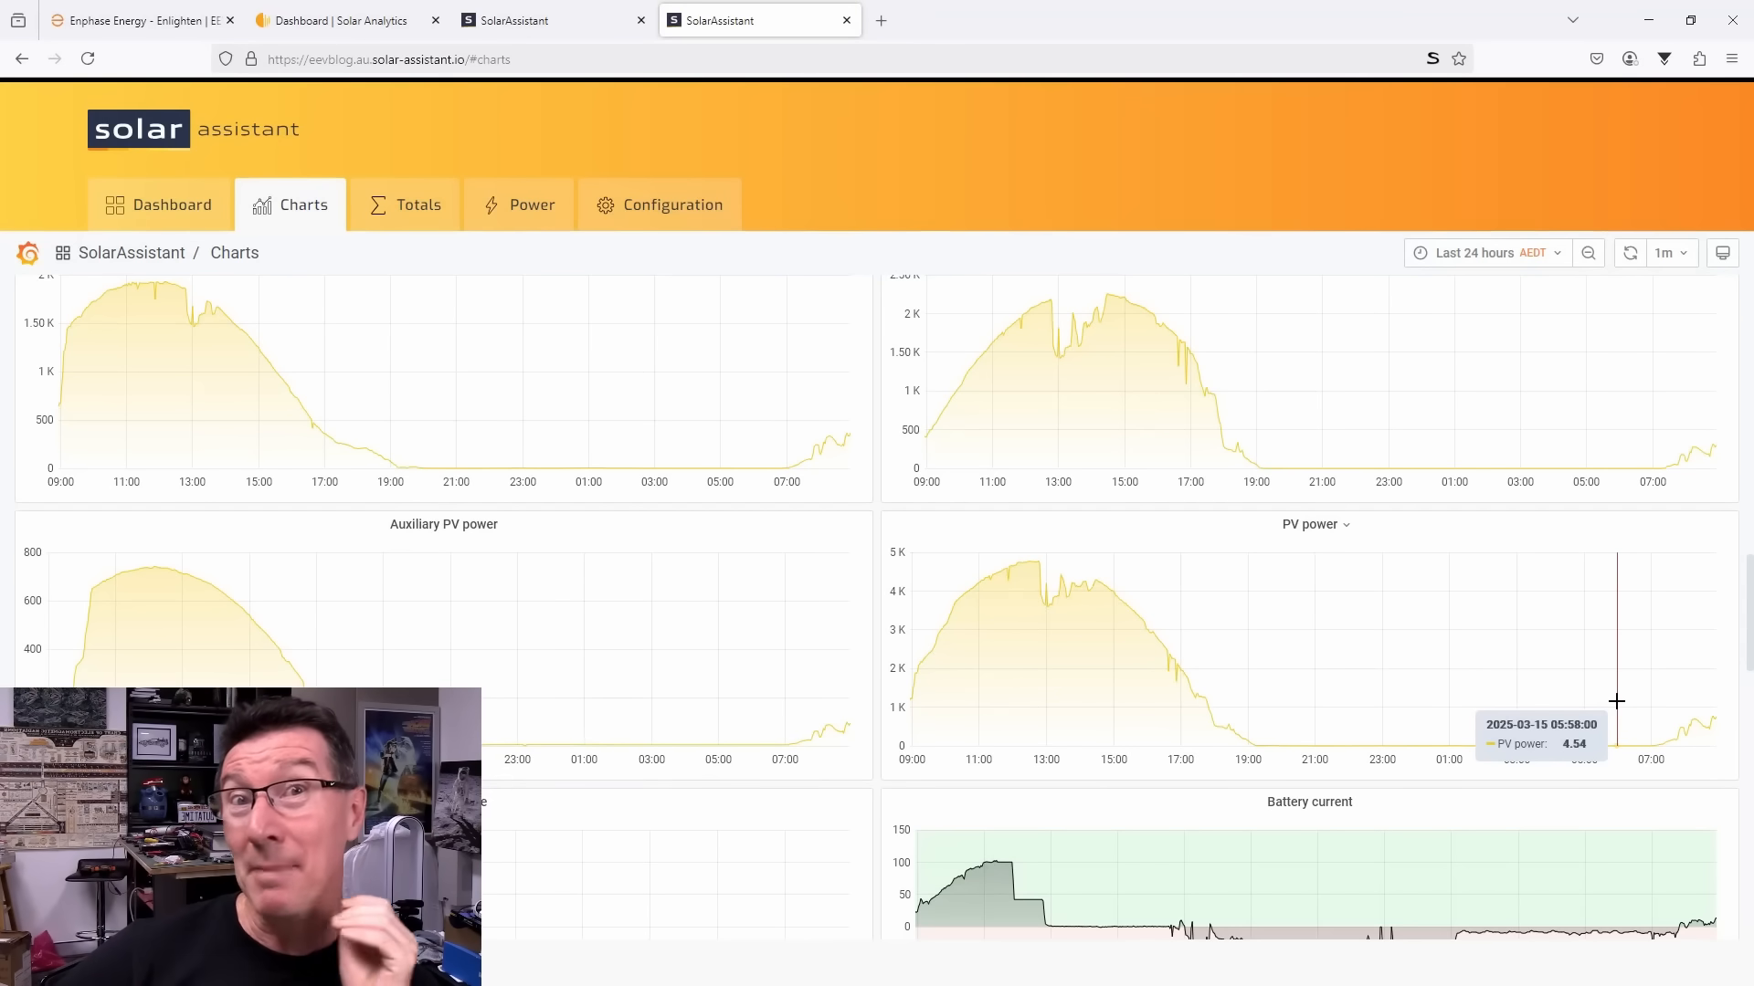
pyautogui.moveTo(1057, 696)
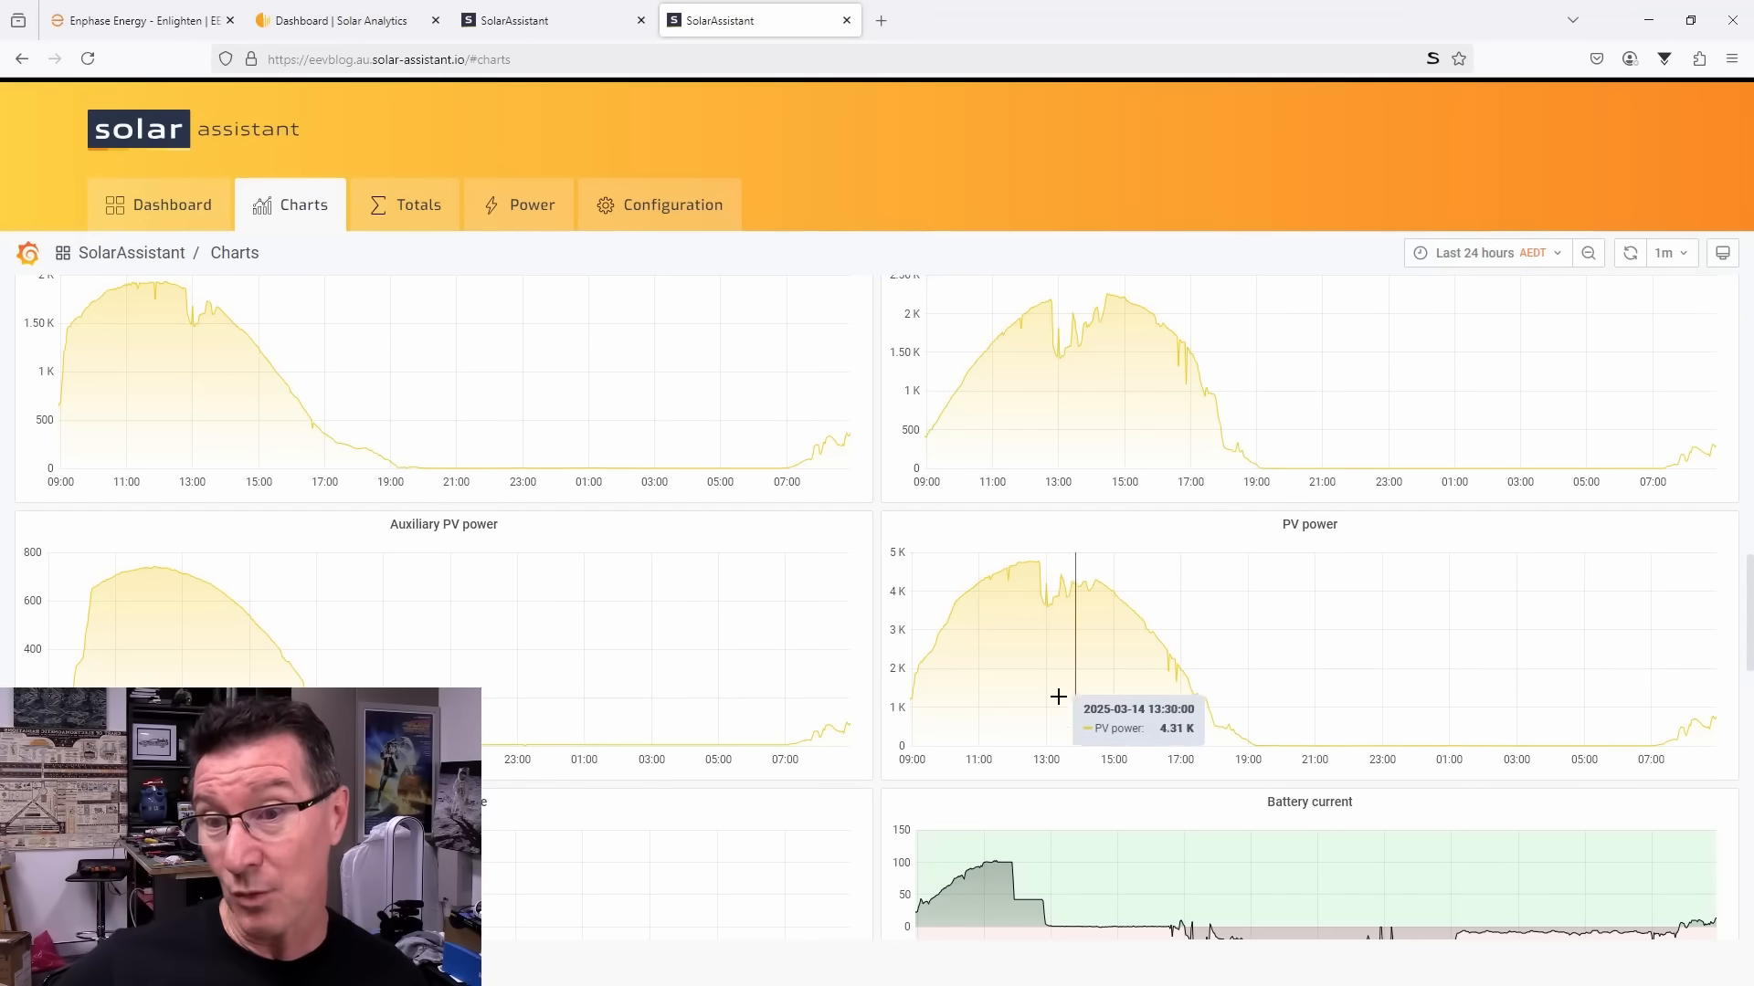
pyautogui.moveTo(1160, 396)
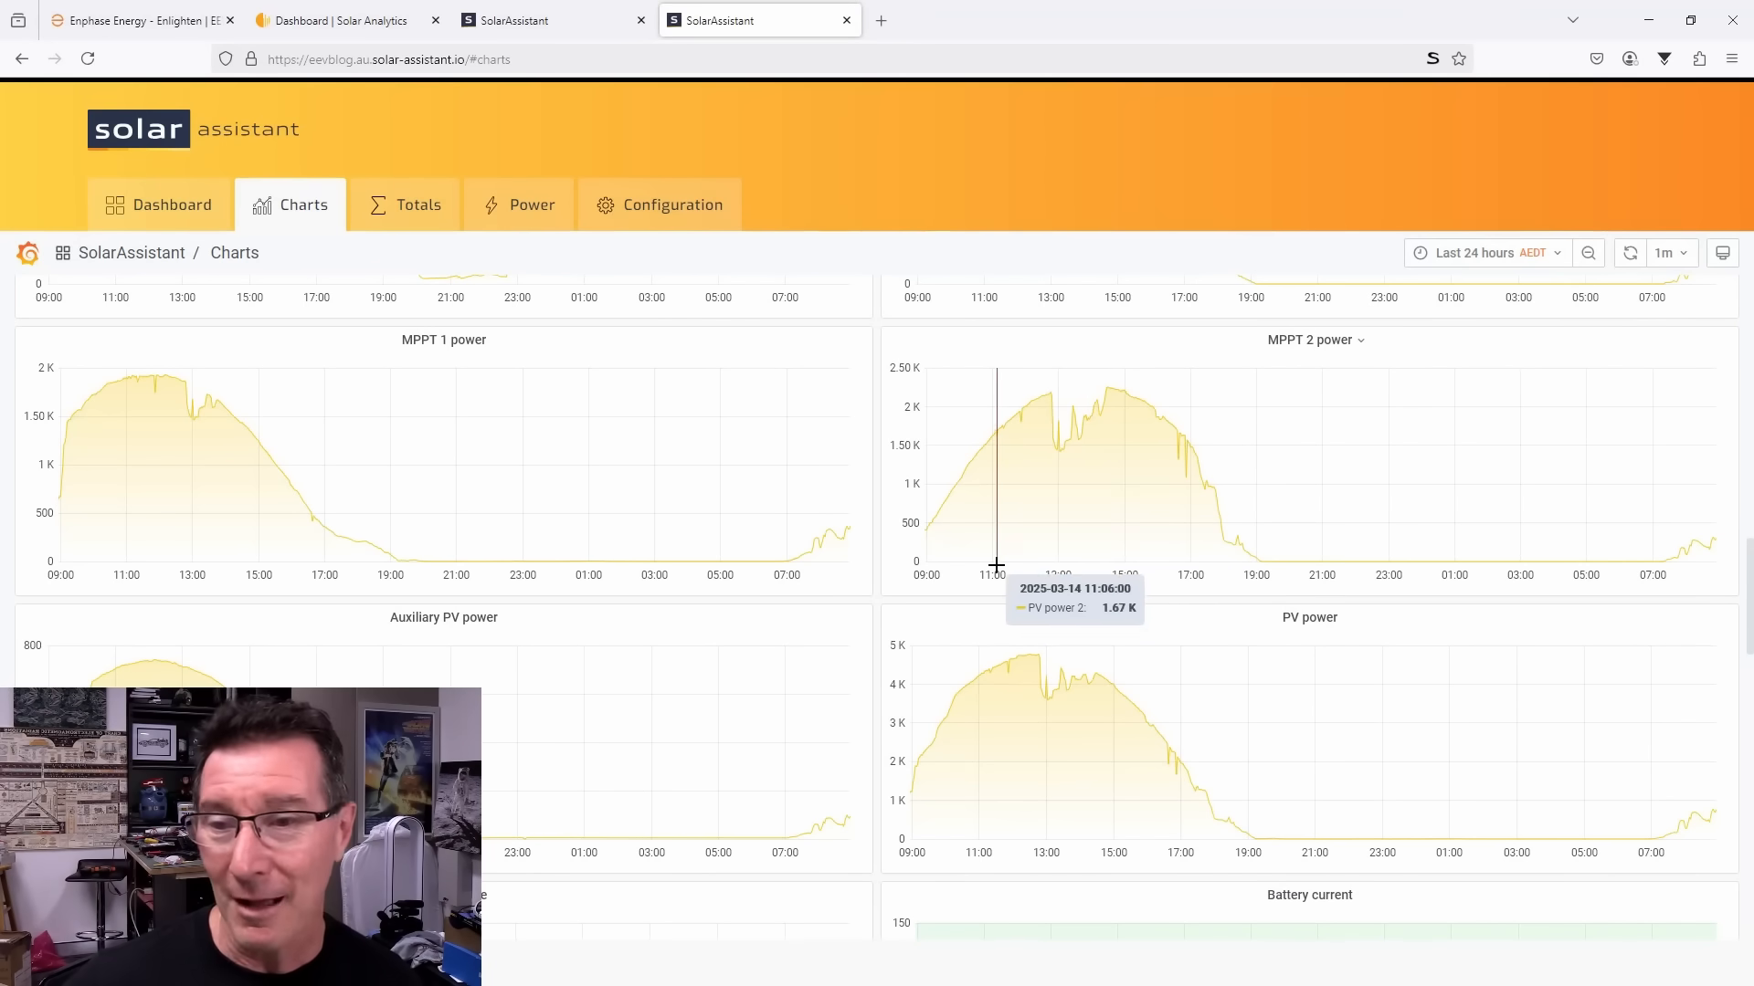
pyautogui.moveTo(1447, 555)
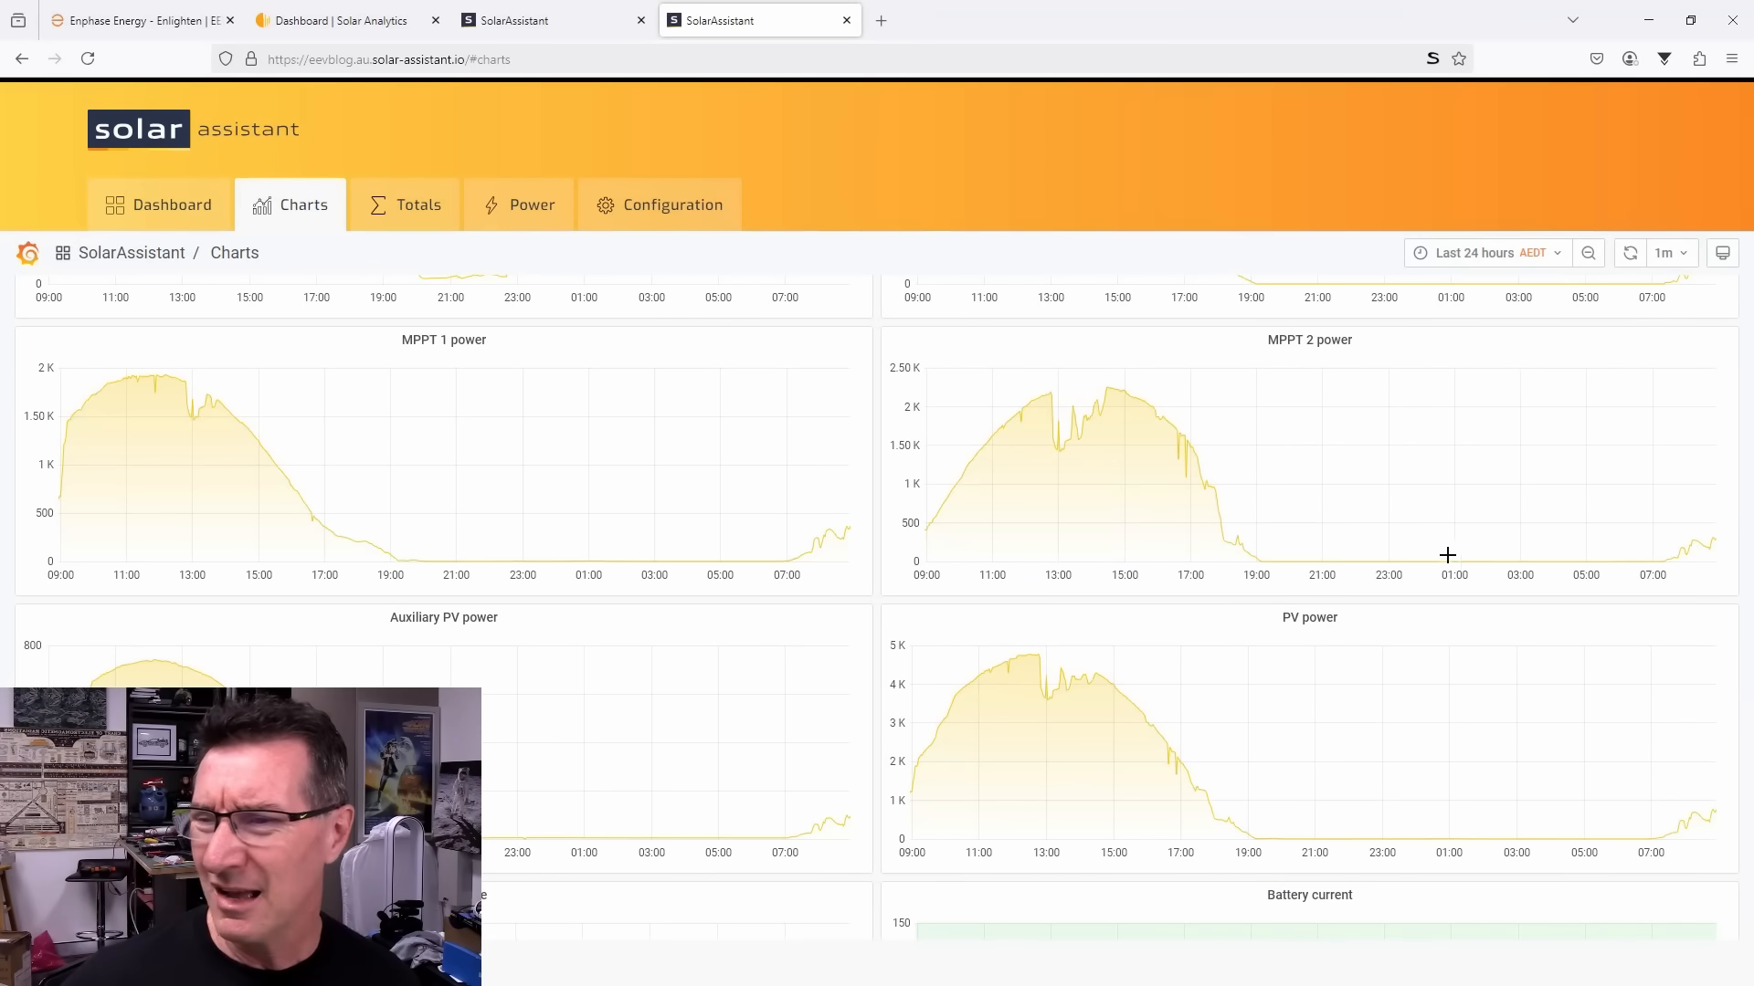
pyautogui.click(345, 20)
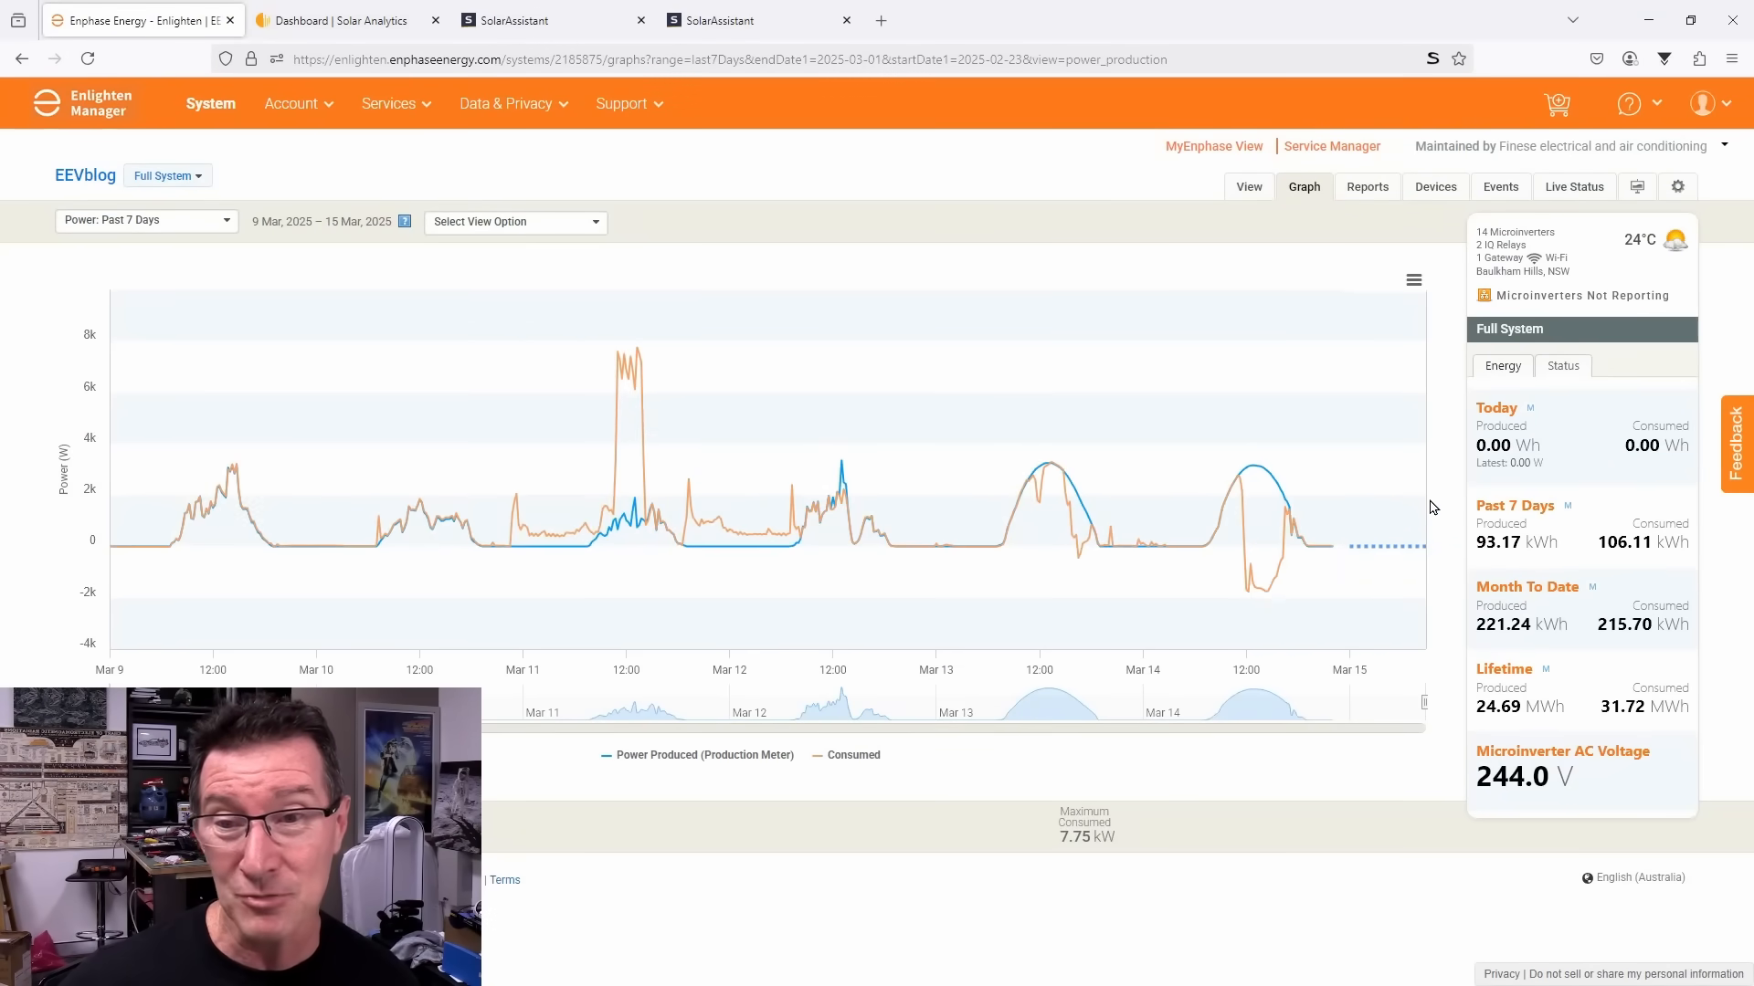
pyautogui.moveTo(1337, 546)
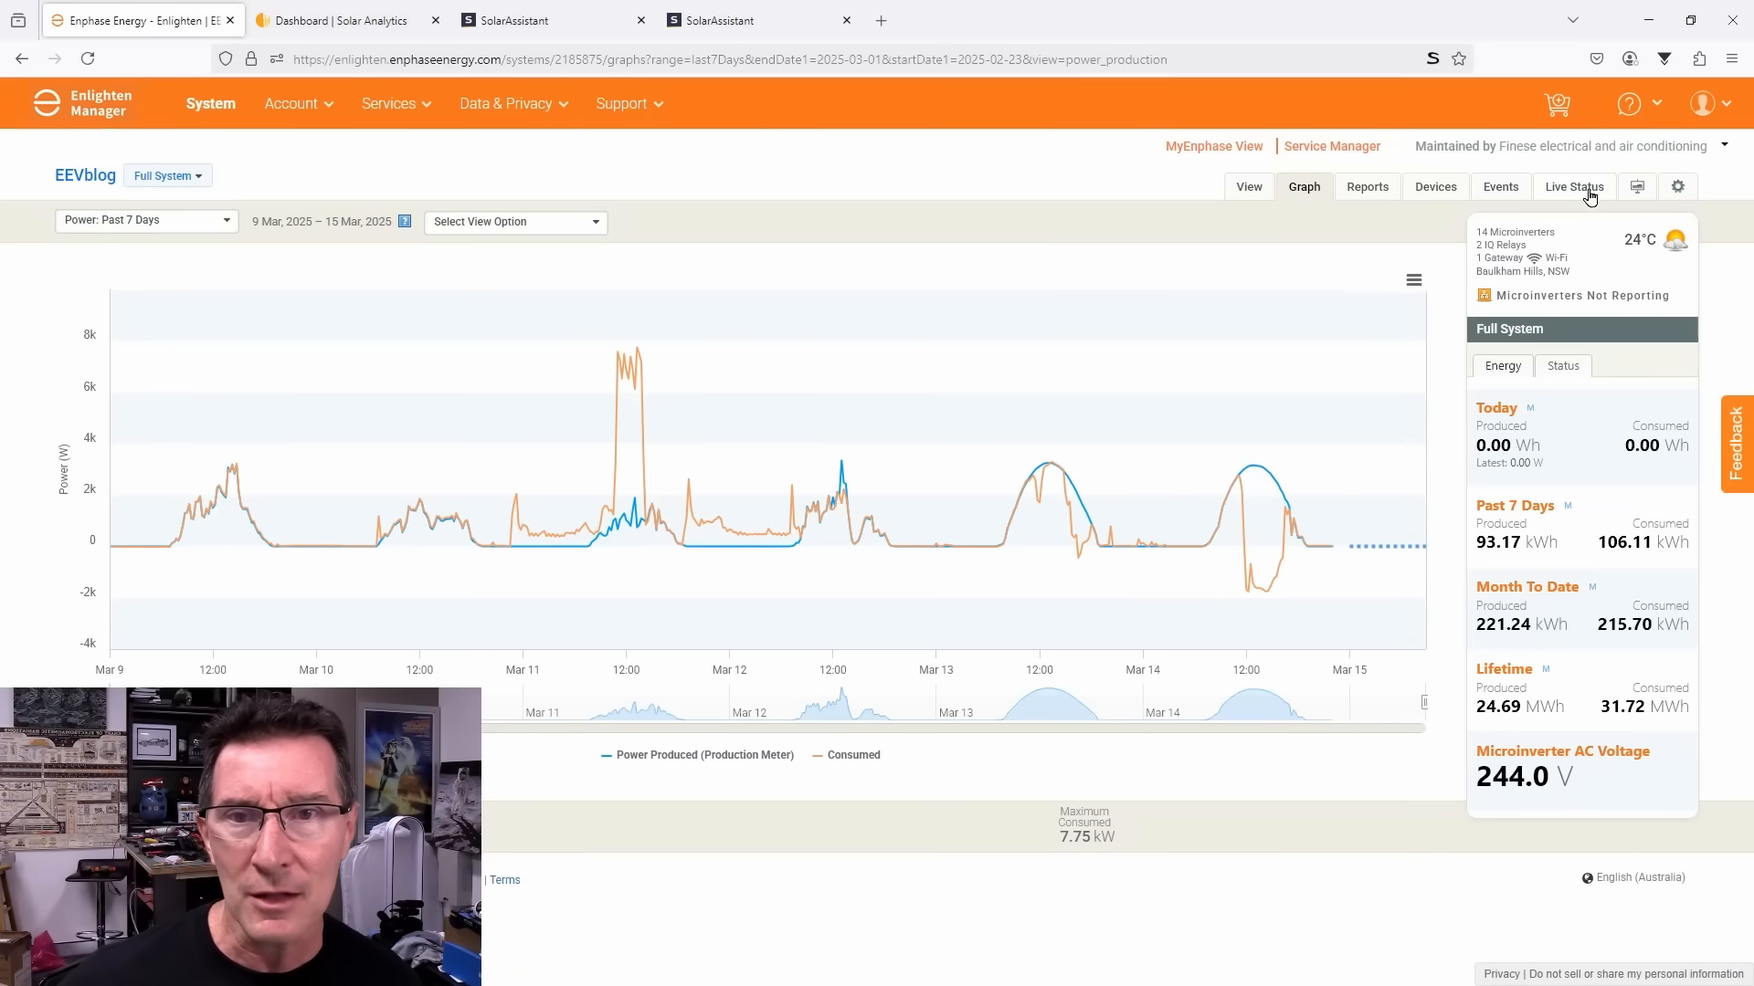
# Step: Try the Live Status stream twice, then show the Events list with the failed-to-report microinverter
pyautogui.click(1573, 186)
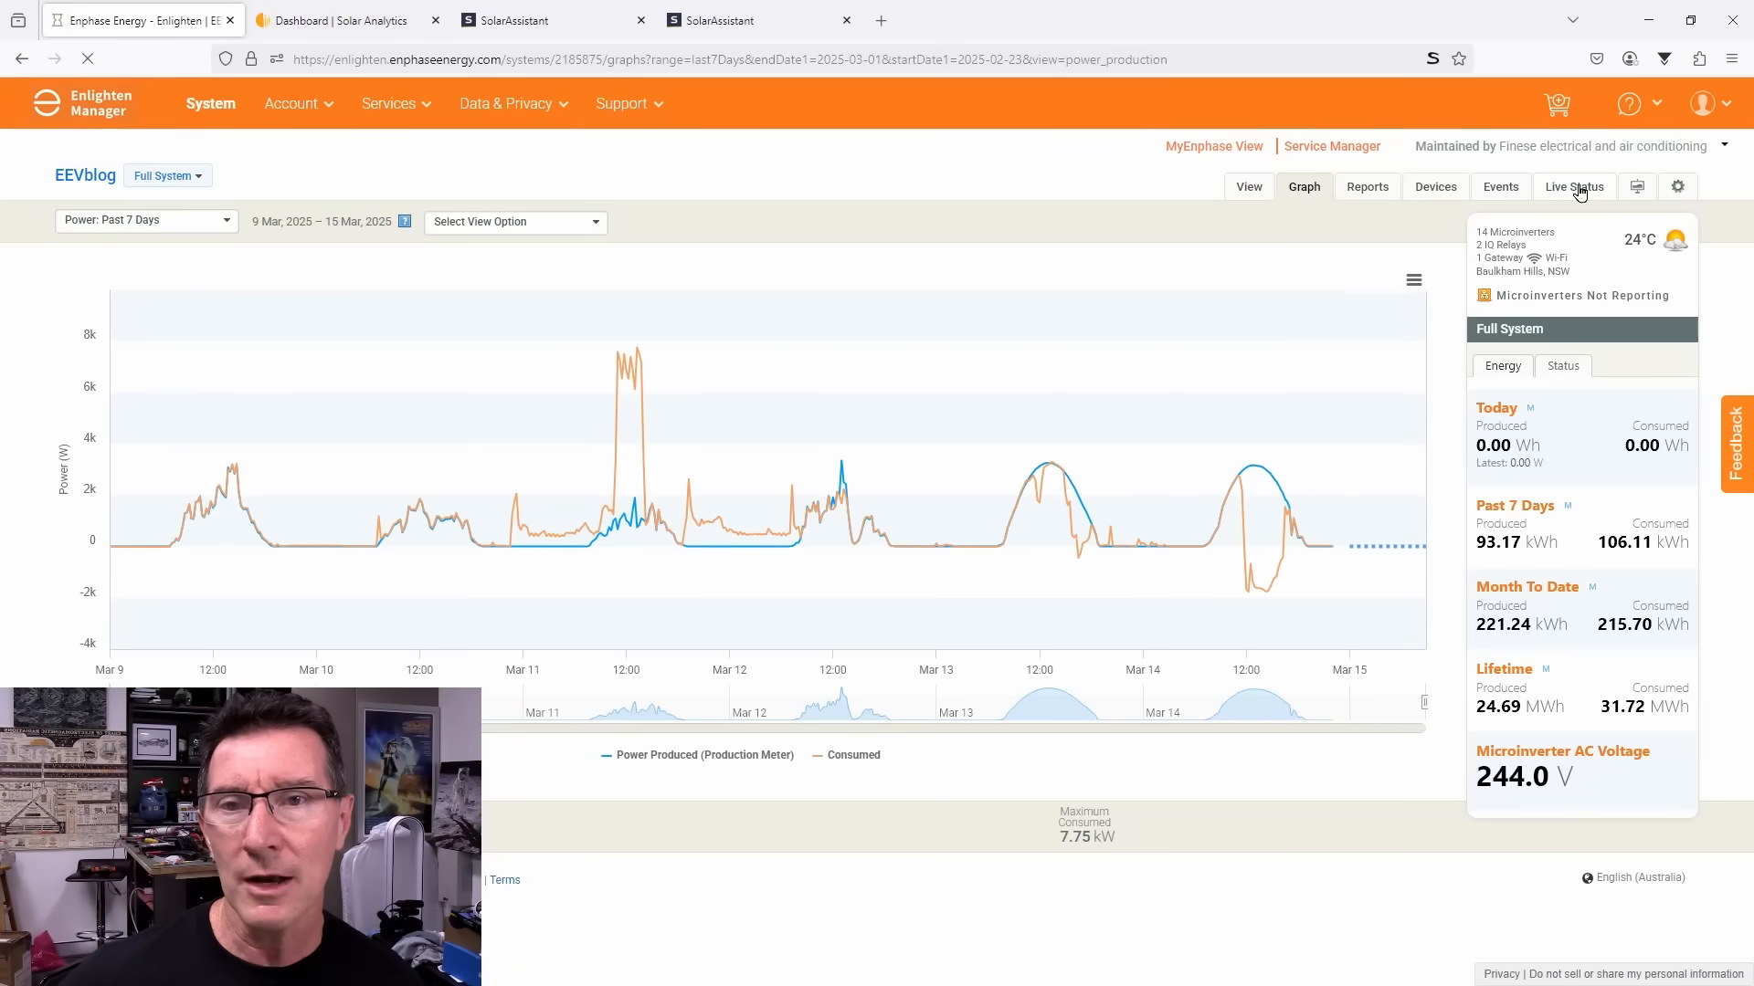
pyautogui.click(1573, 186)
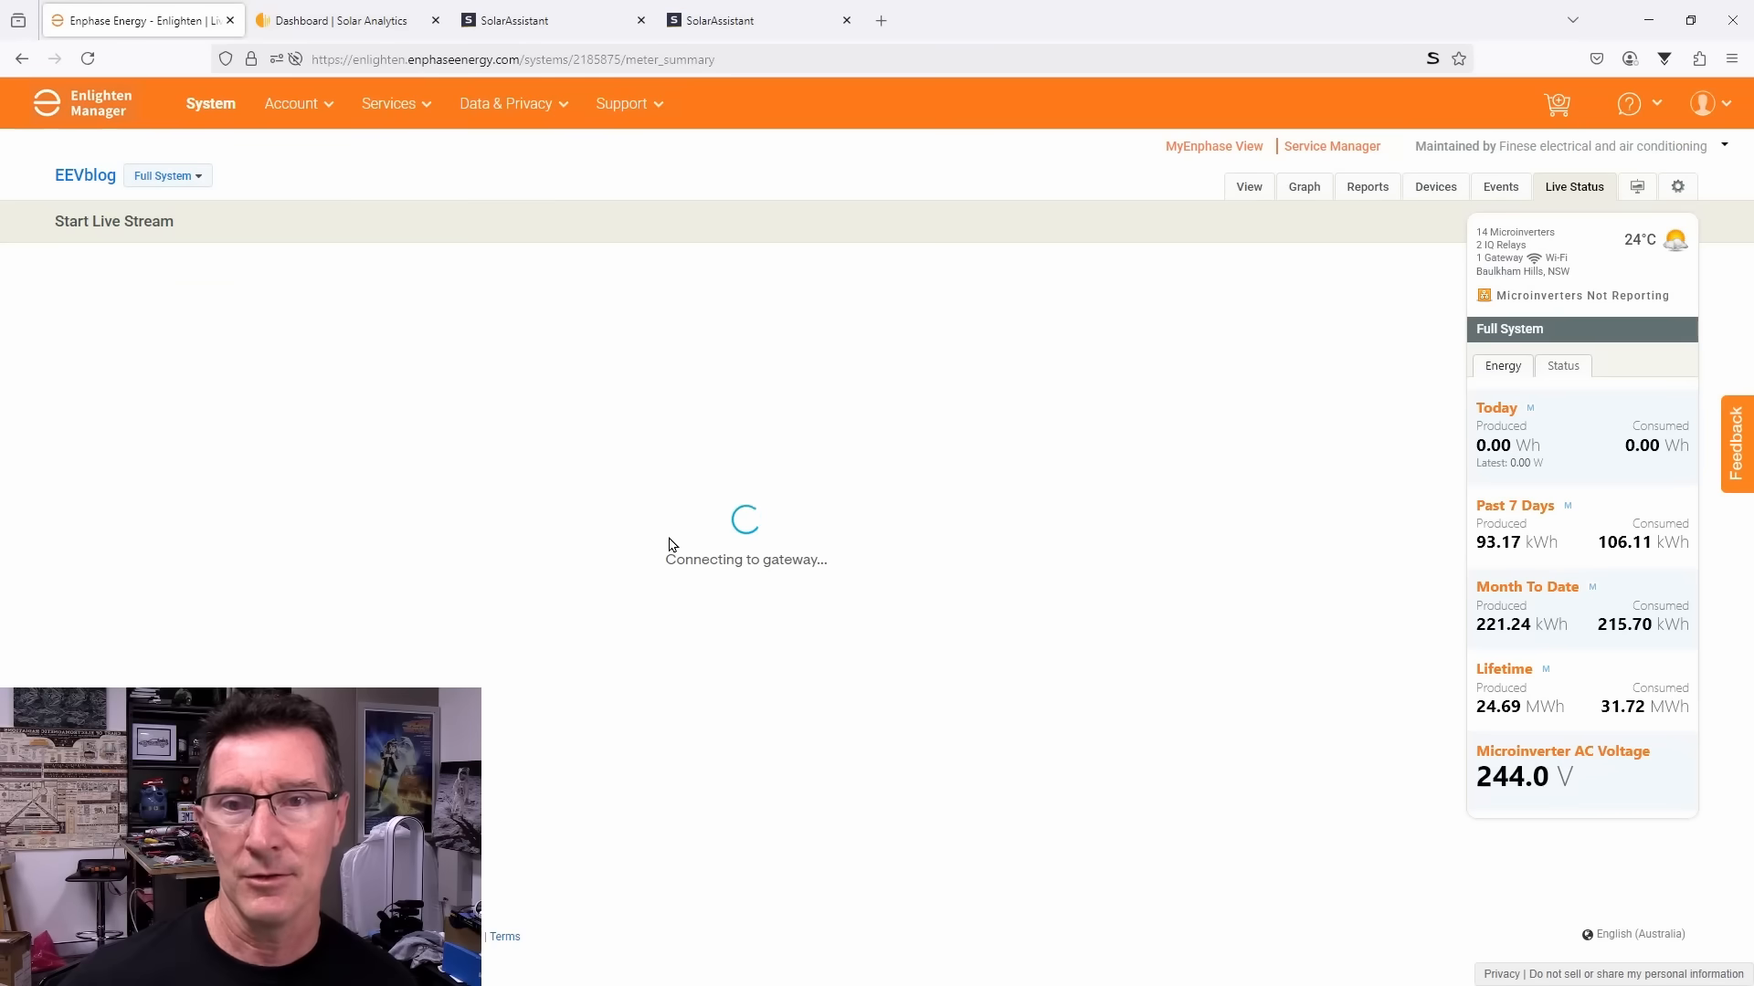
pyautogui.moveTo(1012, 544)
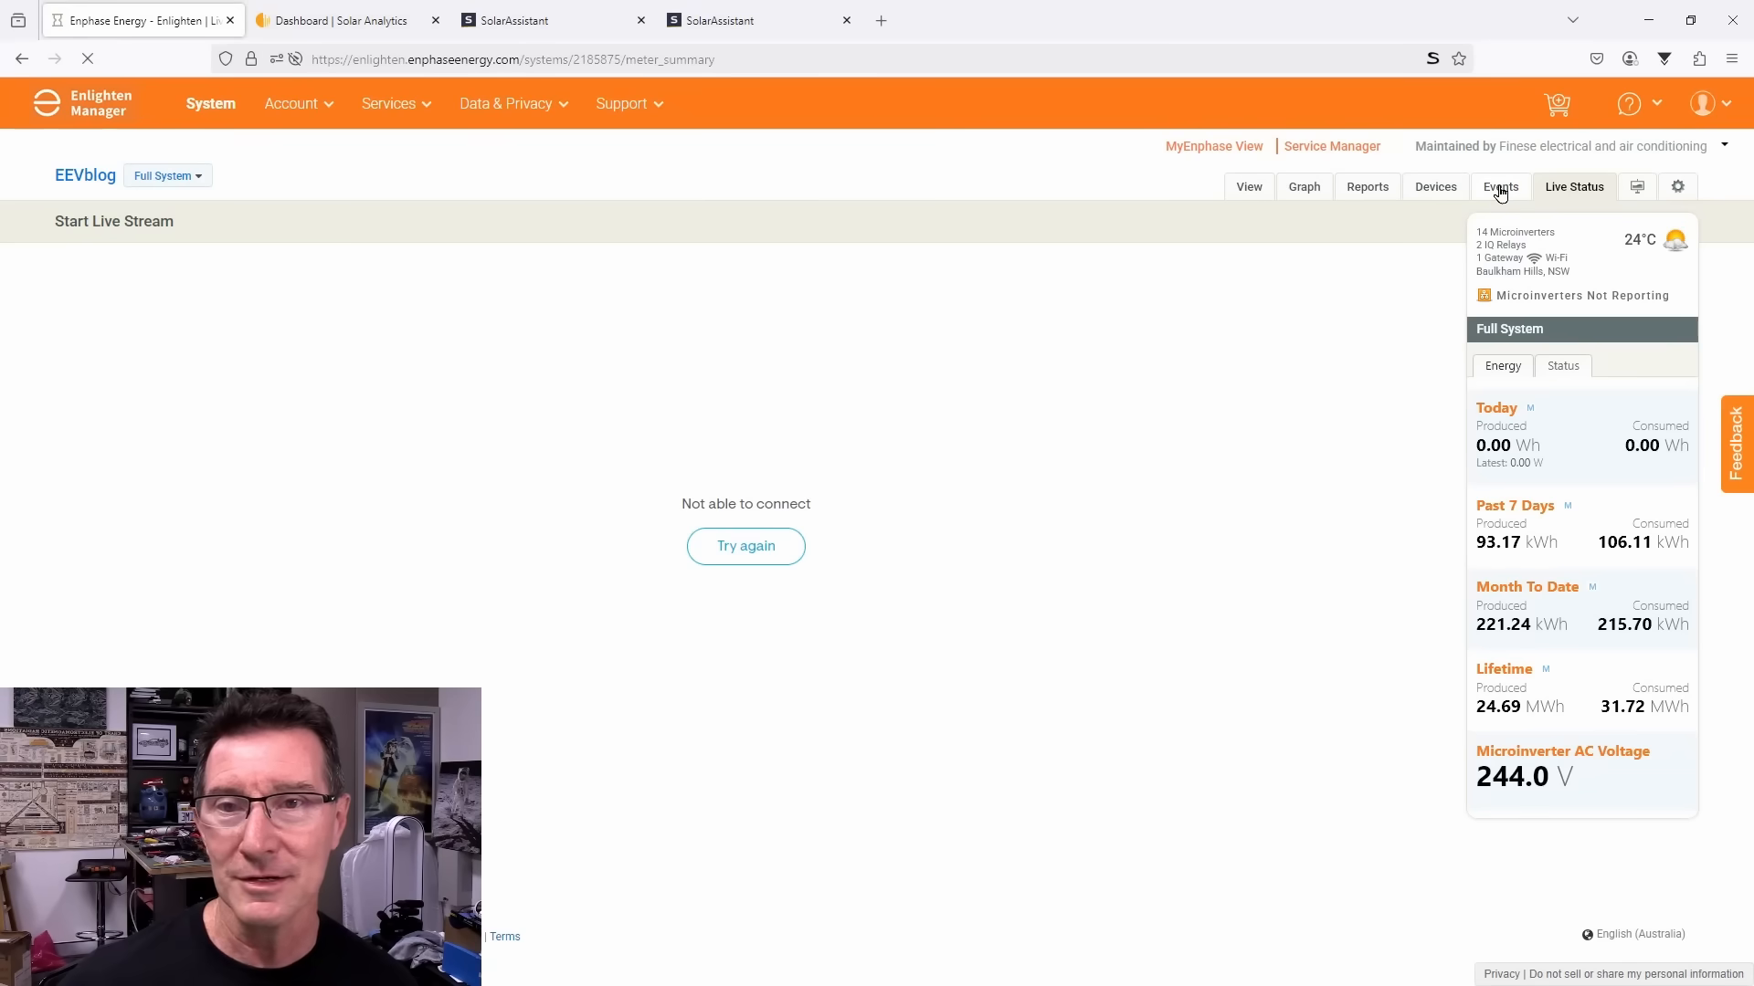
pyautogui.click(1500, 187)
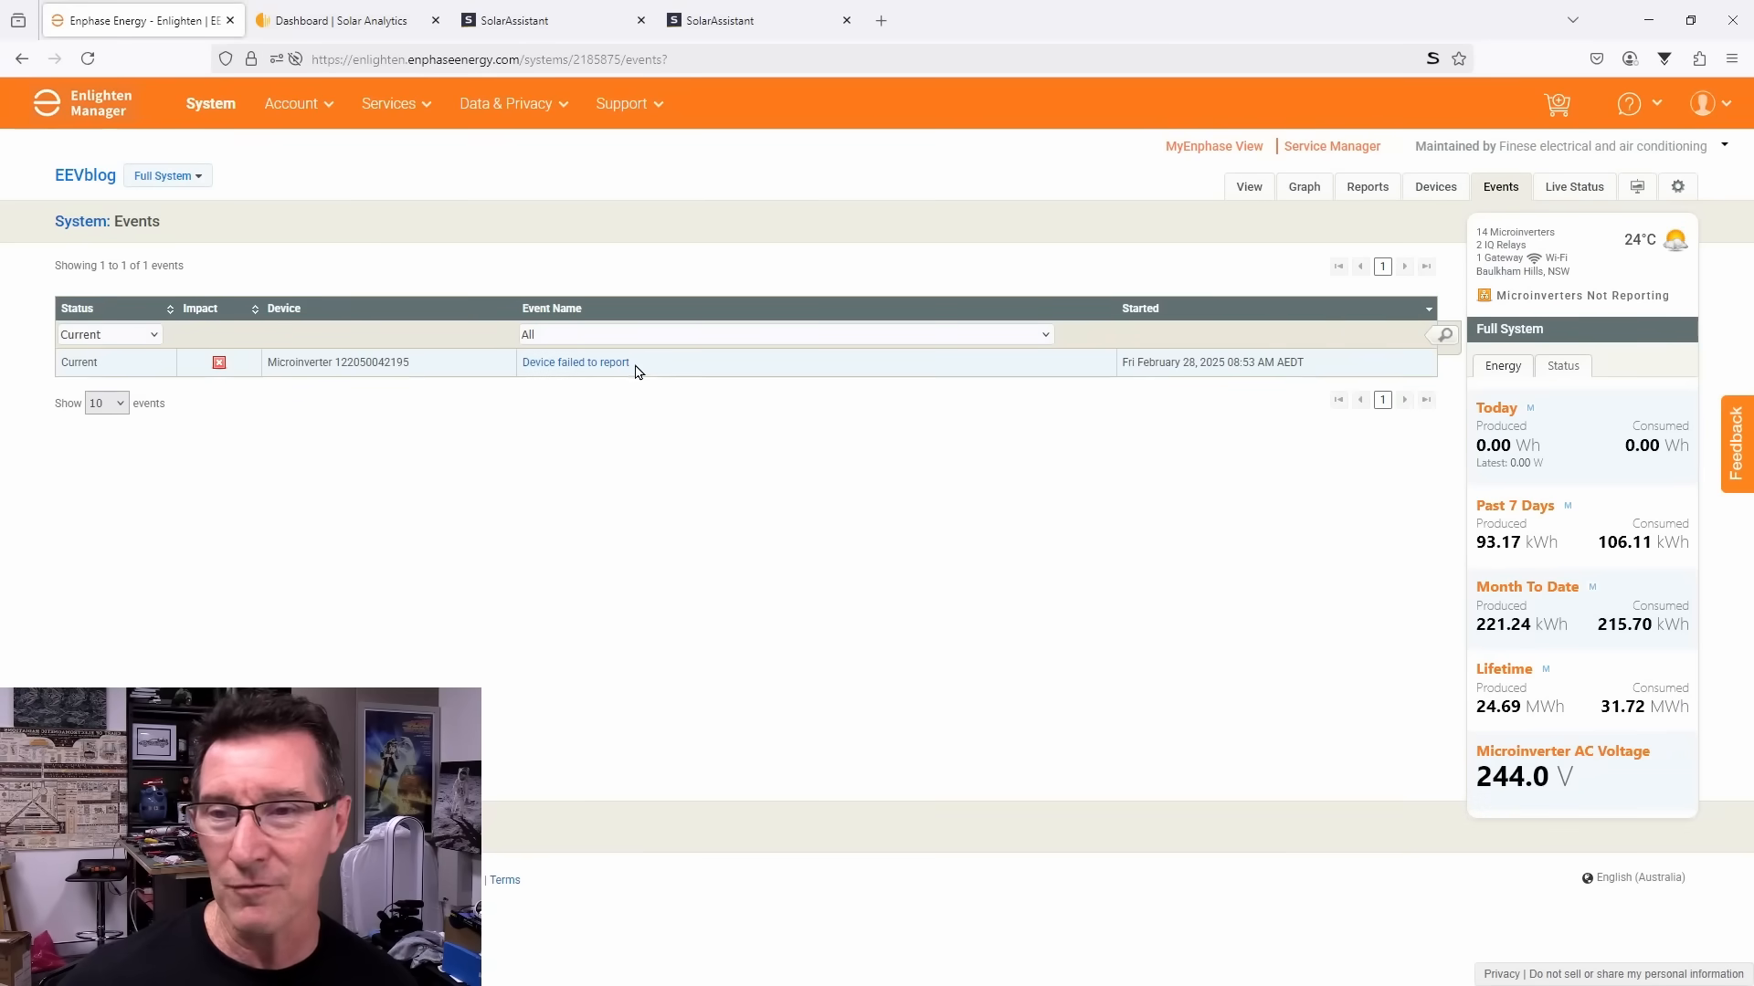
pyautogui.moveTo(1585, 369)
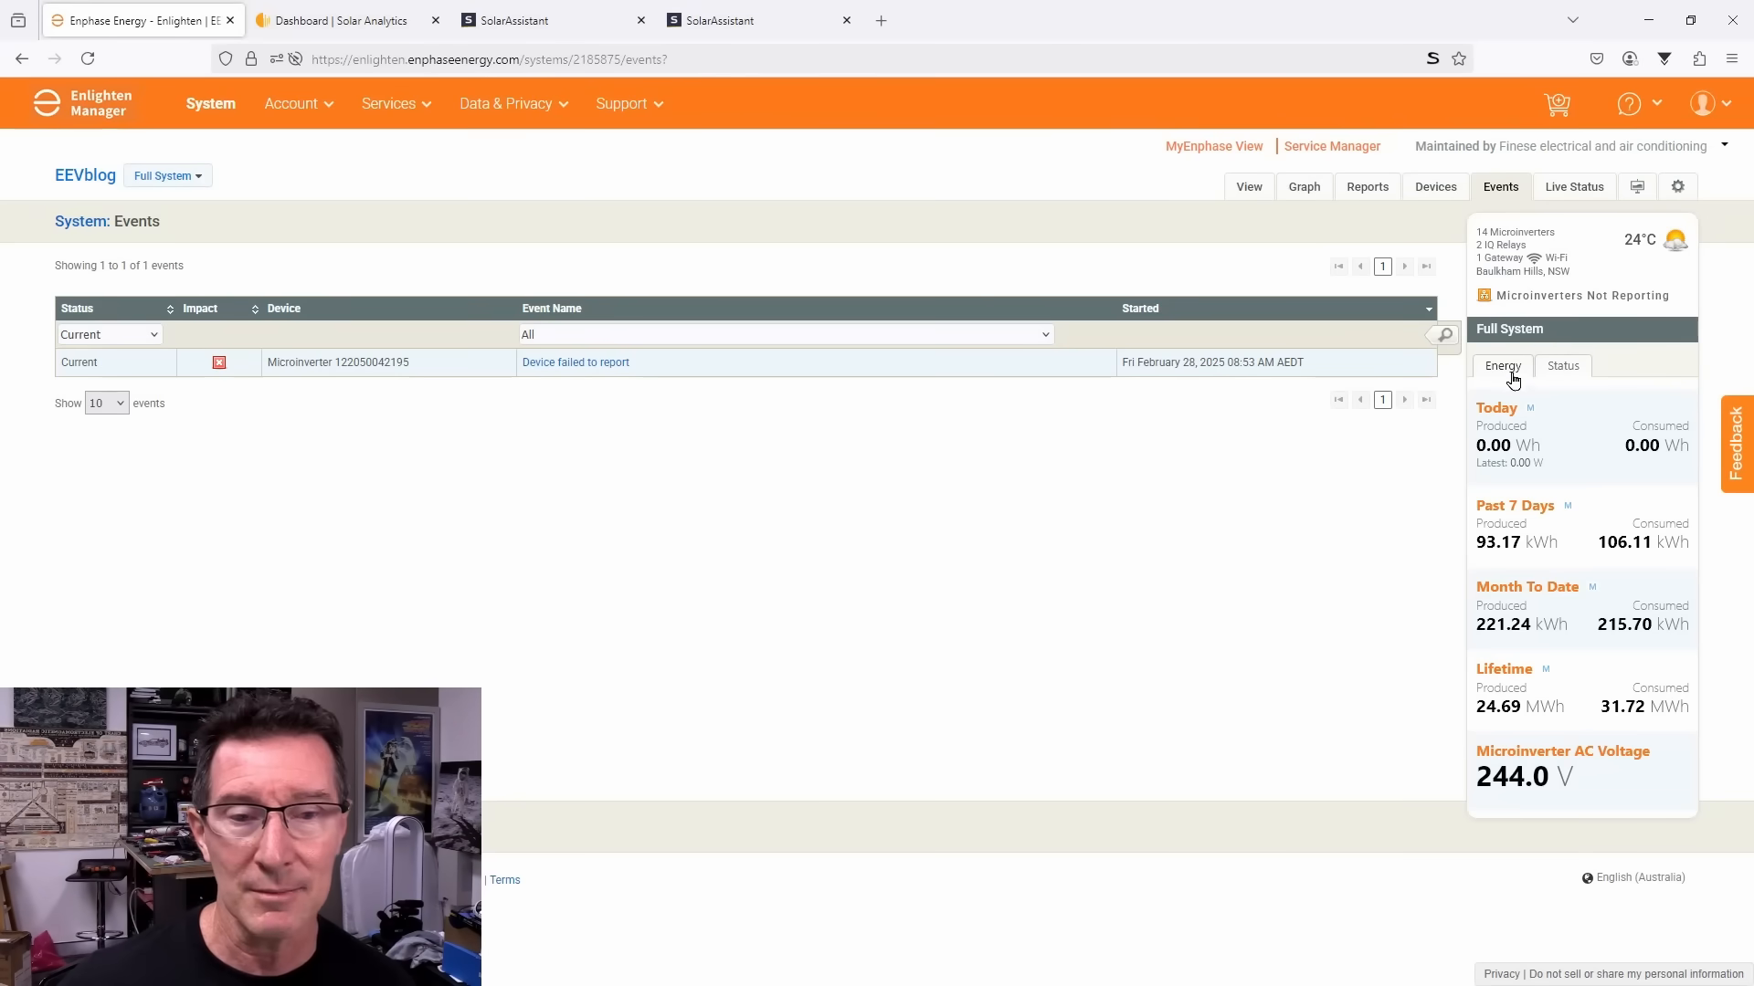
pyautogui.moveTo(1542, 391)
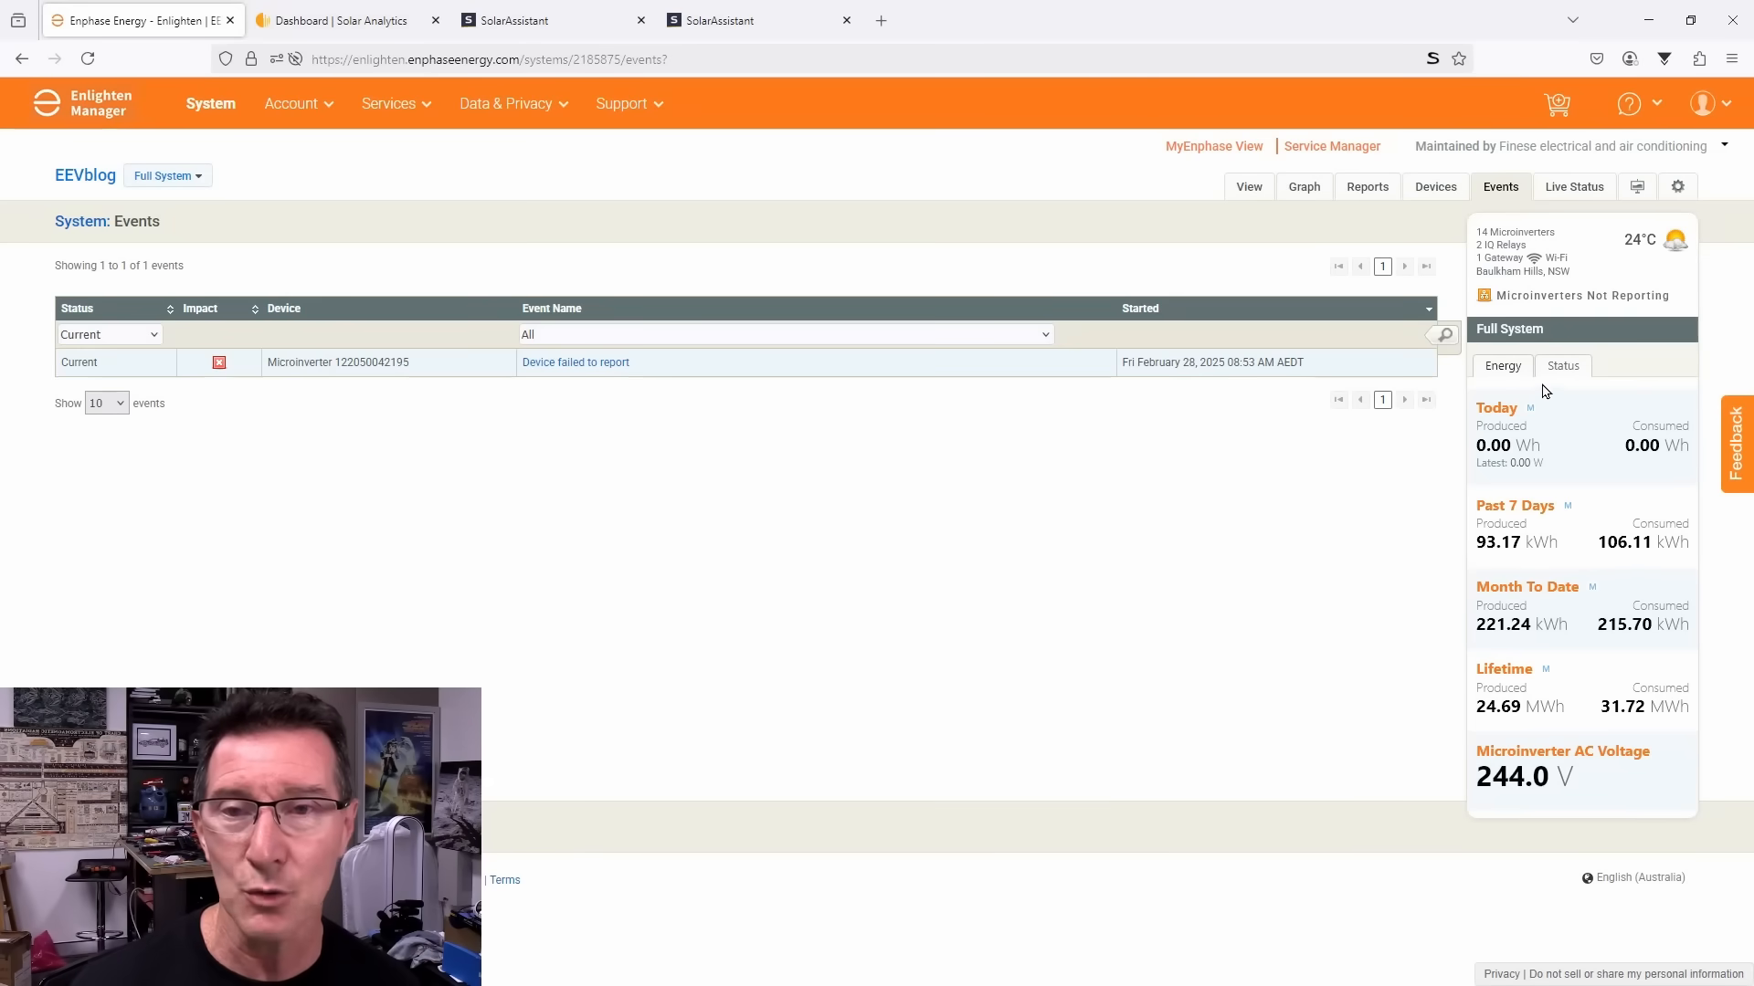
# Step: From the device Status summary, view the gateway's communication details and highlight its software version
pyautogui.click(1561, 365)
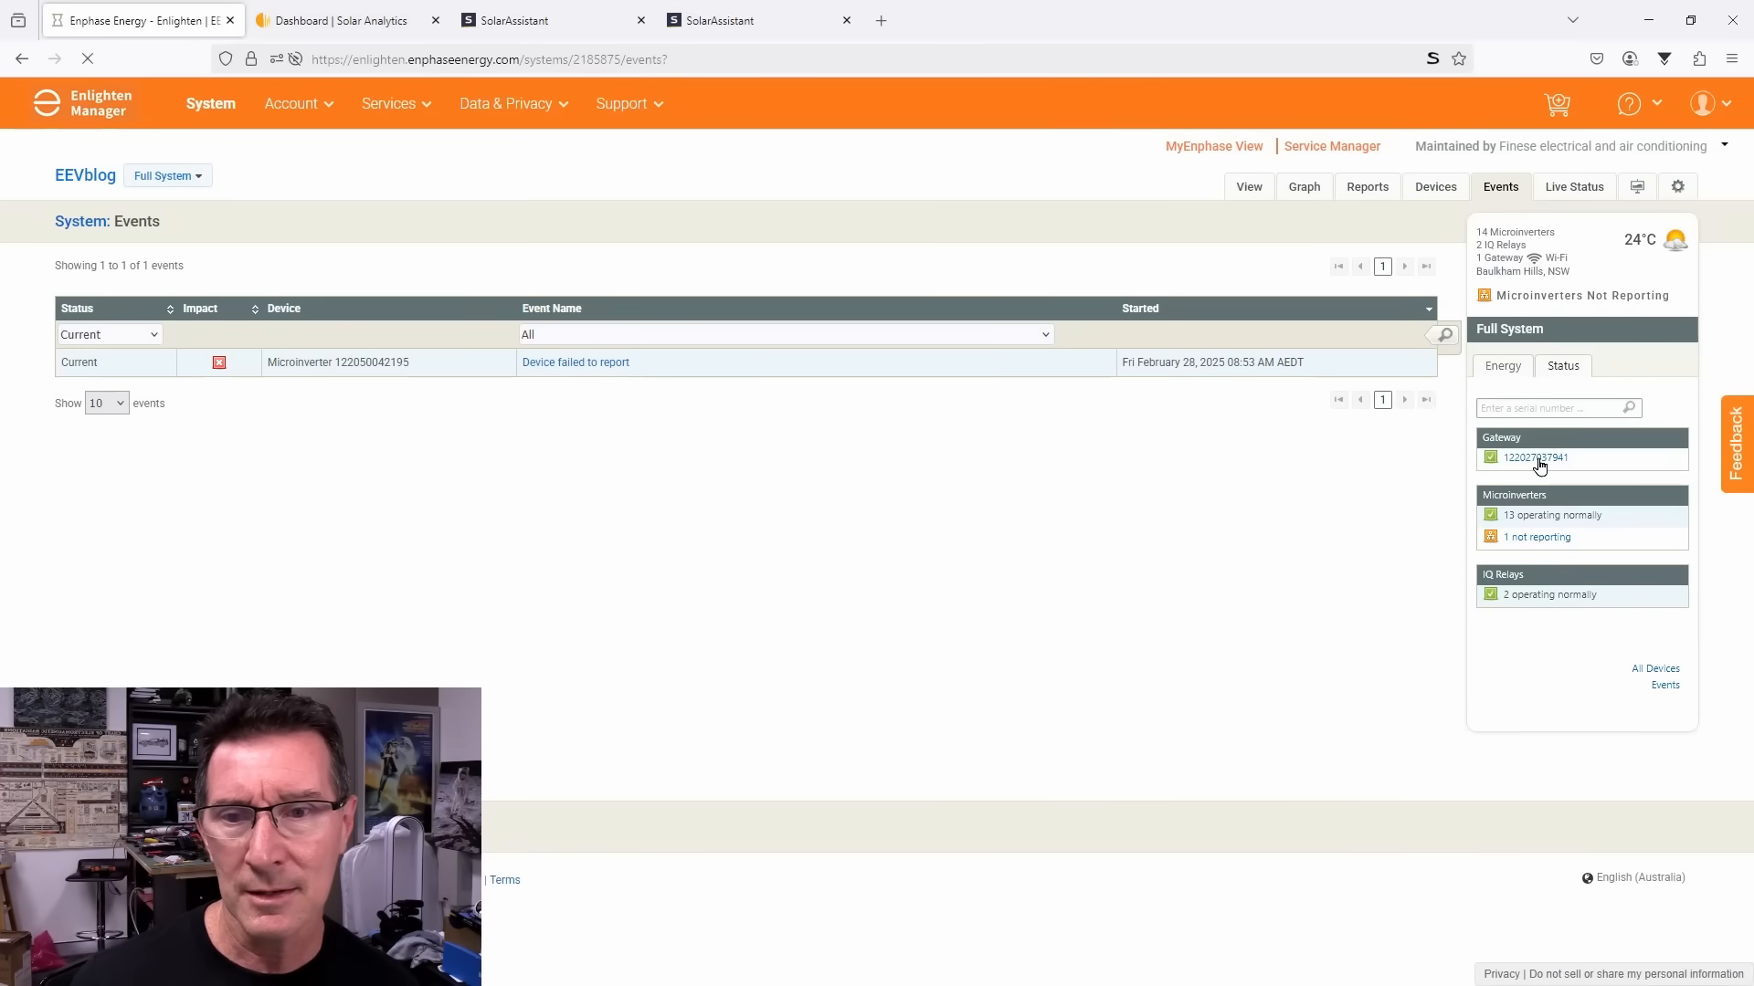
pyautogui.click(1531, 457)
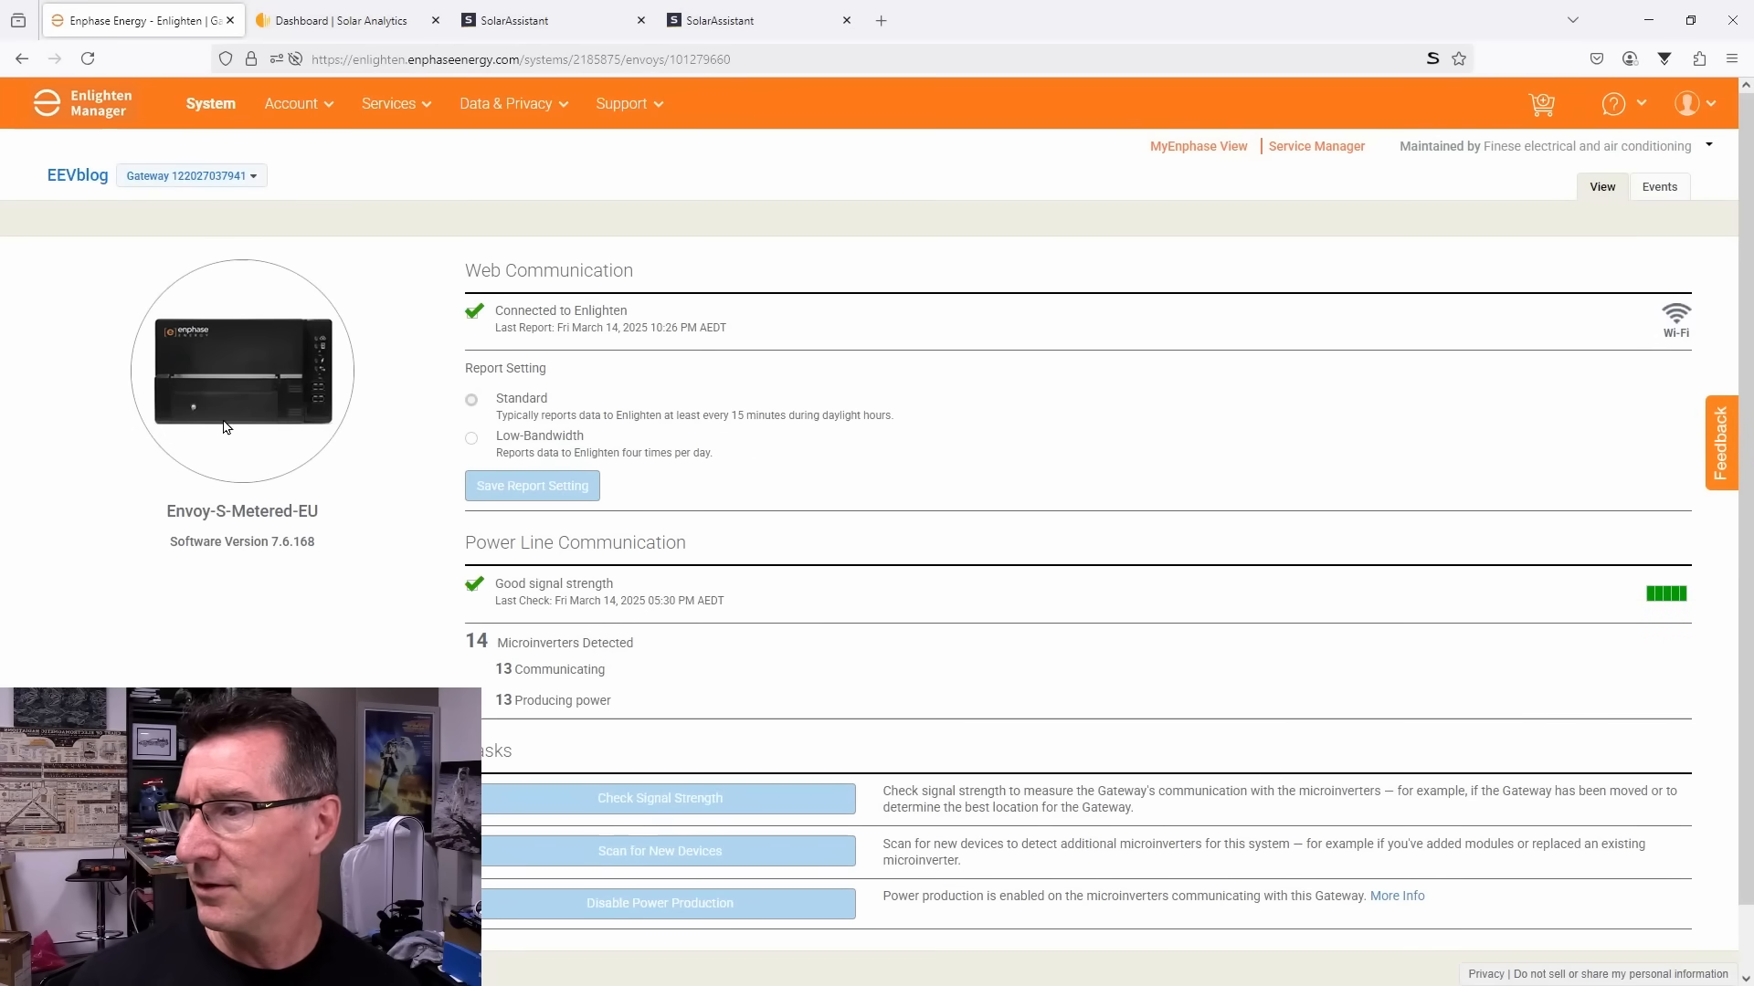
pyautogui.doubleClick(241, 511)
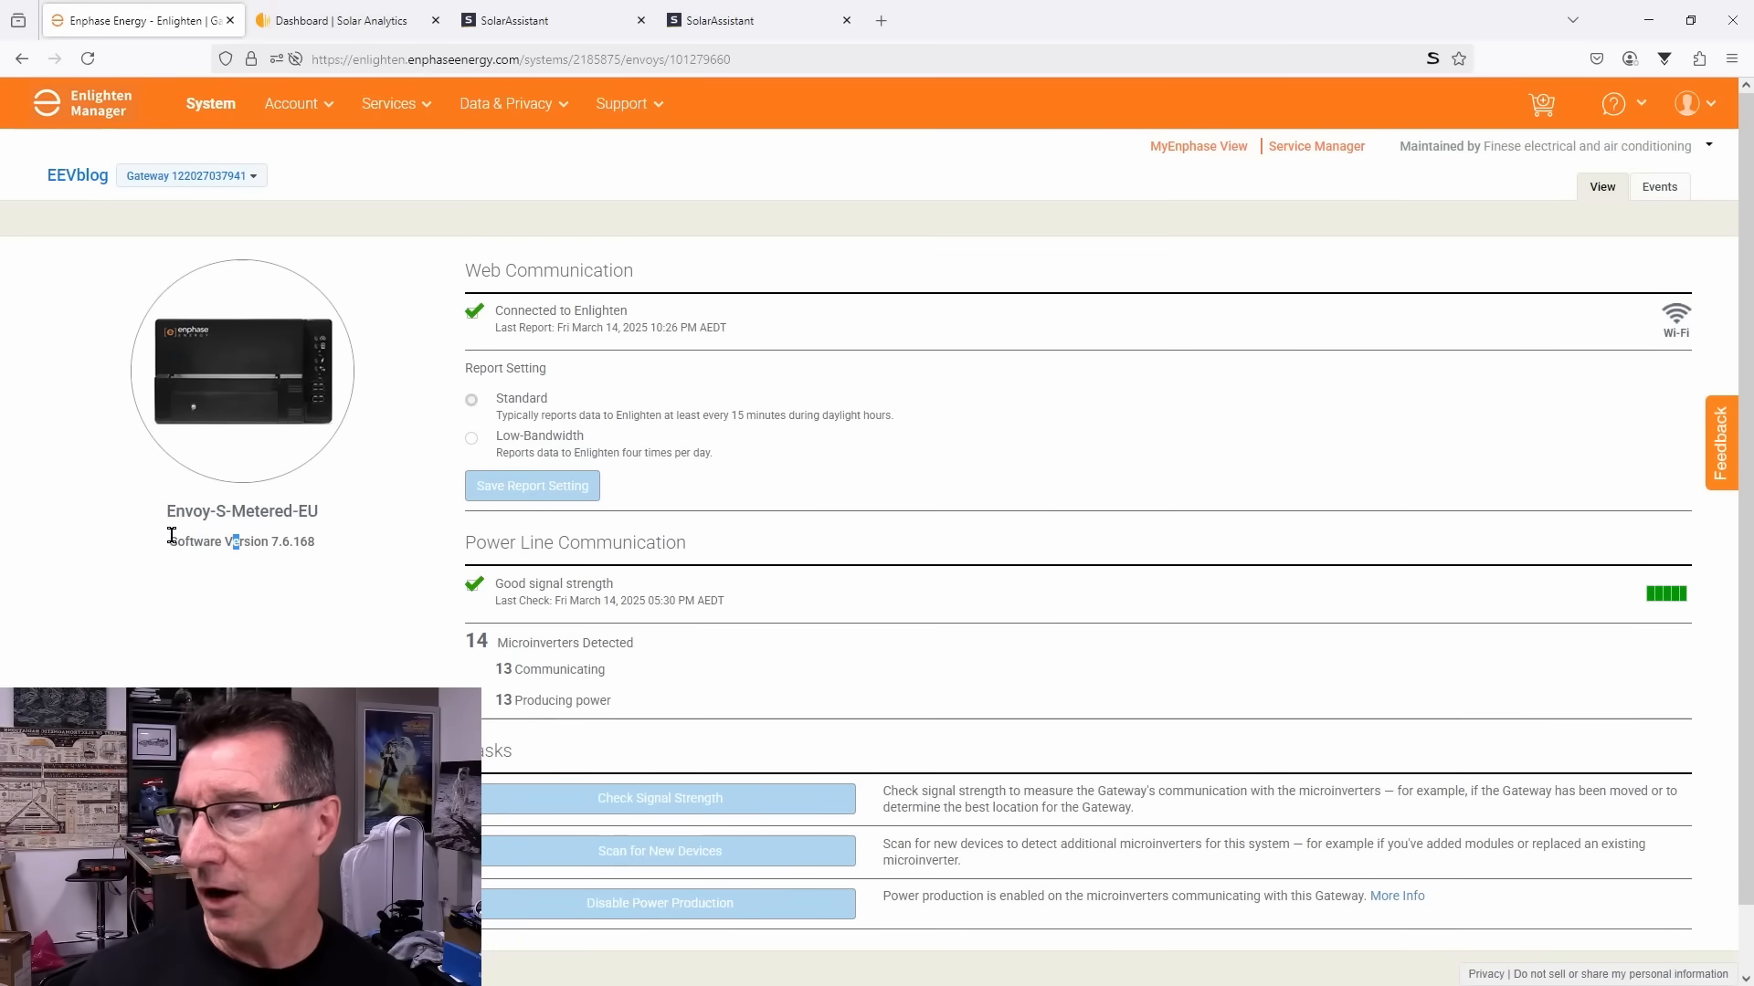
pyautogui.moveTo(168, 540); pyautogui.dragTo(316, 541)
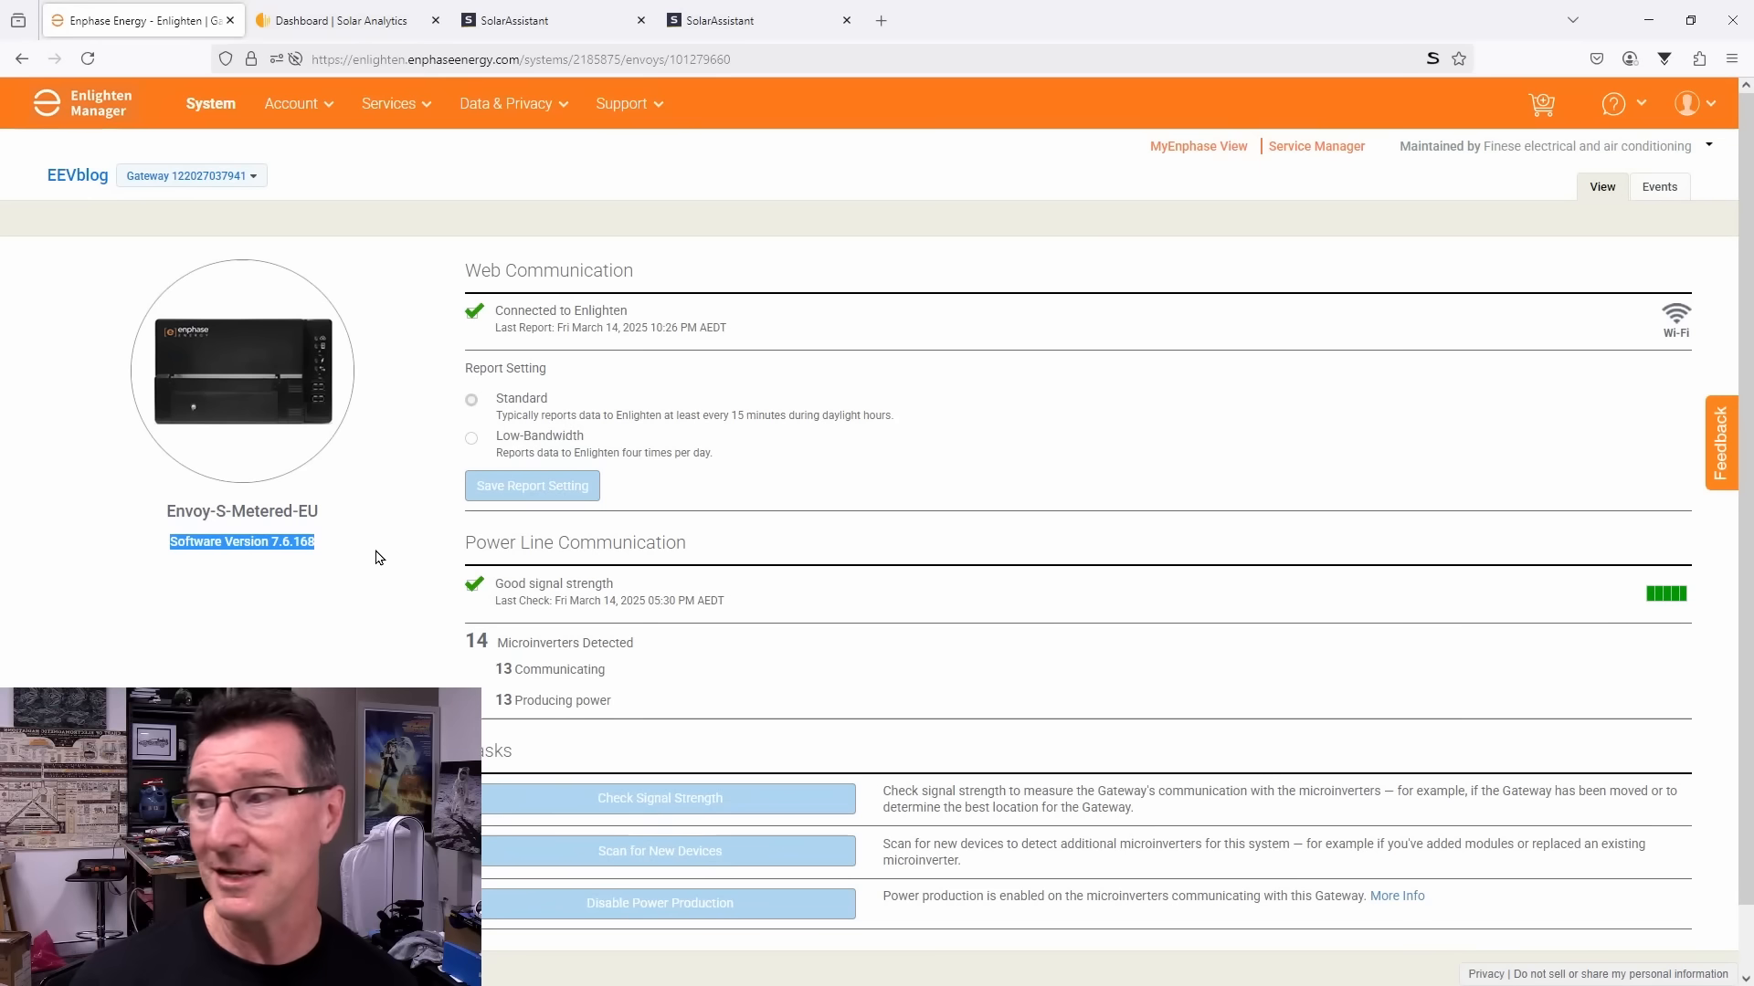
pyautogui.moveTo(402, 550)
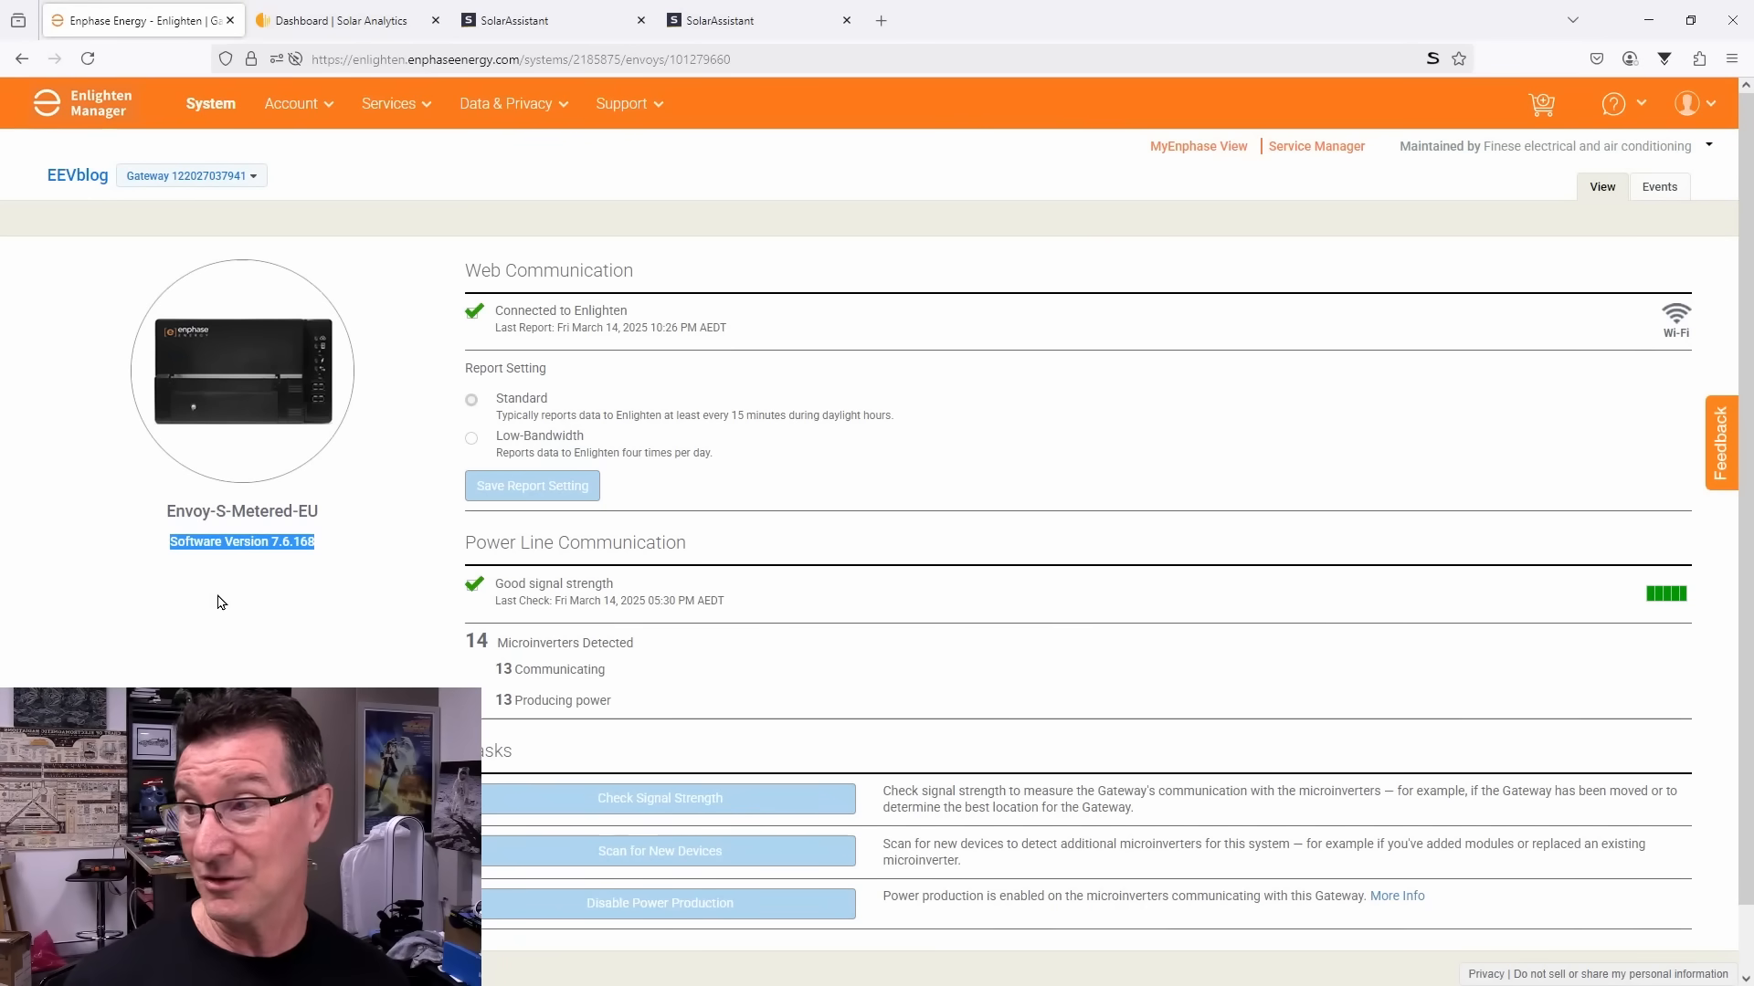
pyautogui.moveTo(1584, 217)
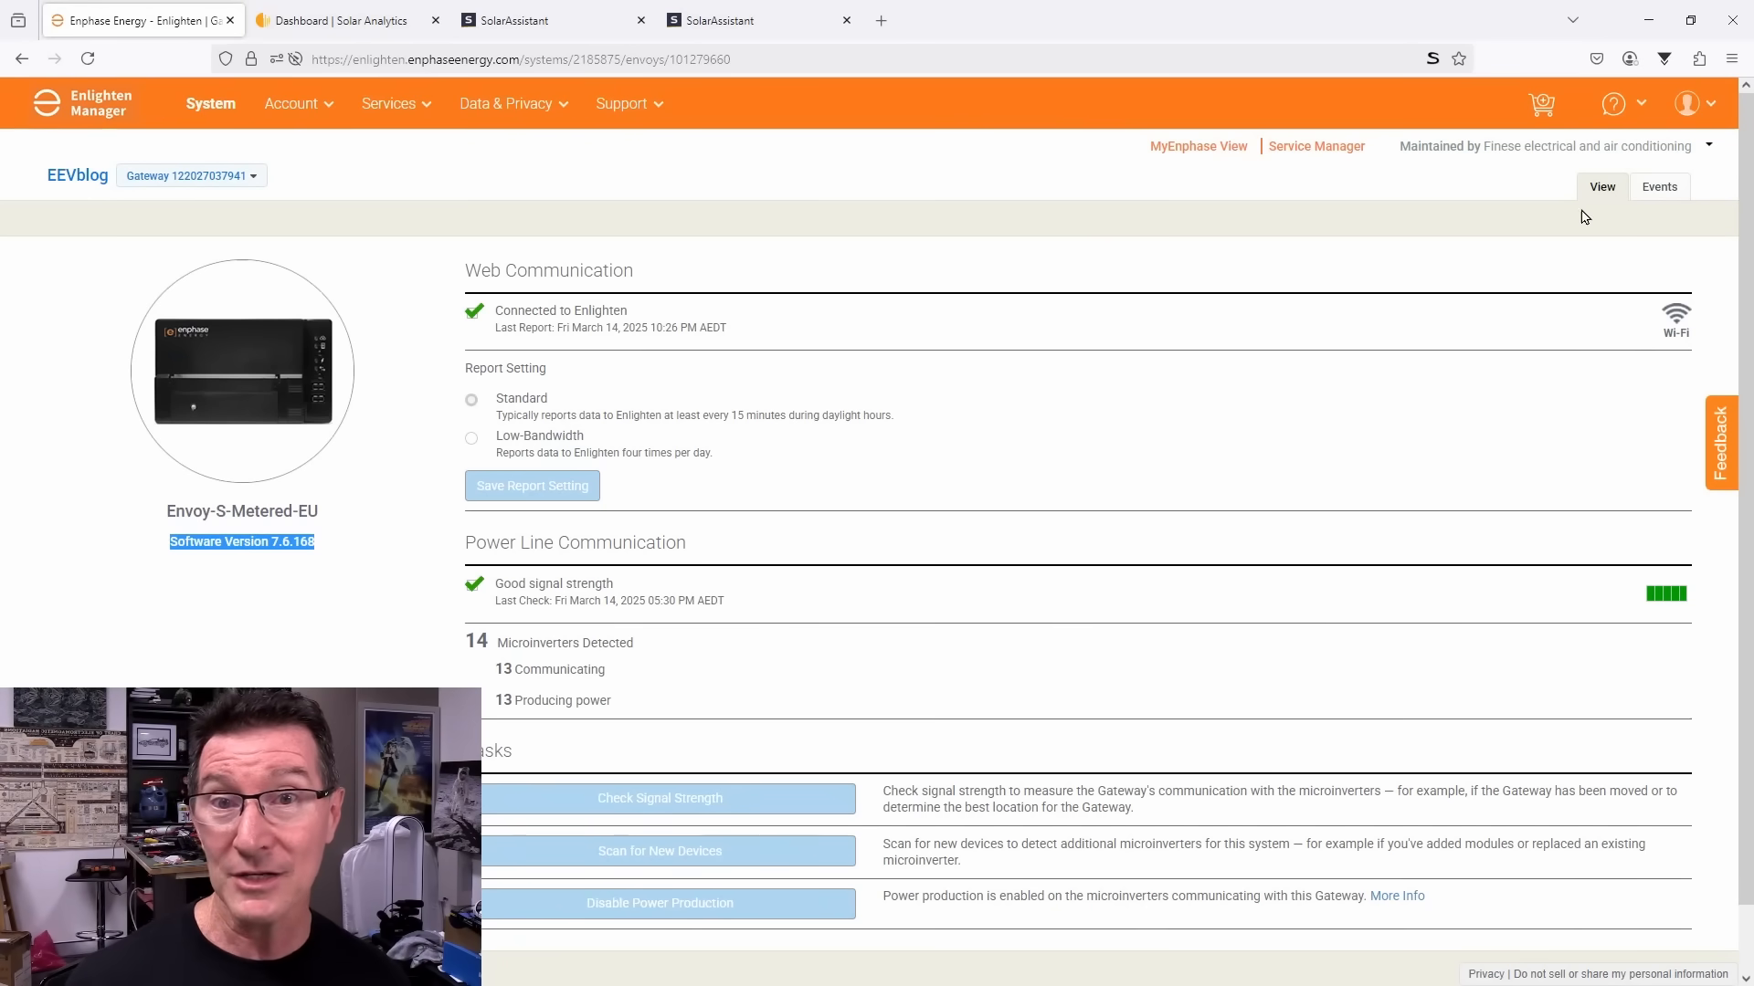
pyautogui.click(1666, 186)
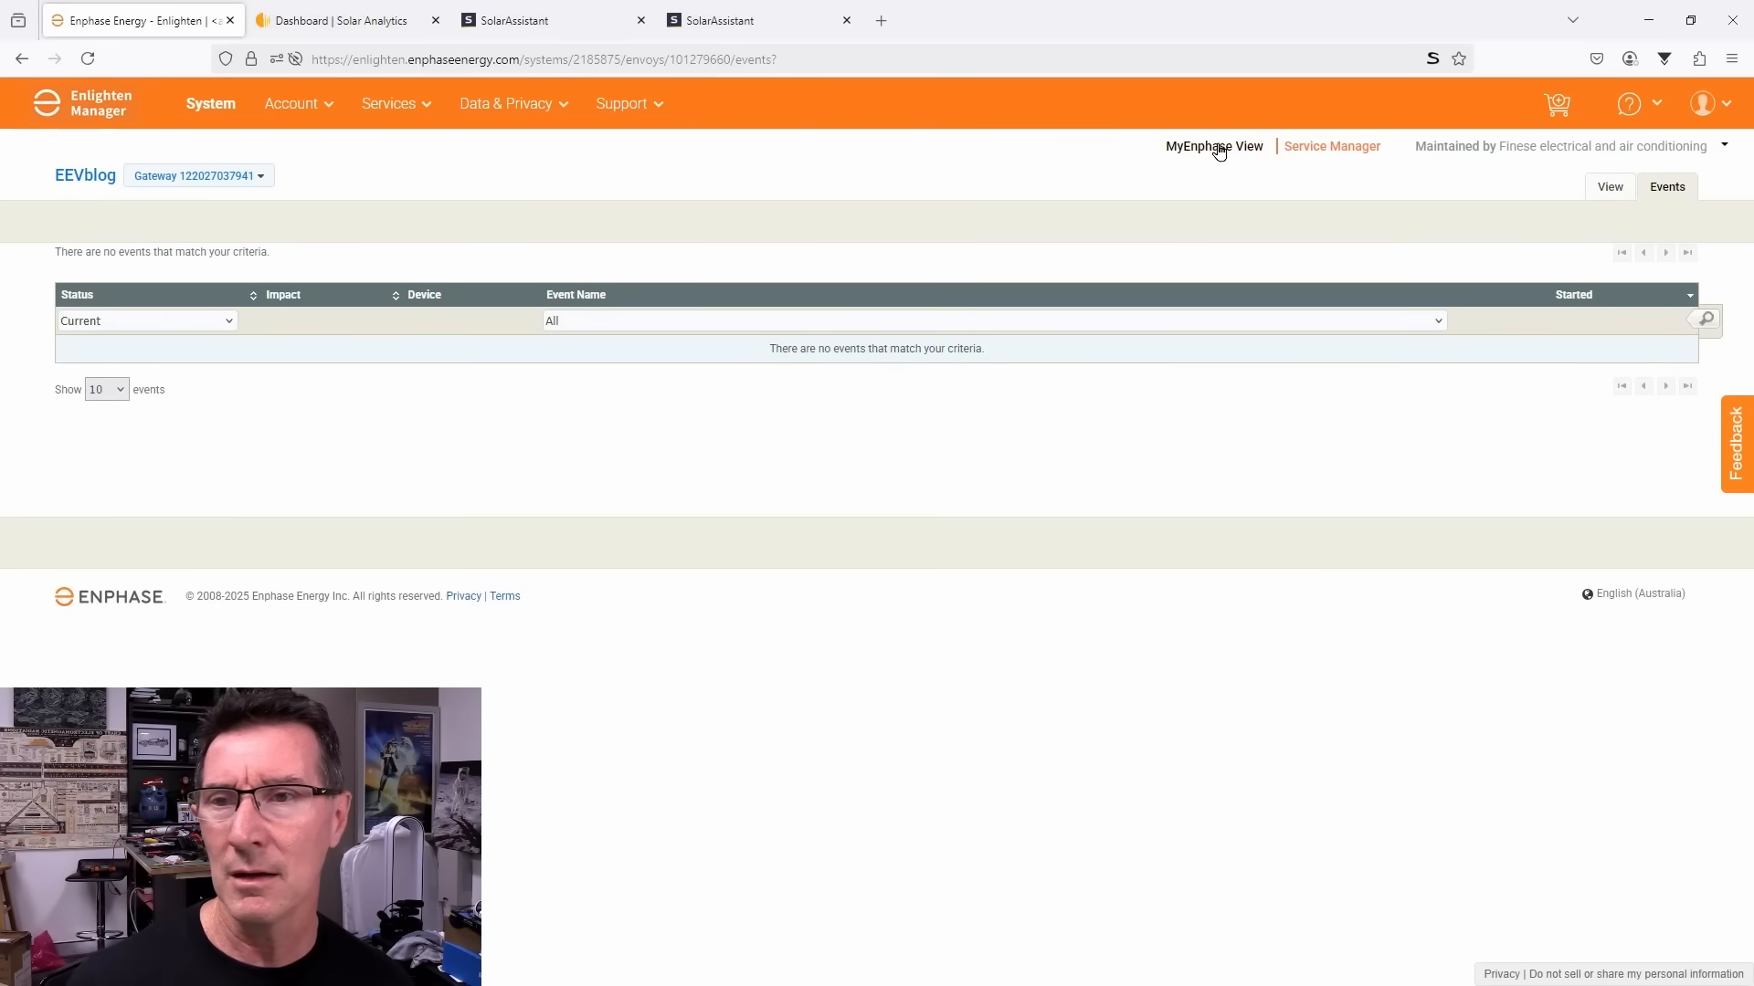
# Step: In the MyEnphase view, reach System > Events History listing gateway reboots and cloud-reporting outages
pyautogui.click(1212, 146)
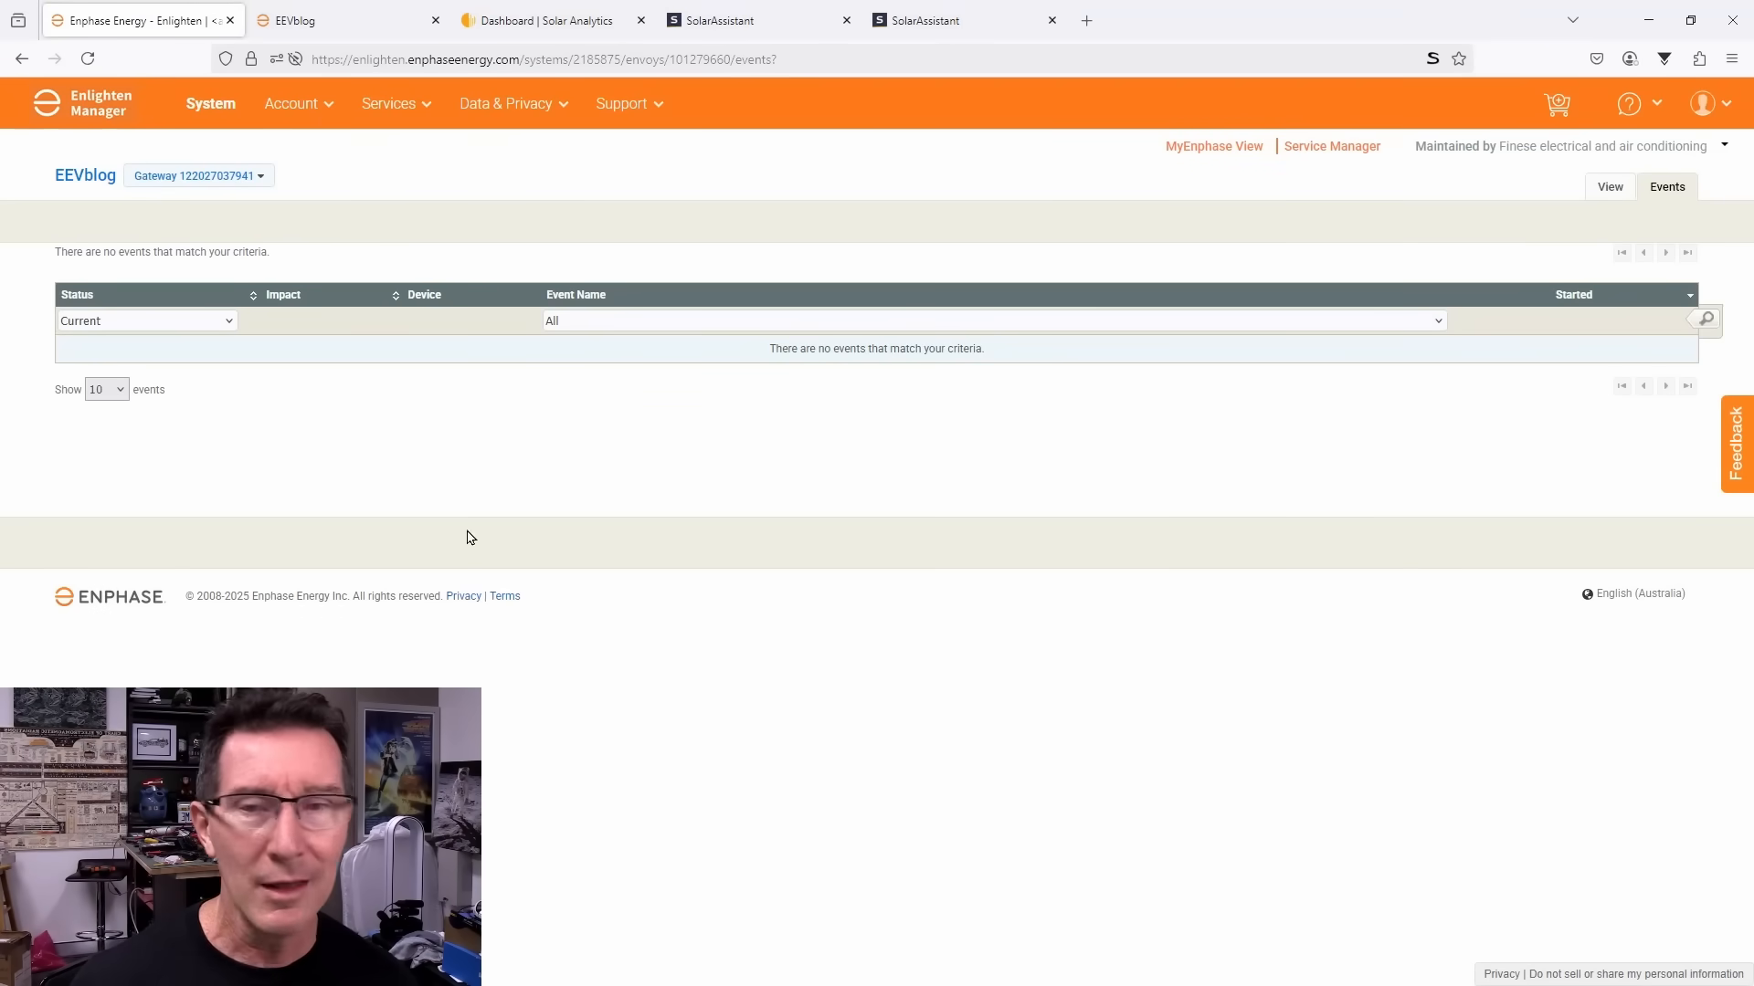
pyautogui.click(347, 20)
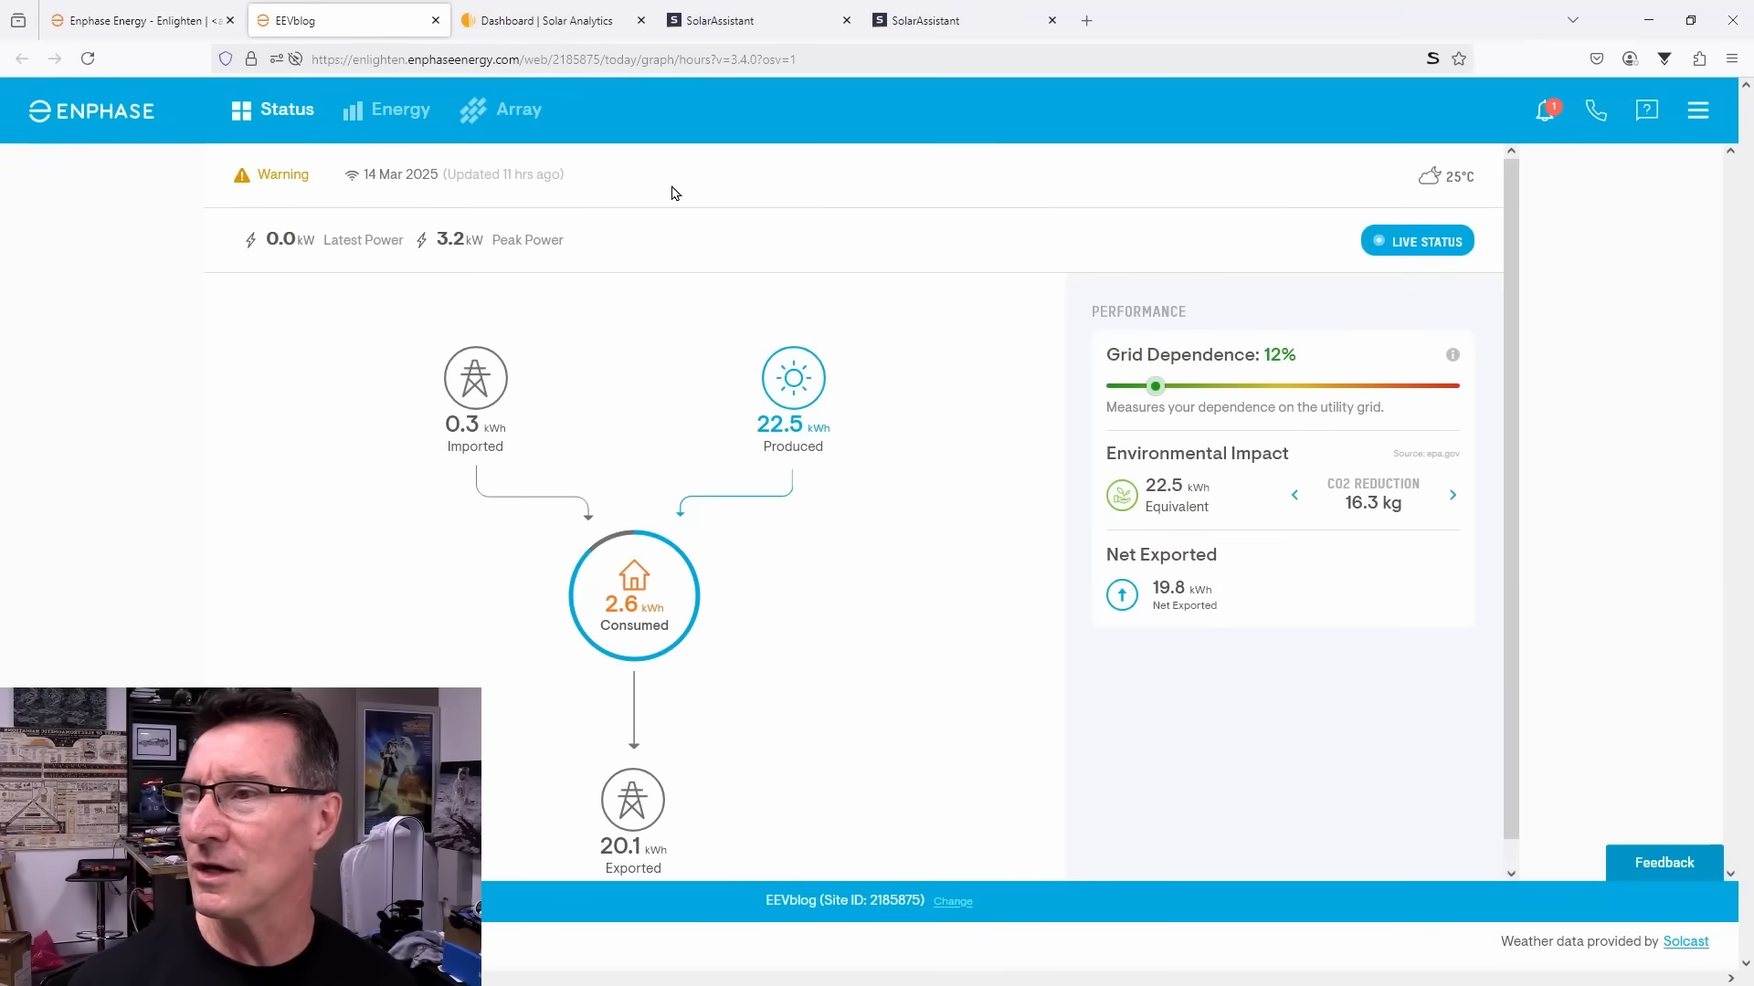
pyautogui.click(1697, 109)
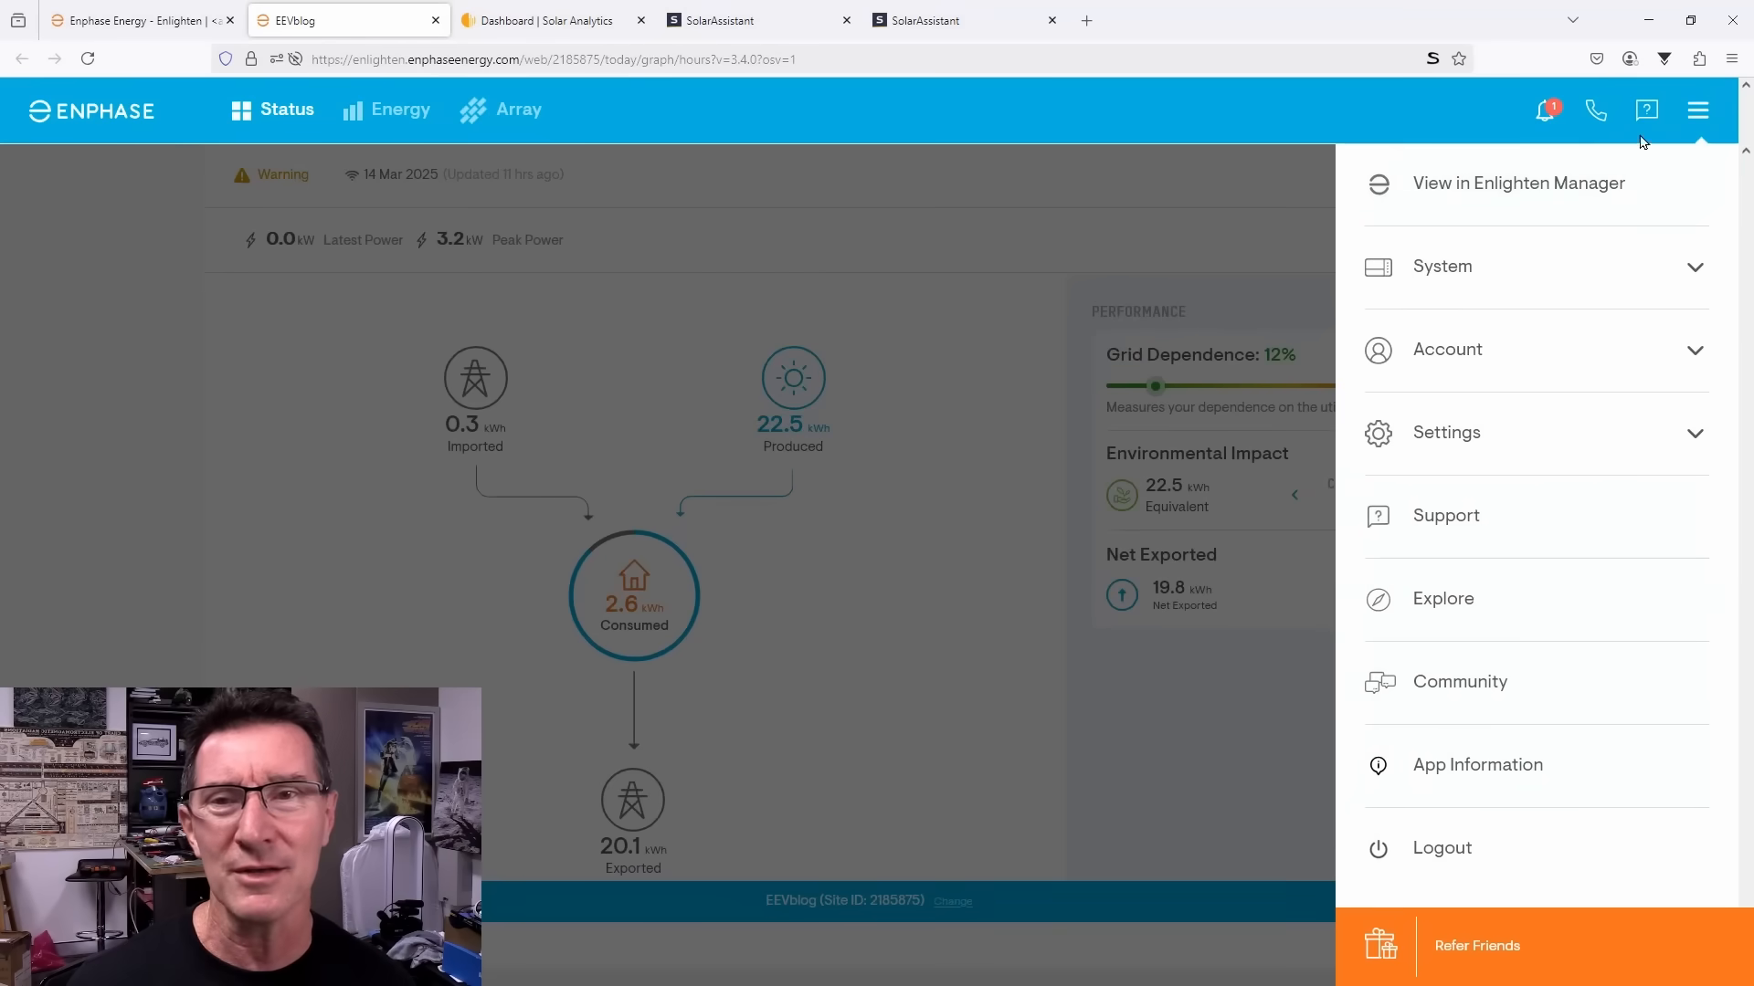
pyautogui.click(1533, 266)
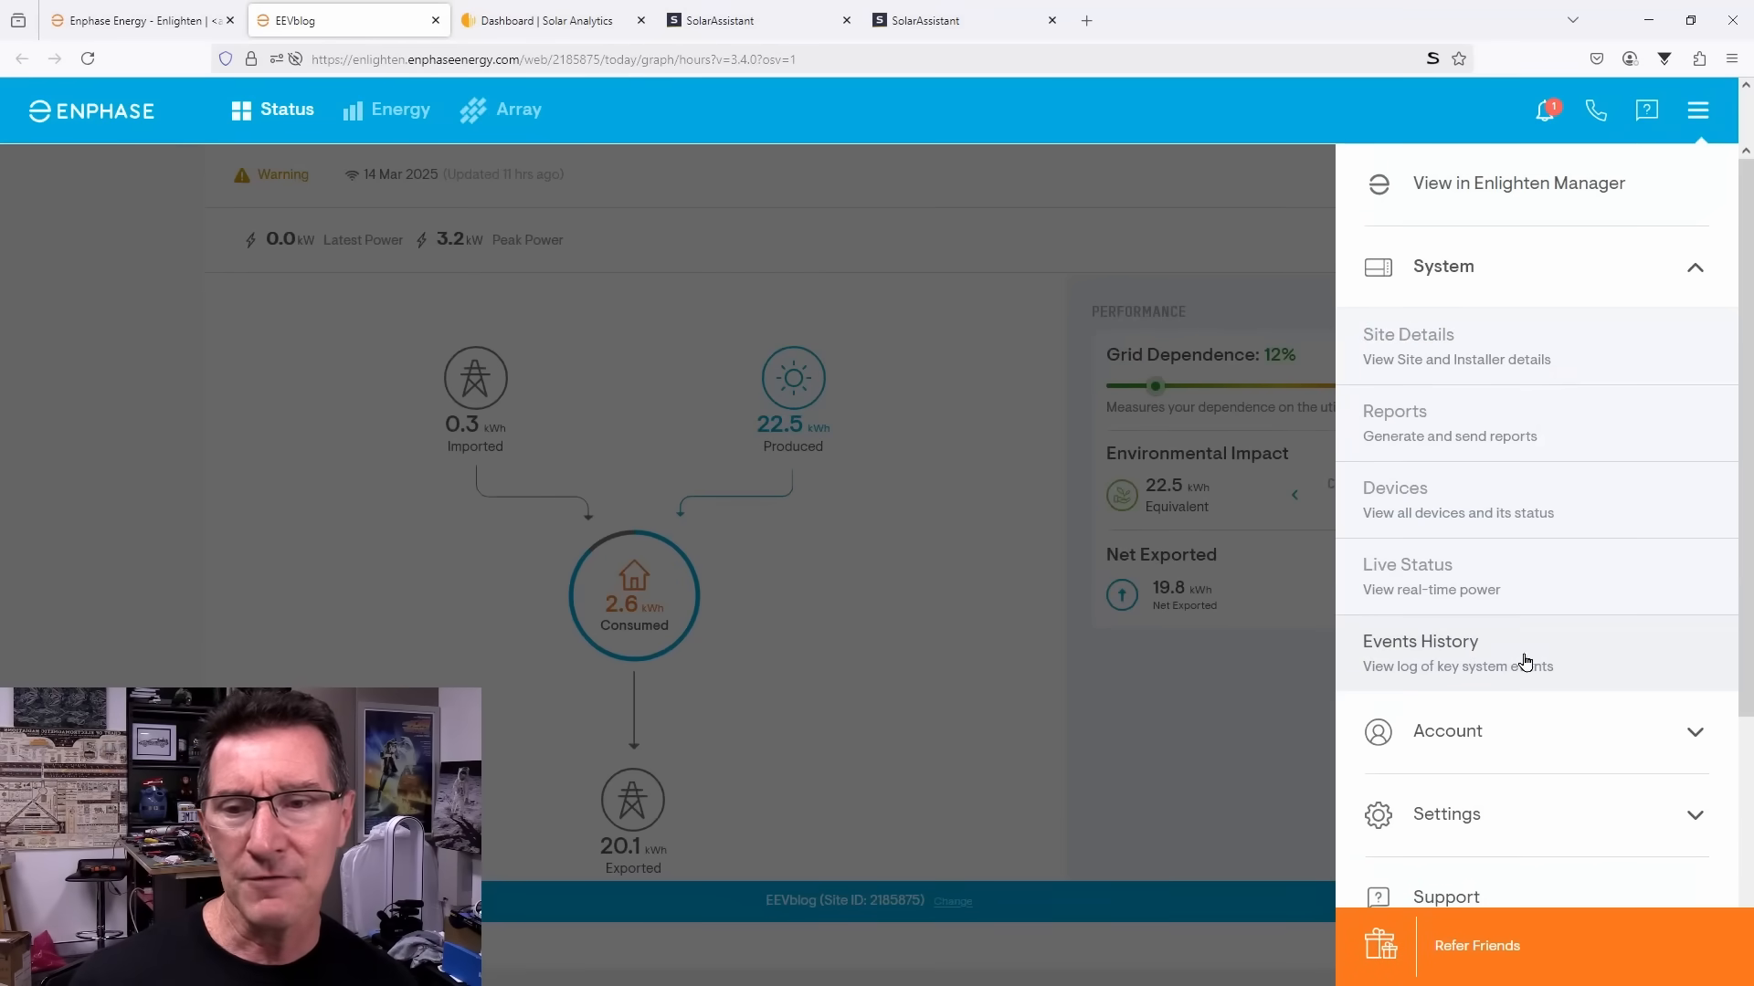
pyautogui.click(1421, 641)
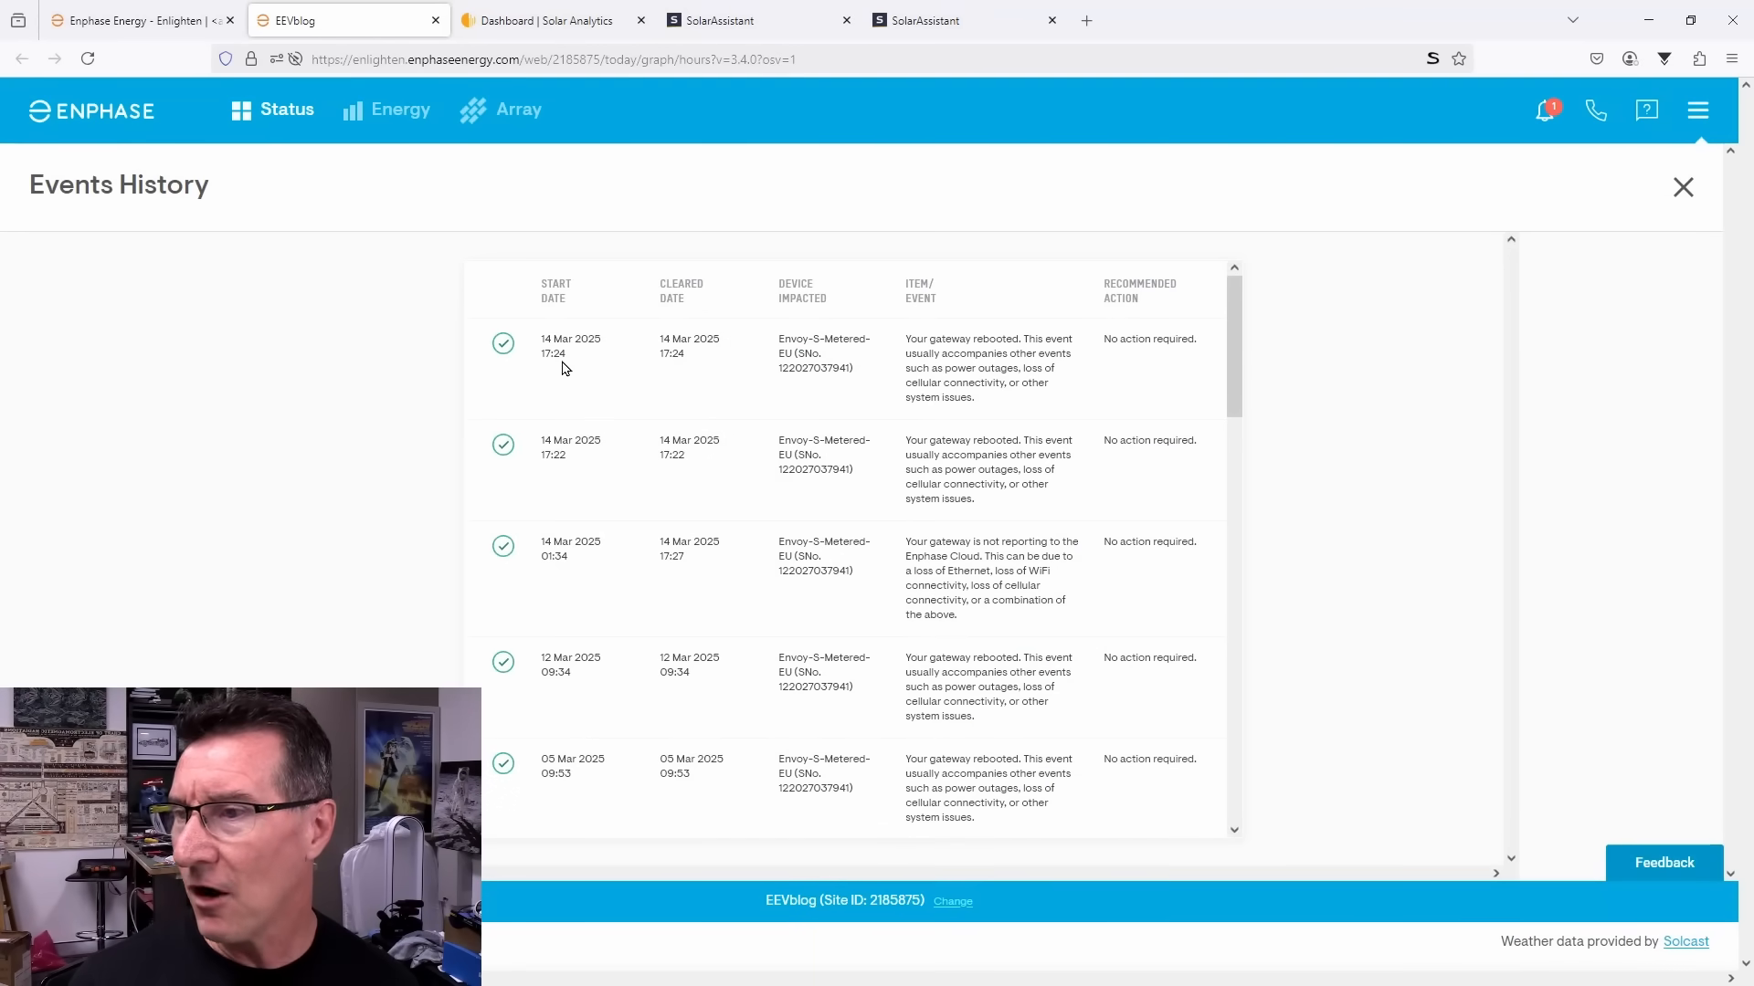
pyautogui.moveTo(656, 350)
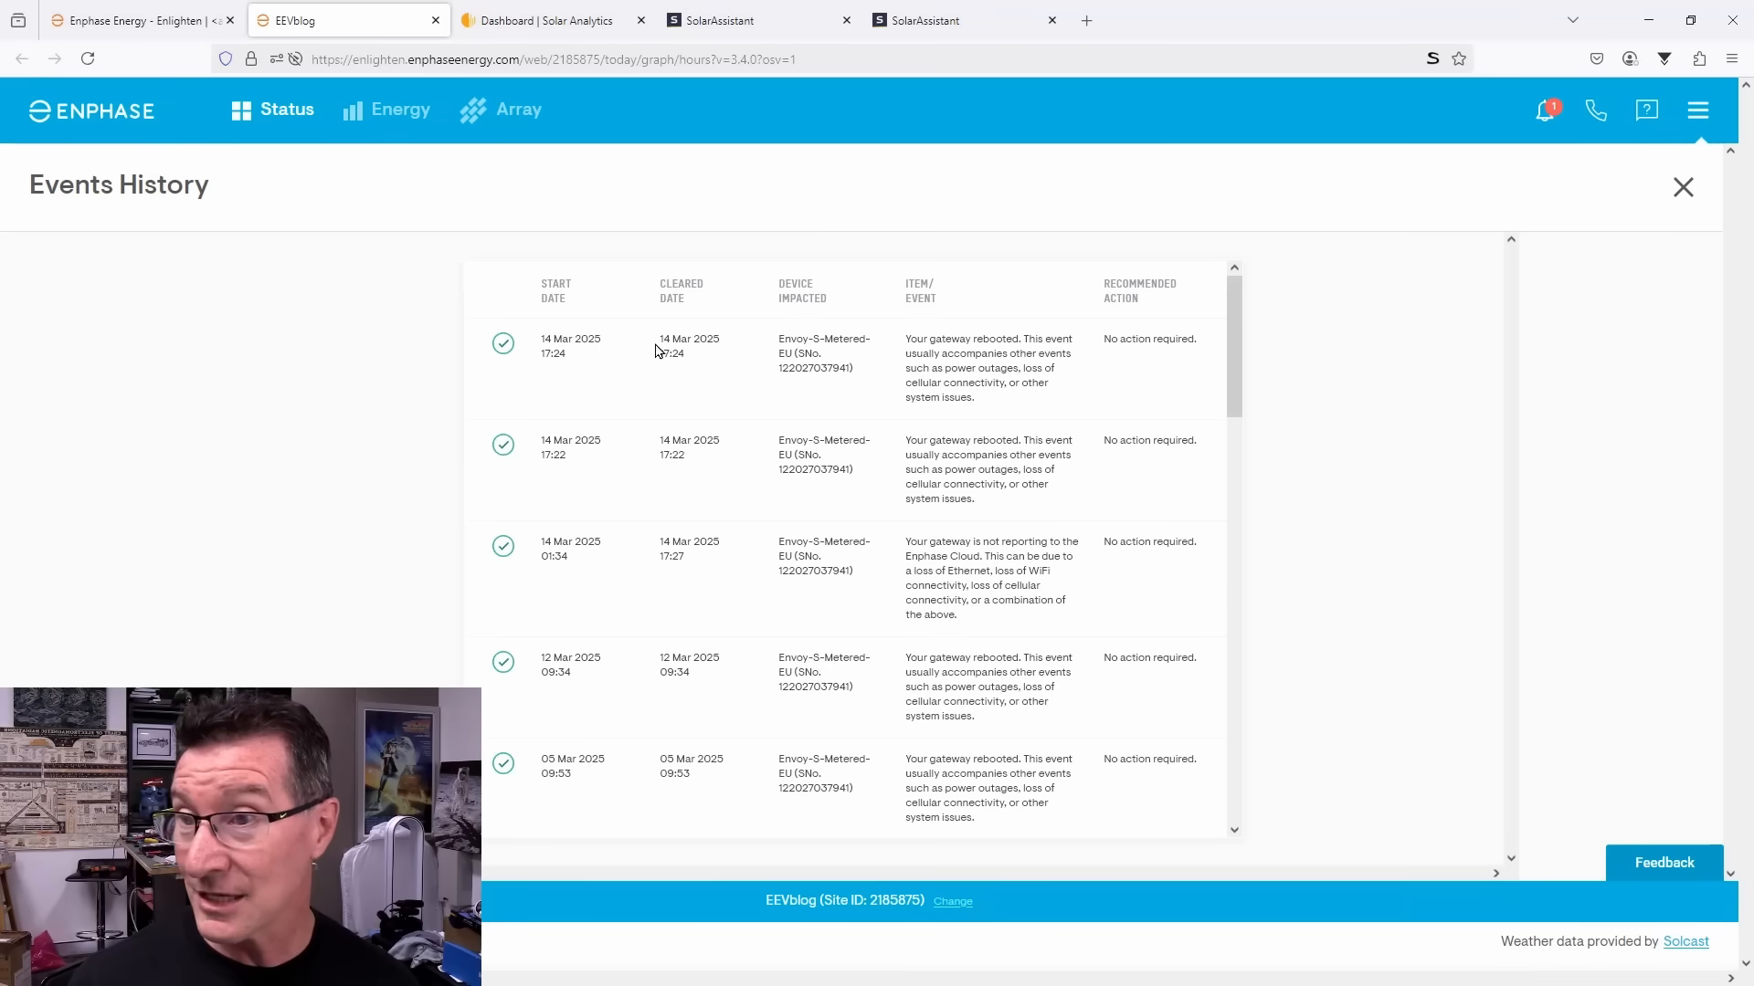
pyautogui.moveTo(634, 314)
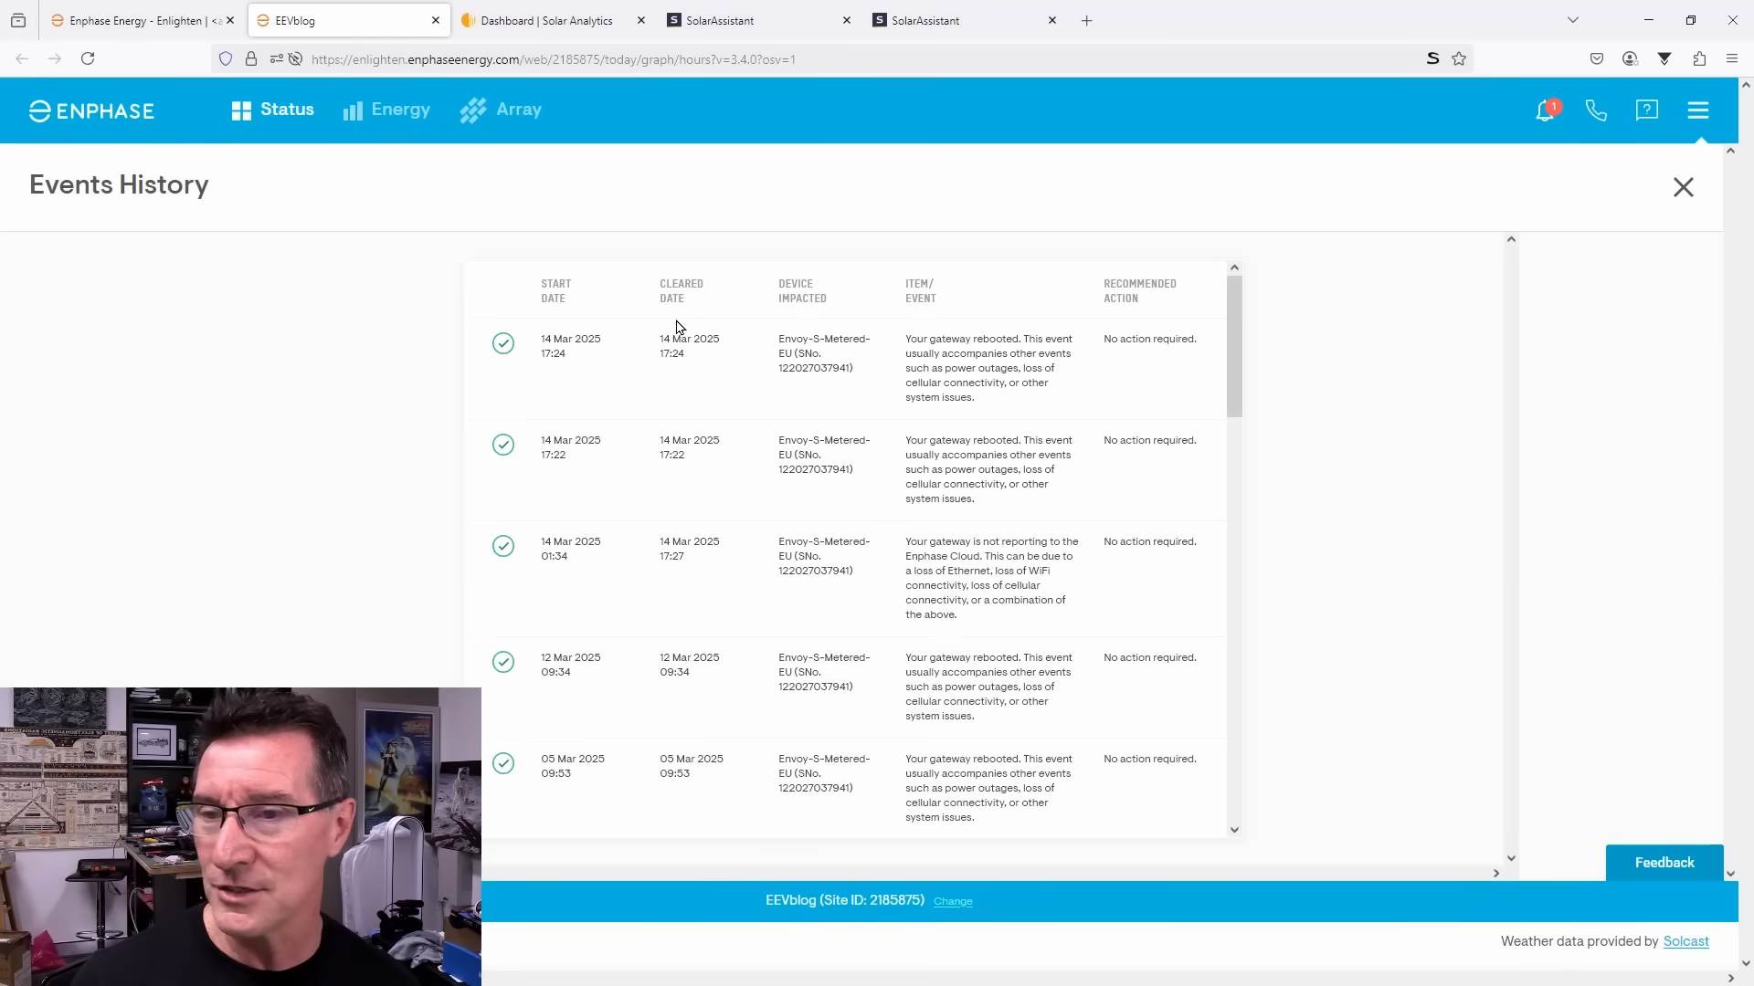
pyautogui.moveTo(619, 341)
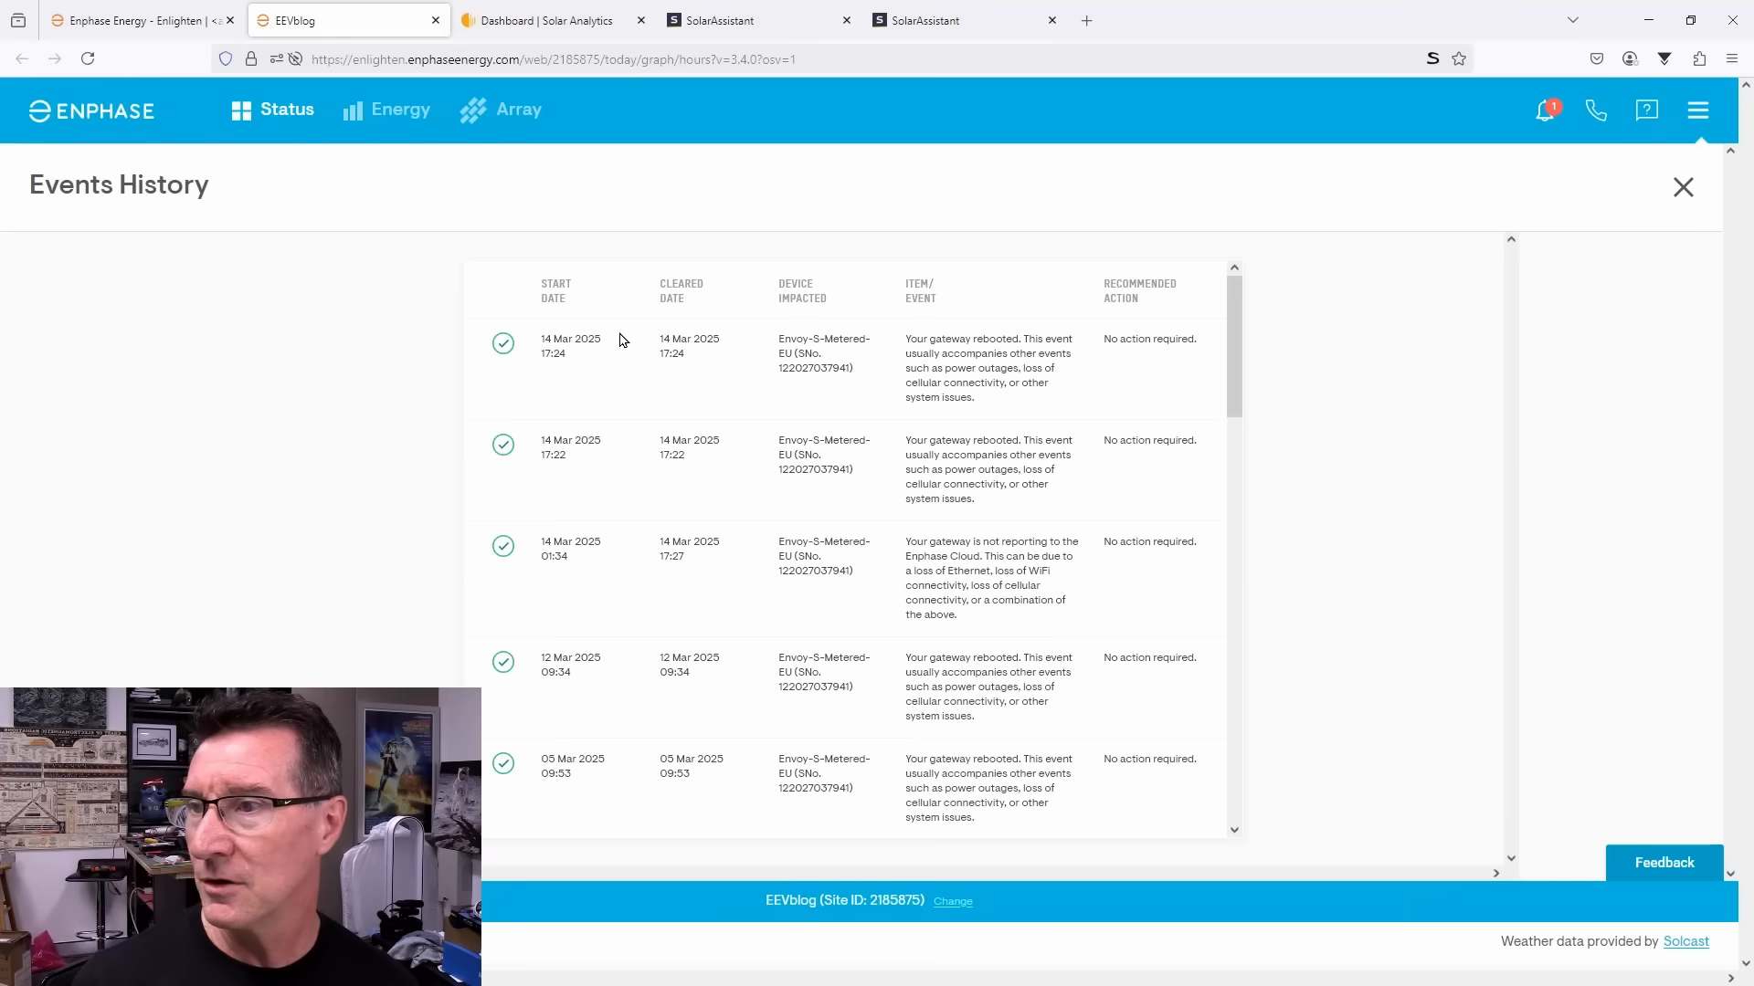
pyautogui.moveTo(652, 417)
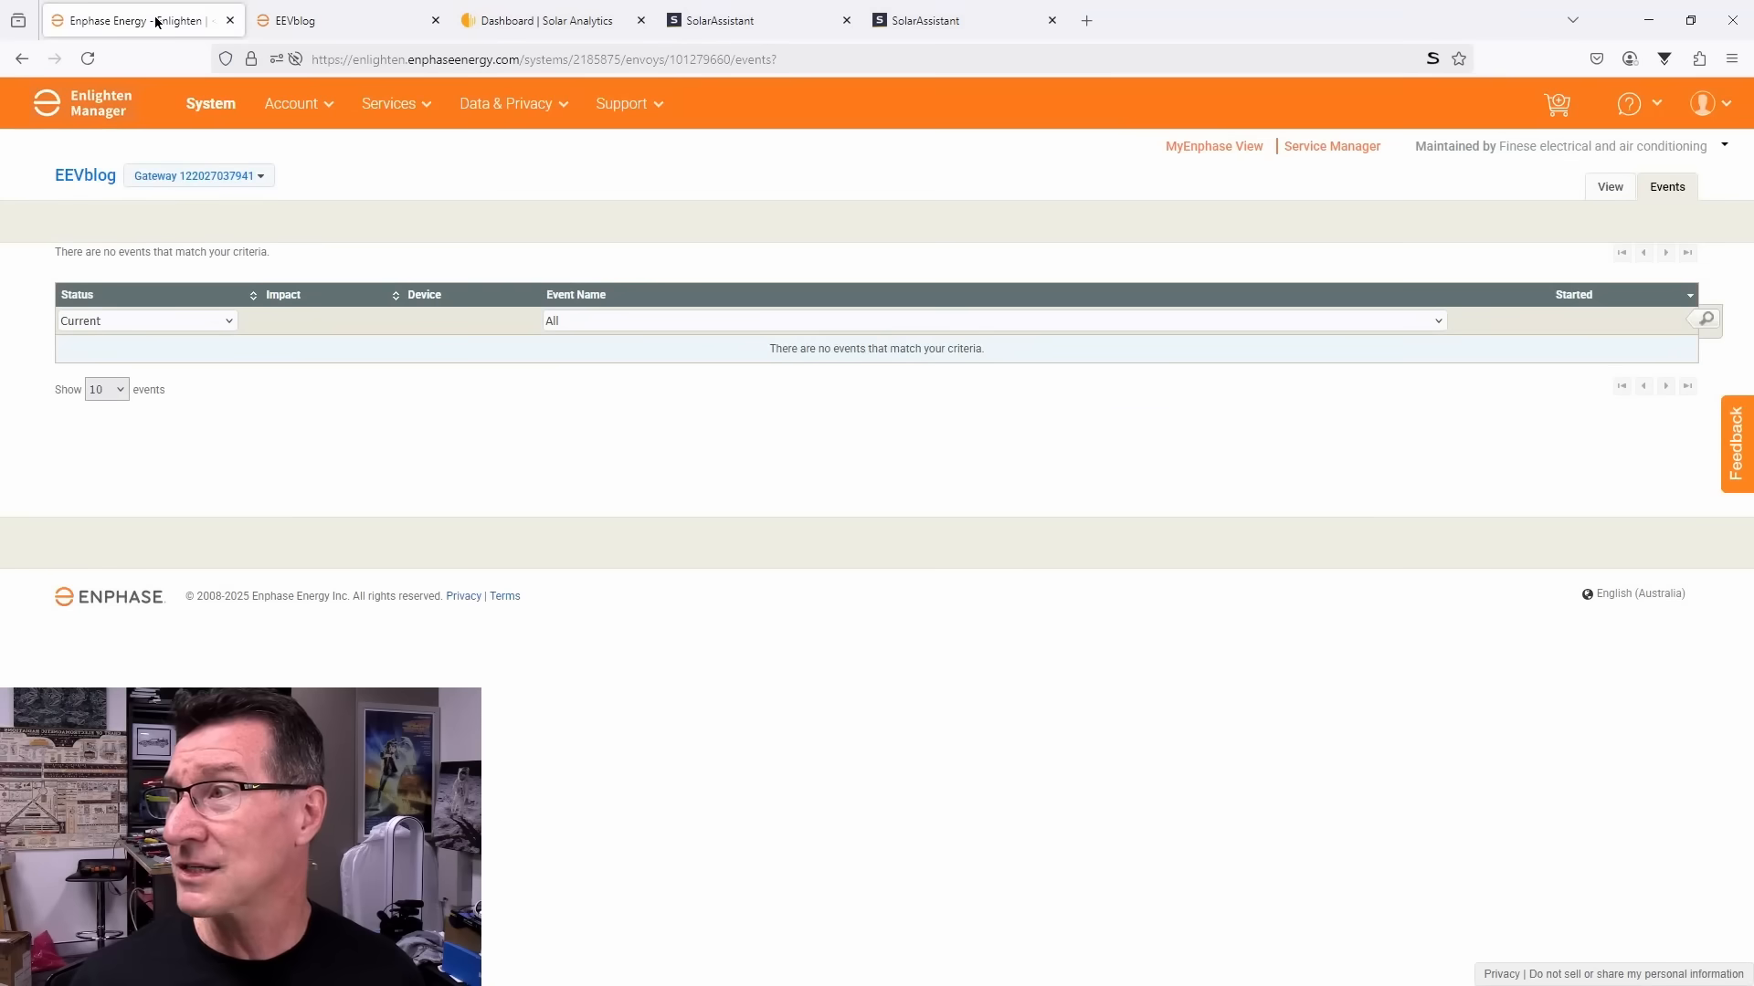
pyautogui.moveTo(531, 400)
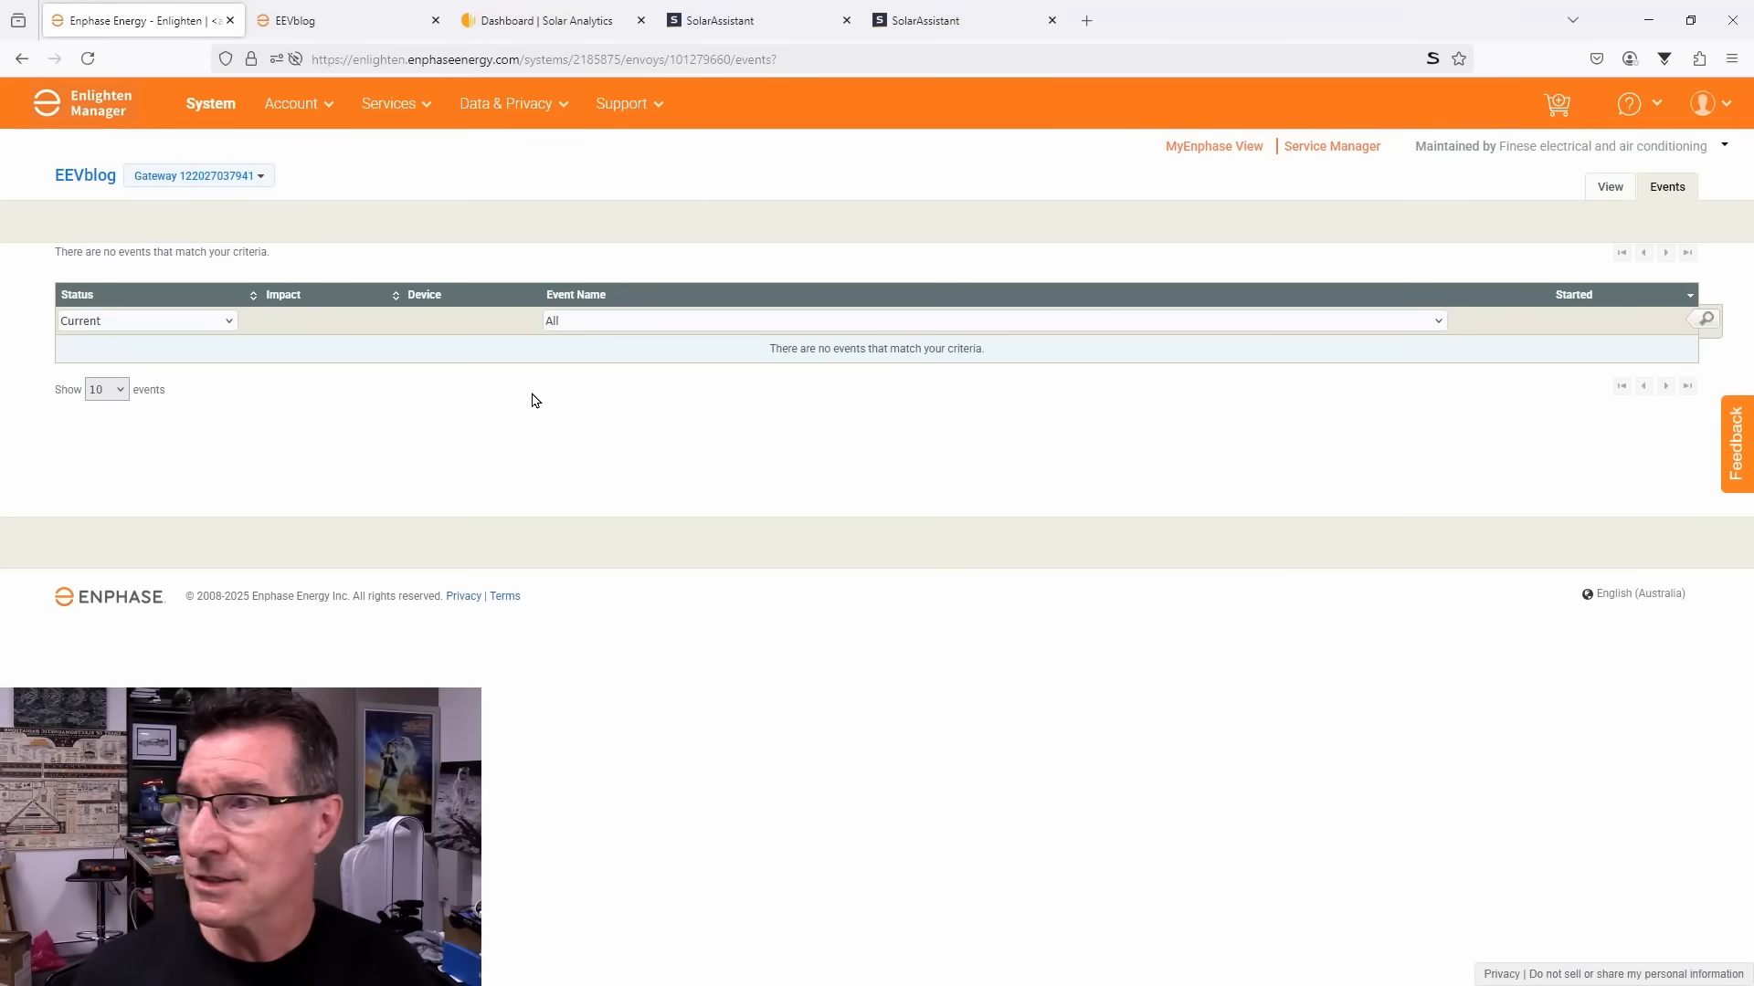
# Step: Glance back at the events history, then return to the Solar Analytics dashboard
pyautogui.click(347, 20)
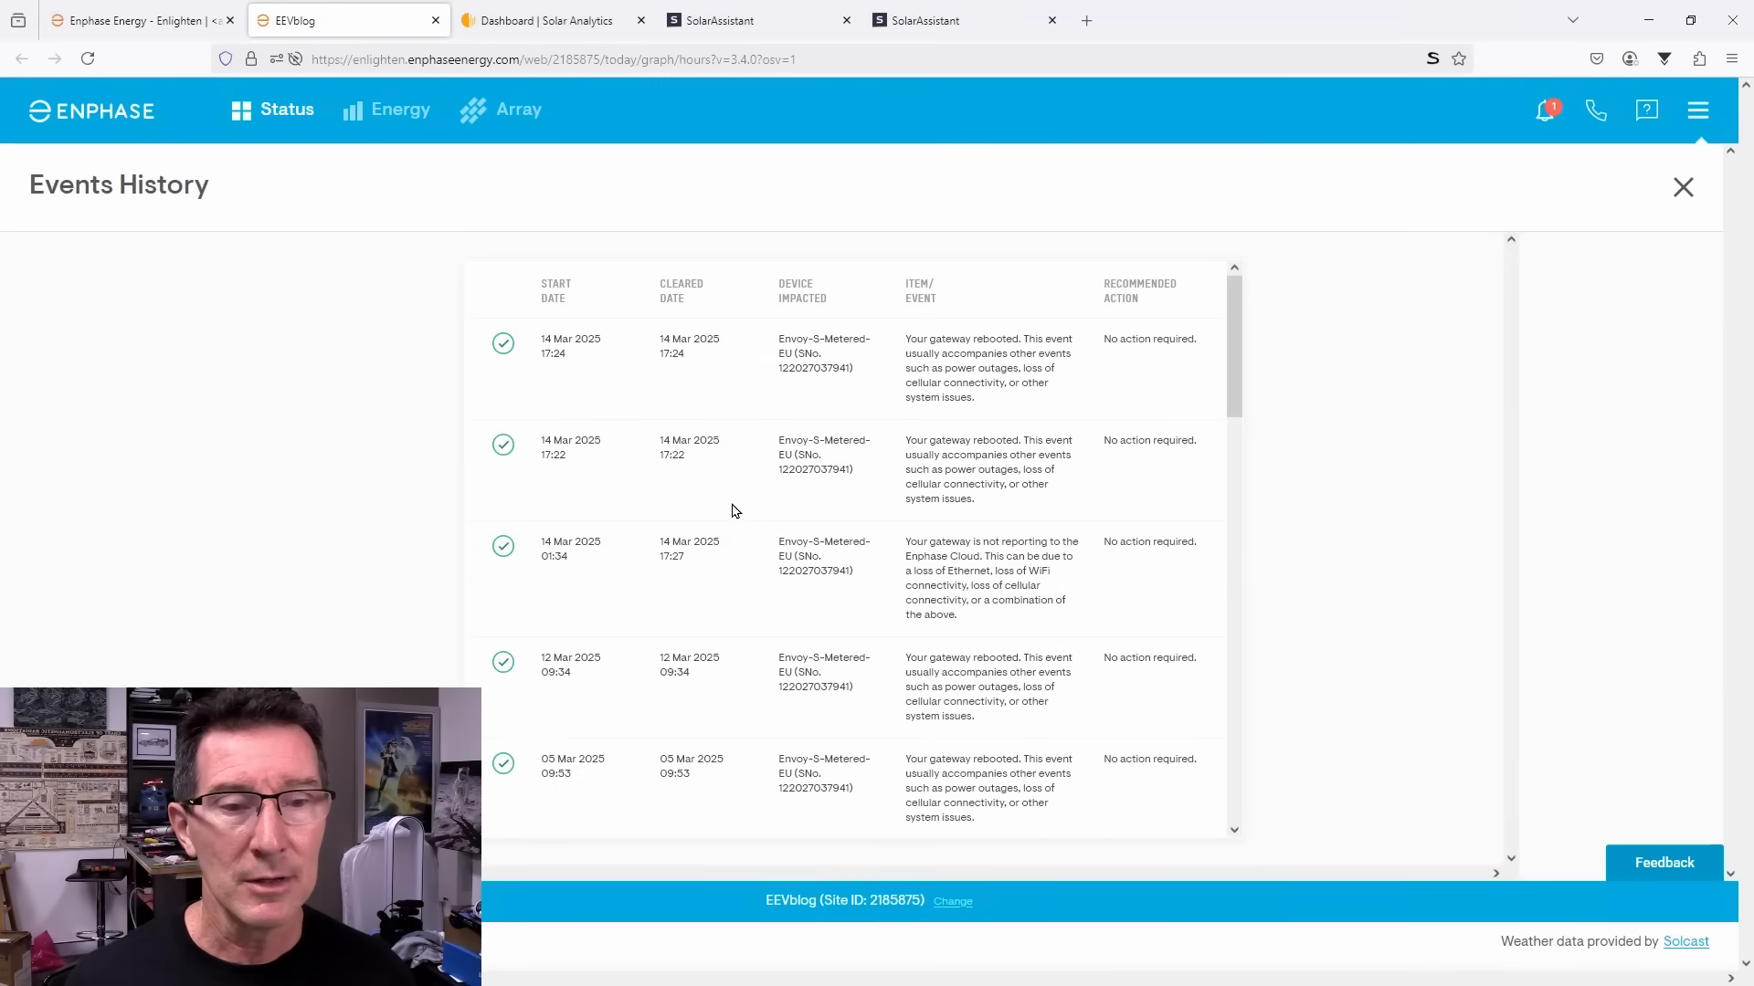
pyautogui.moveTo(564, 115)
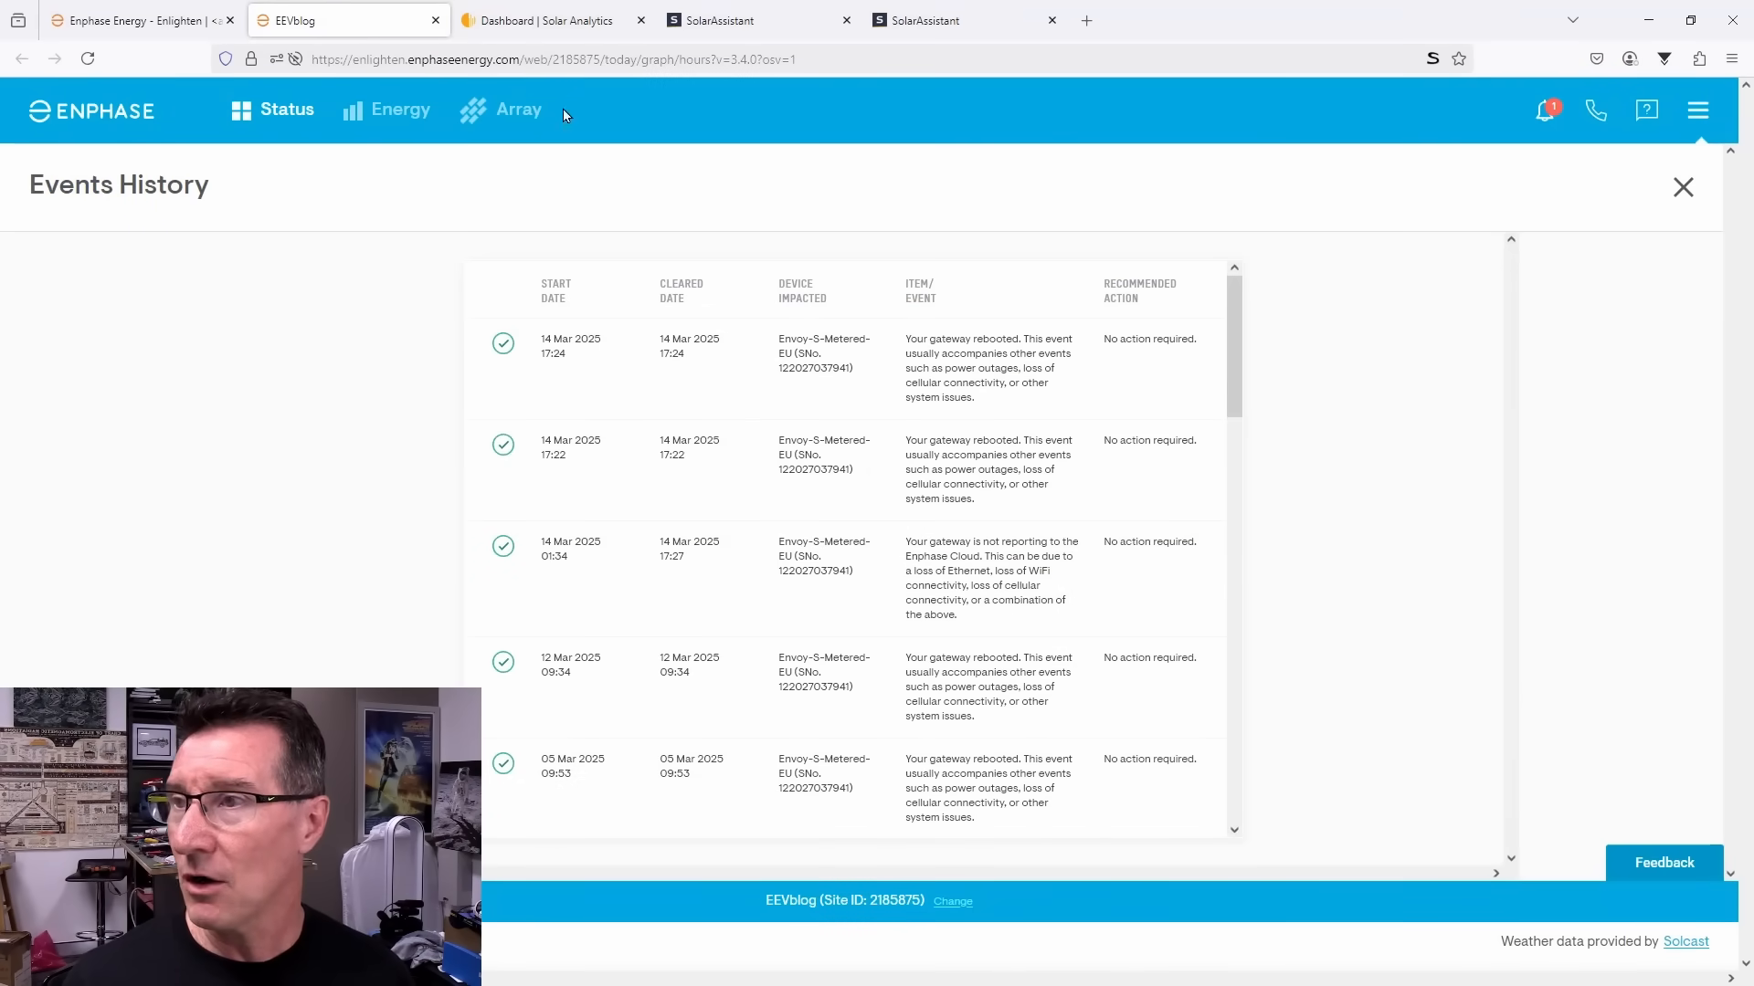
pyautogui.click(537, 20)
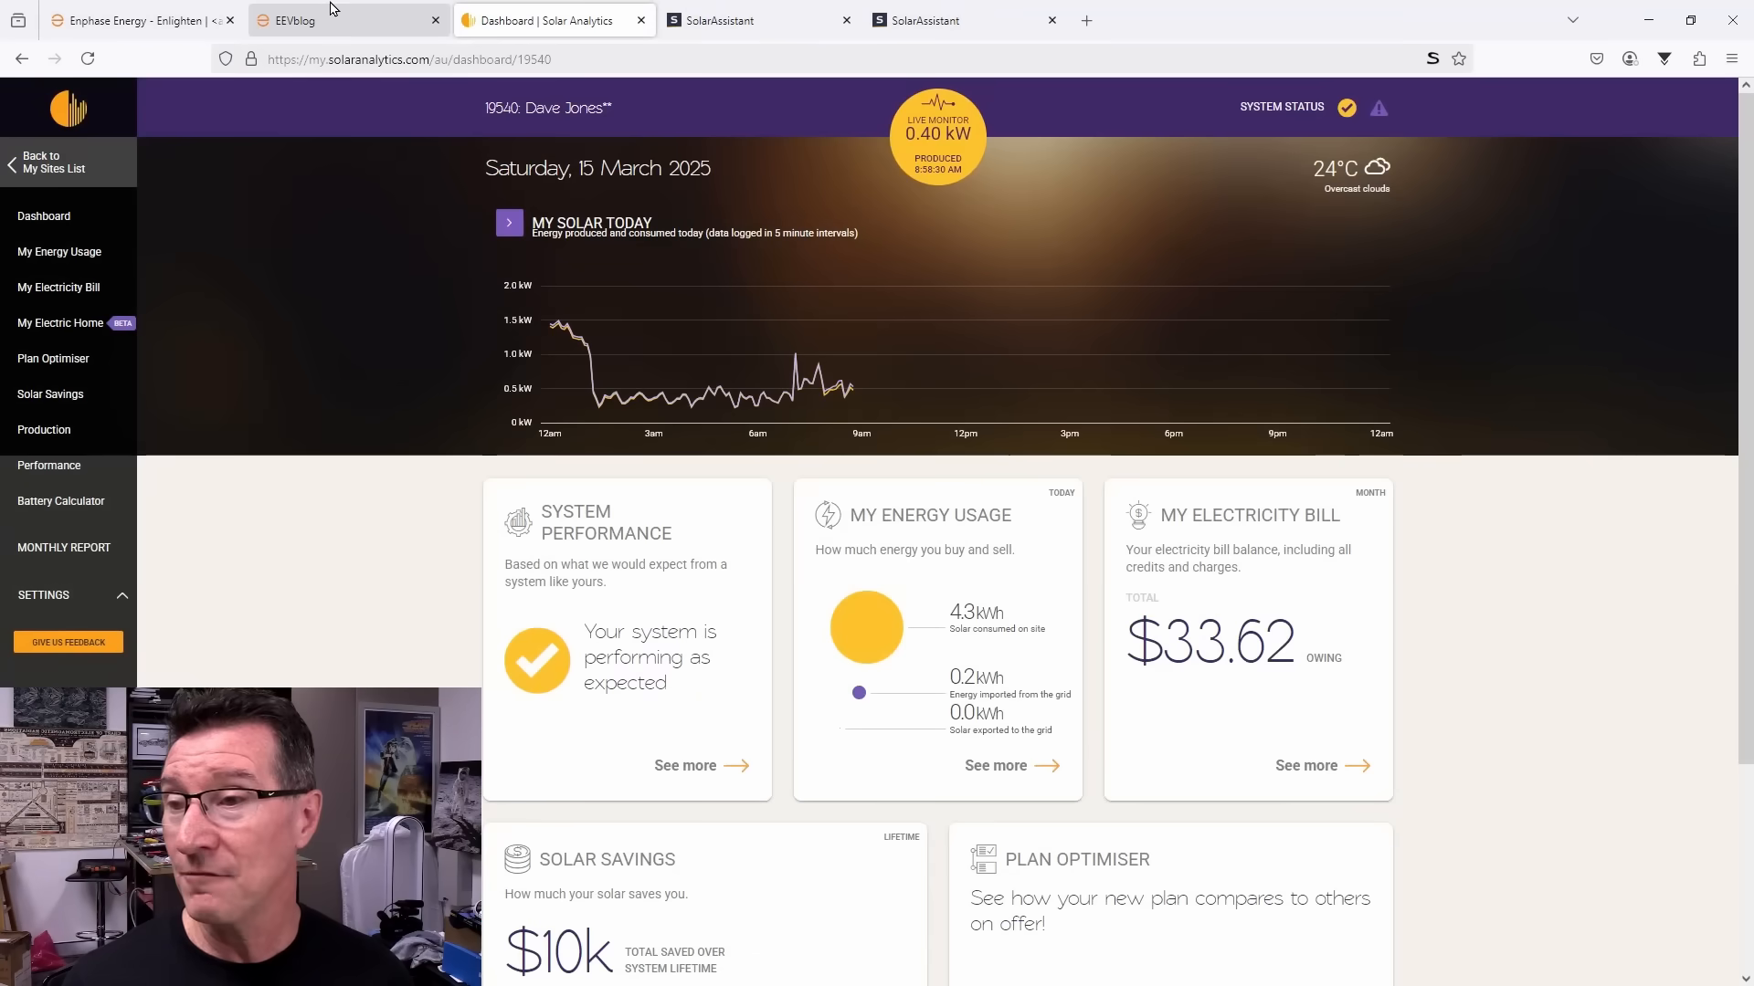
pyautogui.click(134, 21)
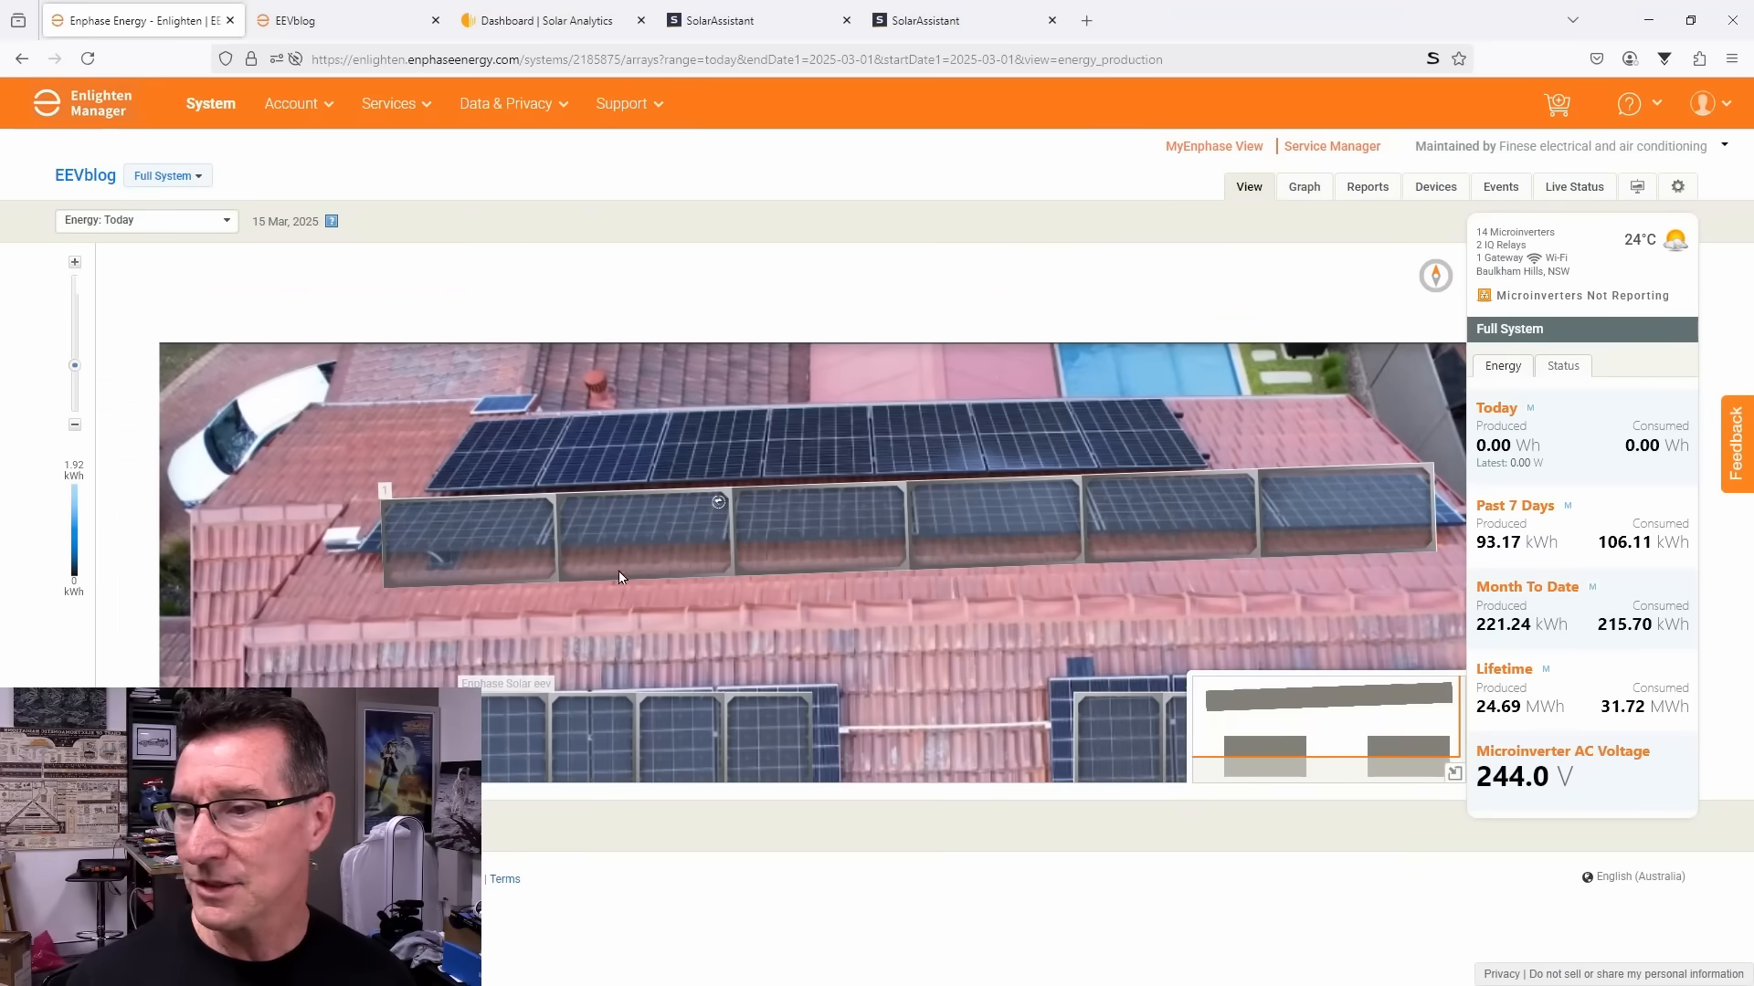
pyautogui.moveTo(621, 578); pyautogui.dragTo(511, 580)
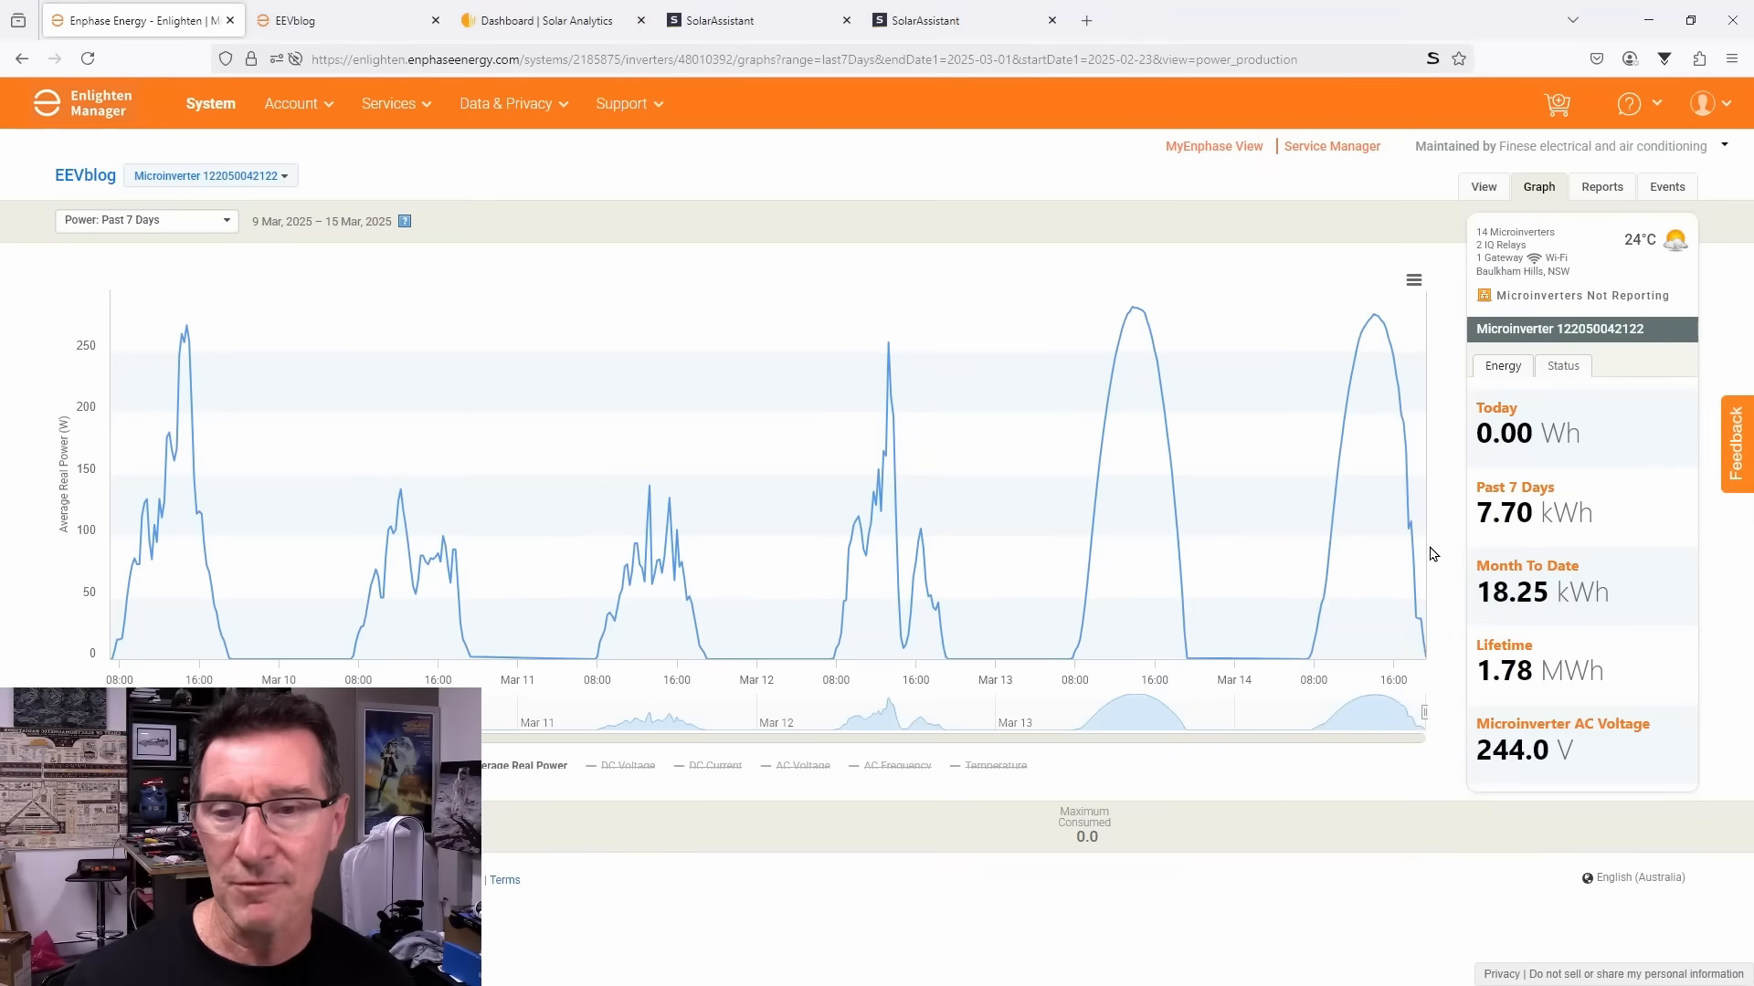
pyautogui.moveTo(1432, 615)
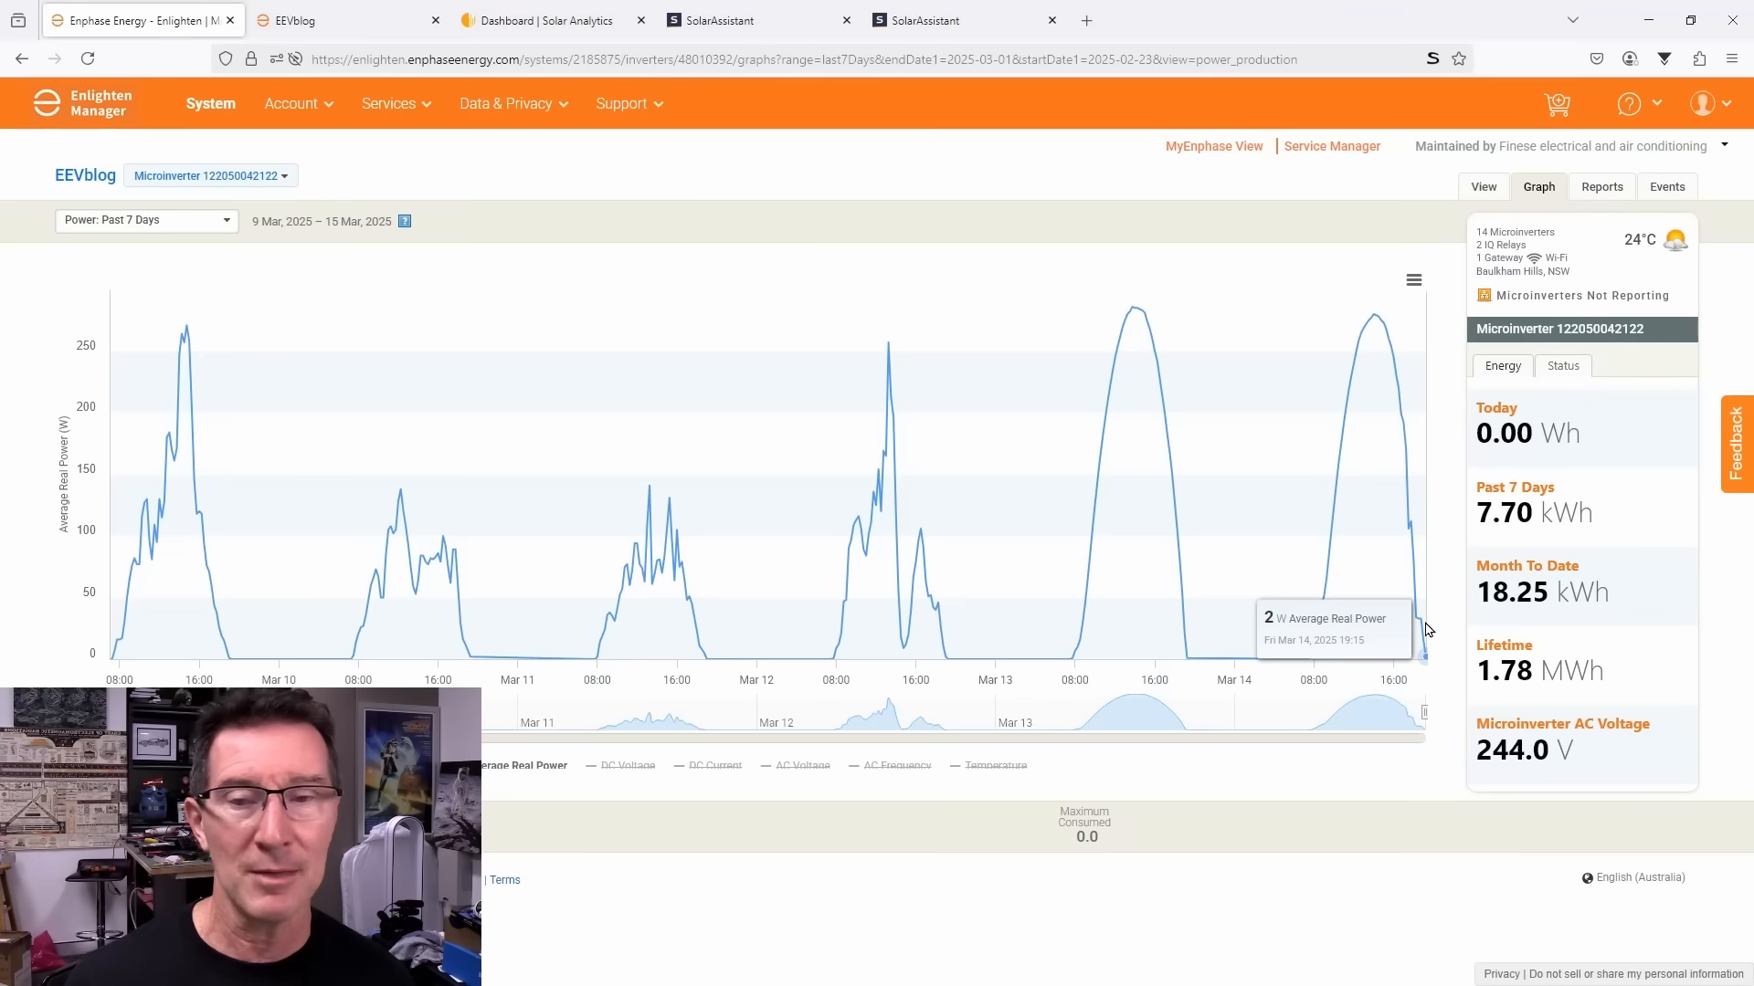
pyautogui.moveTo(1416, 621)
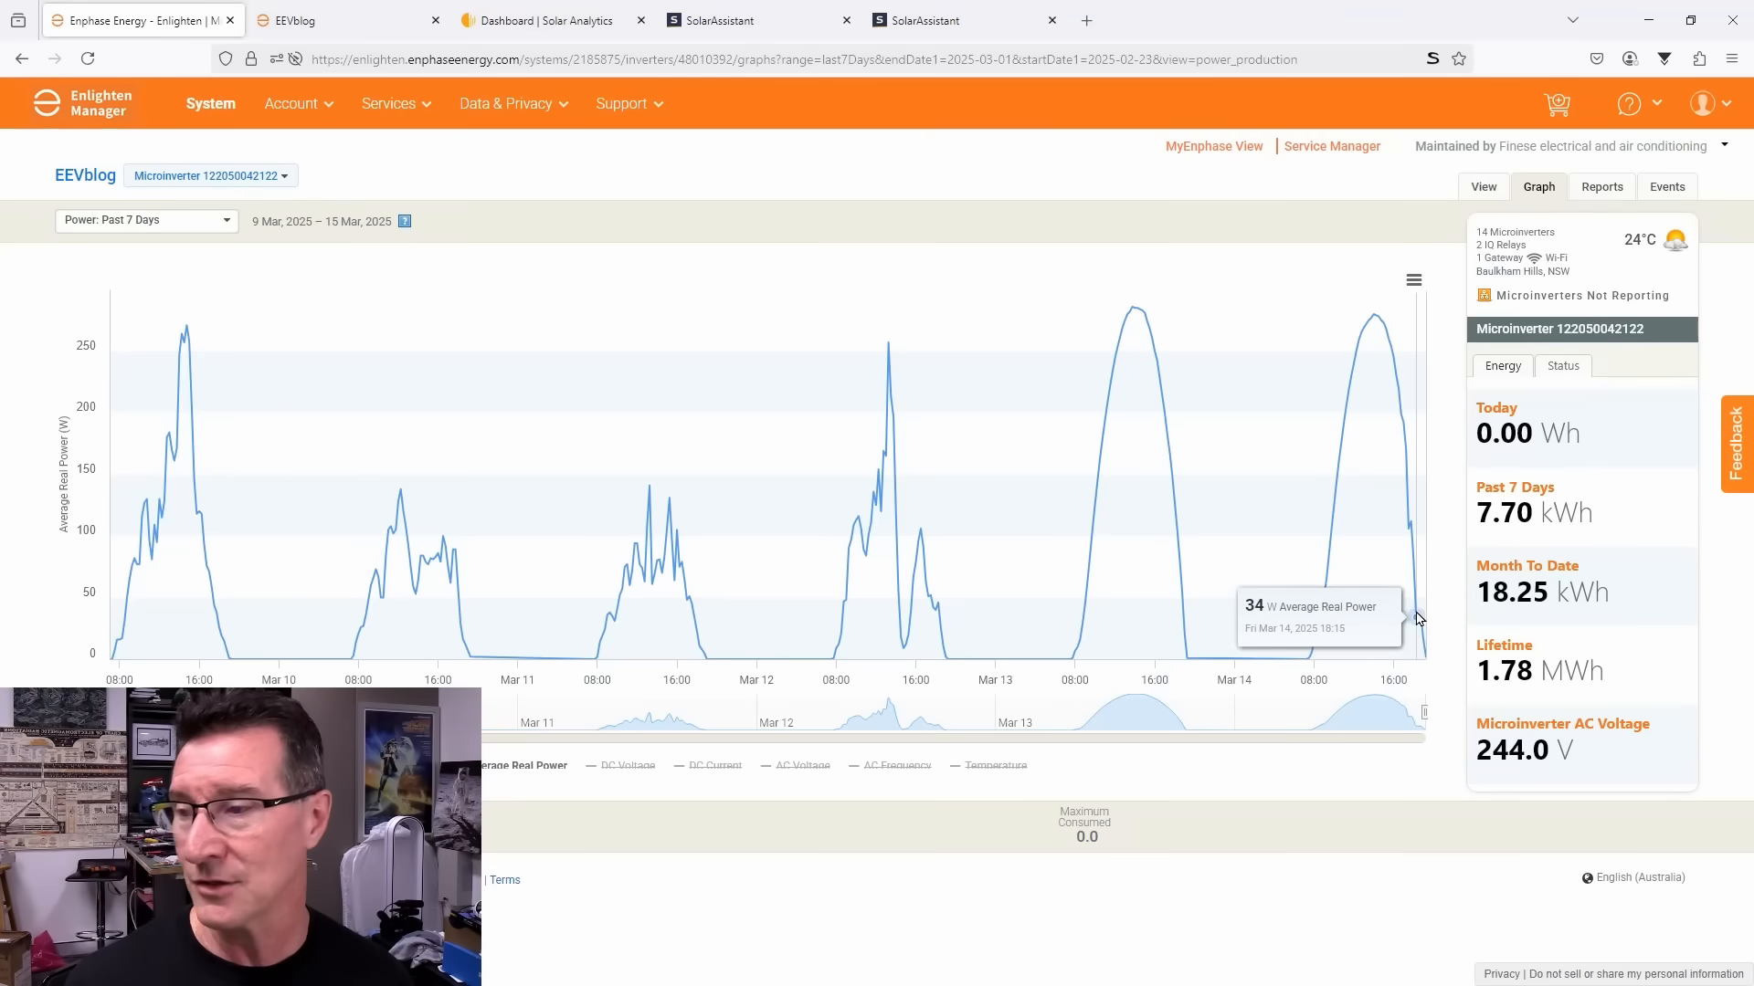
pyautogui.moveTo(1418, 613)
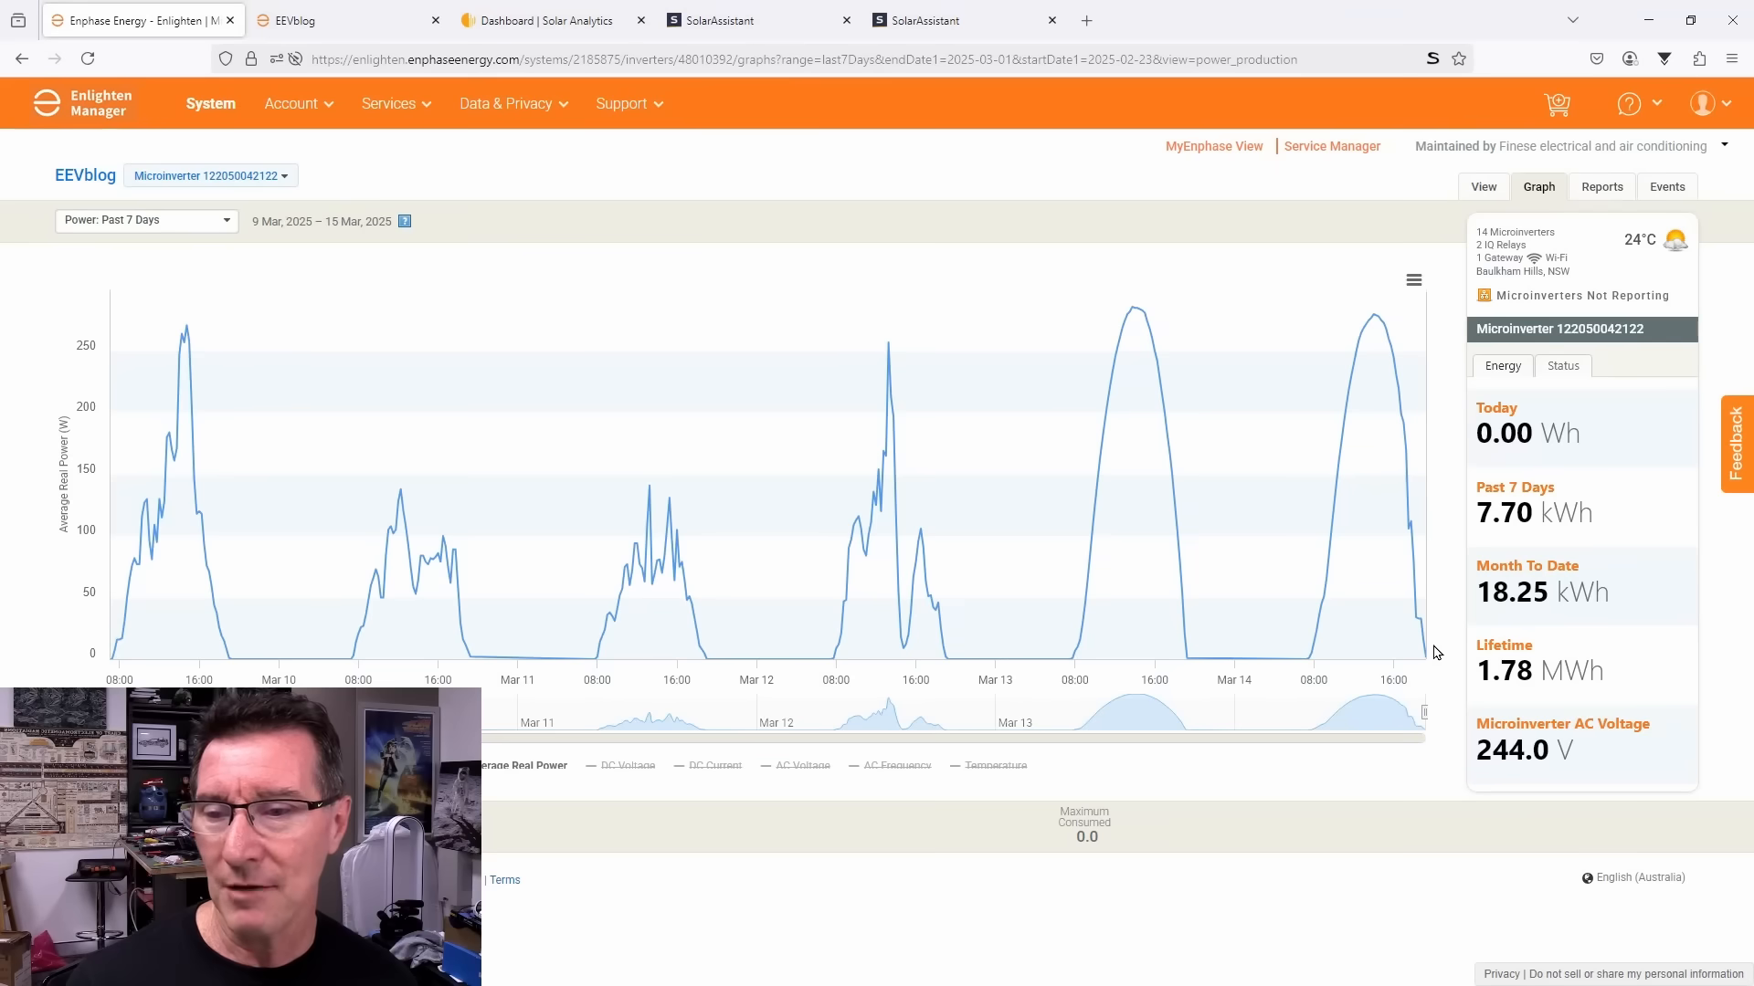
pyautogui.moveTo(888, 504)
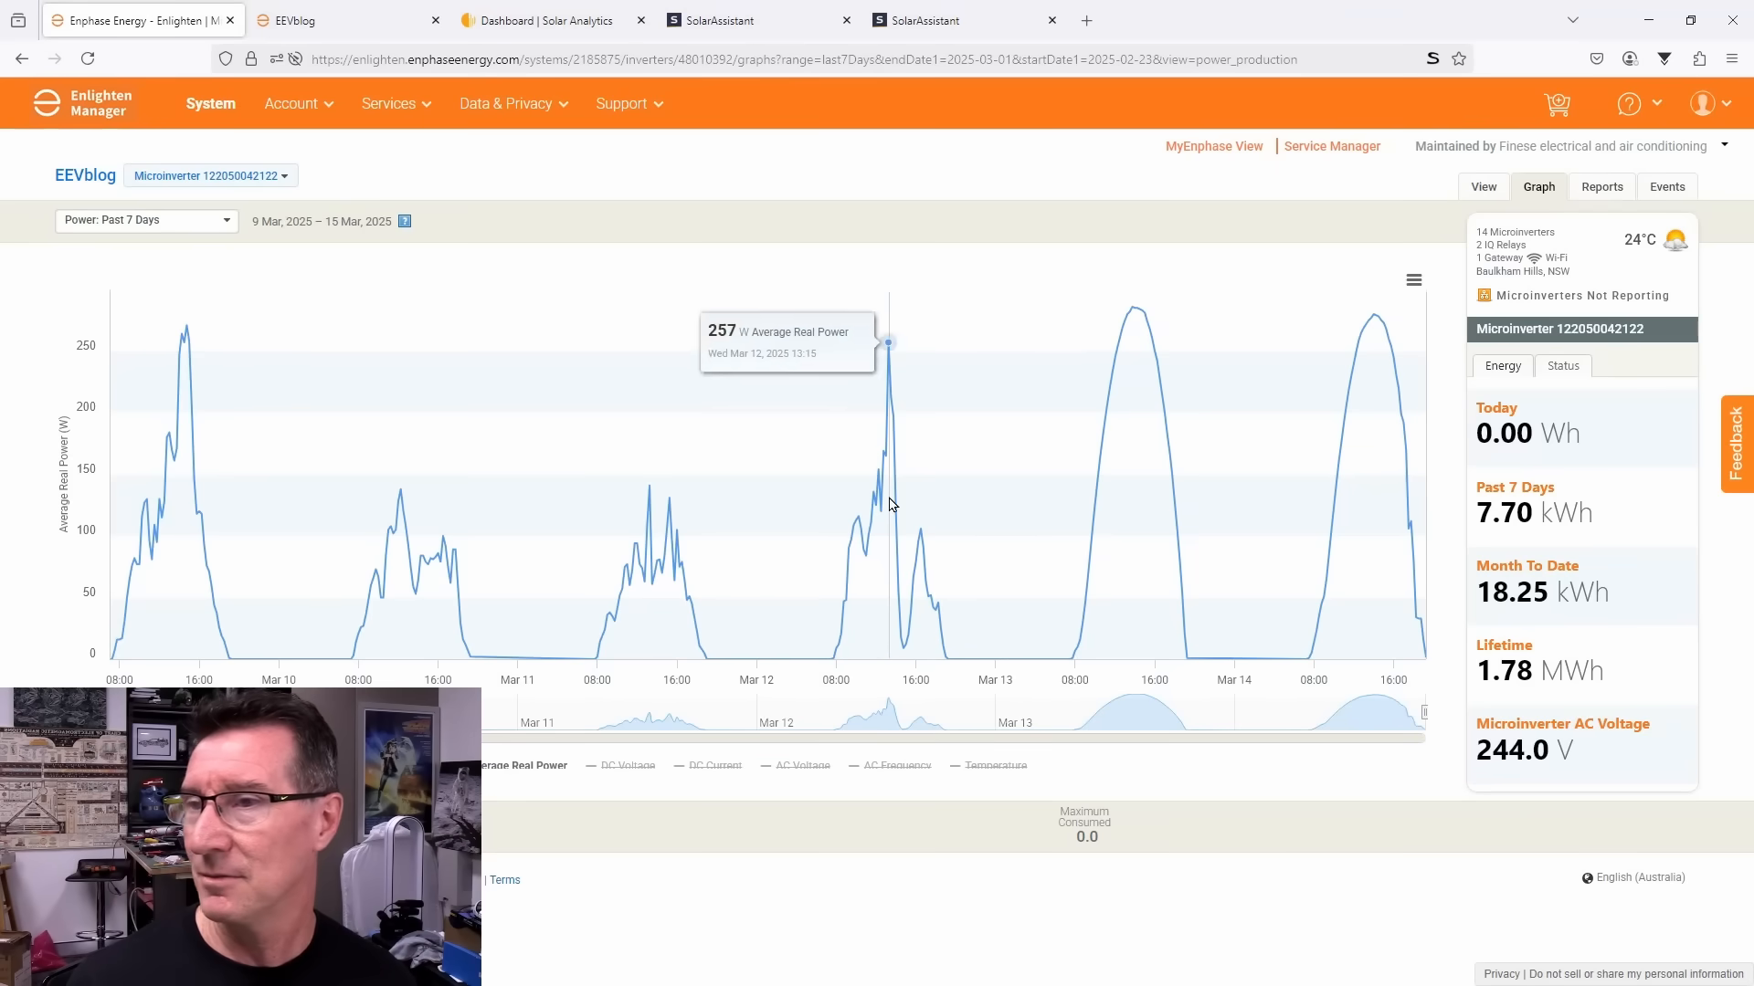
pyautogui.click(347, 18)
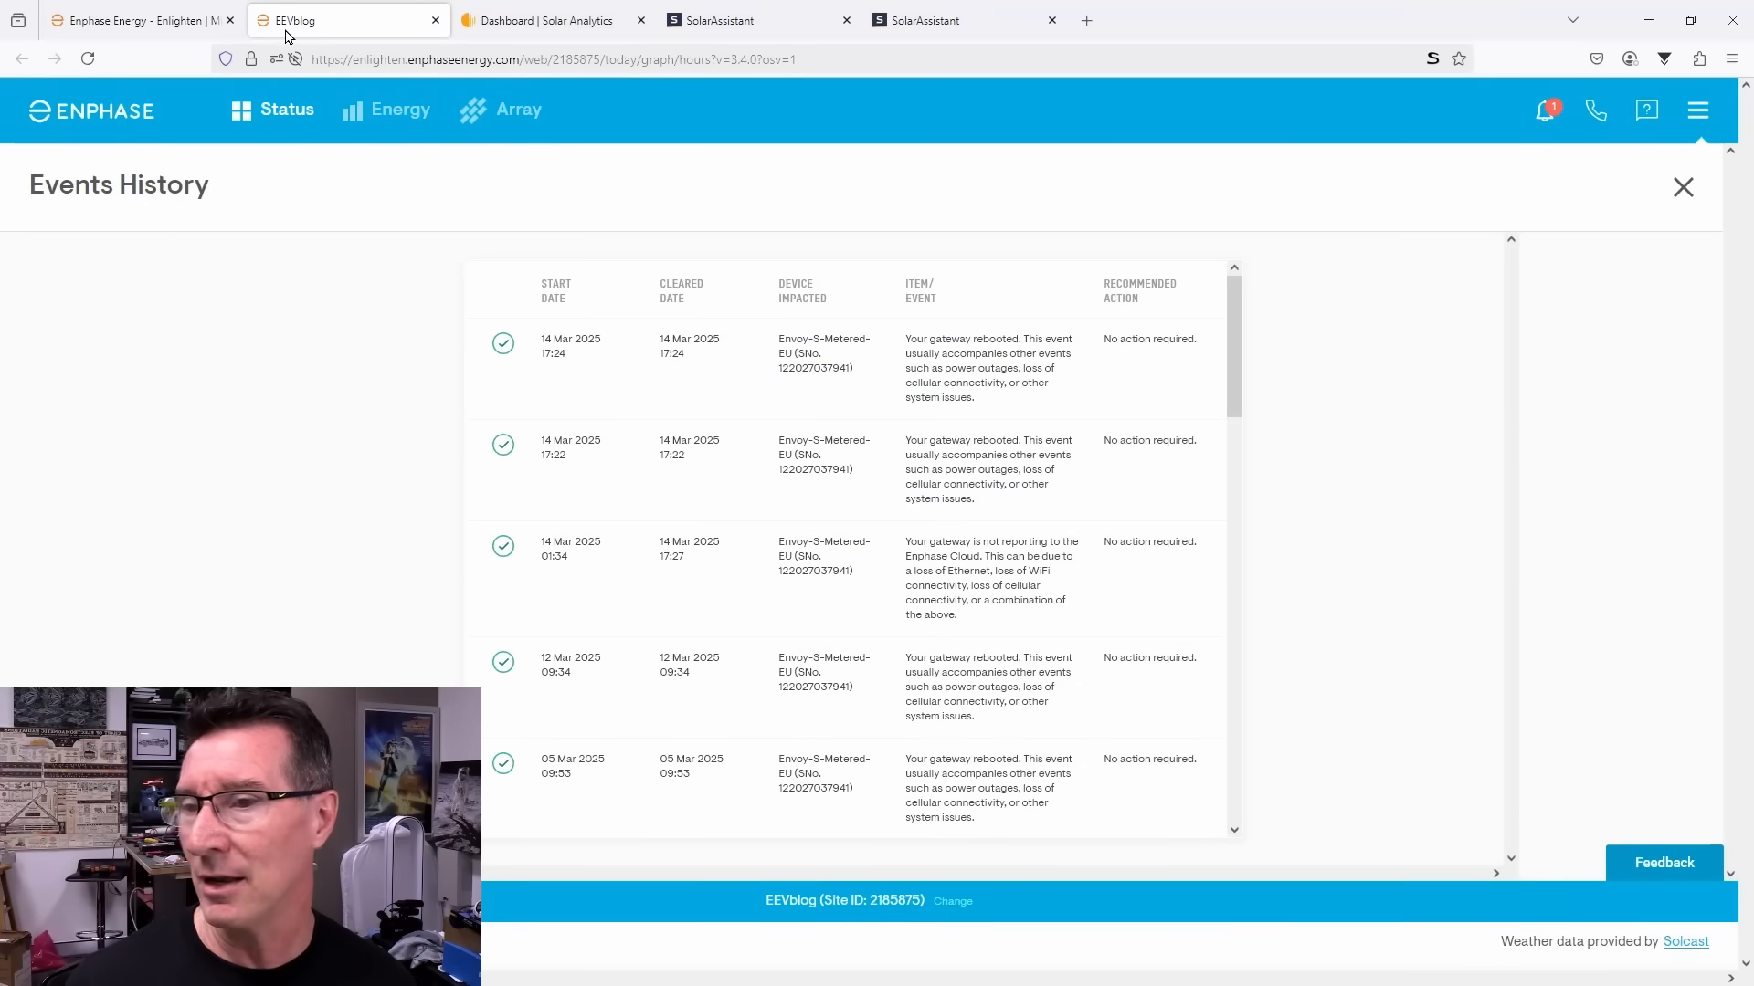
pyautogui.moveTo(452, 386)
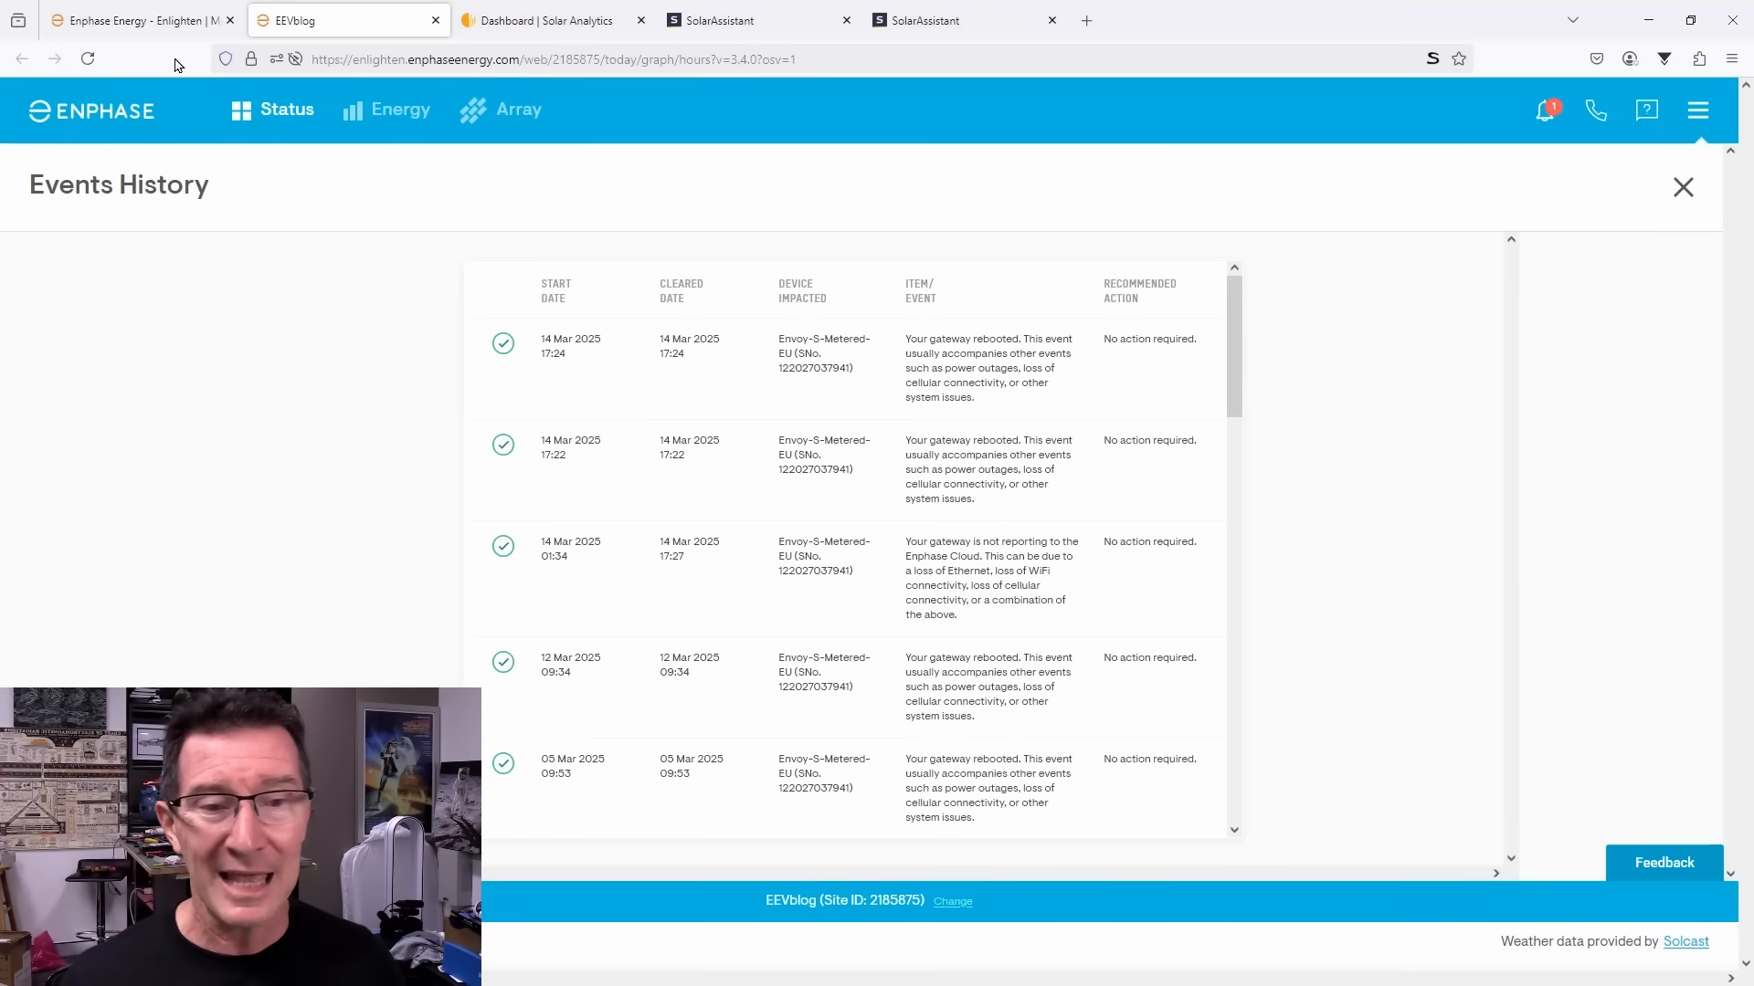
pyautogui.moveTo(559, 223)
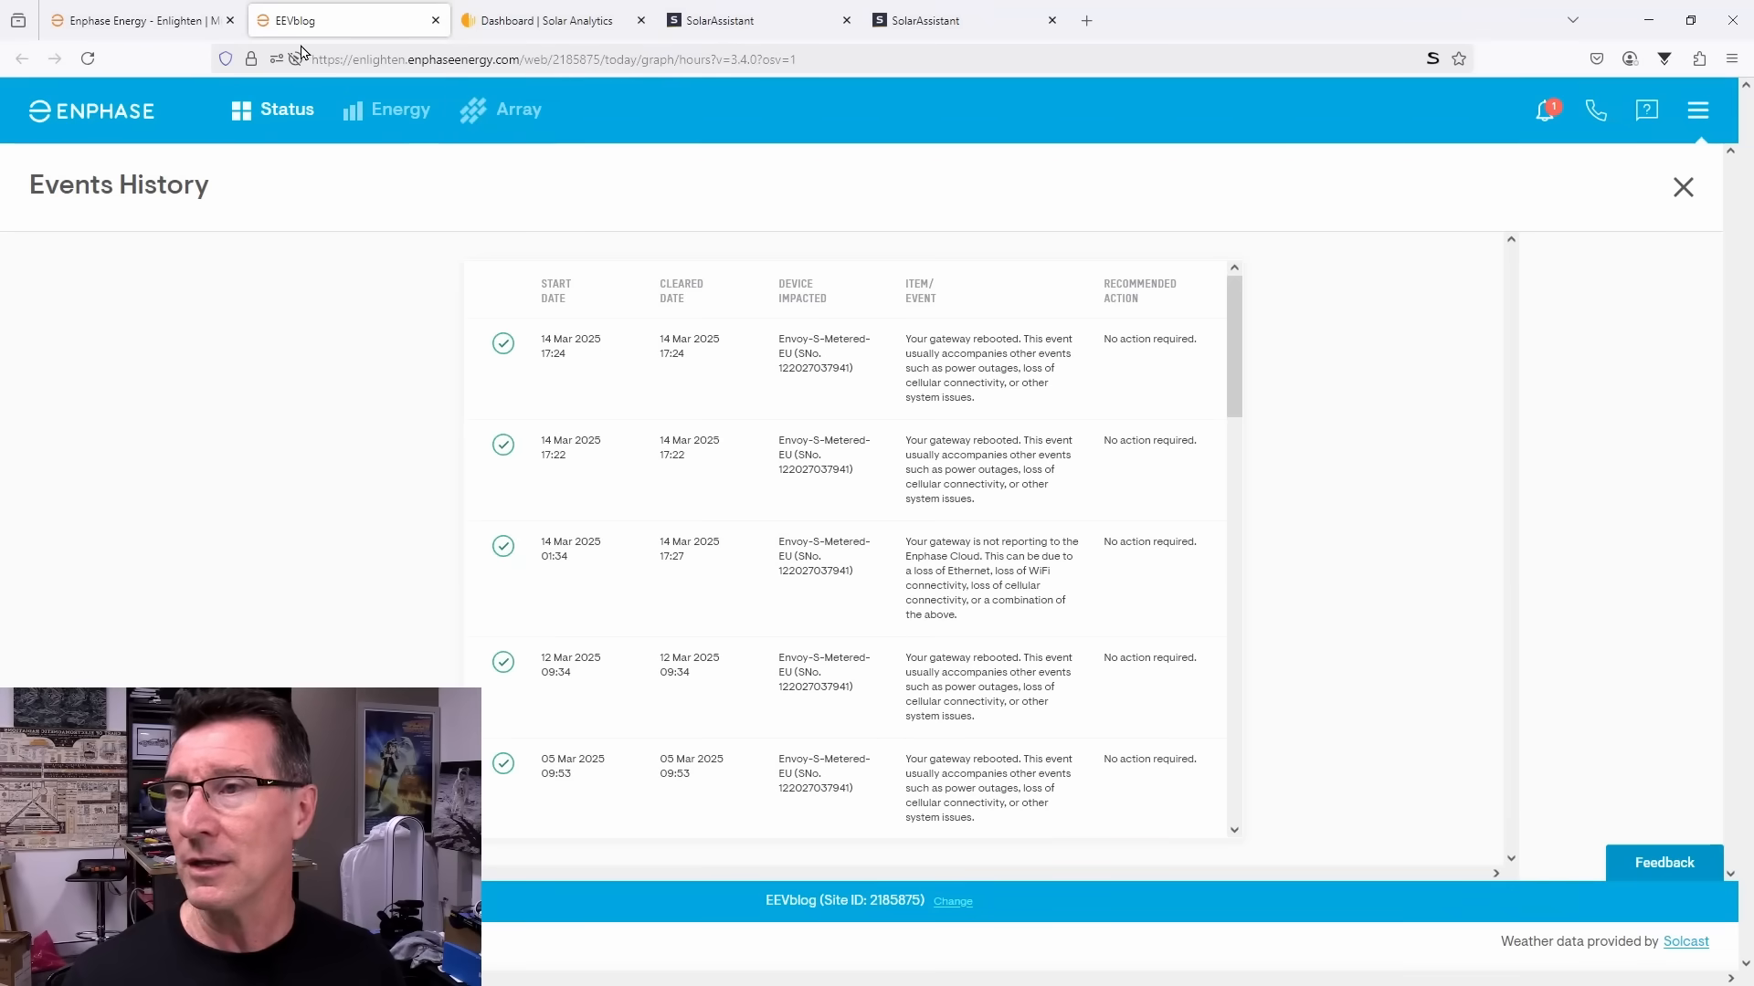
pyautogui.moveTo(133, 20)
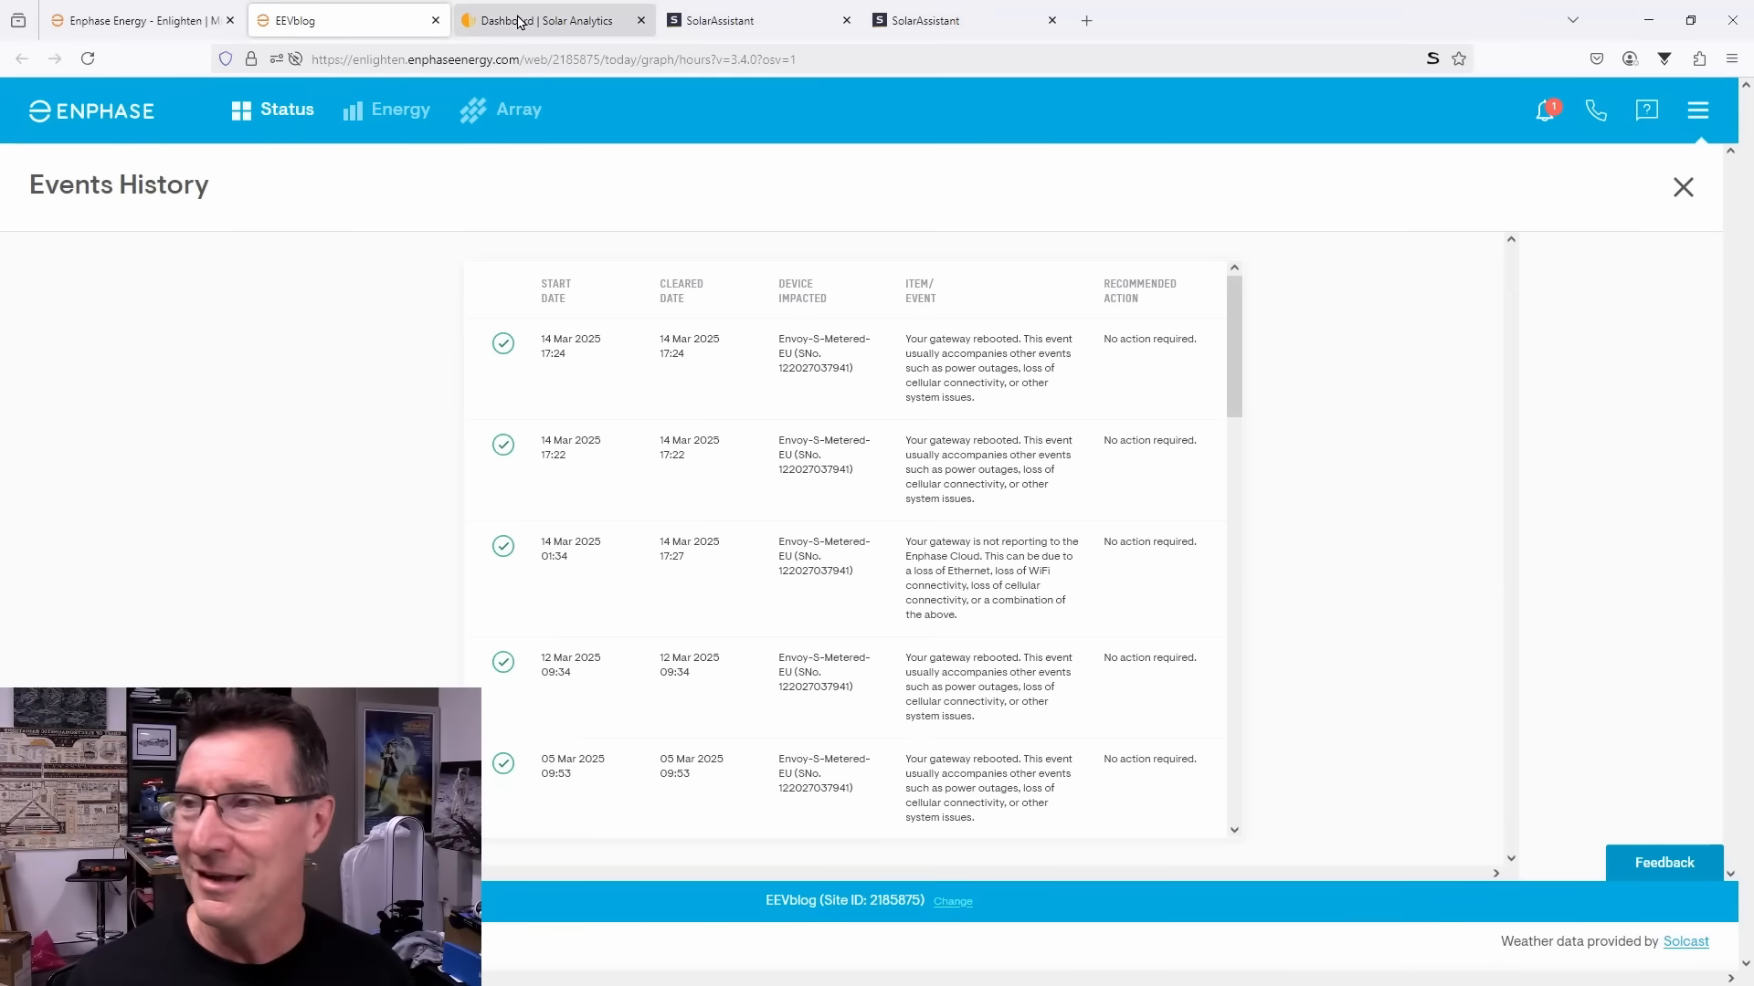
# Step: Glance at SolarAssistant's sites list and power charts, then return to the microinverter graph
pyautogui.click(962, 20)
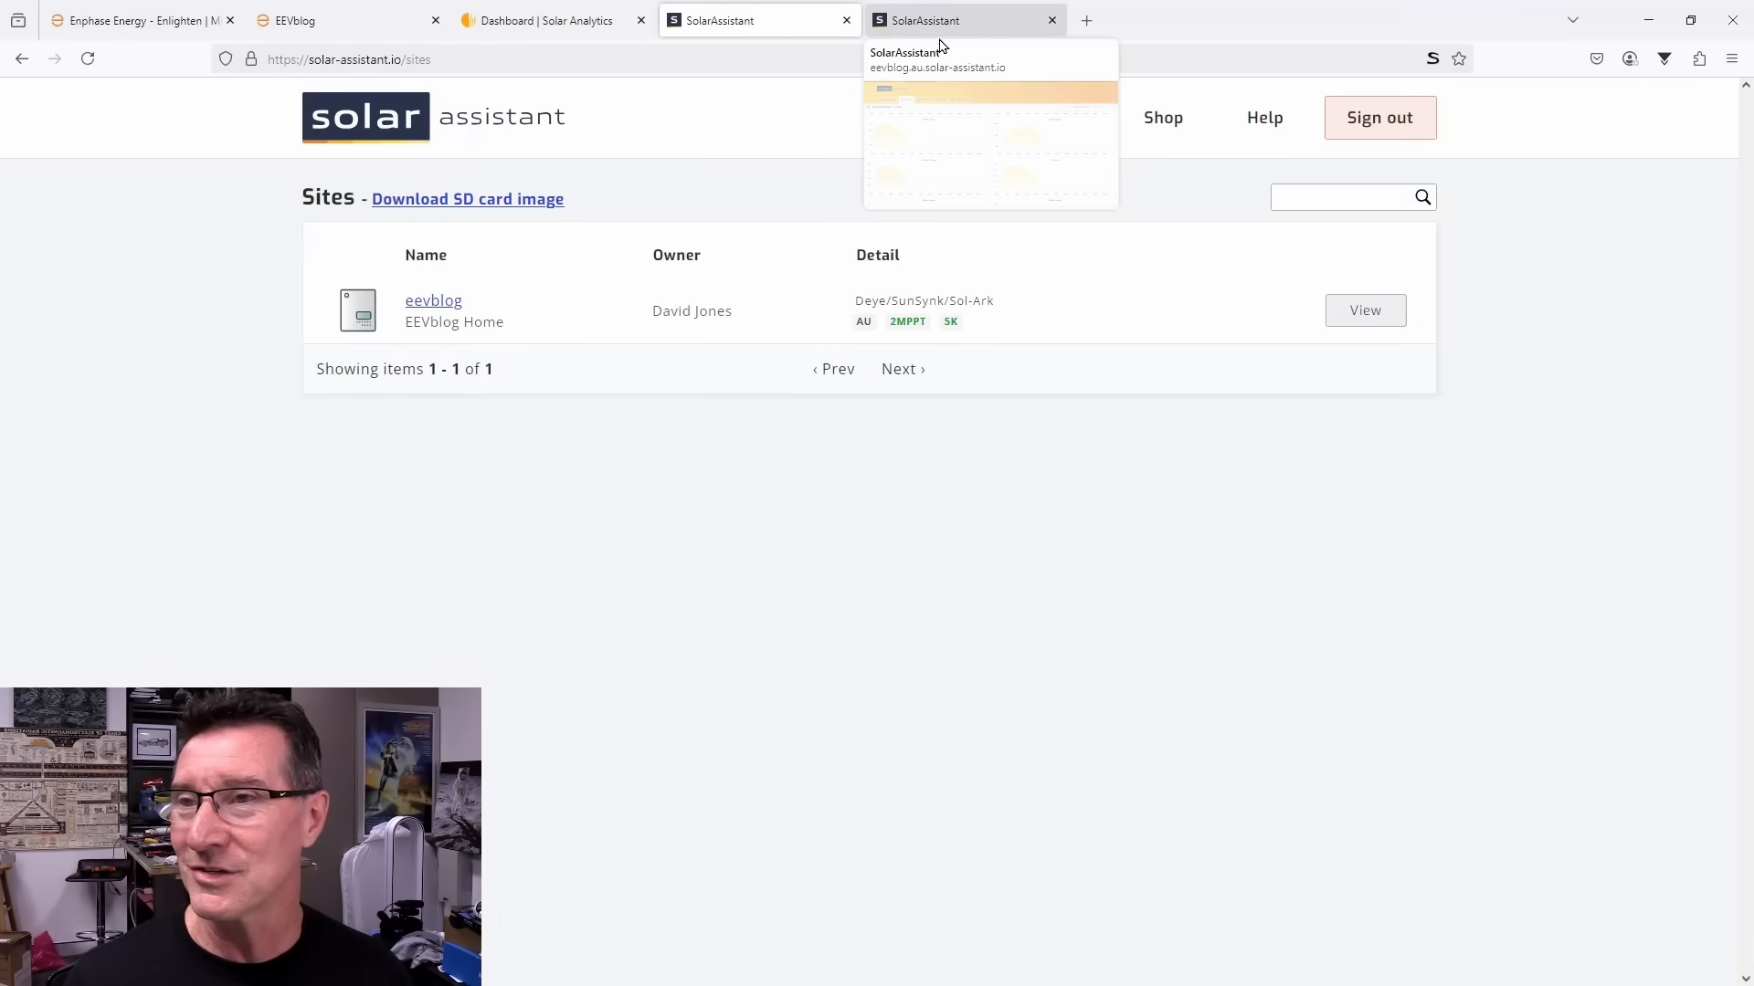
pyautogui.click(965, 20)
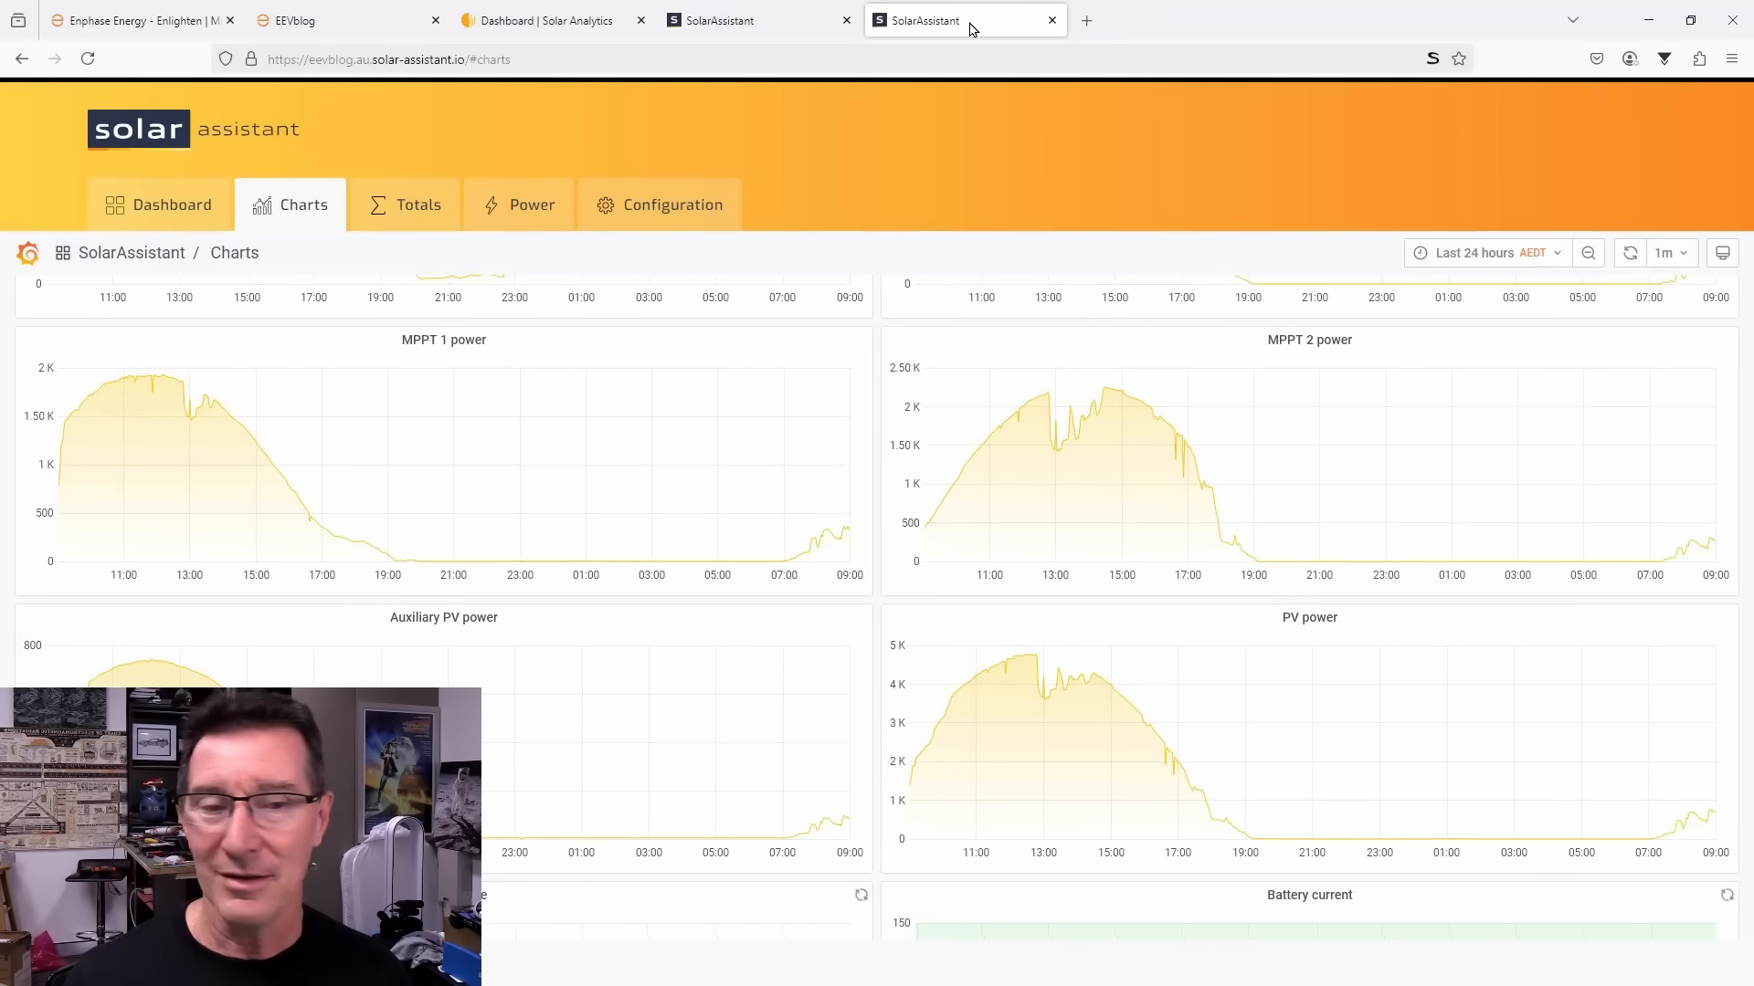
pyautogui.click(141, 20)
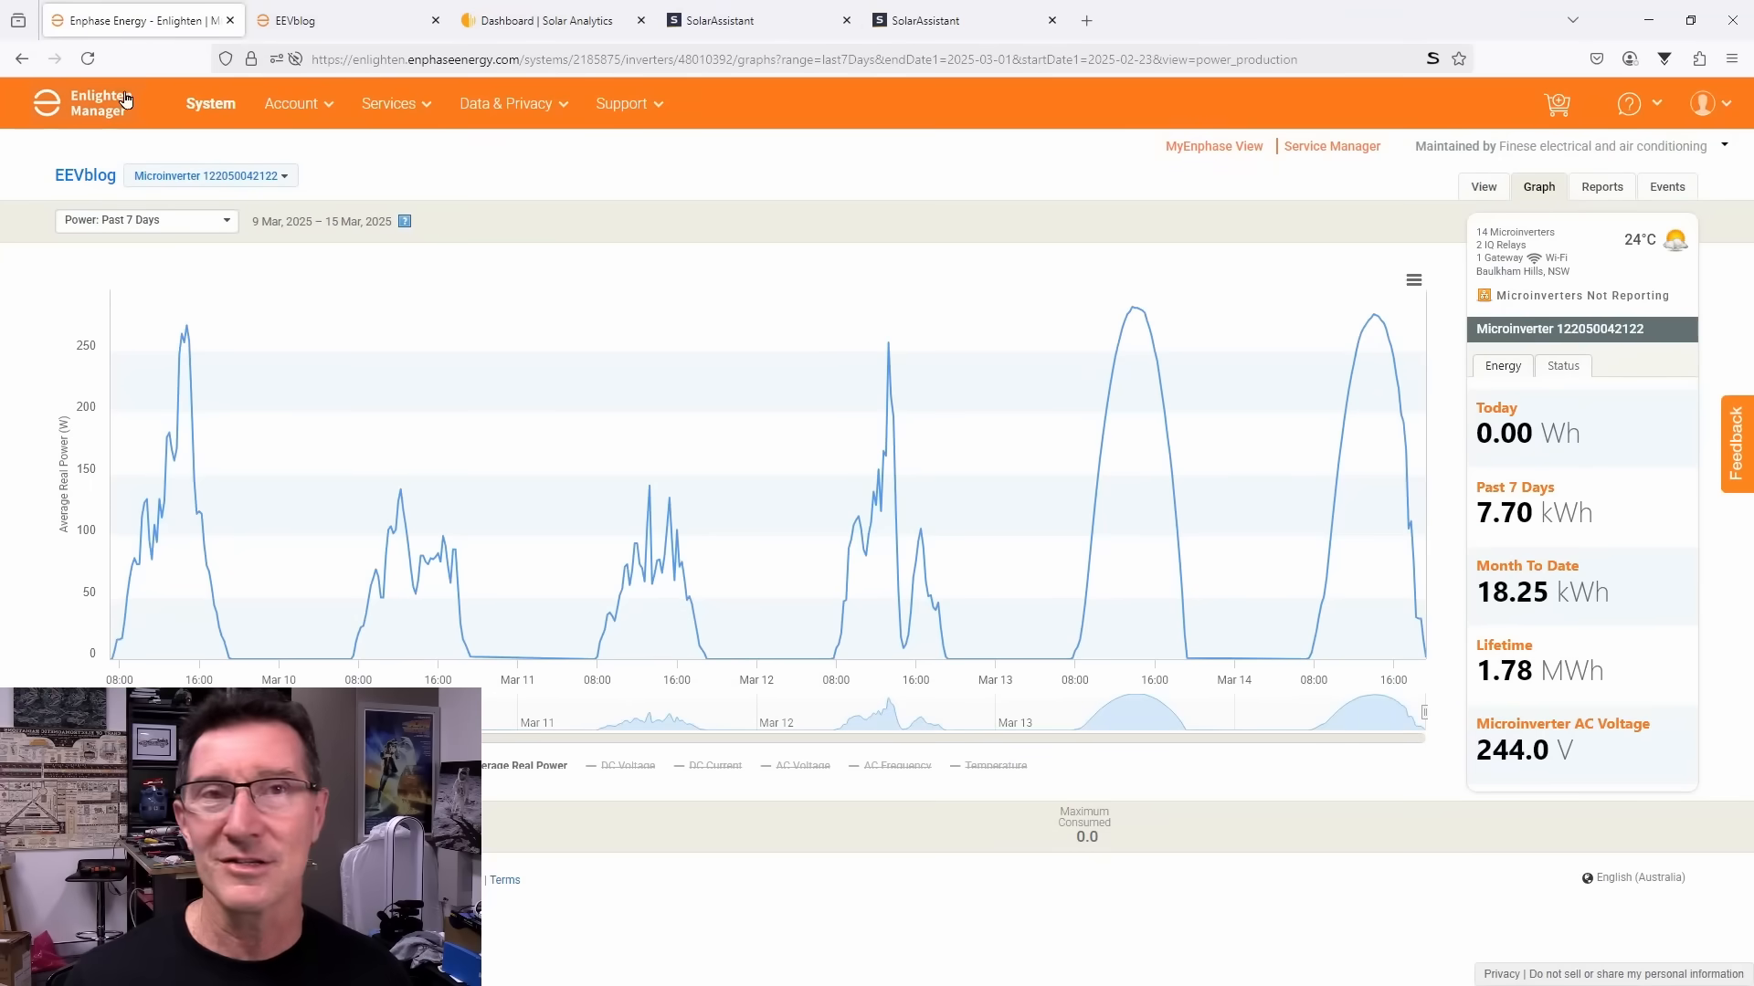
pyautogui.moveTo(581, 226)
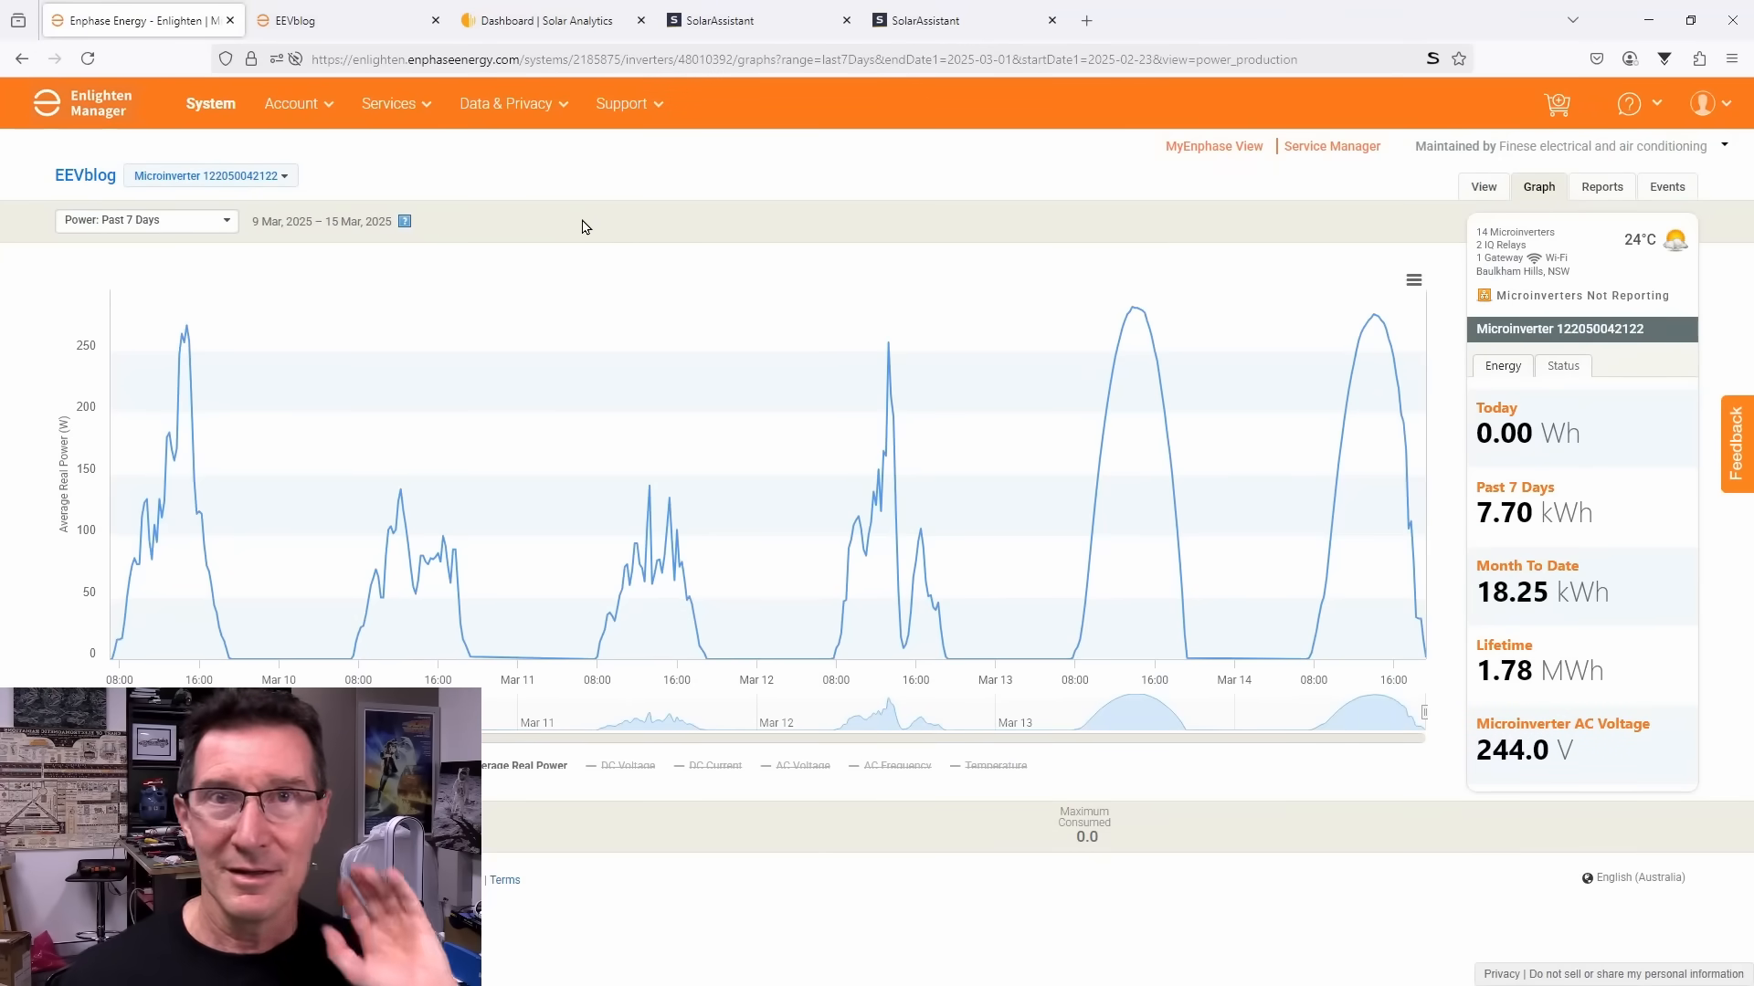